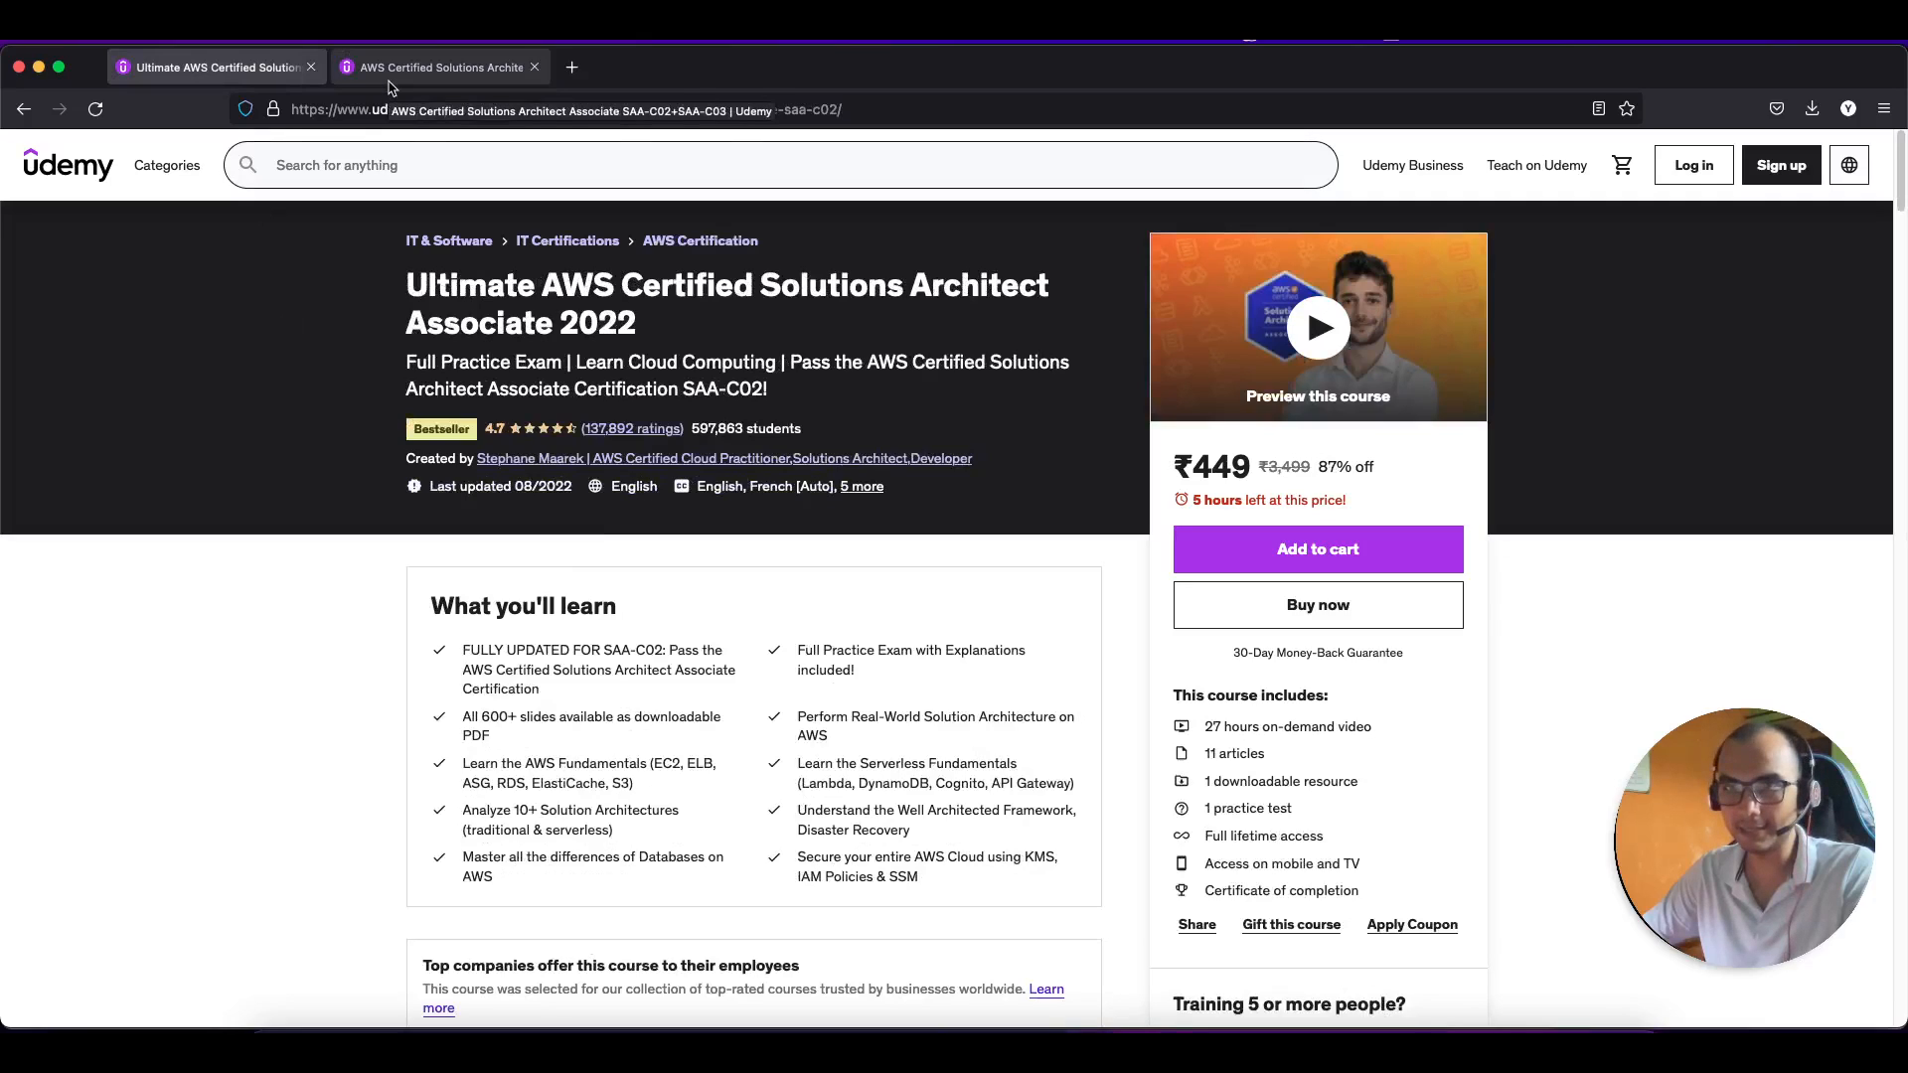
Switch to the SAA-C02+SAA-C03 course tab and scroll down its page.
left_click(439, 66)
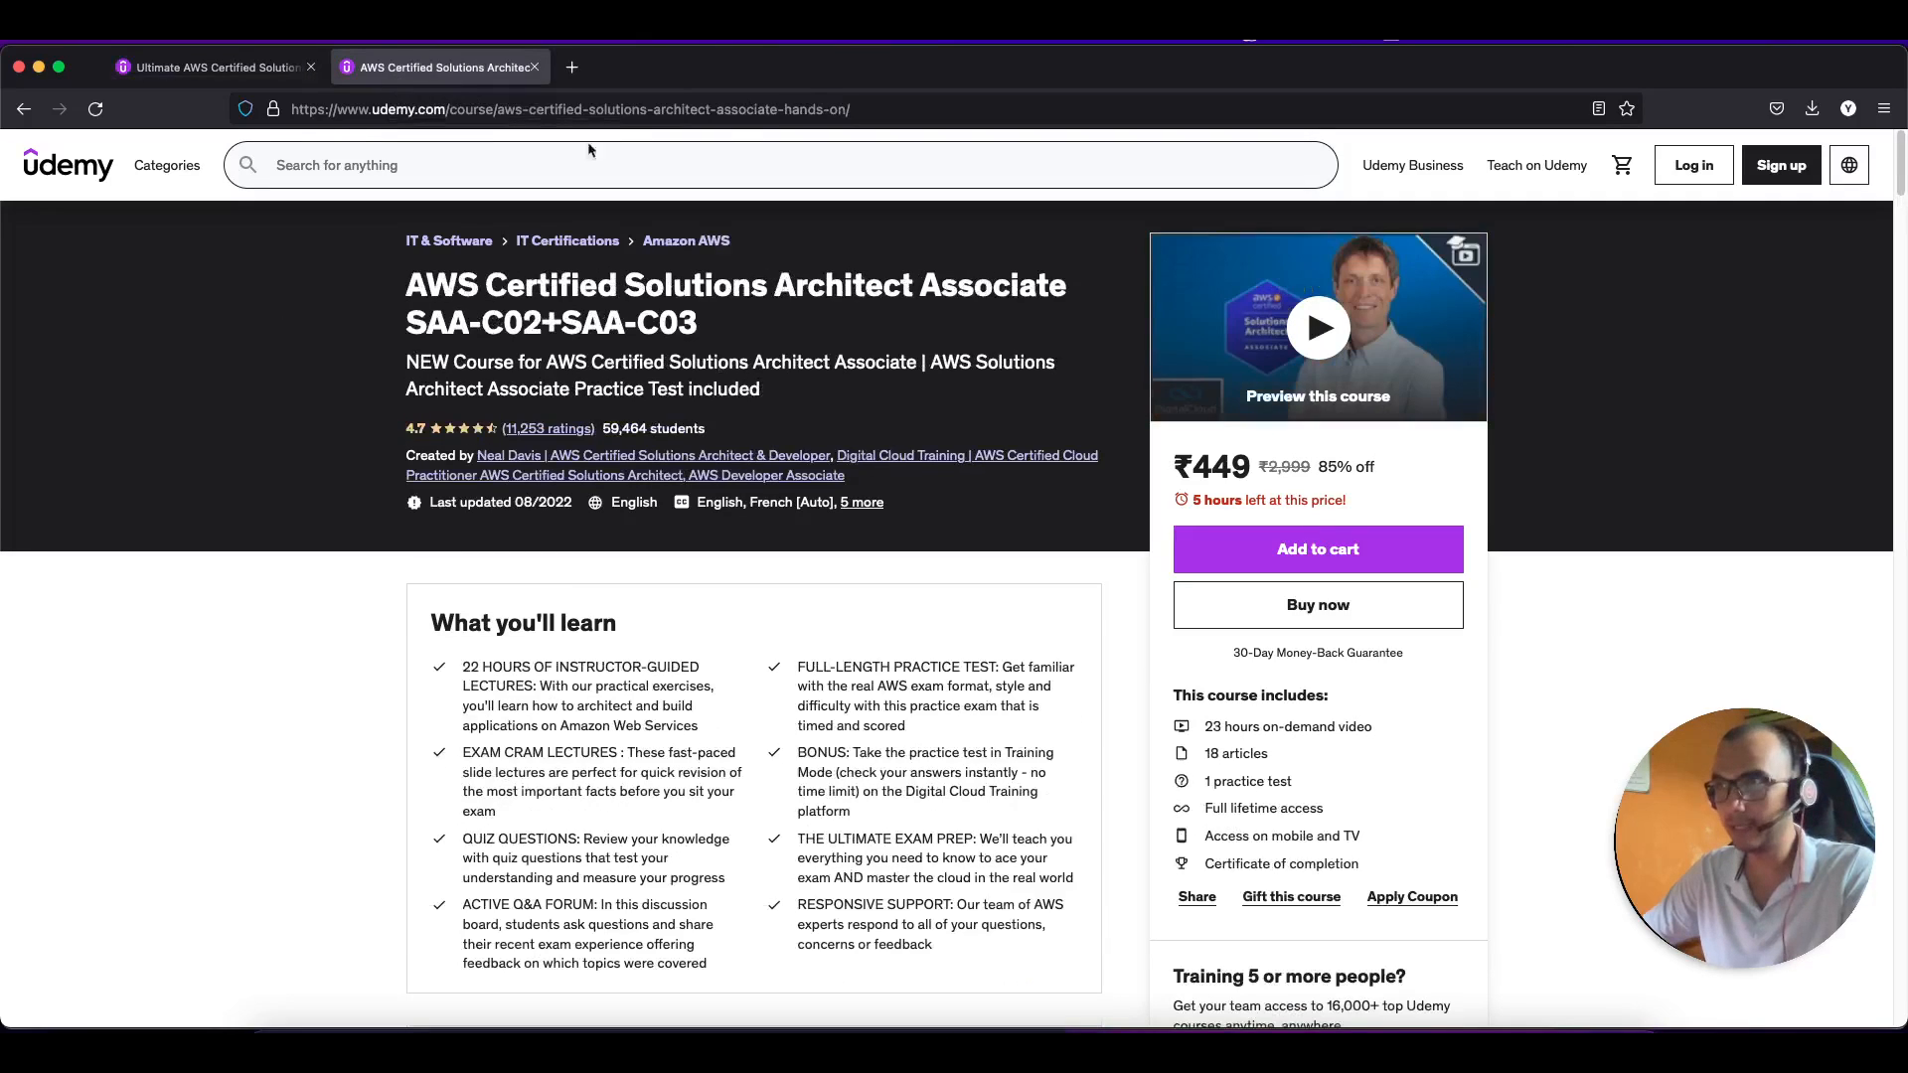
mouse_move(311, 514)
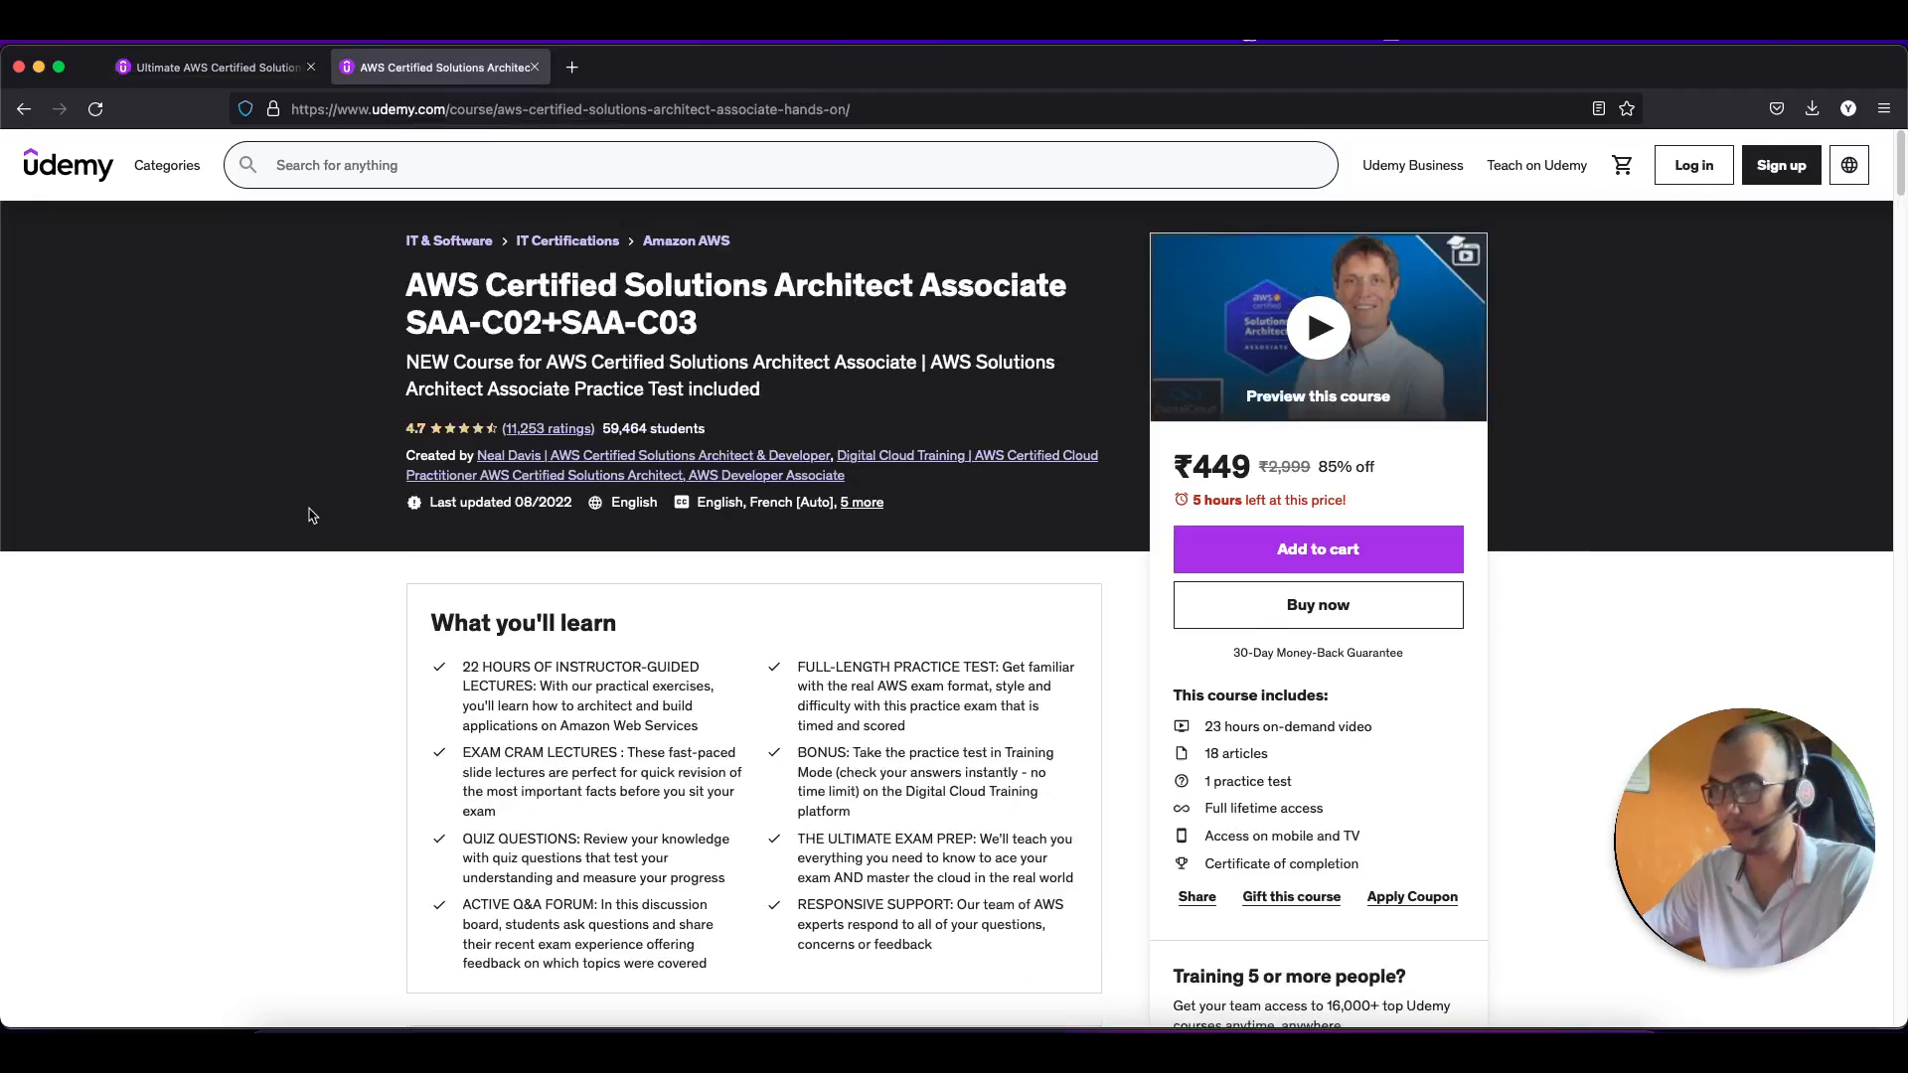
scroll("down", 3)
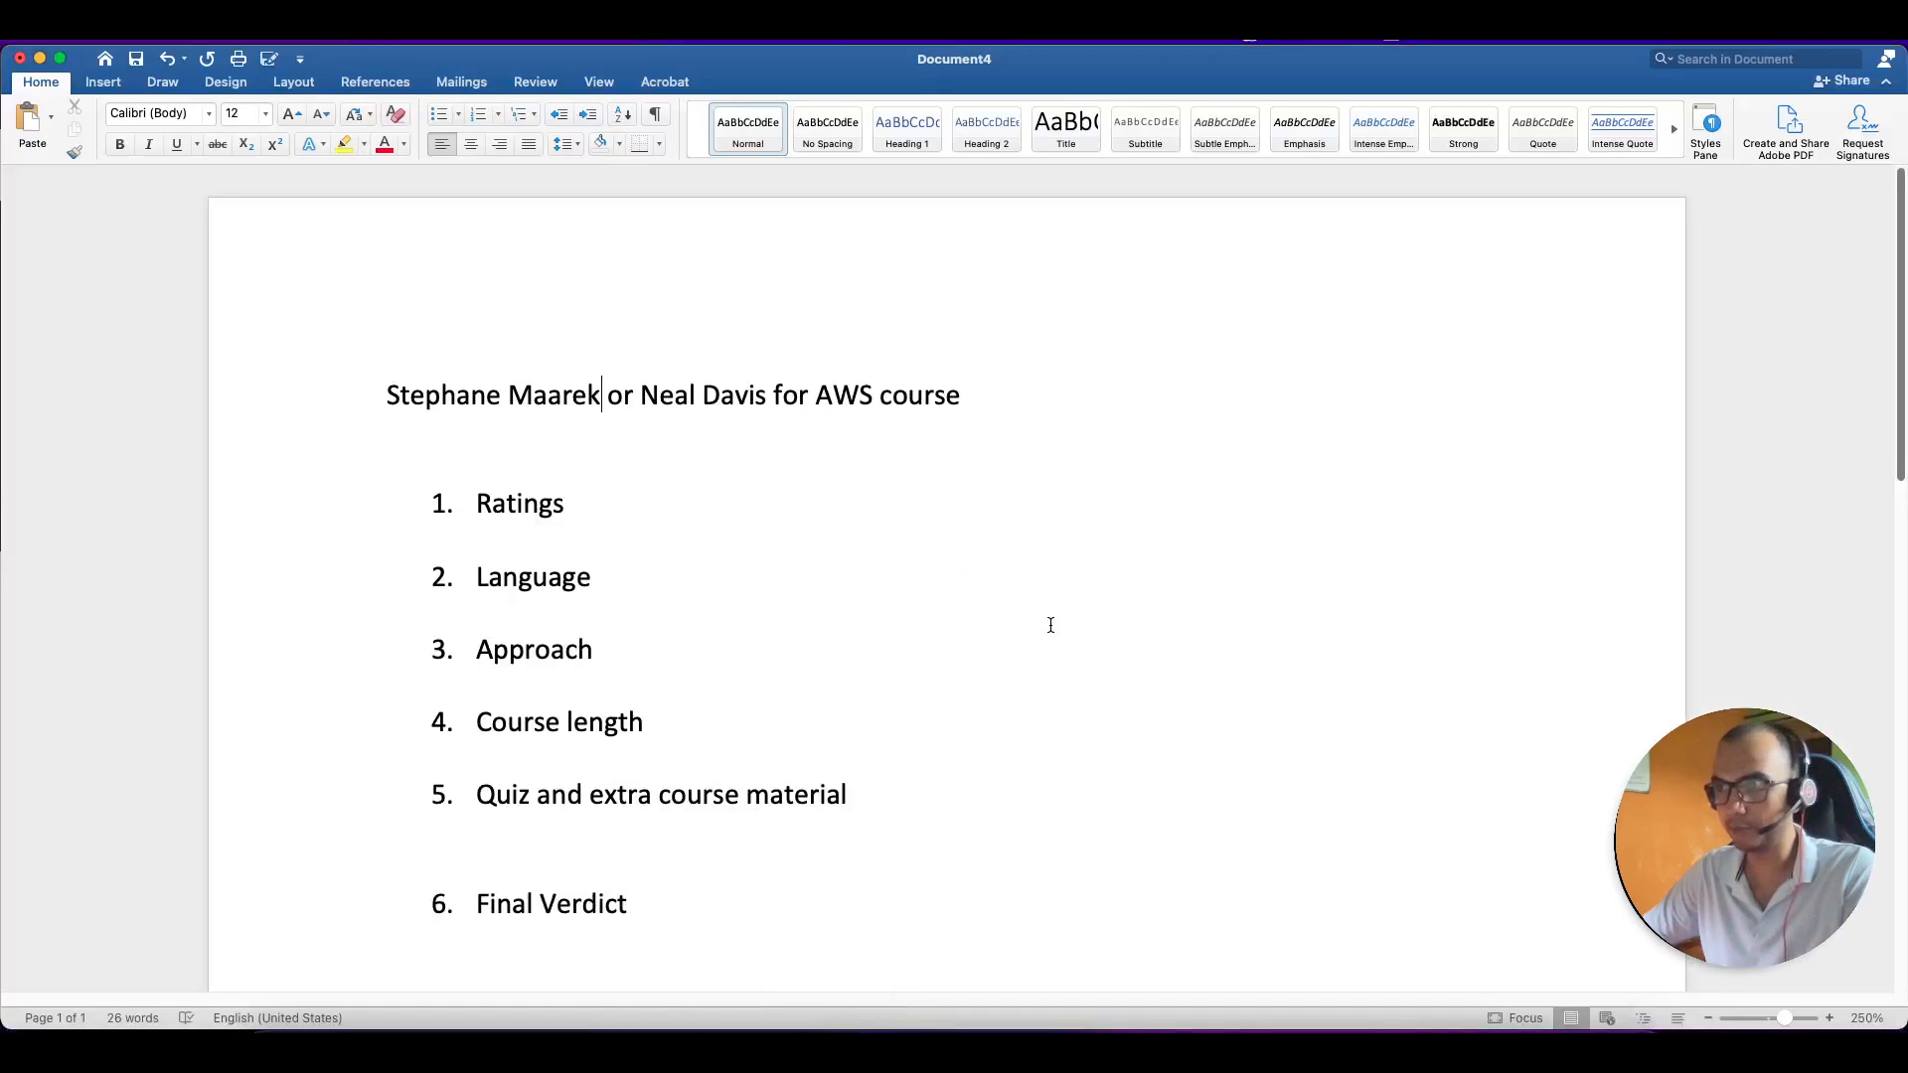
mouse_move(1061, 708)
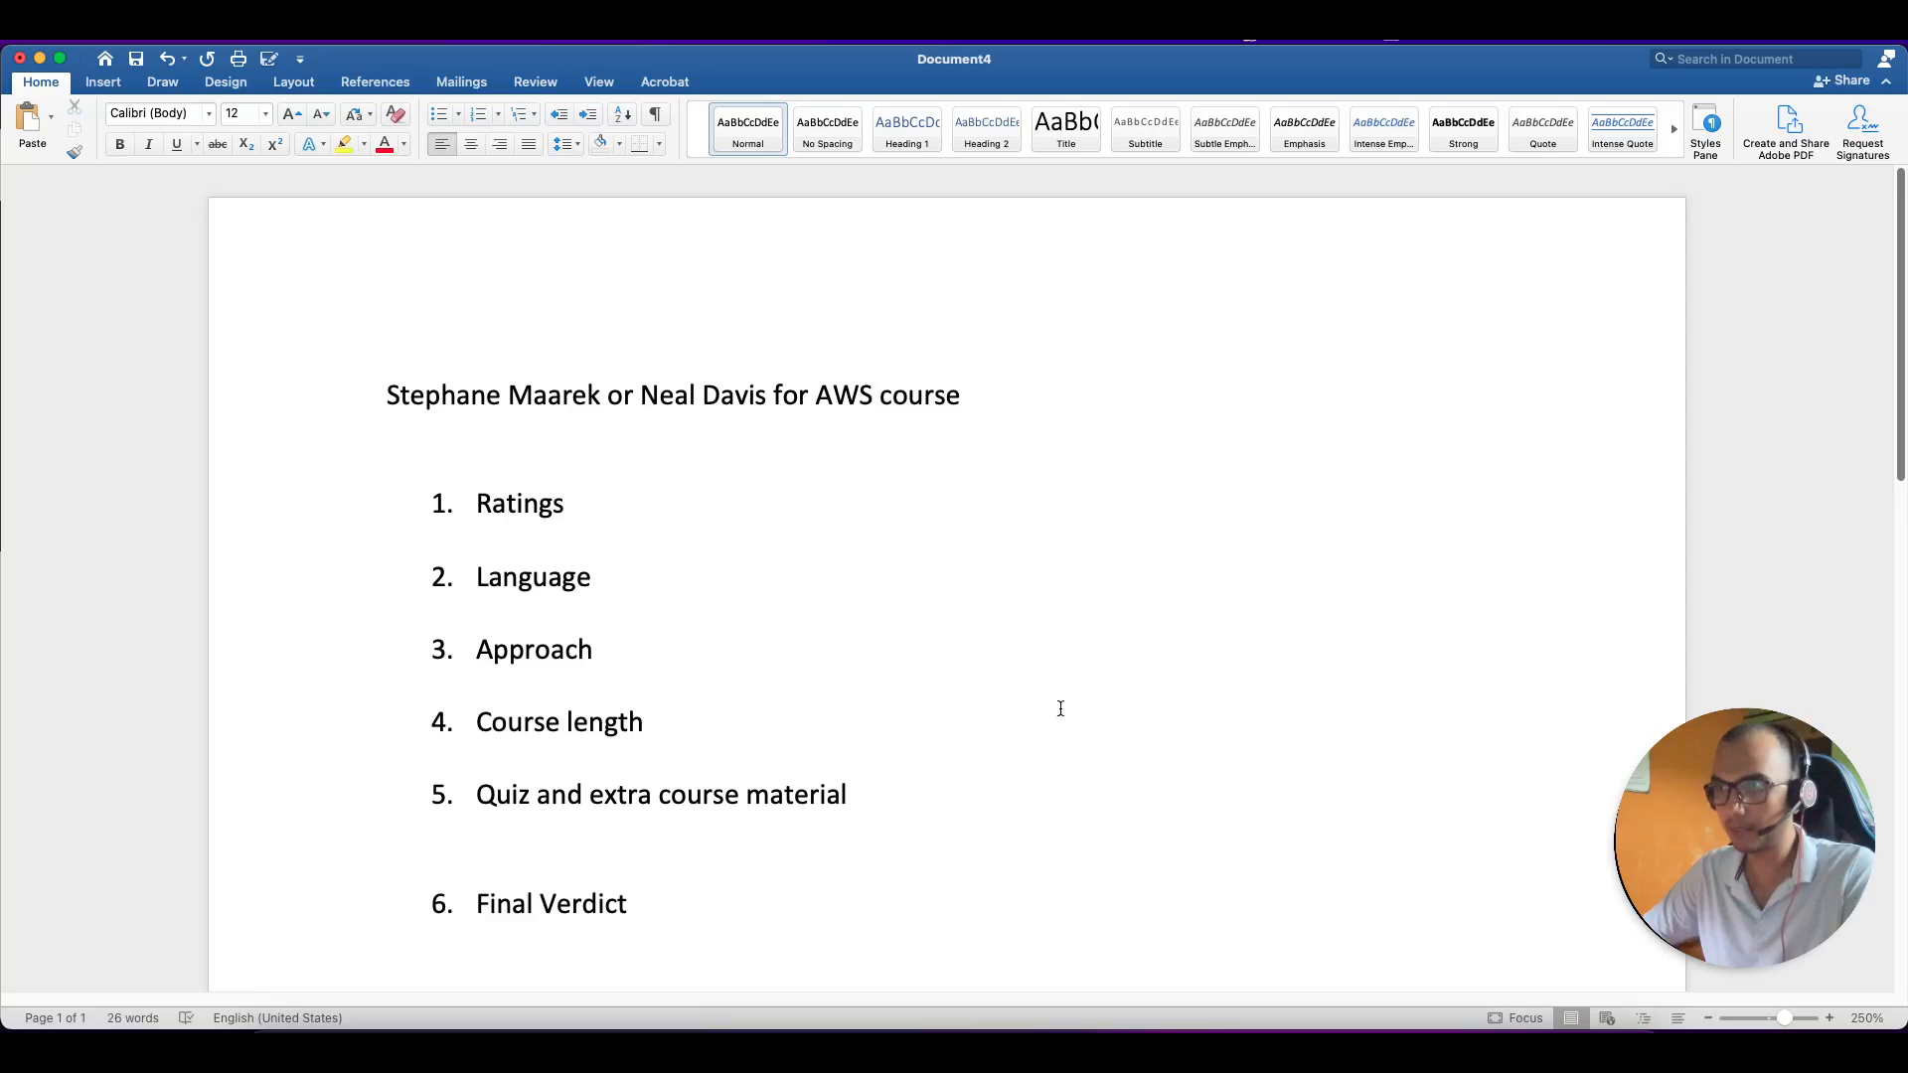
left_click(601, 395)
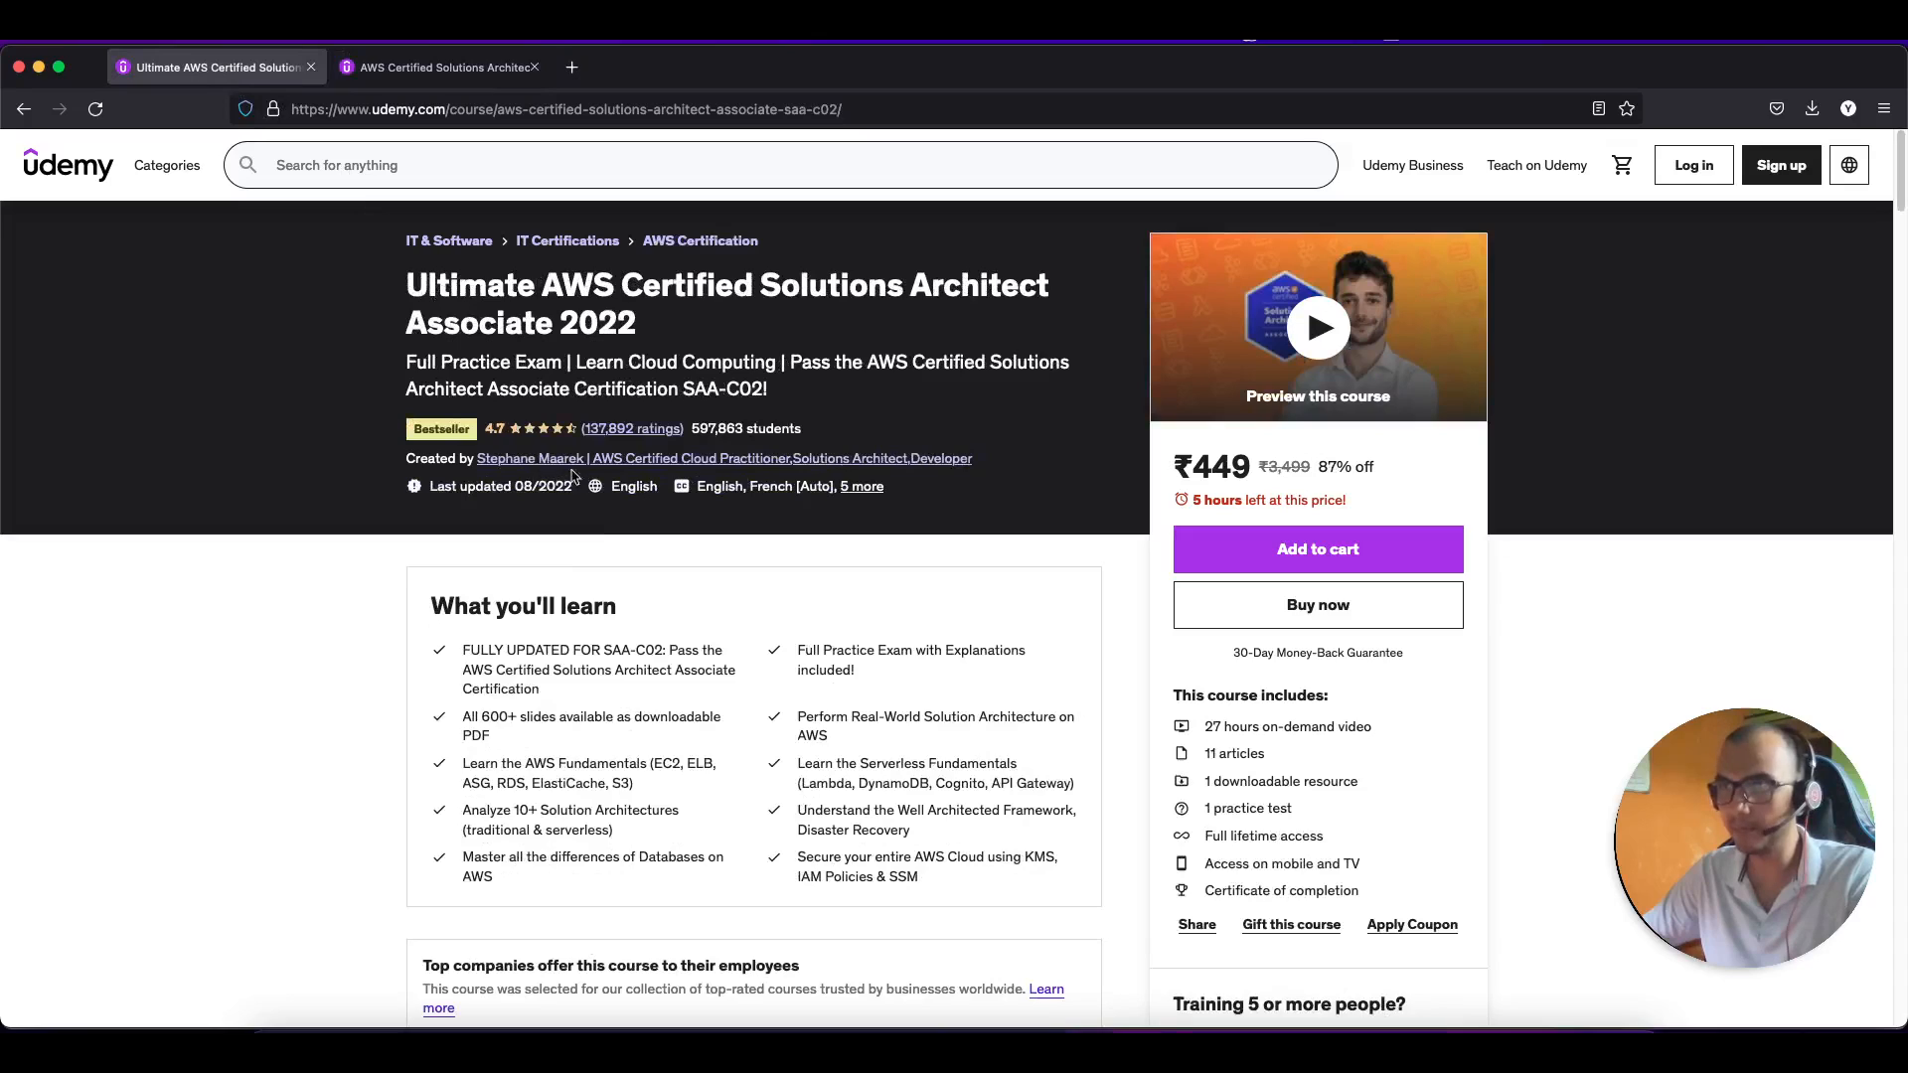
Toggle between the Ultimate AWS and SAA-C02+SAA-C03 tabs comparing ratings, ending on SAA-C02+SAA-C03.
left_click(438, 67)
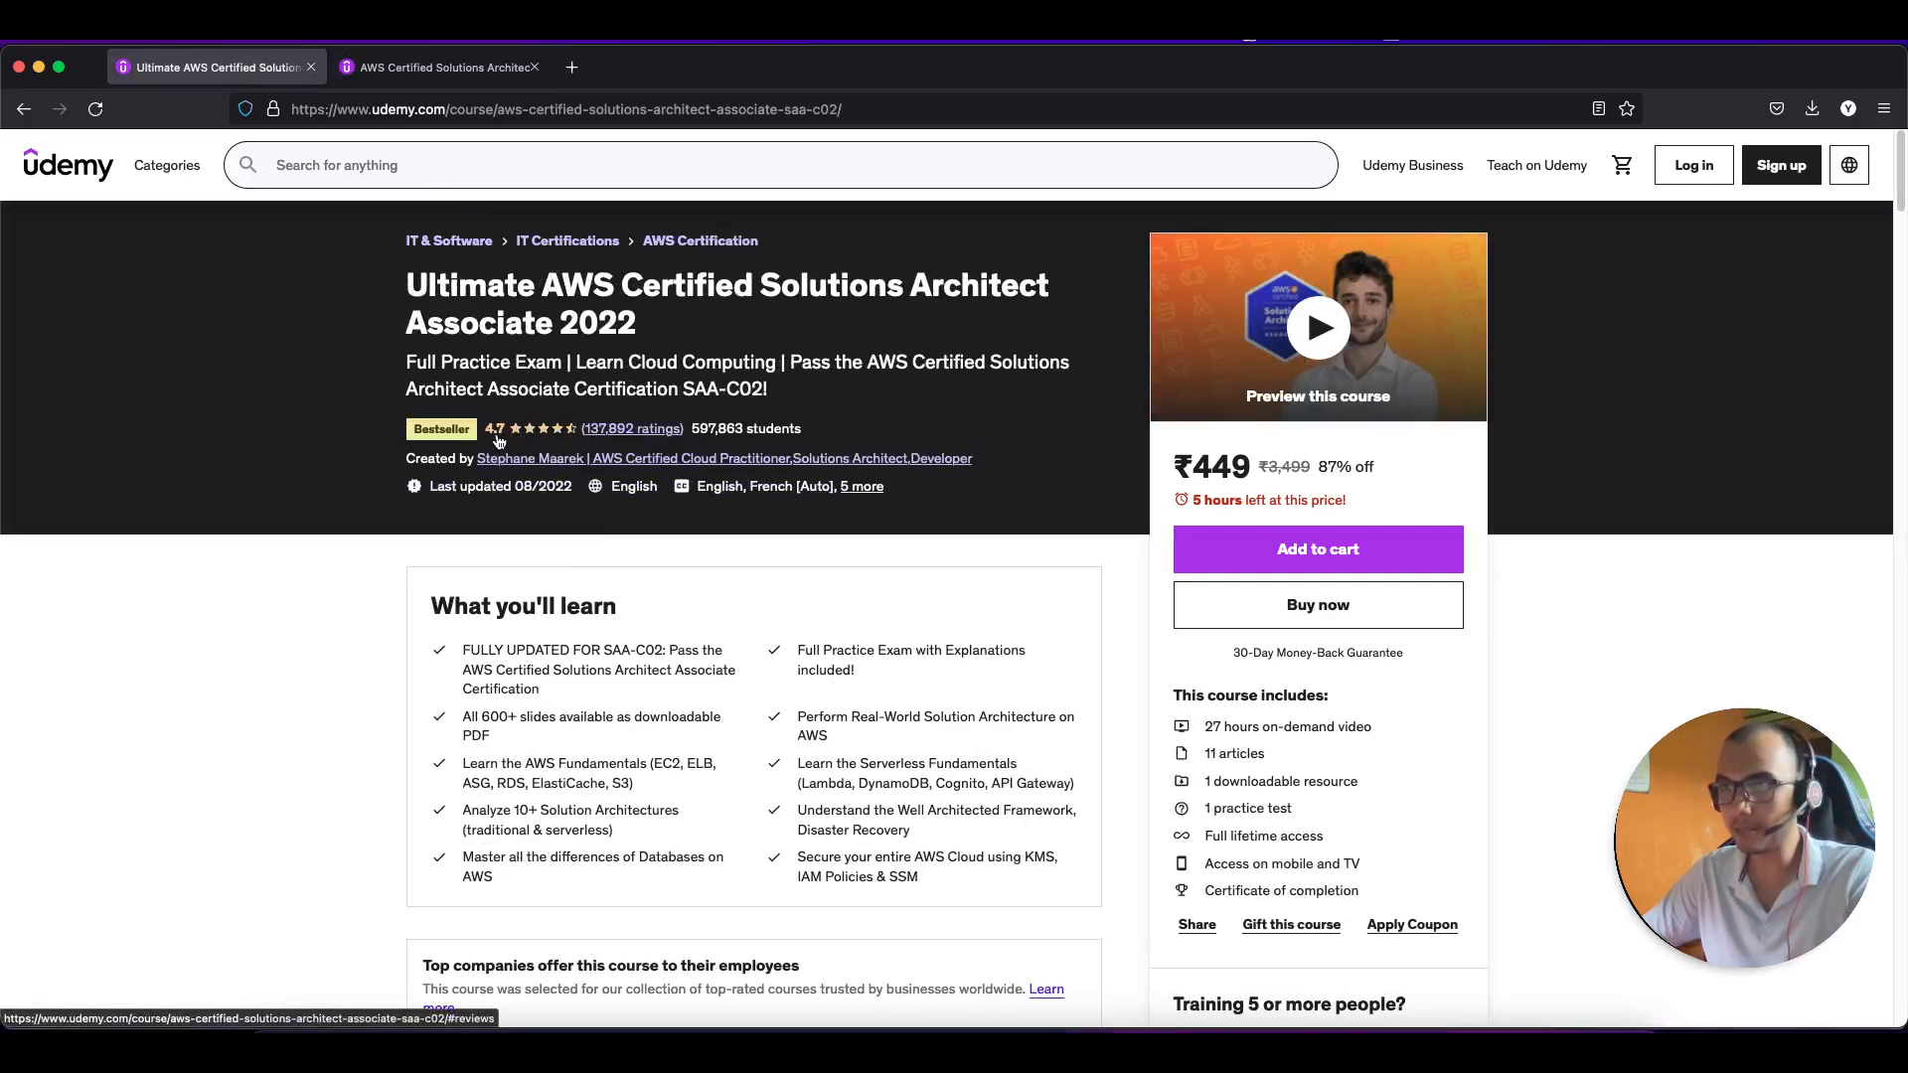
left_click(438, 66)
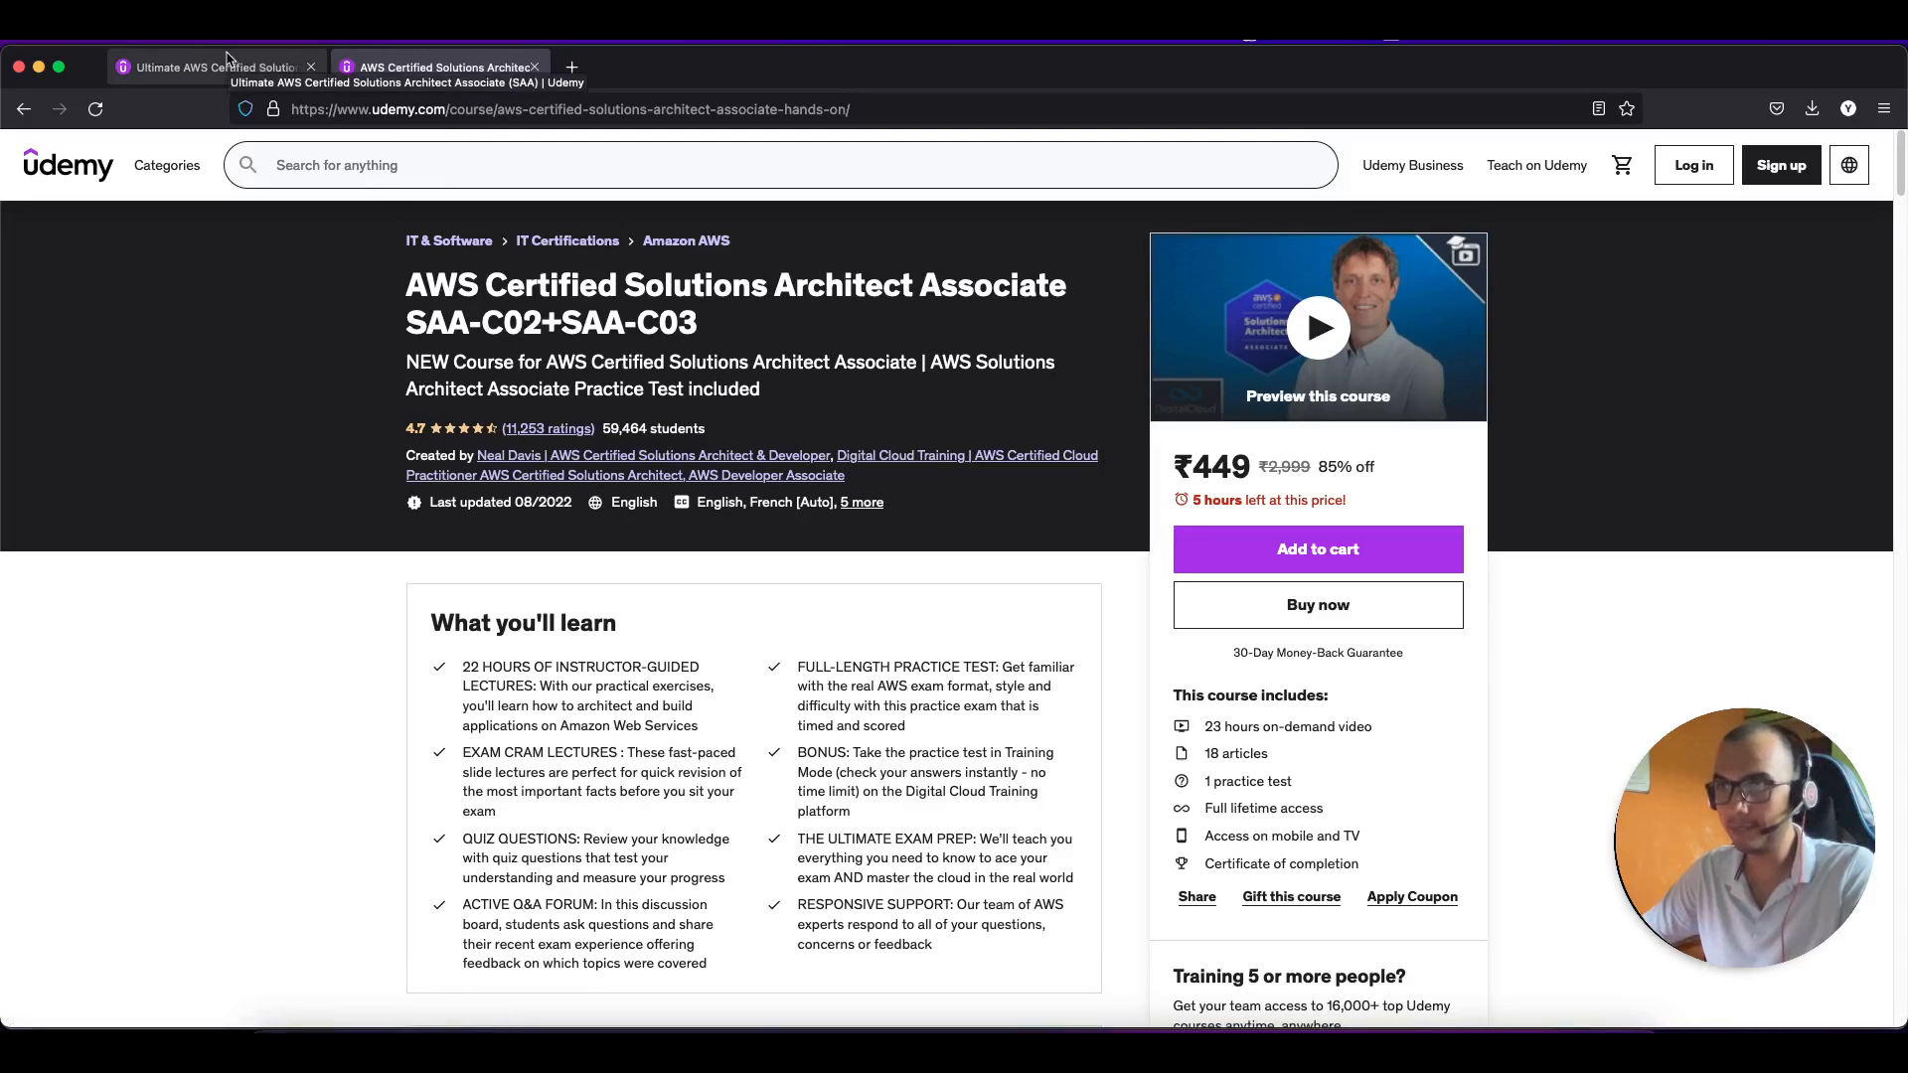
left_click(212, 66)
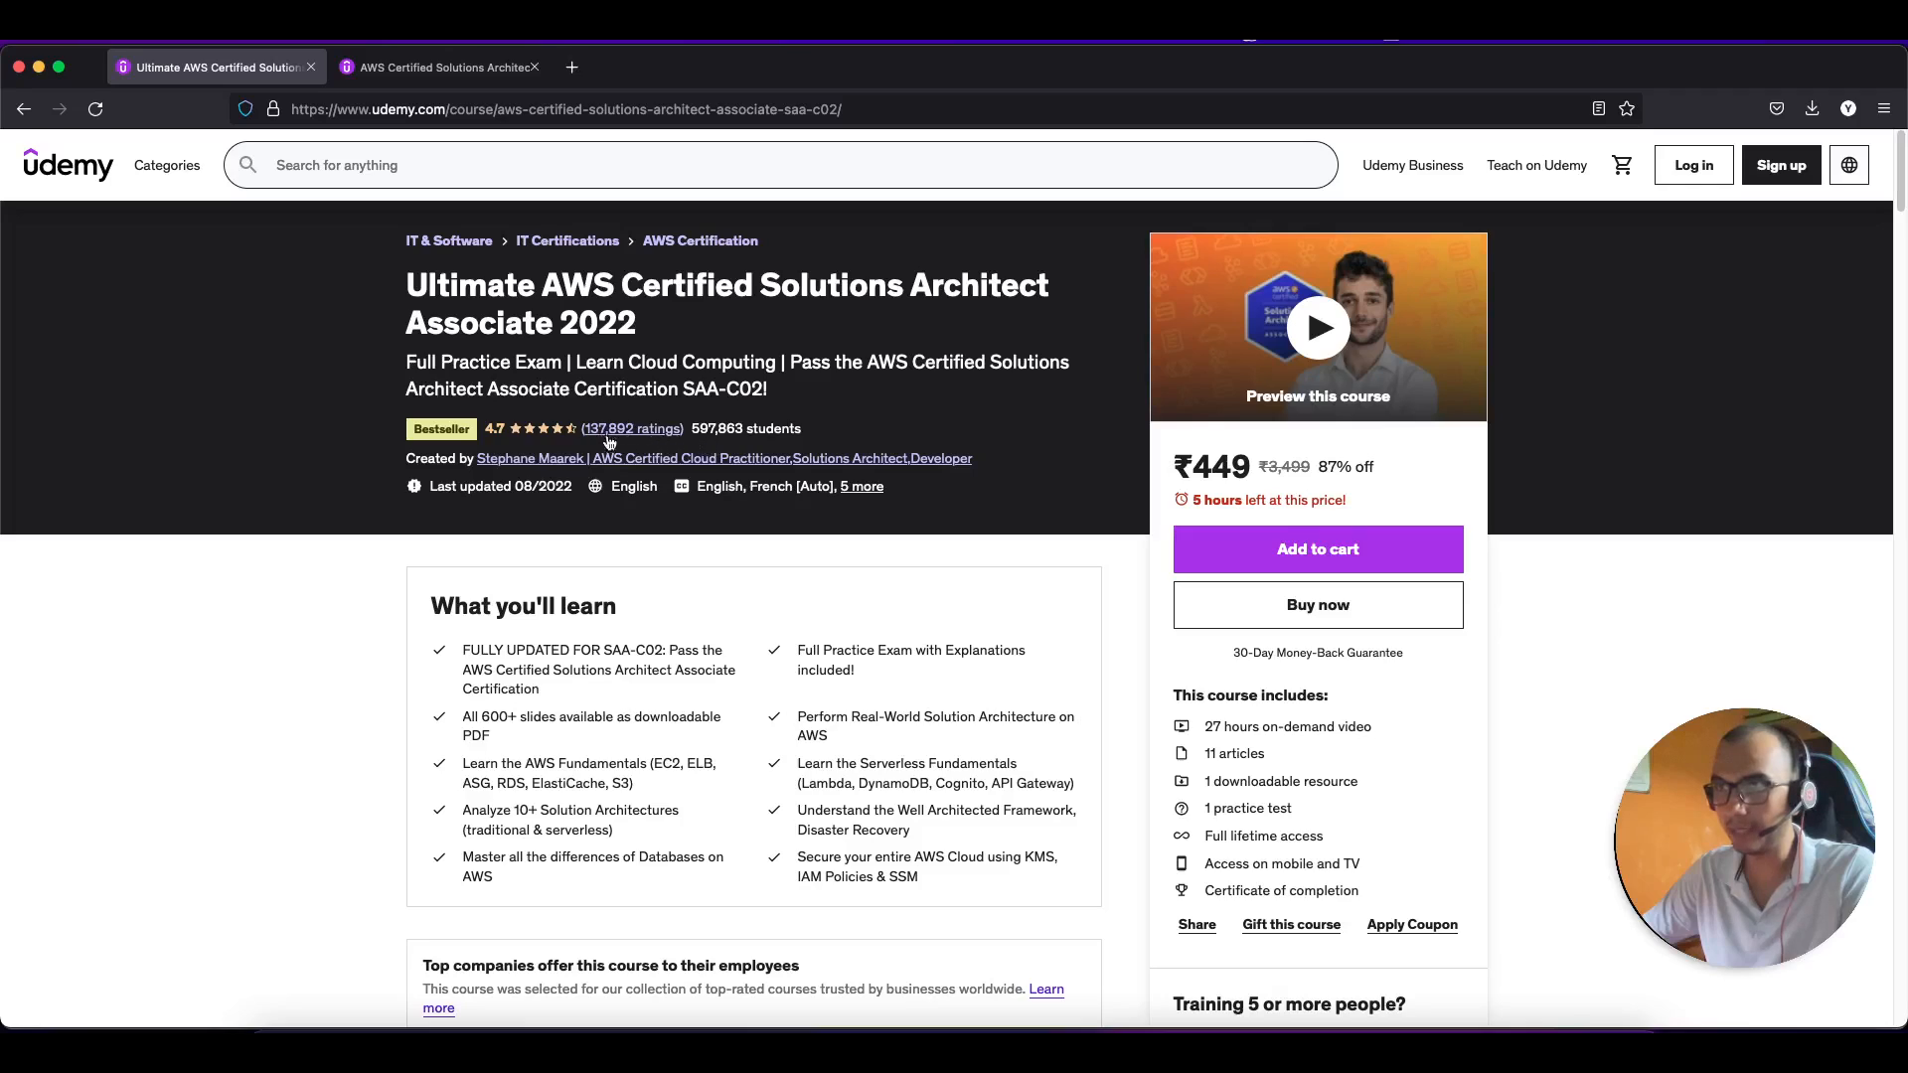
mouse_move(703, 442)
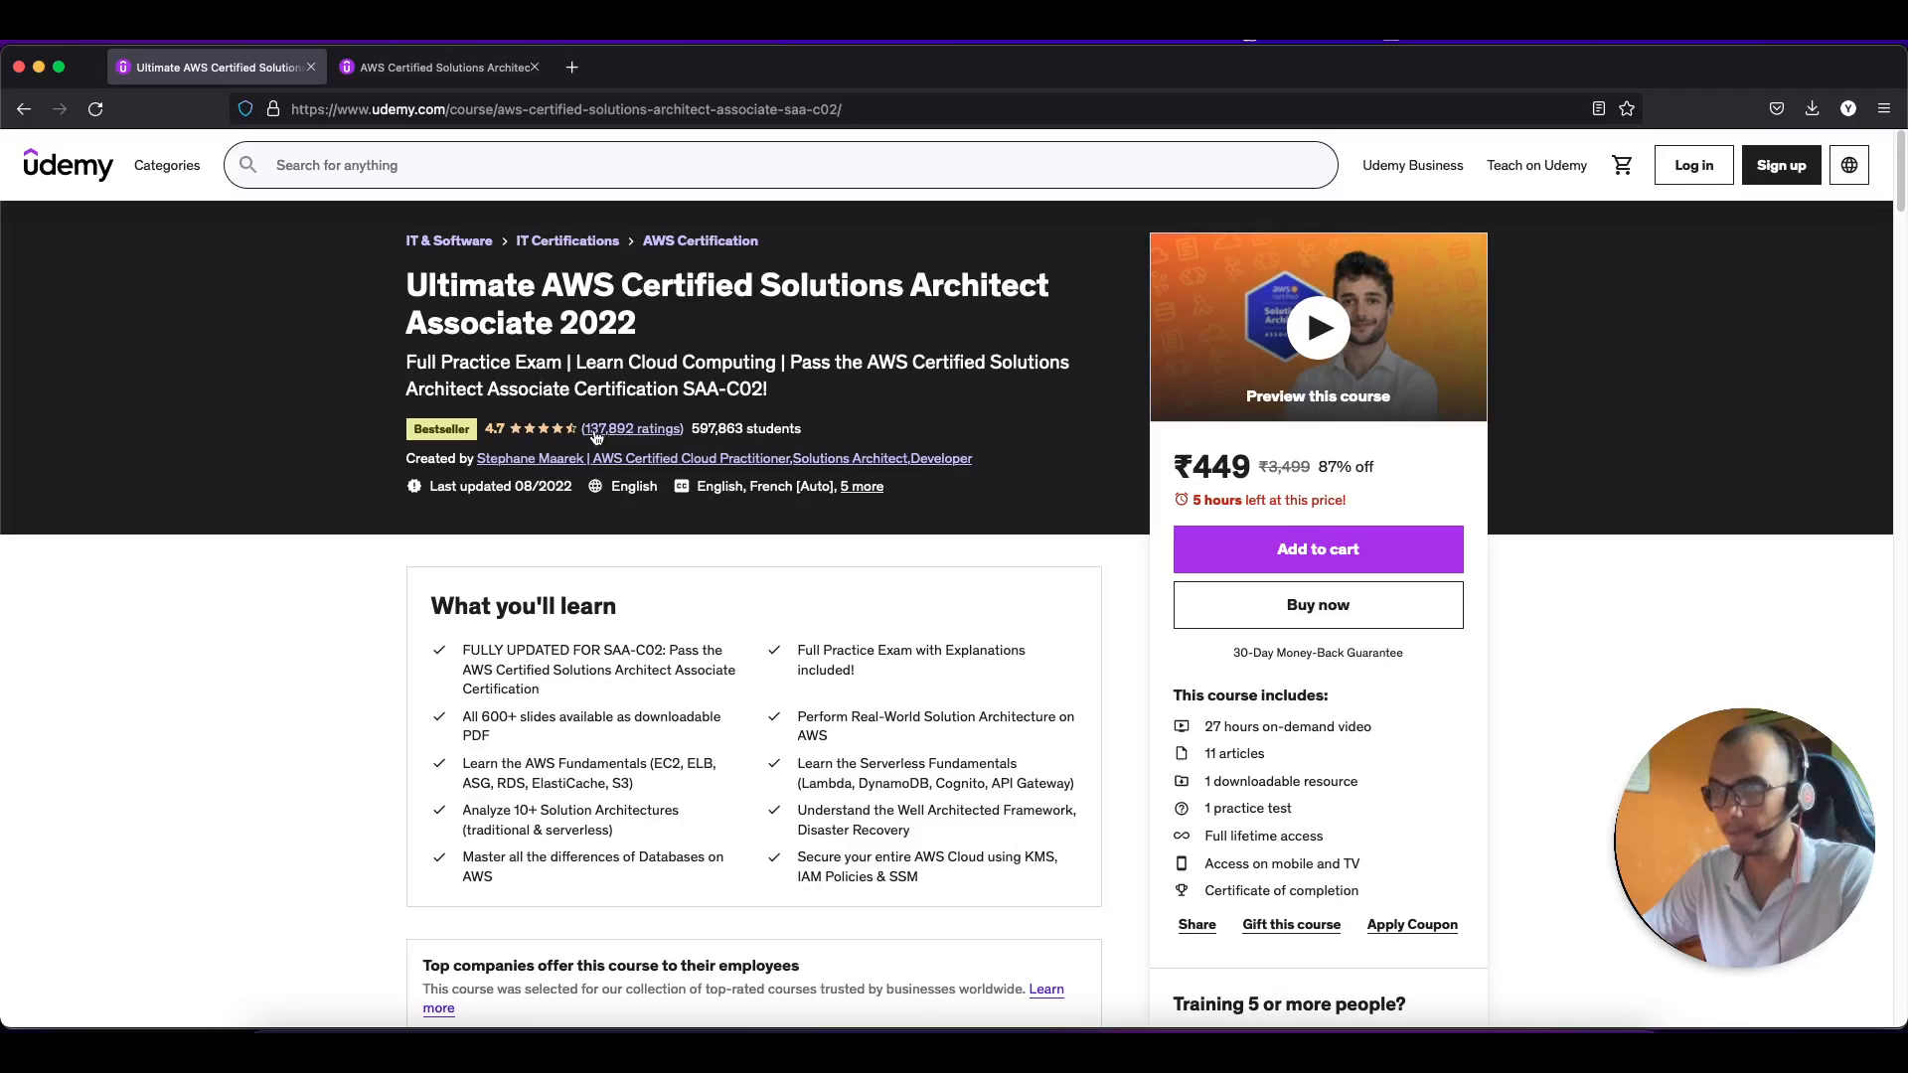
mouse_move(632, 428)
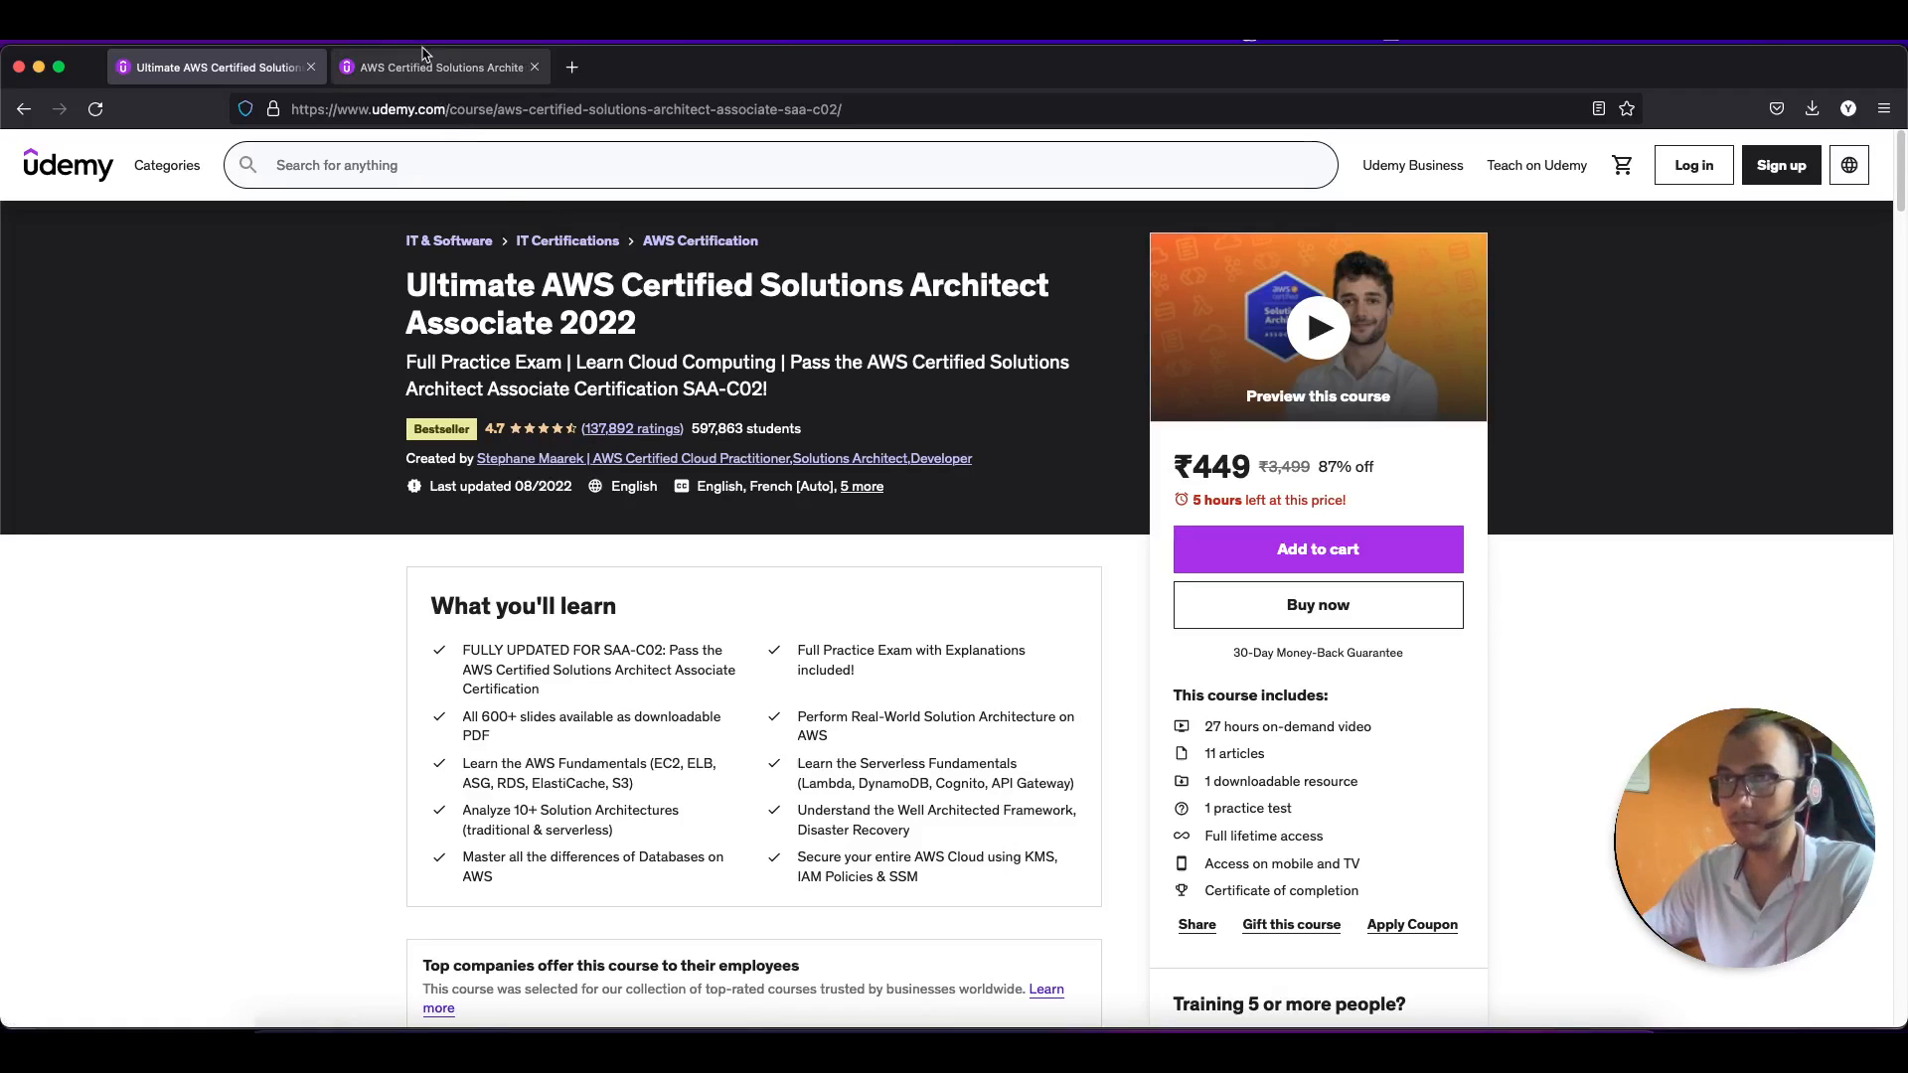
left_click(439, 67)
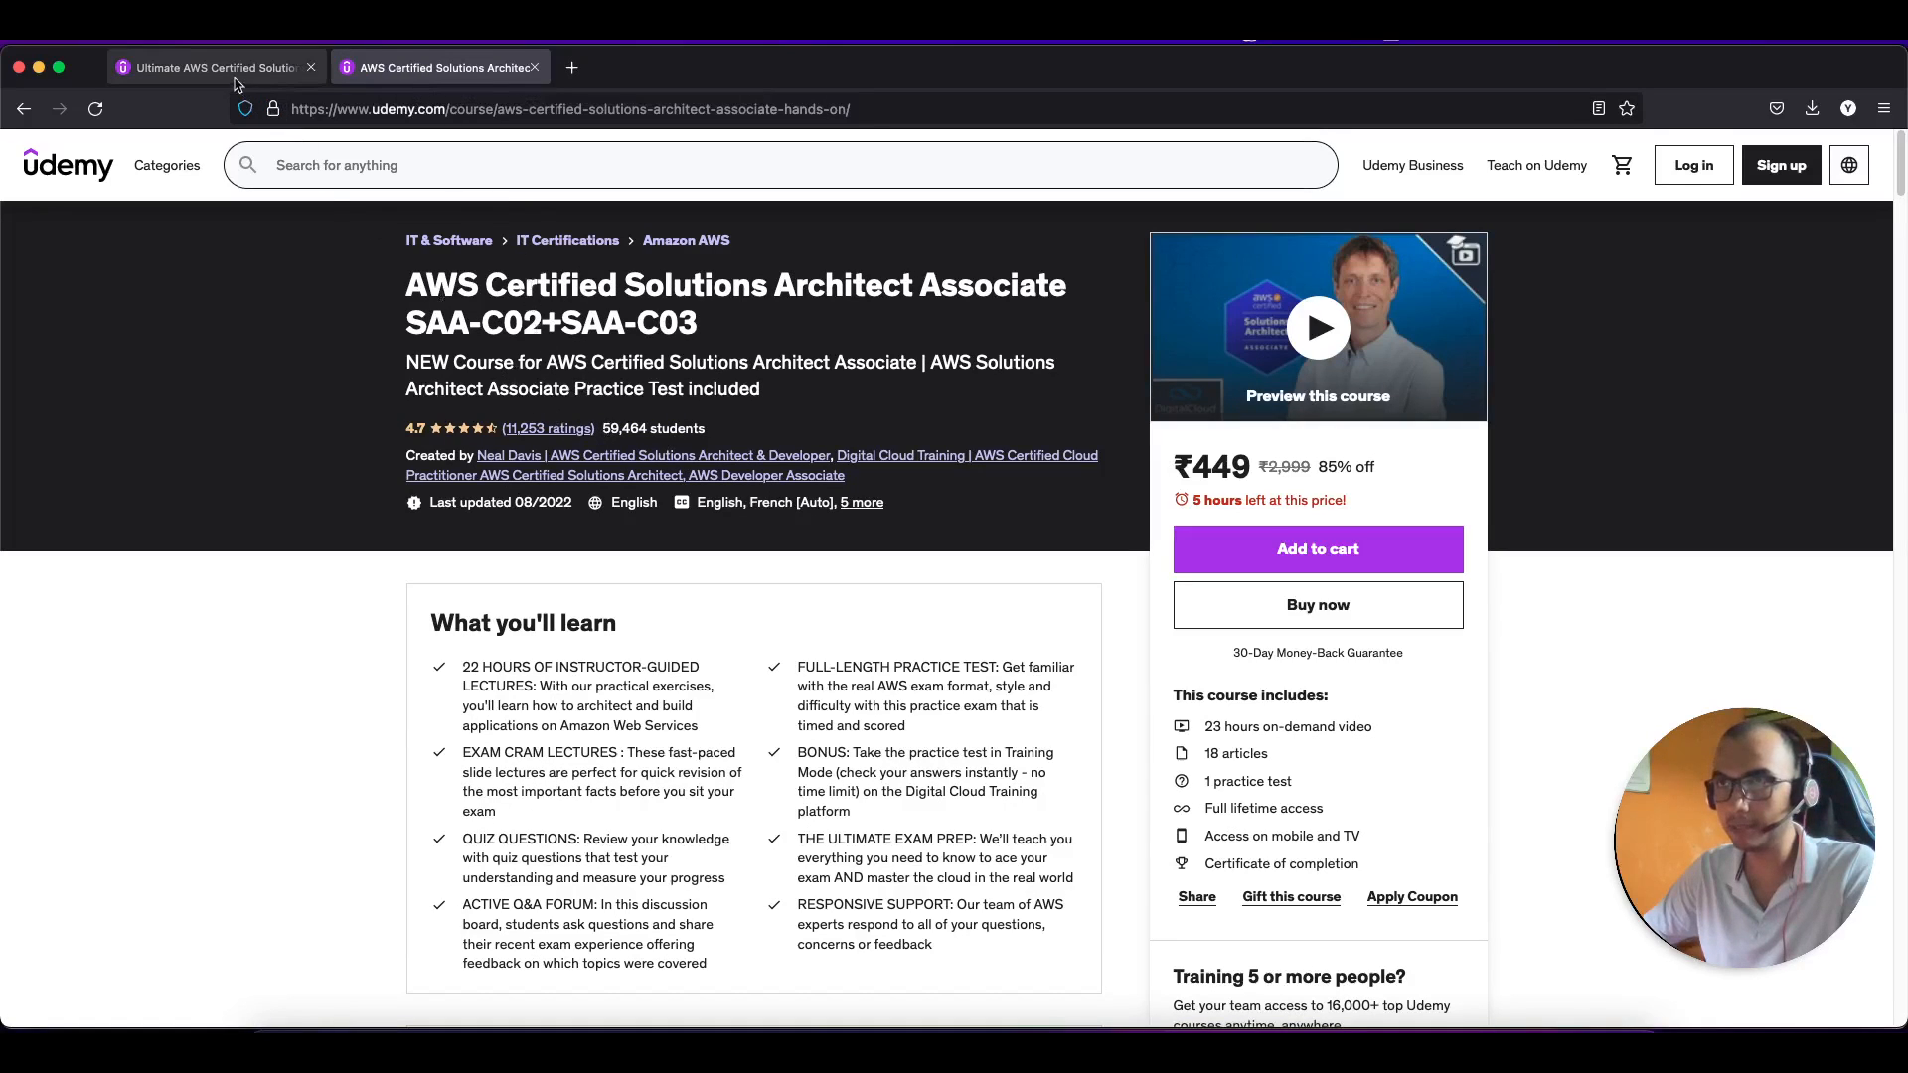
left_click(212, 67)
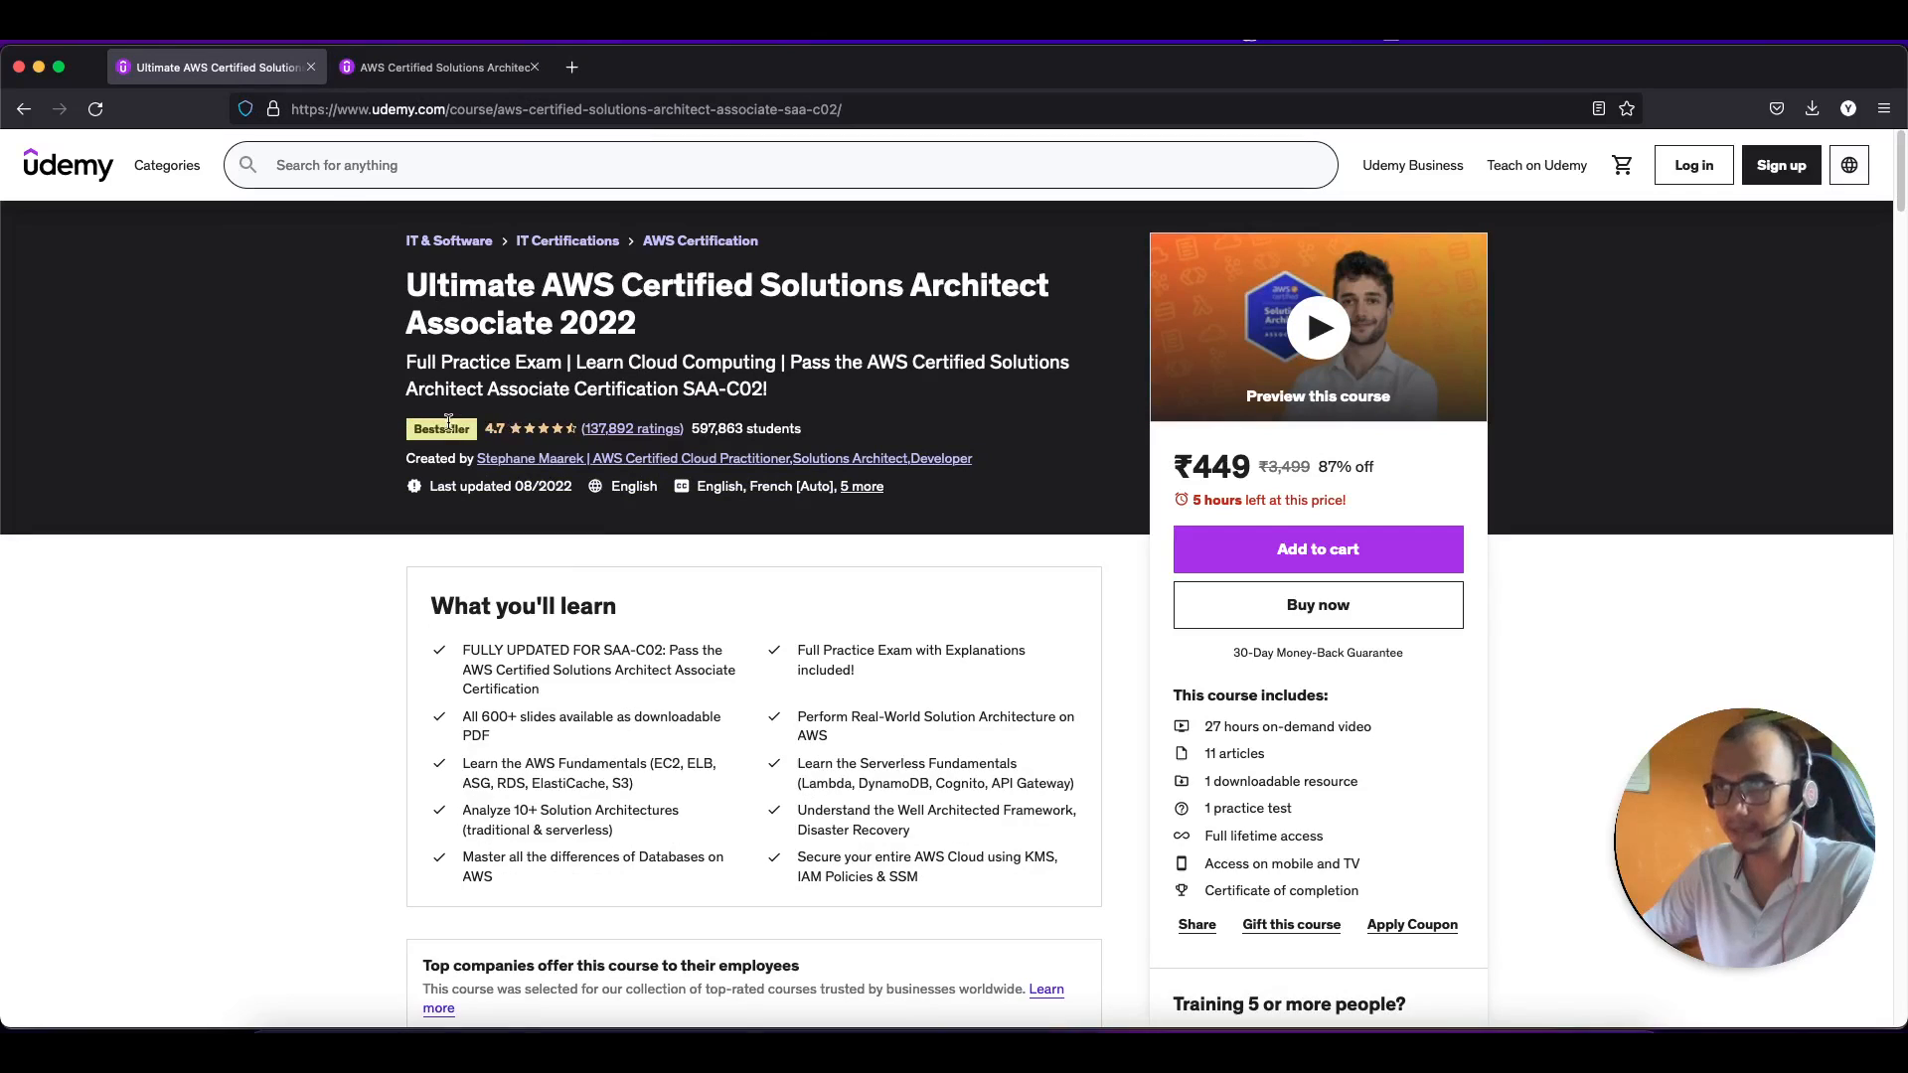
left_click(438, 66)
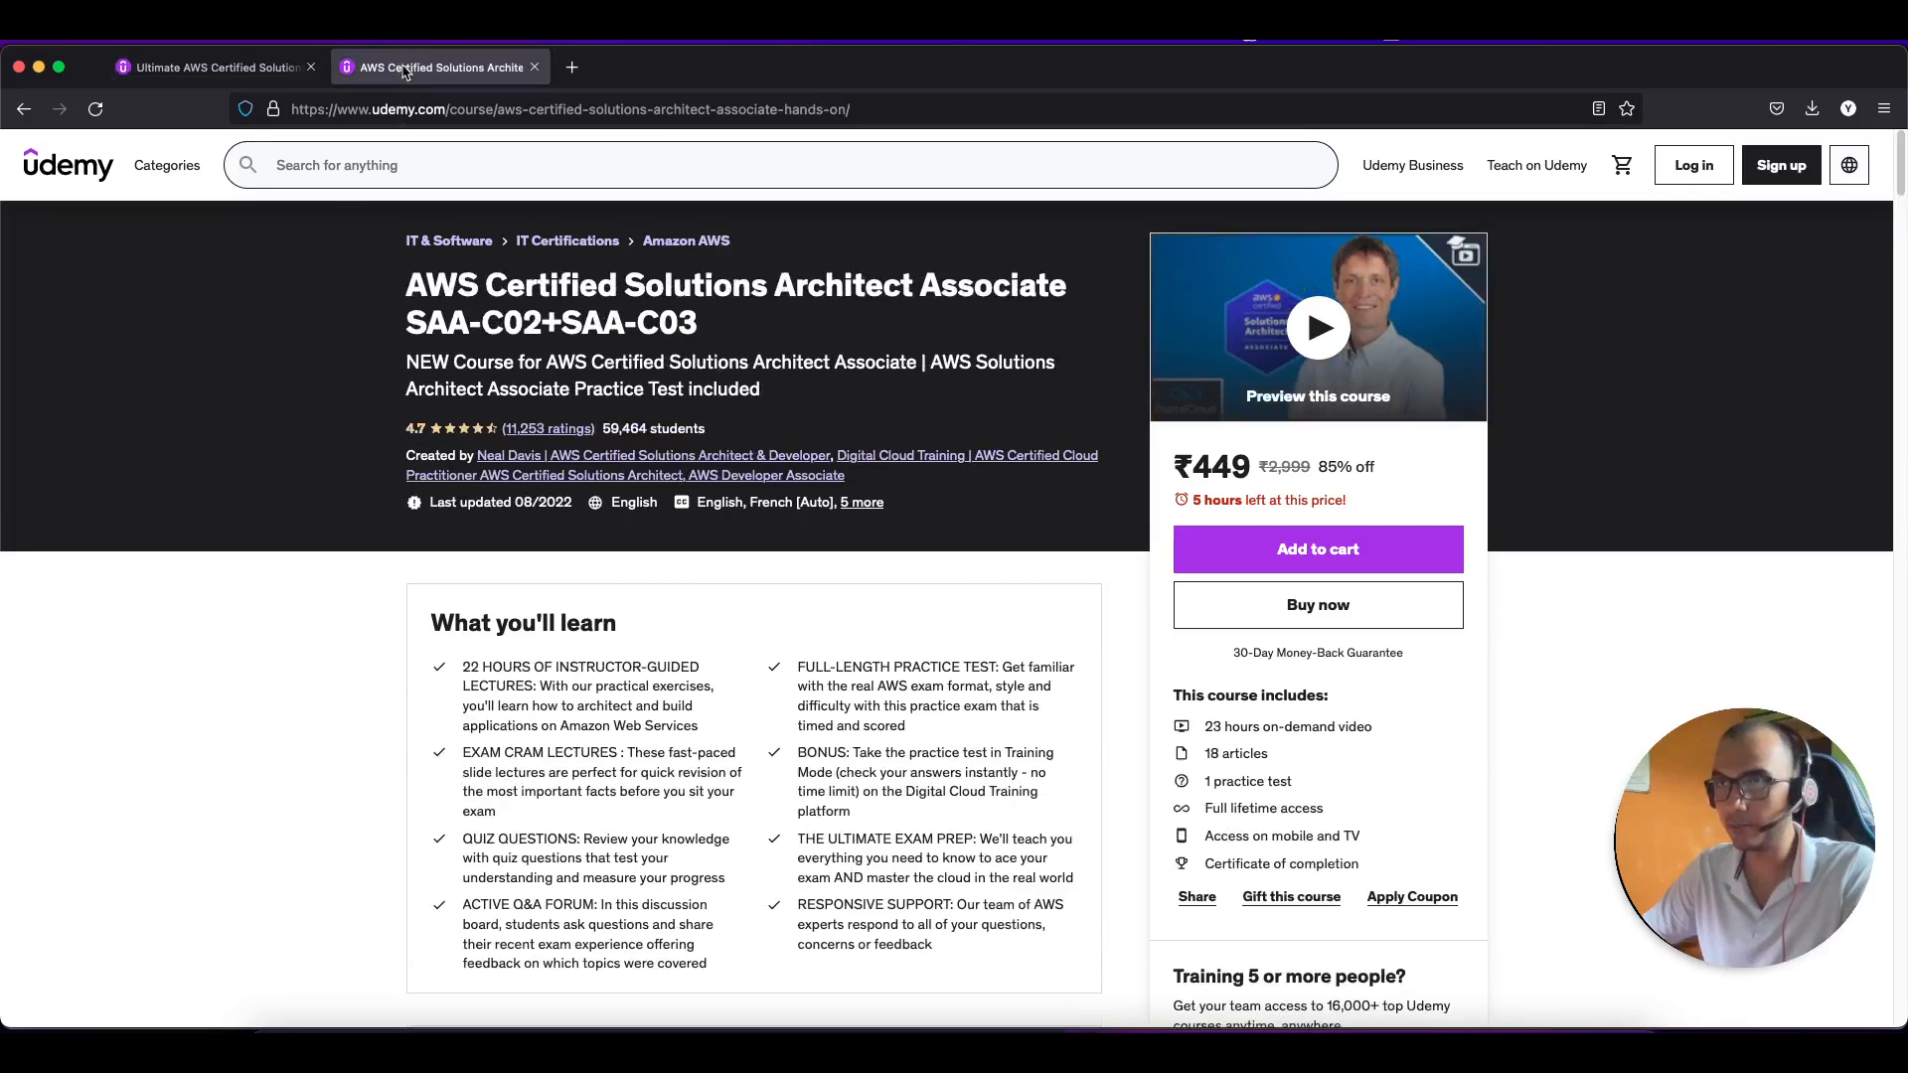
left_click(213, 67)
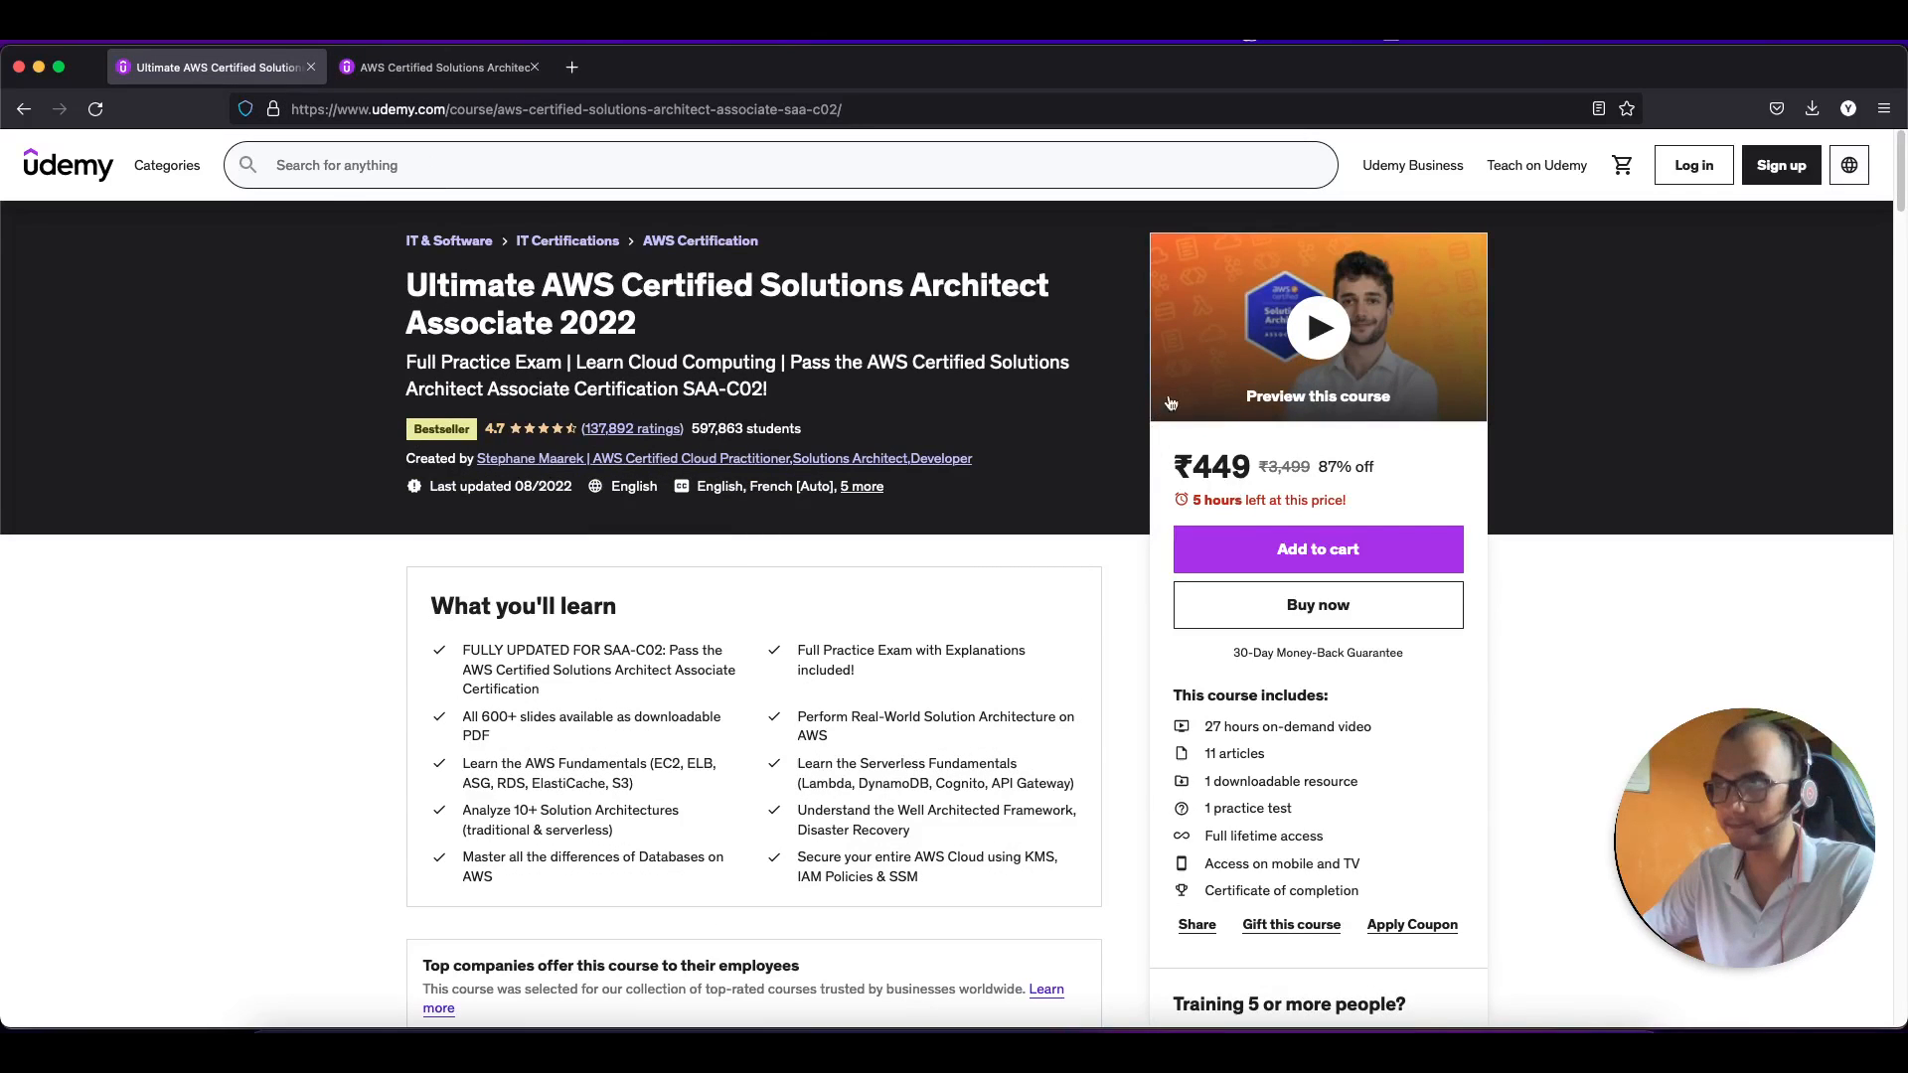
mouse_move(990, 468)
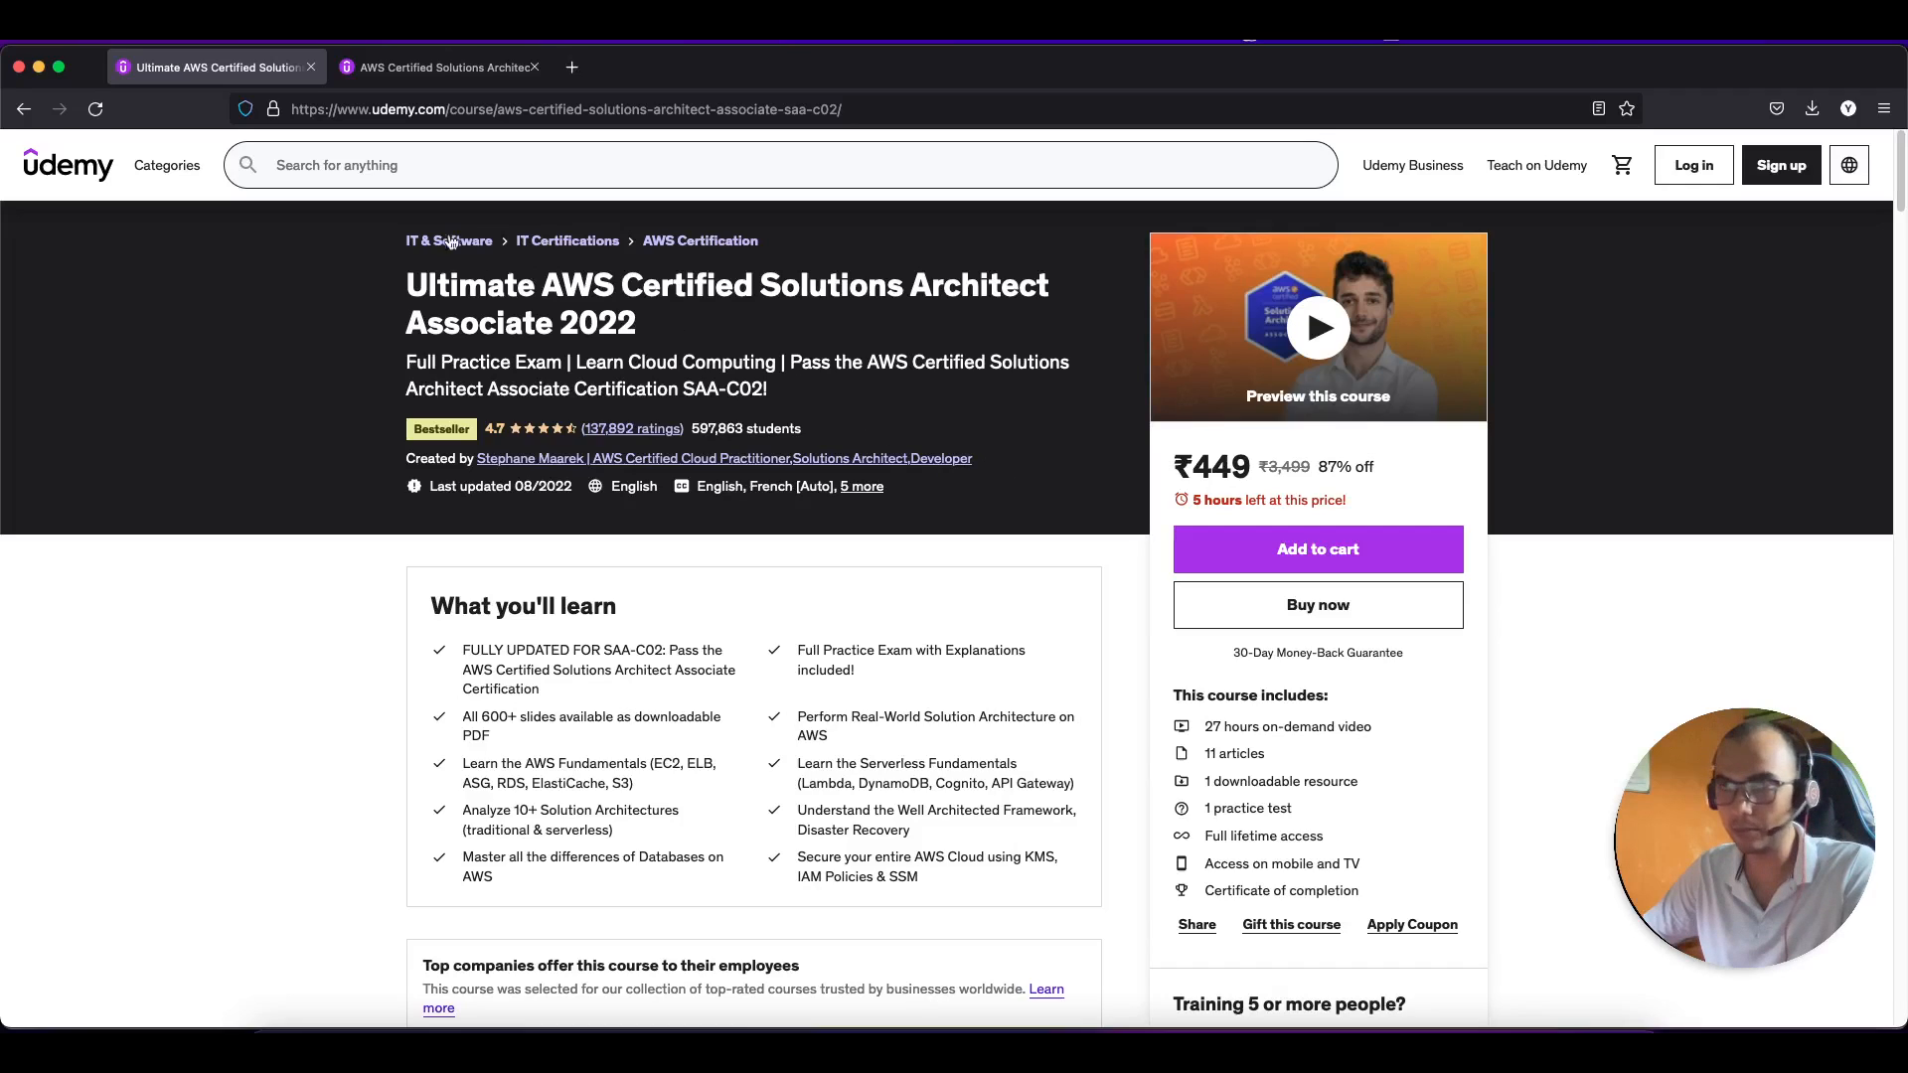
left_click(439, 67)
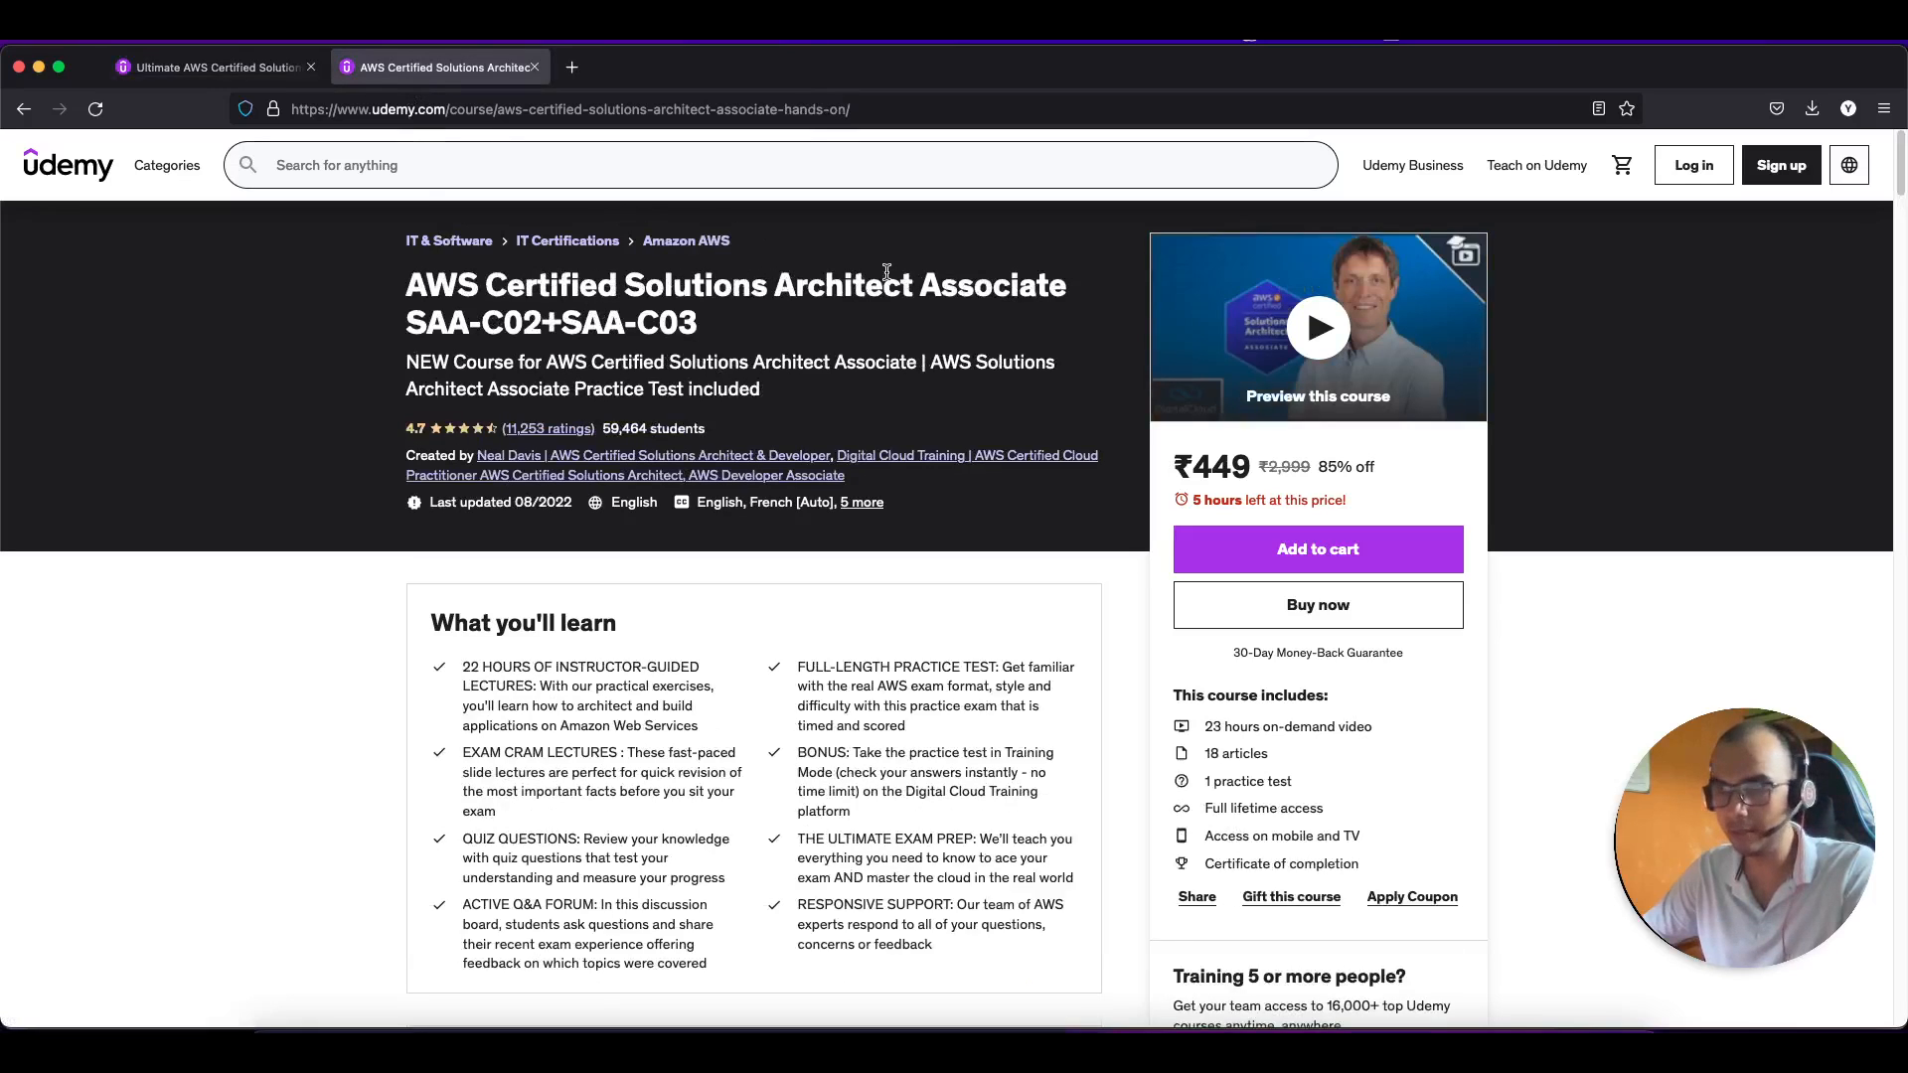
mouse_move(798, 423)
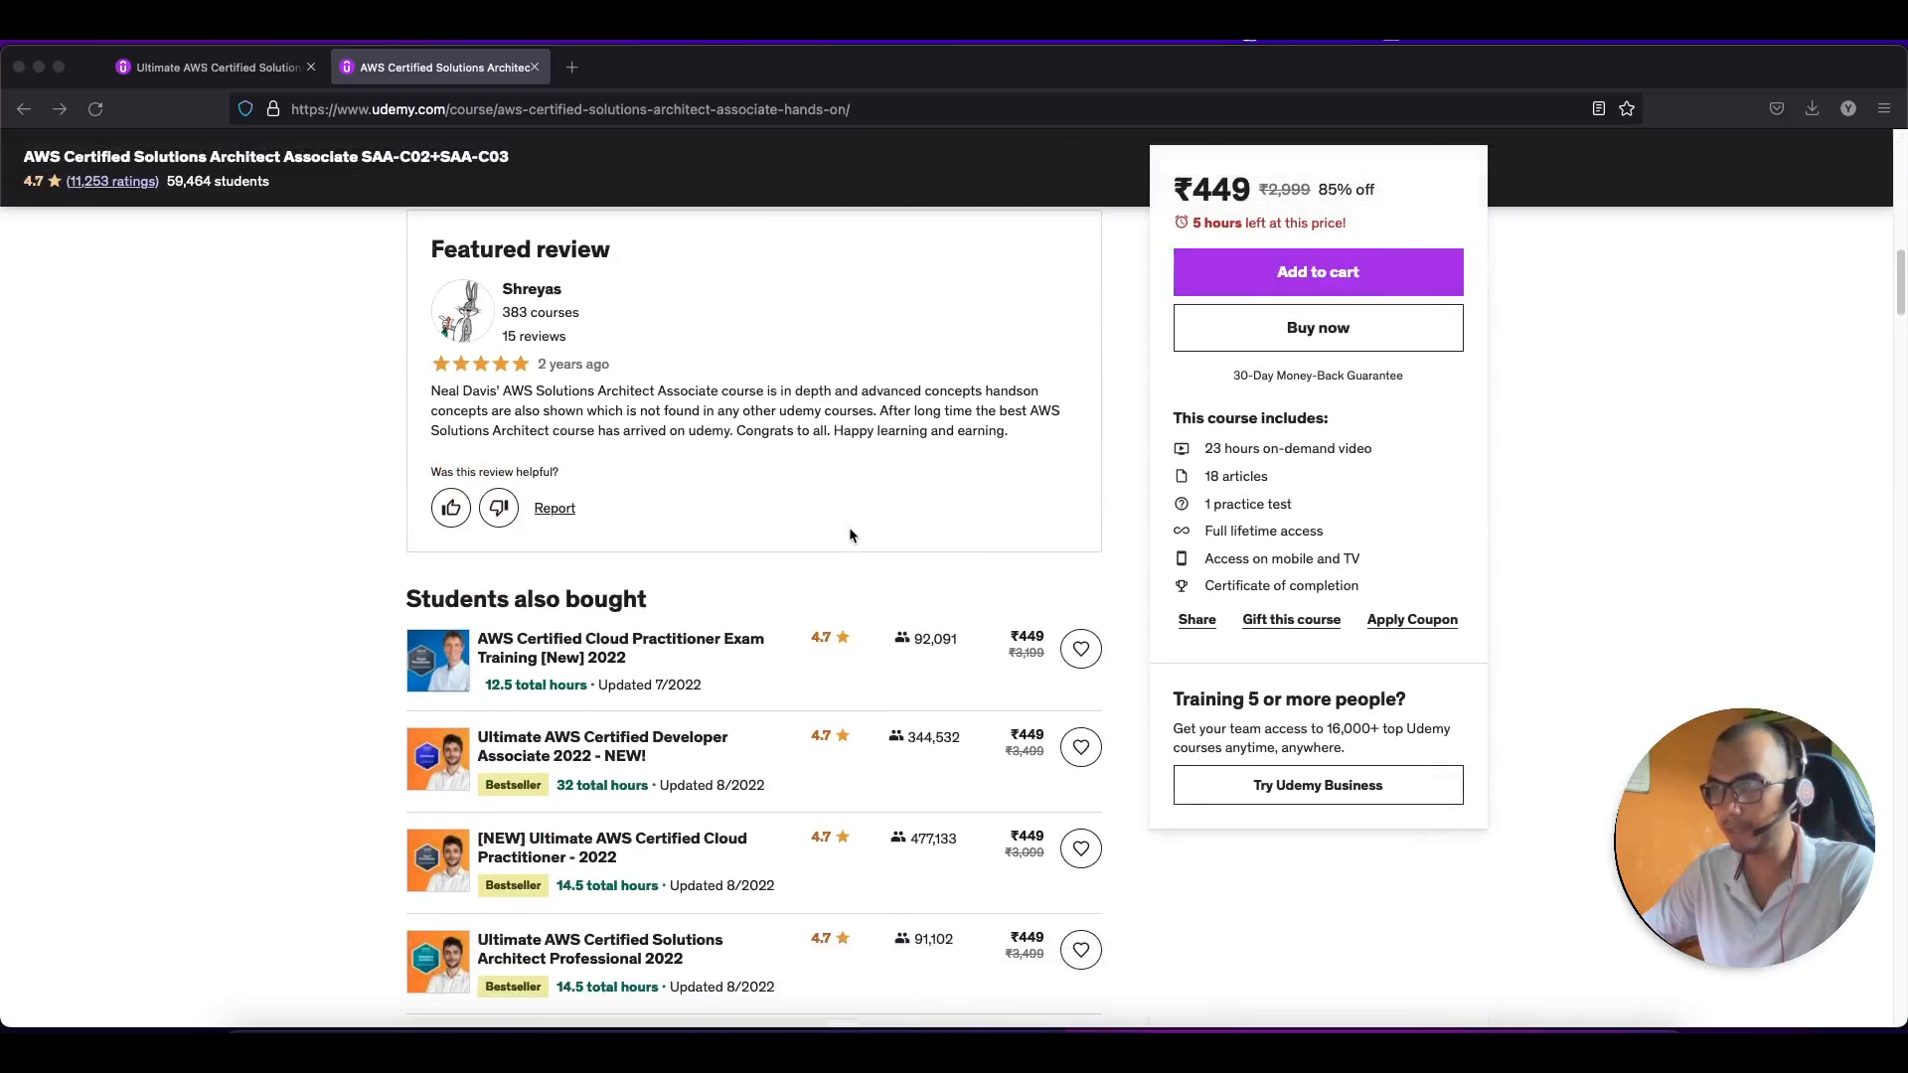
Play the AWS IAM Overview preview lecture from Course content, then pause it.
scroll("down", 3)
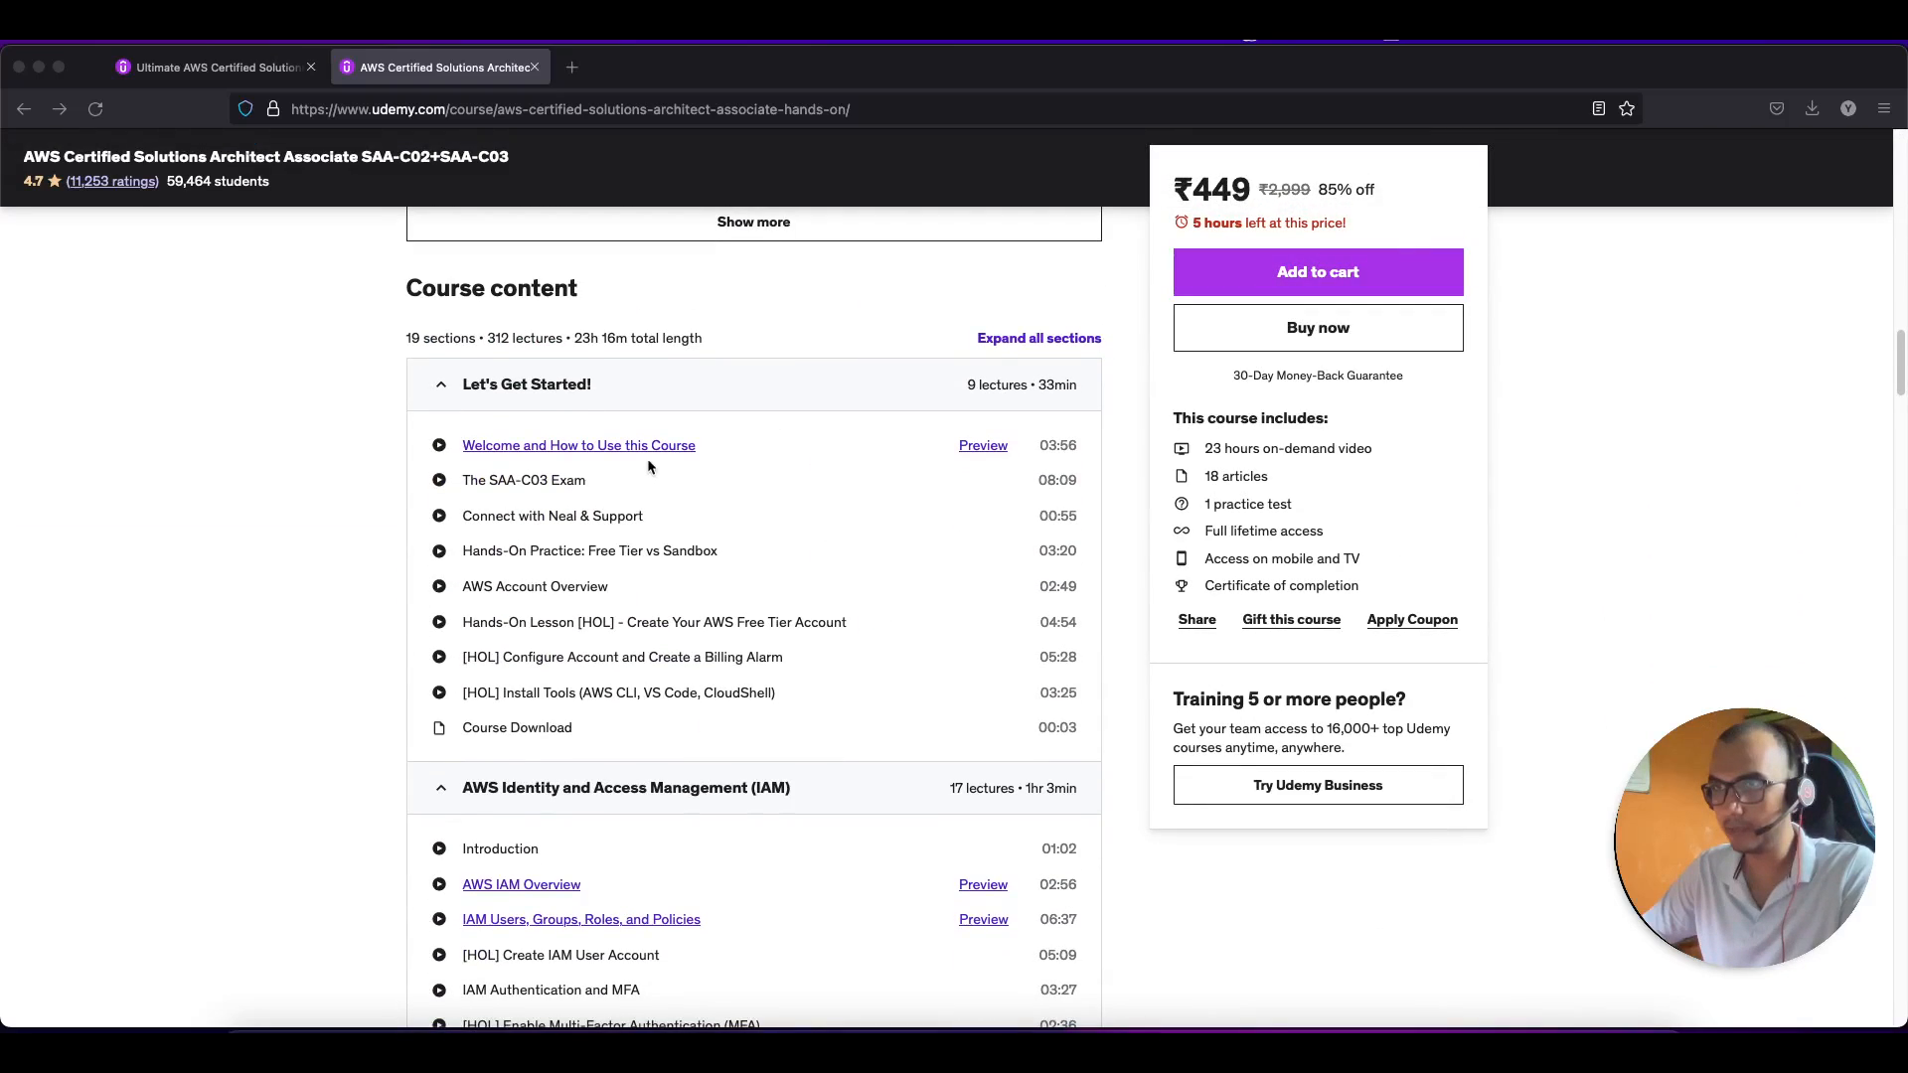
scroll("down", 3)
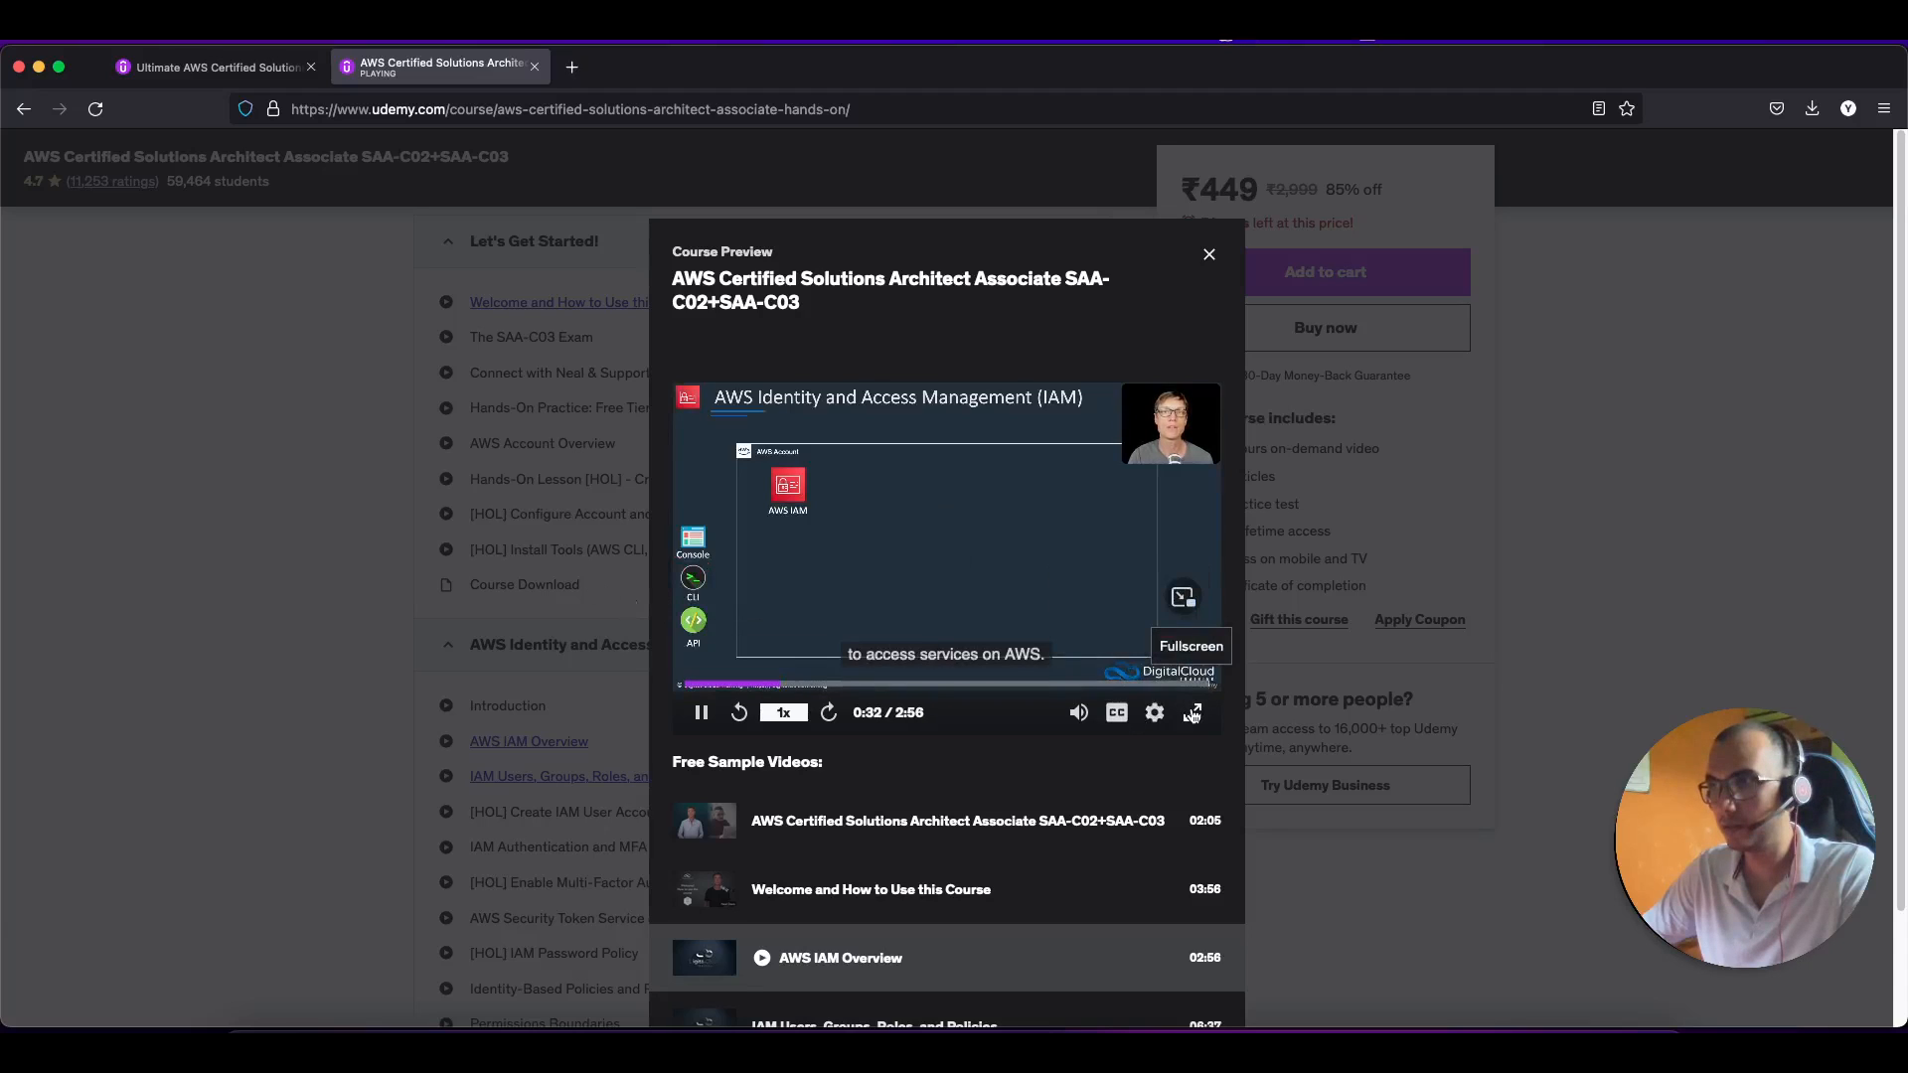
left_click(1191, 712)
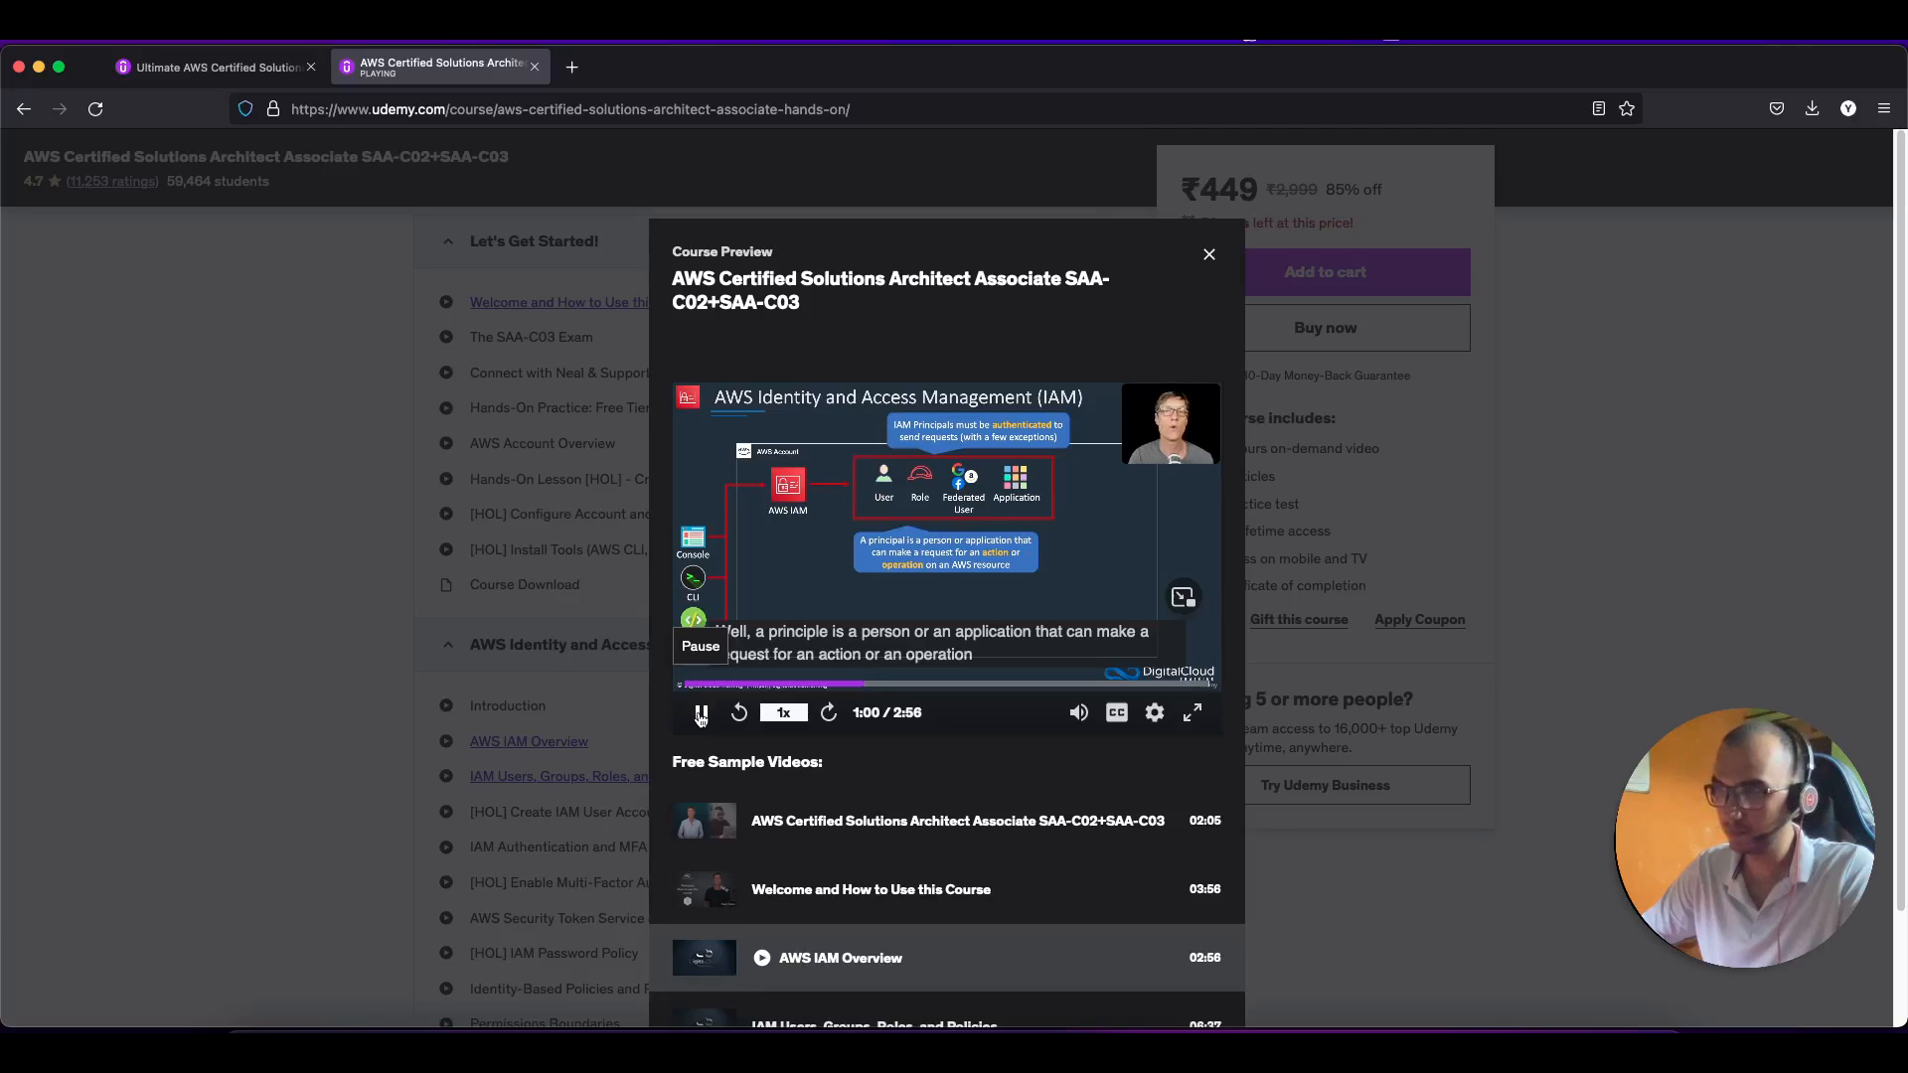
left_click(701, 711)
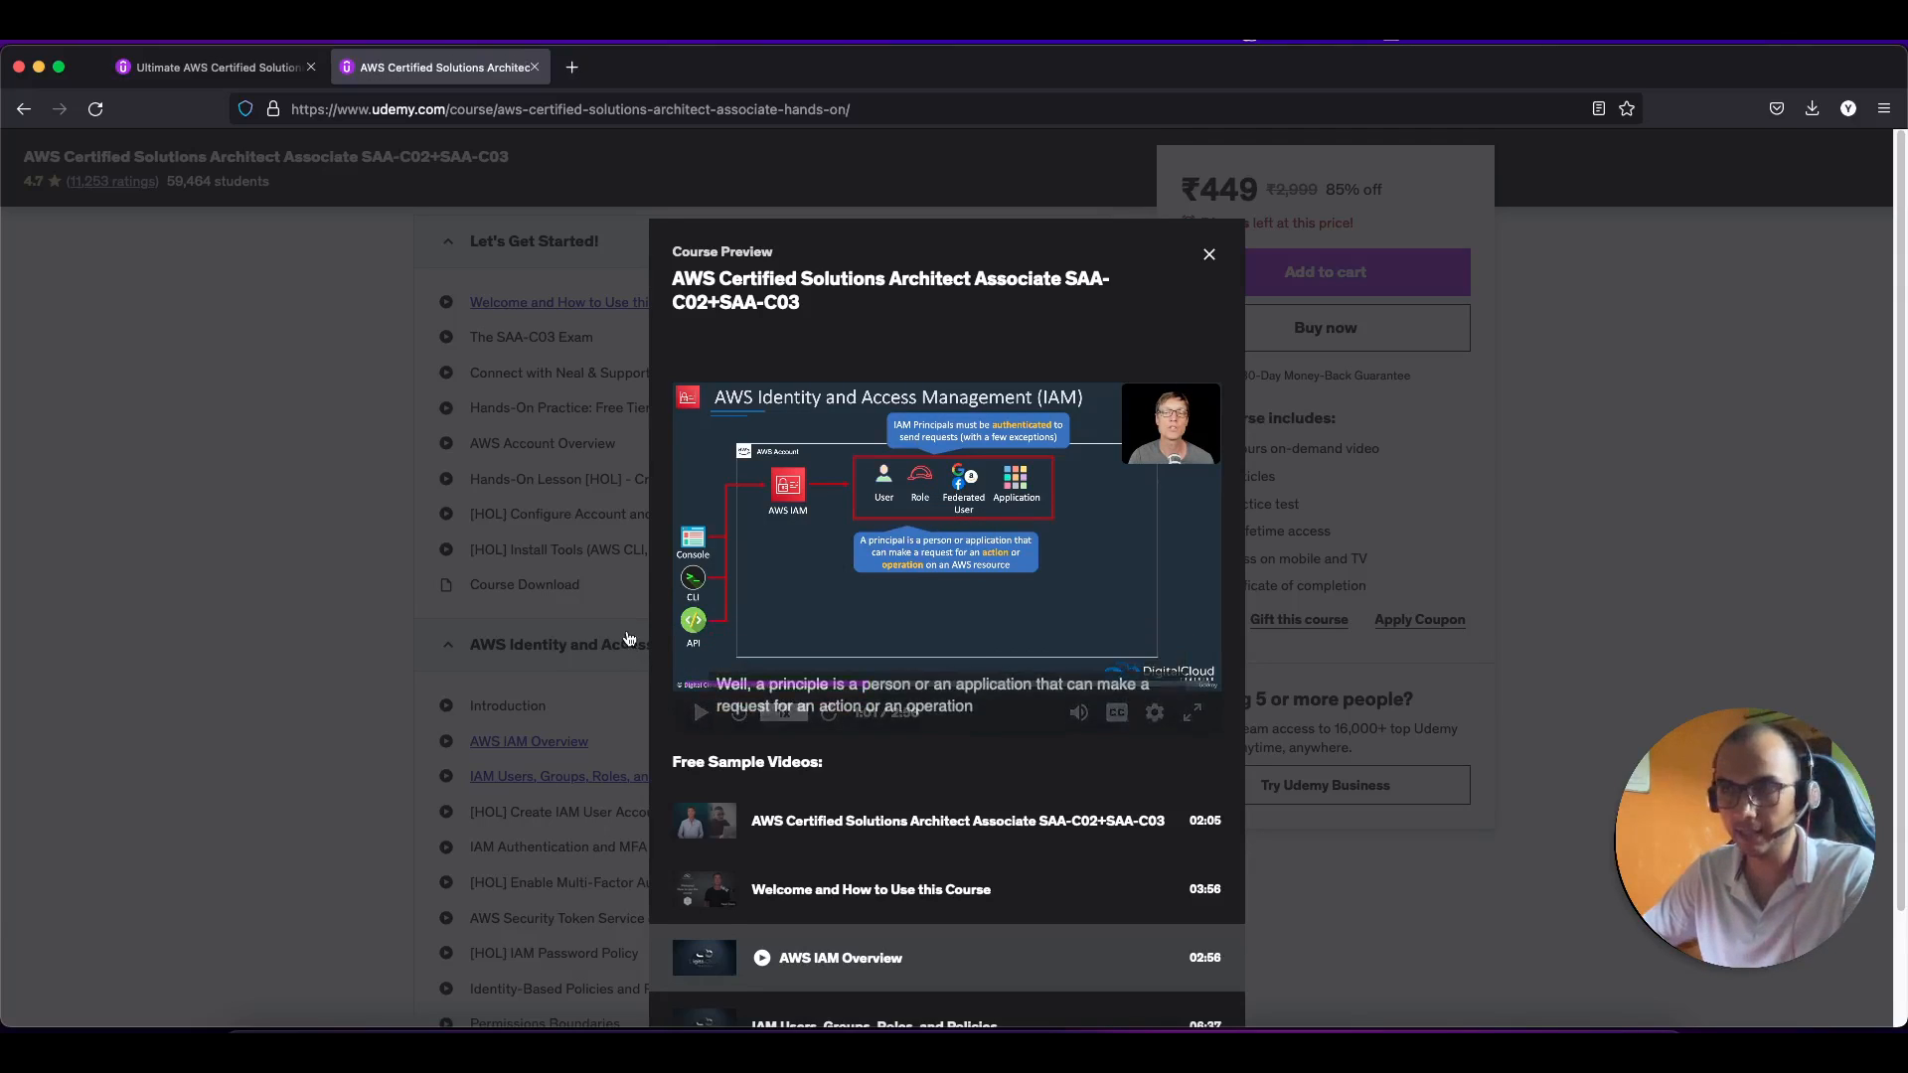
On the Ultimate AWS tab, play the Creating an AWS Account preview, then pause it.
left_click(212, 67)
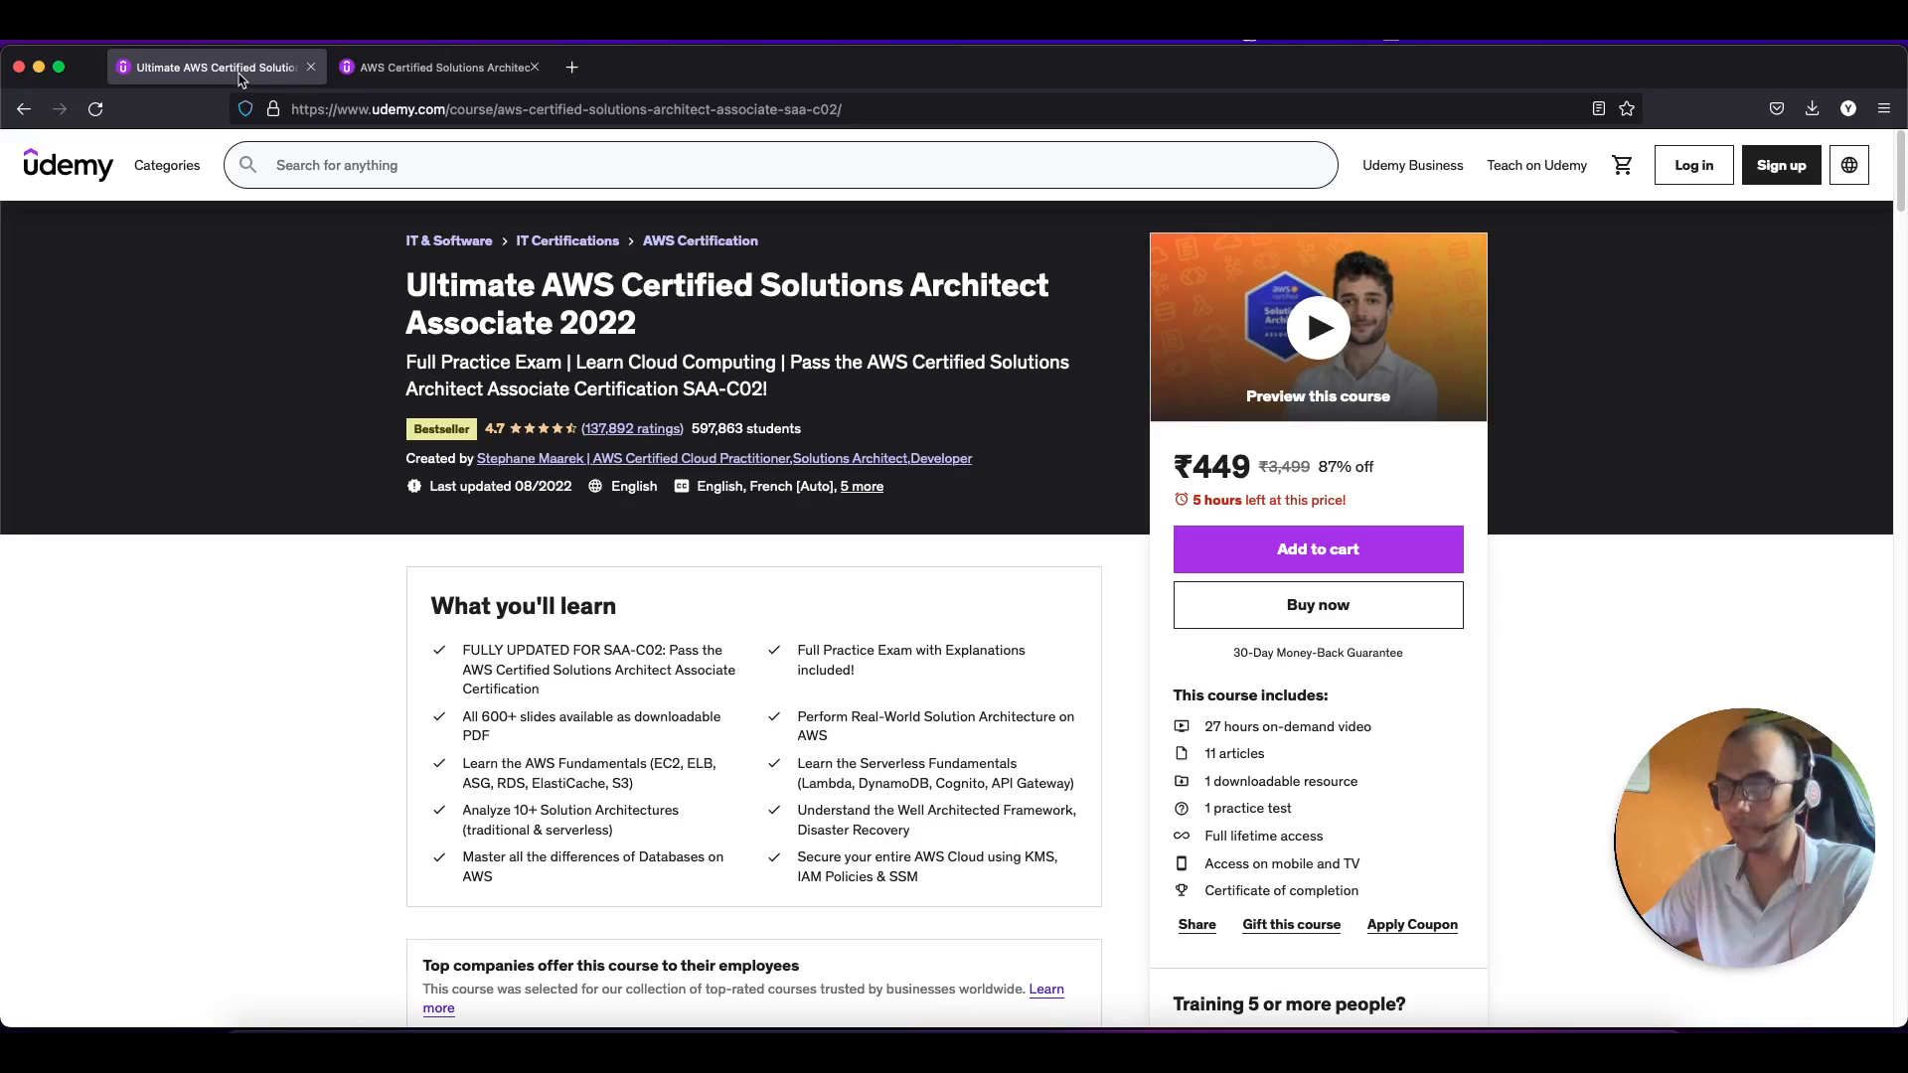
scroll("down", 3)
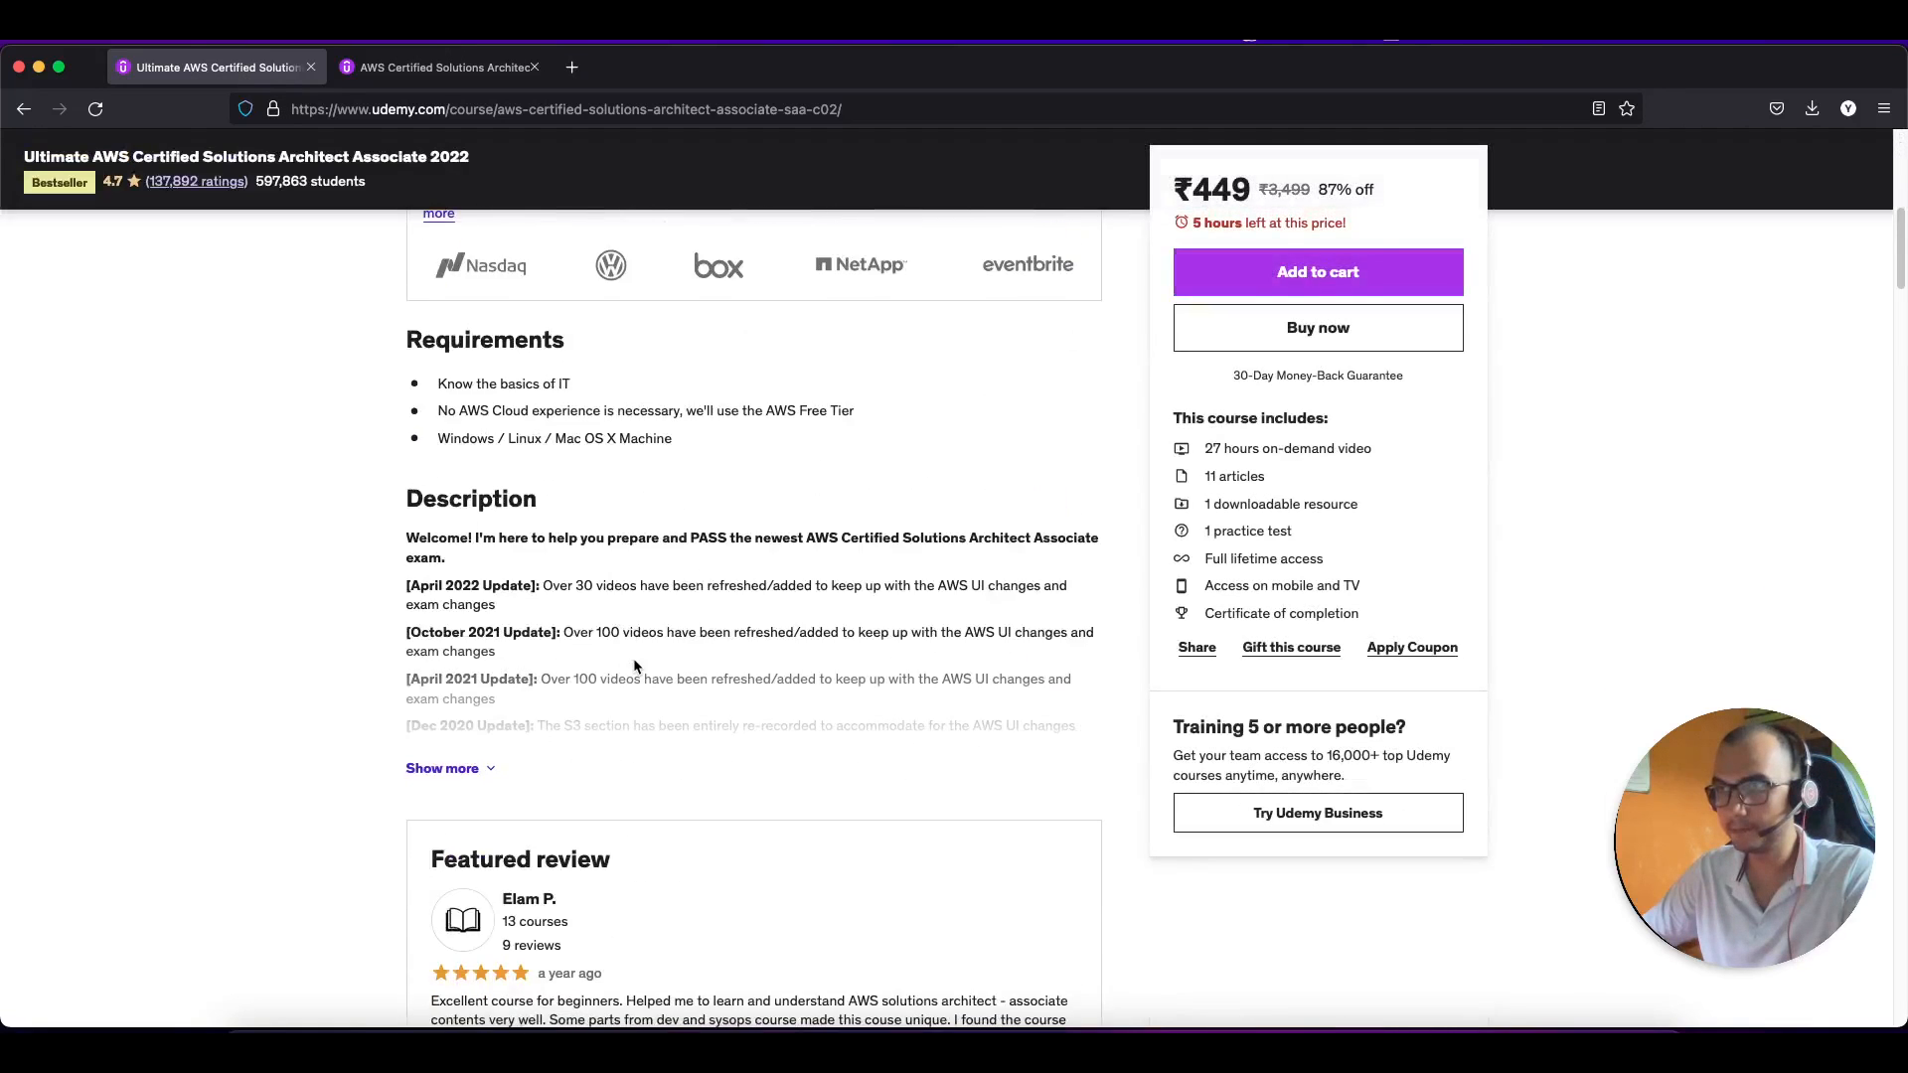
scroll("down", 3)
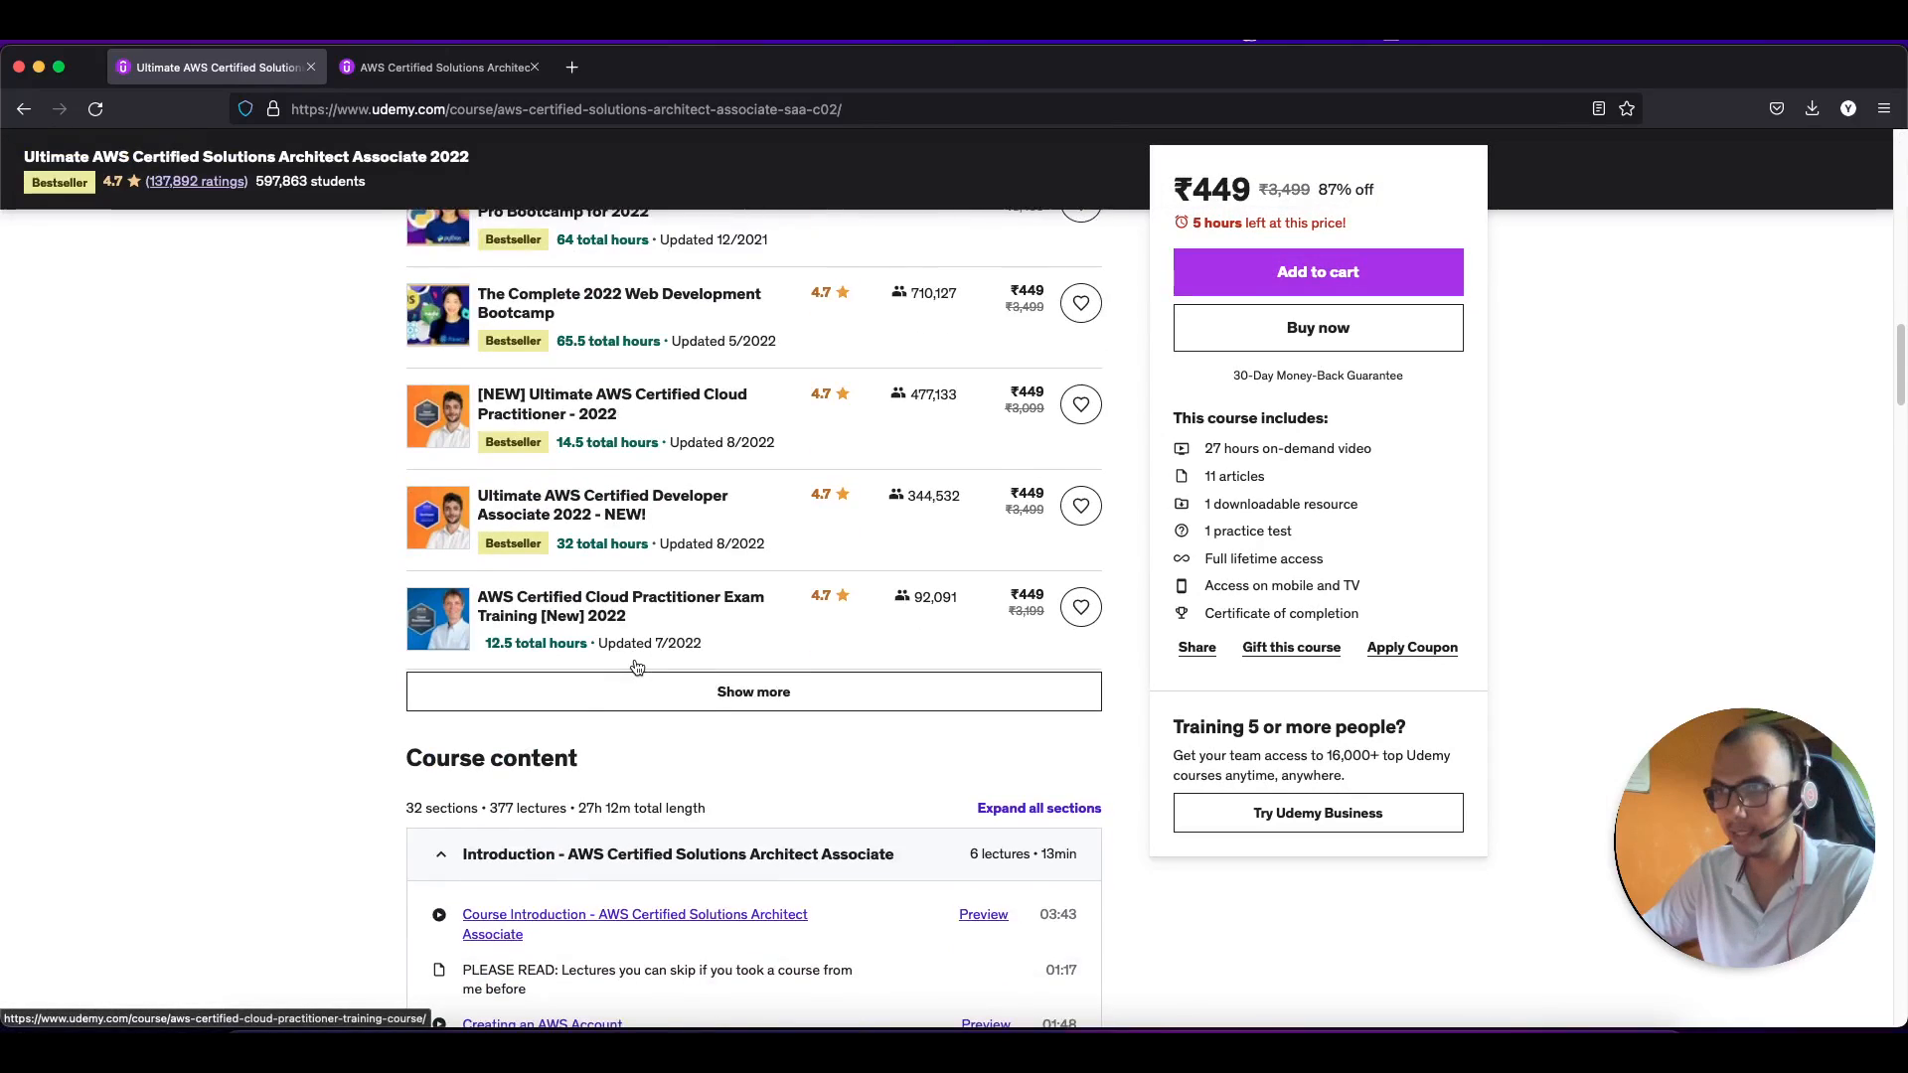
scroll("down", 3)
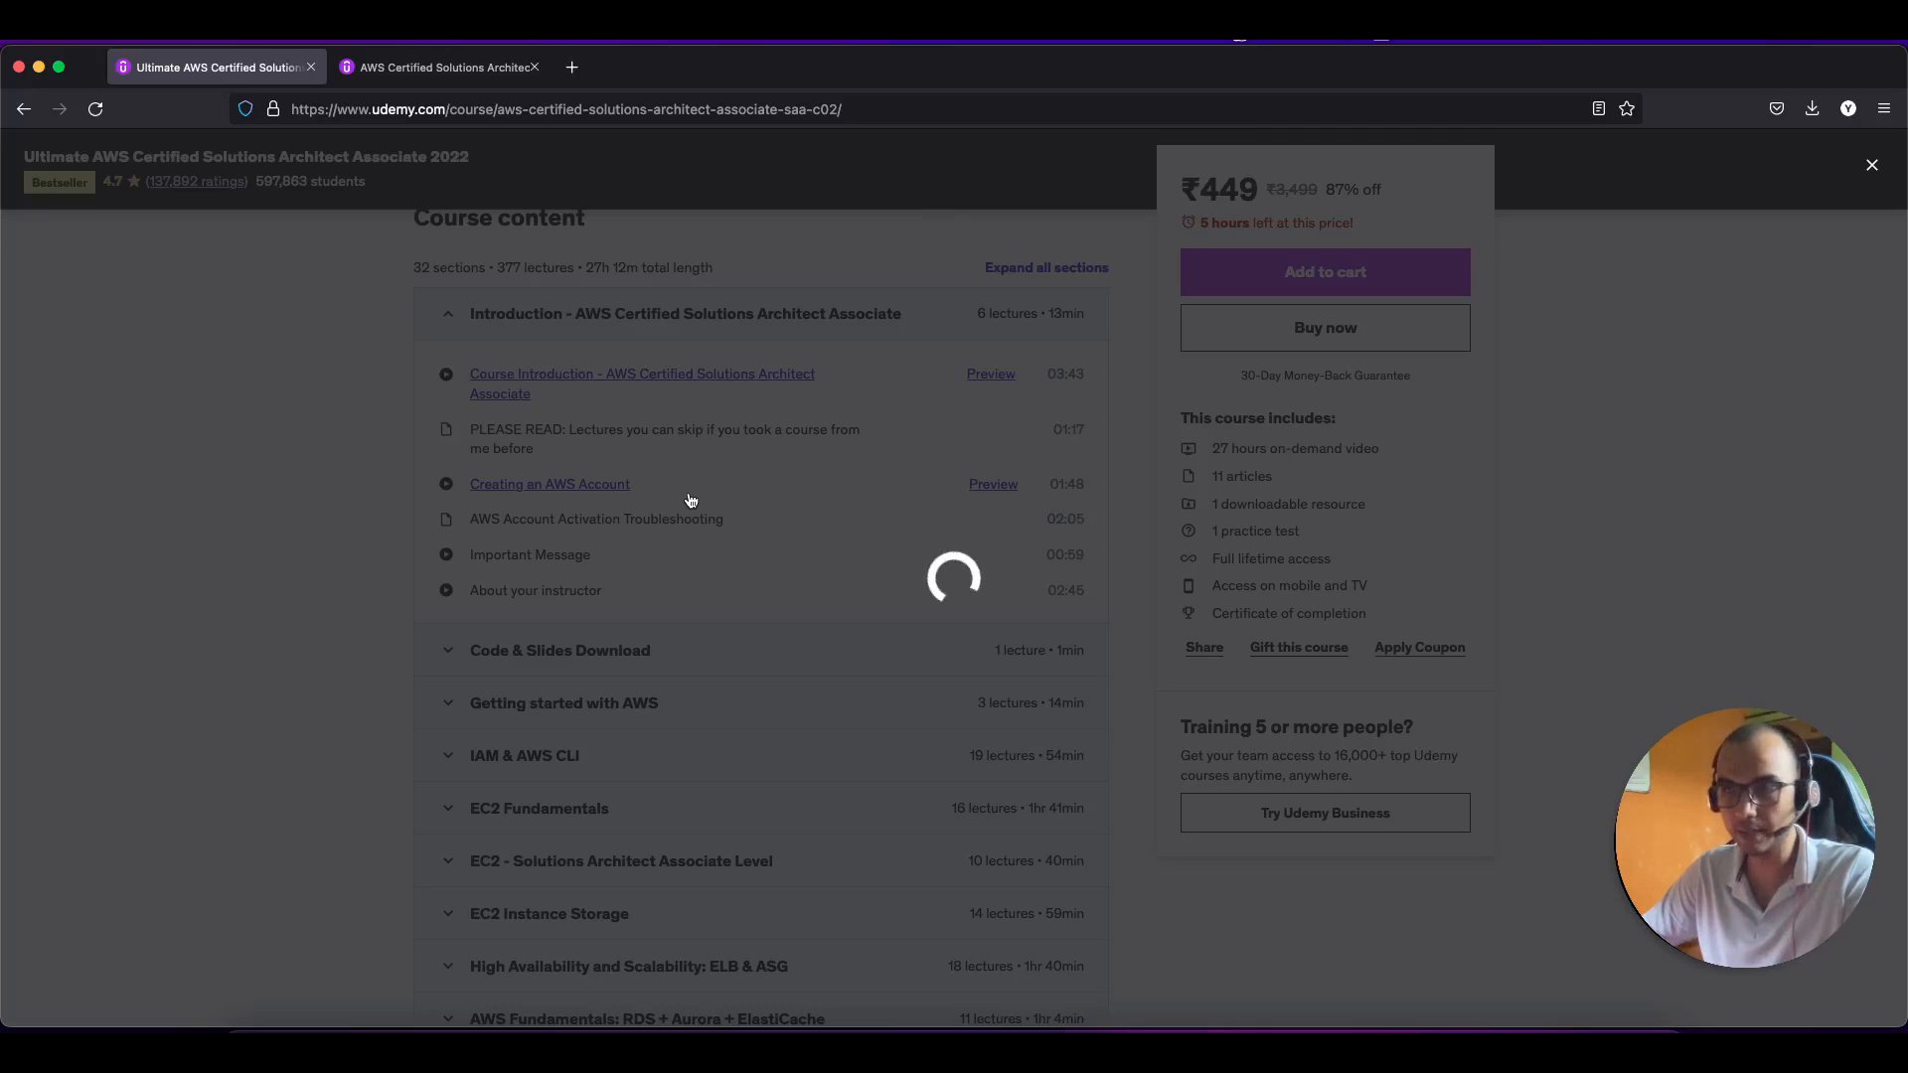
left_click(992, 484)
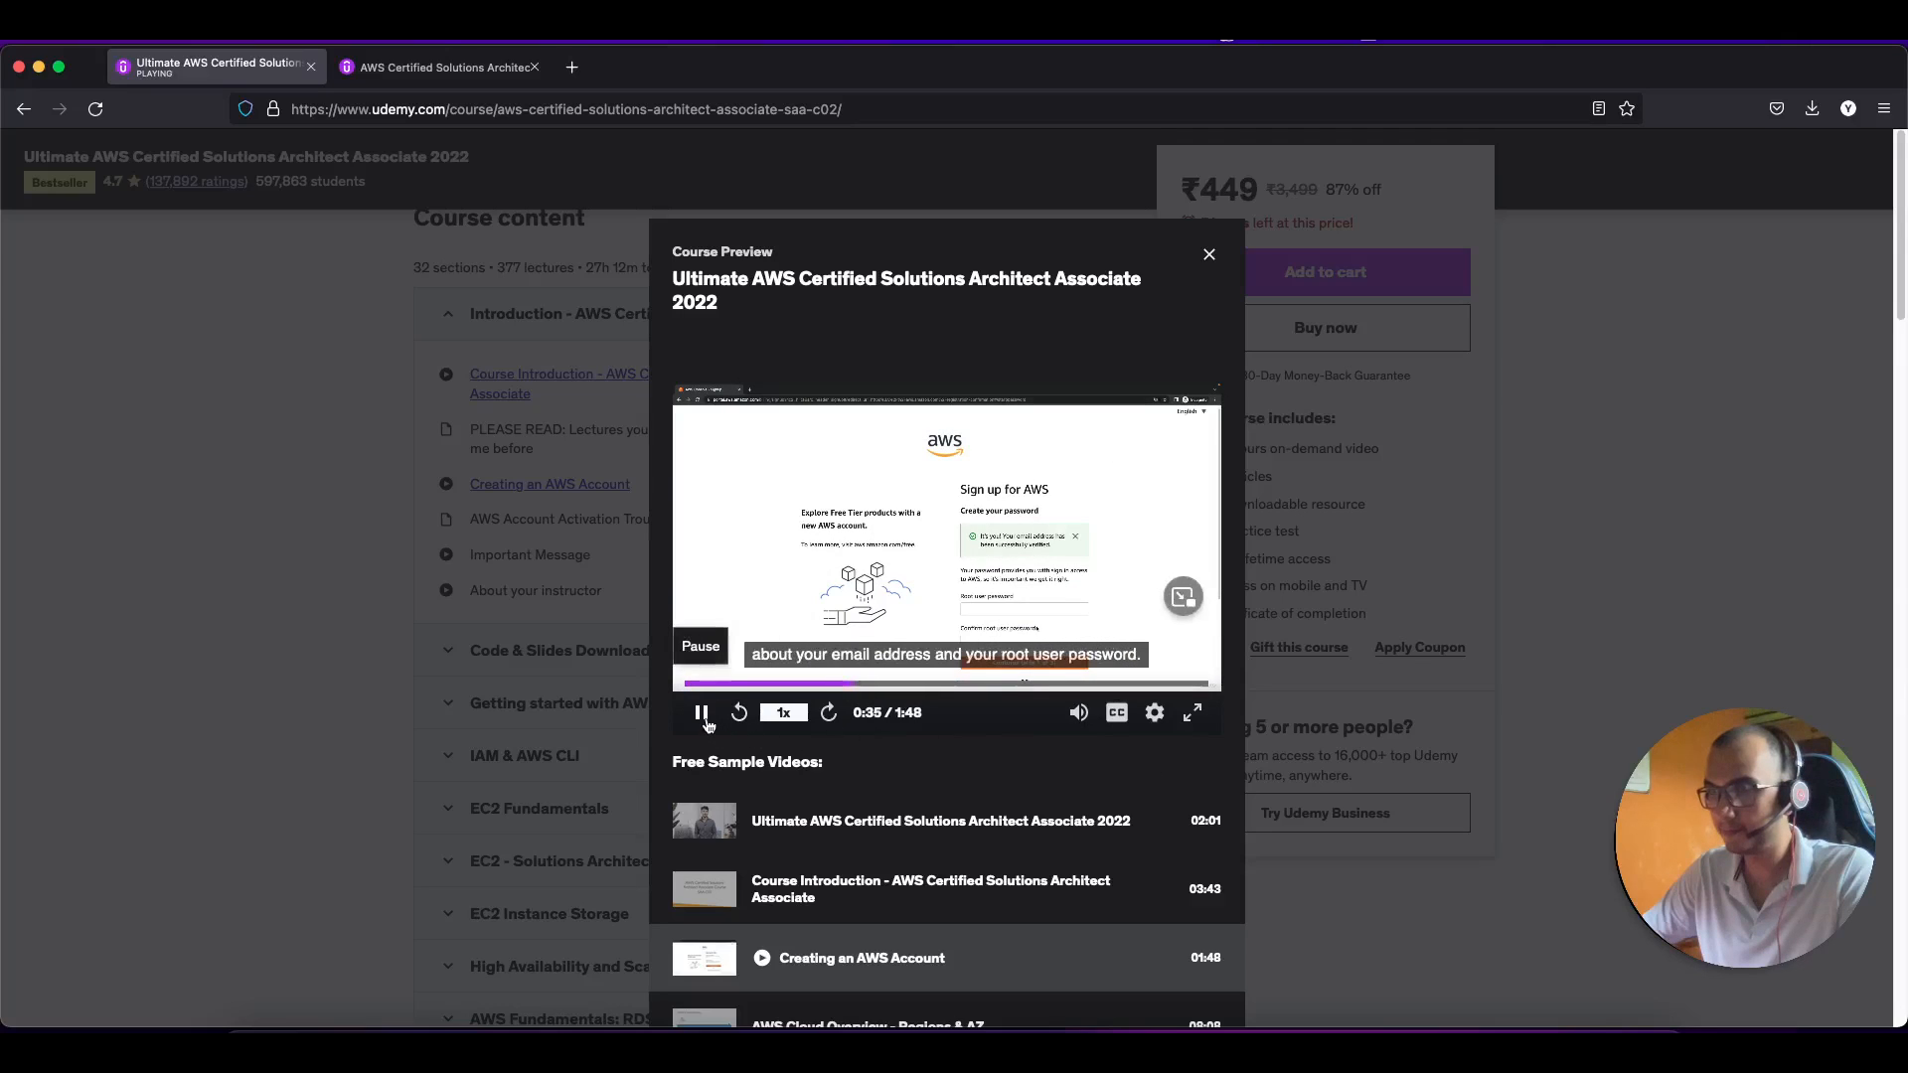
left_click(700, 712)
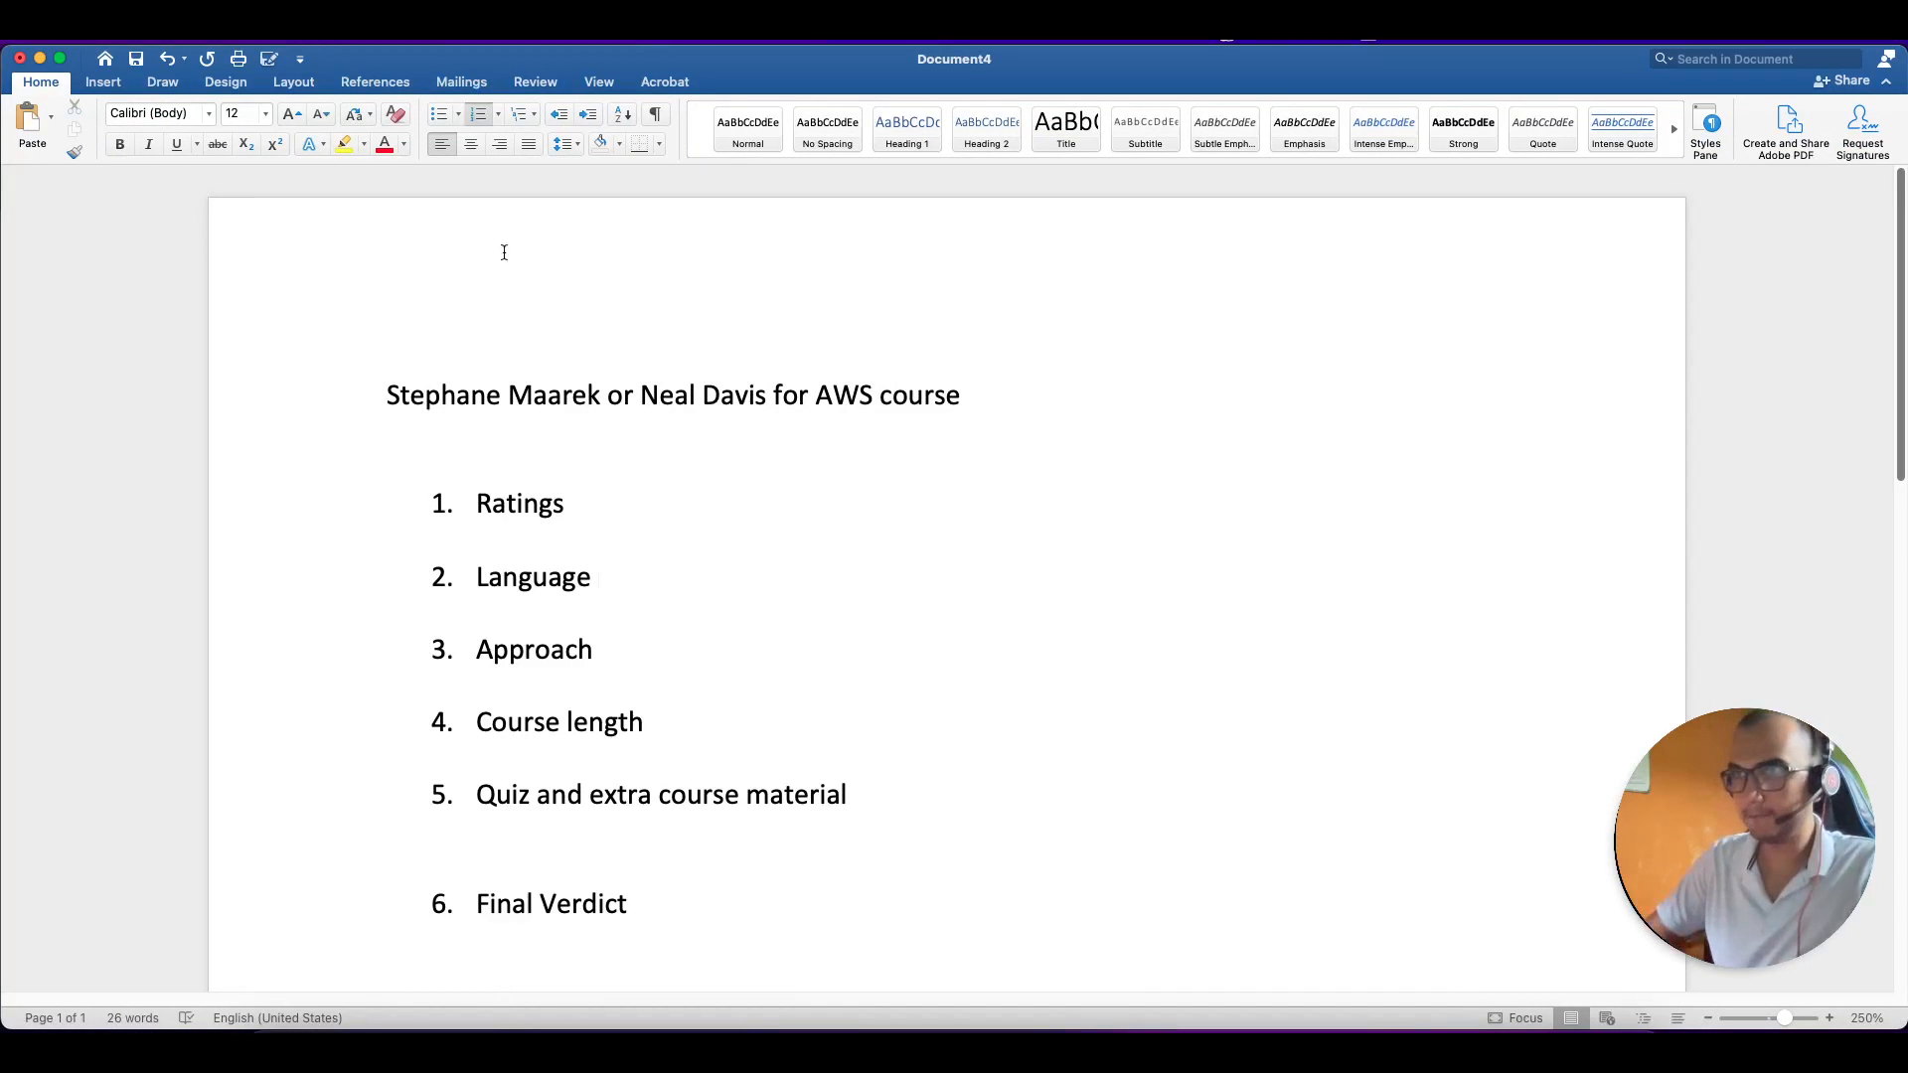
With the pen, ink the Ratings verdict 'S>N (10)' beside Ratings.
left_click(596, 576)
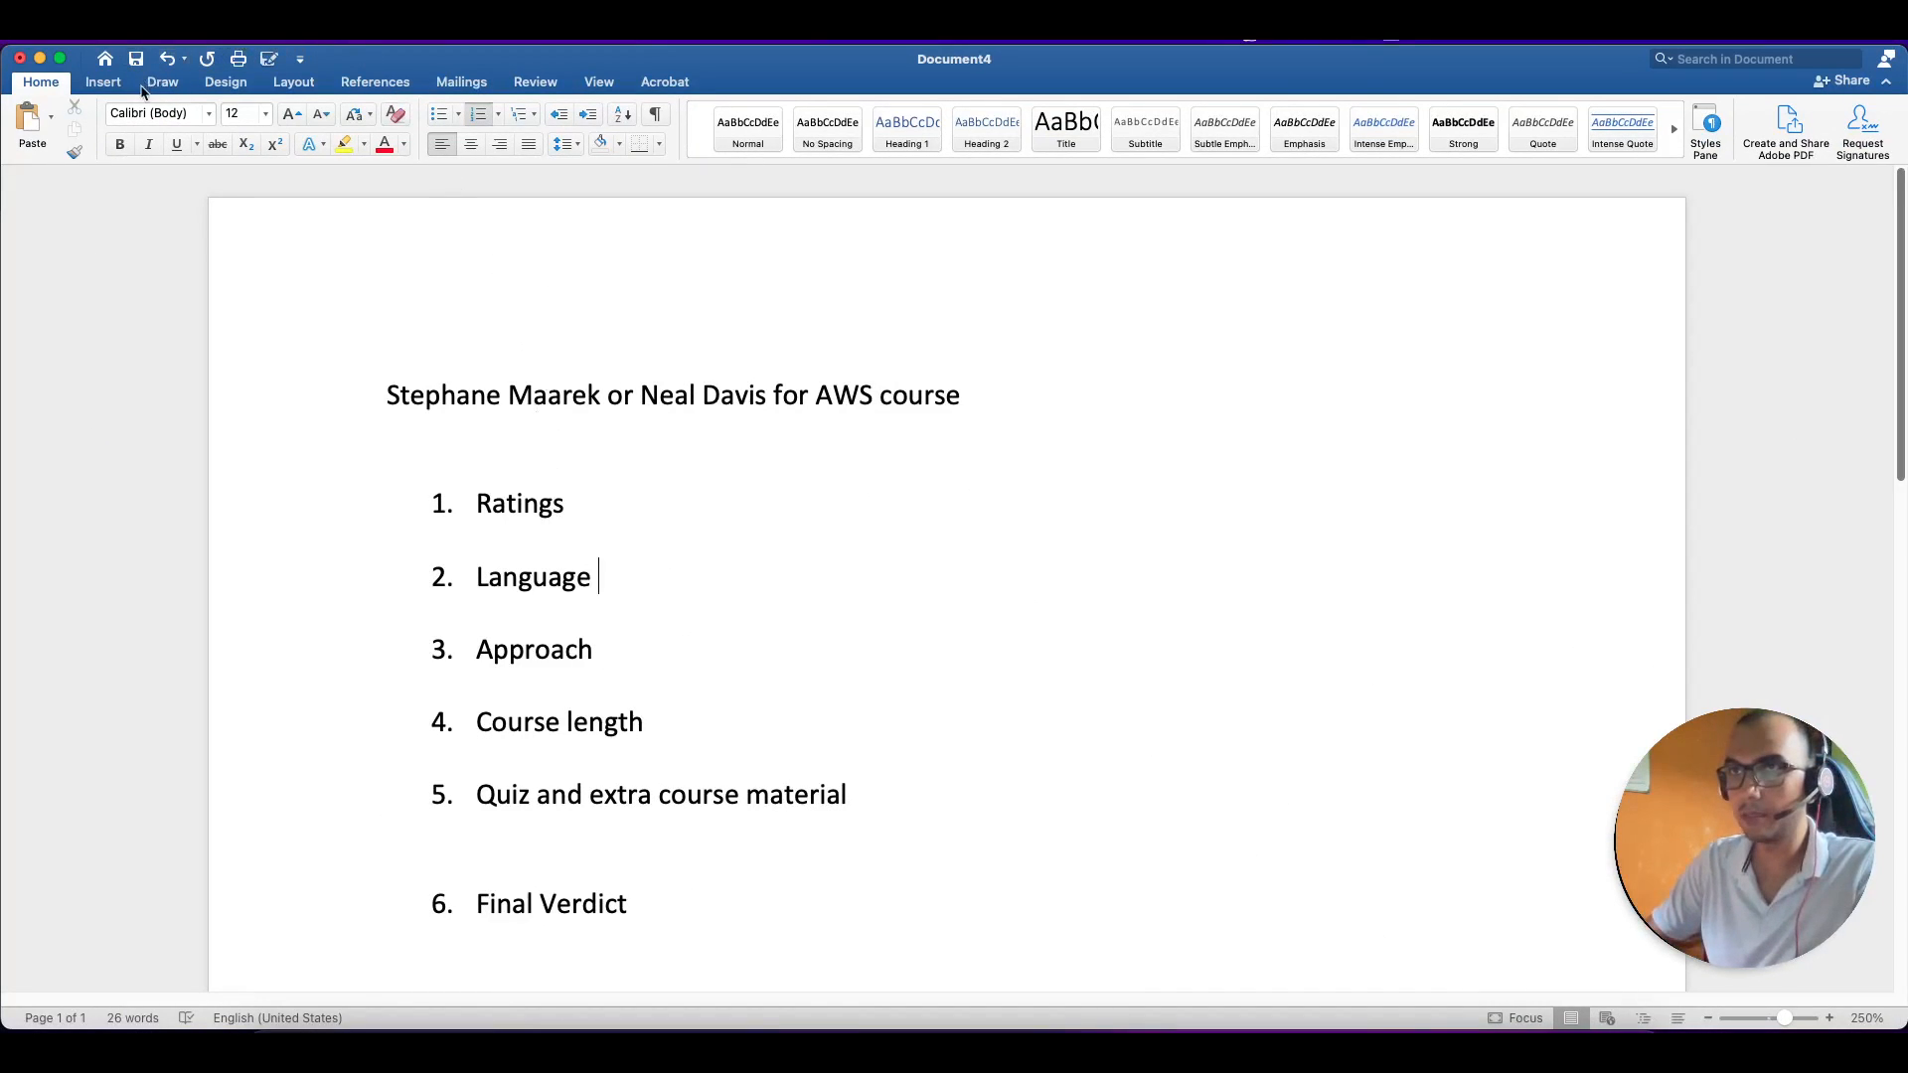
left_click(162, 82)
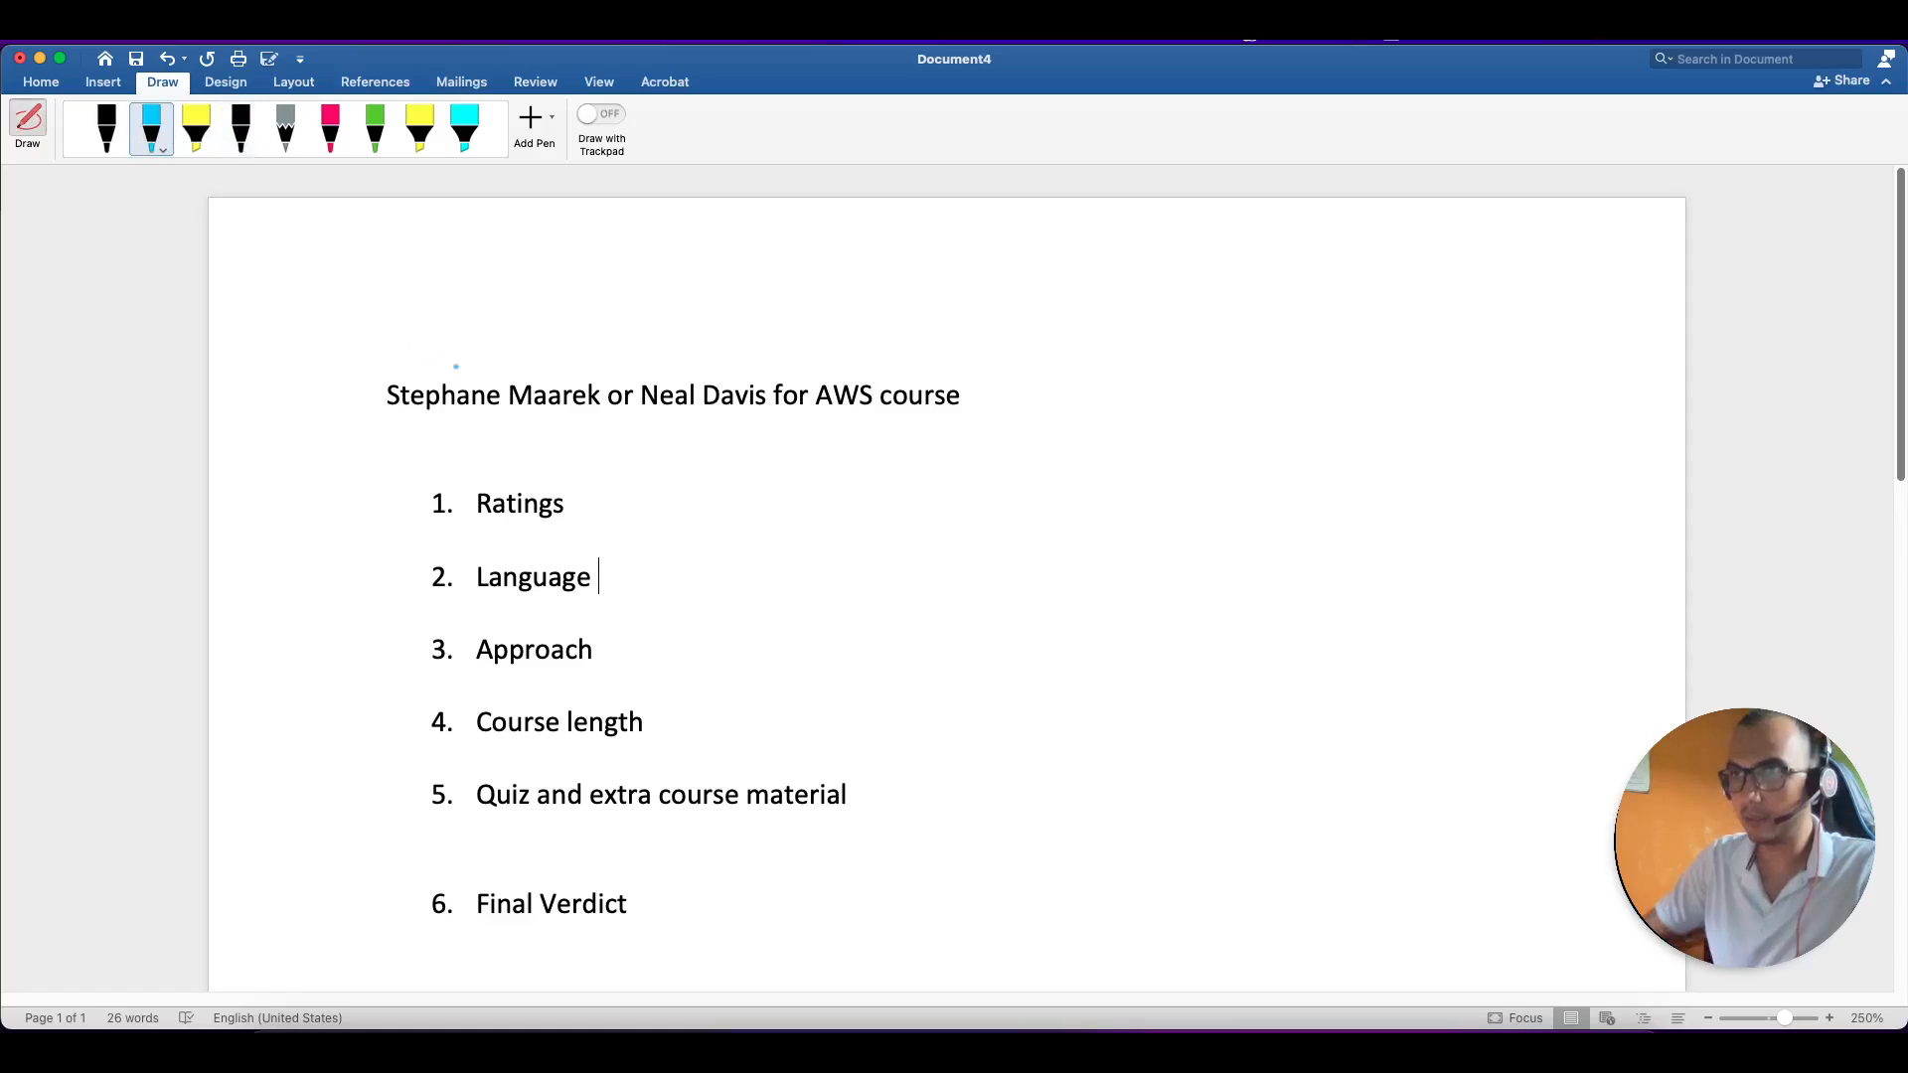
left_click_drag(419, 503, 620, 504)
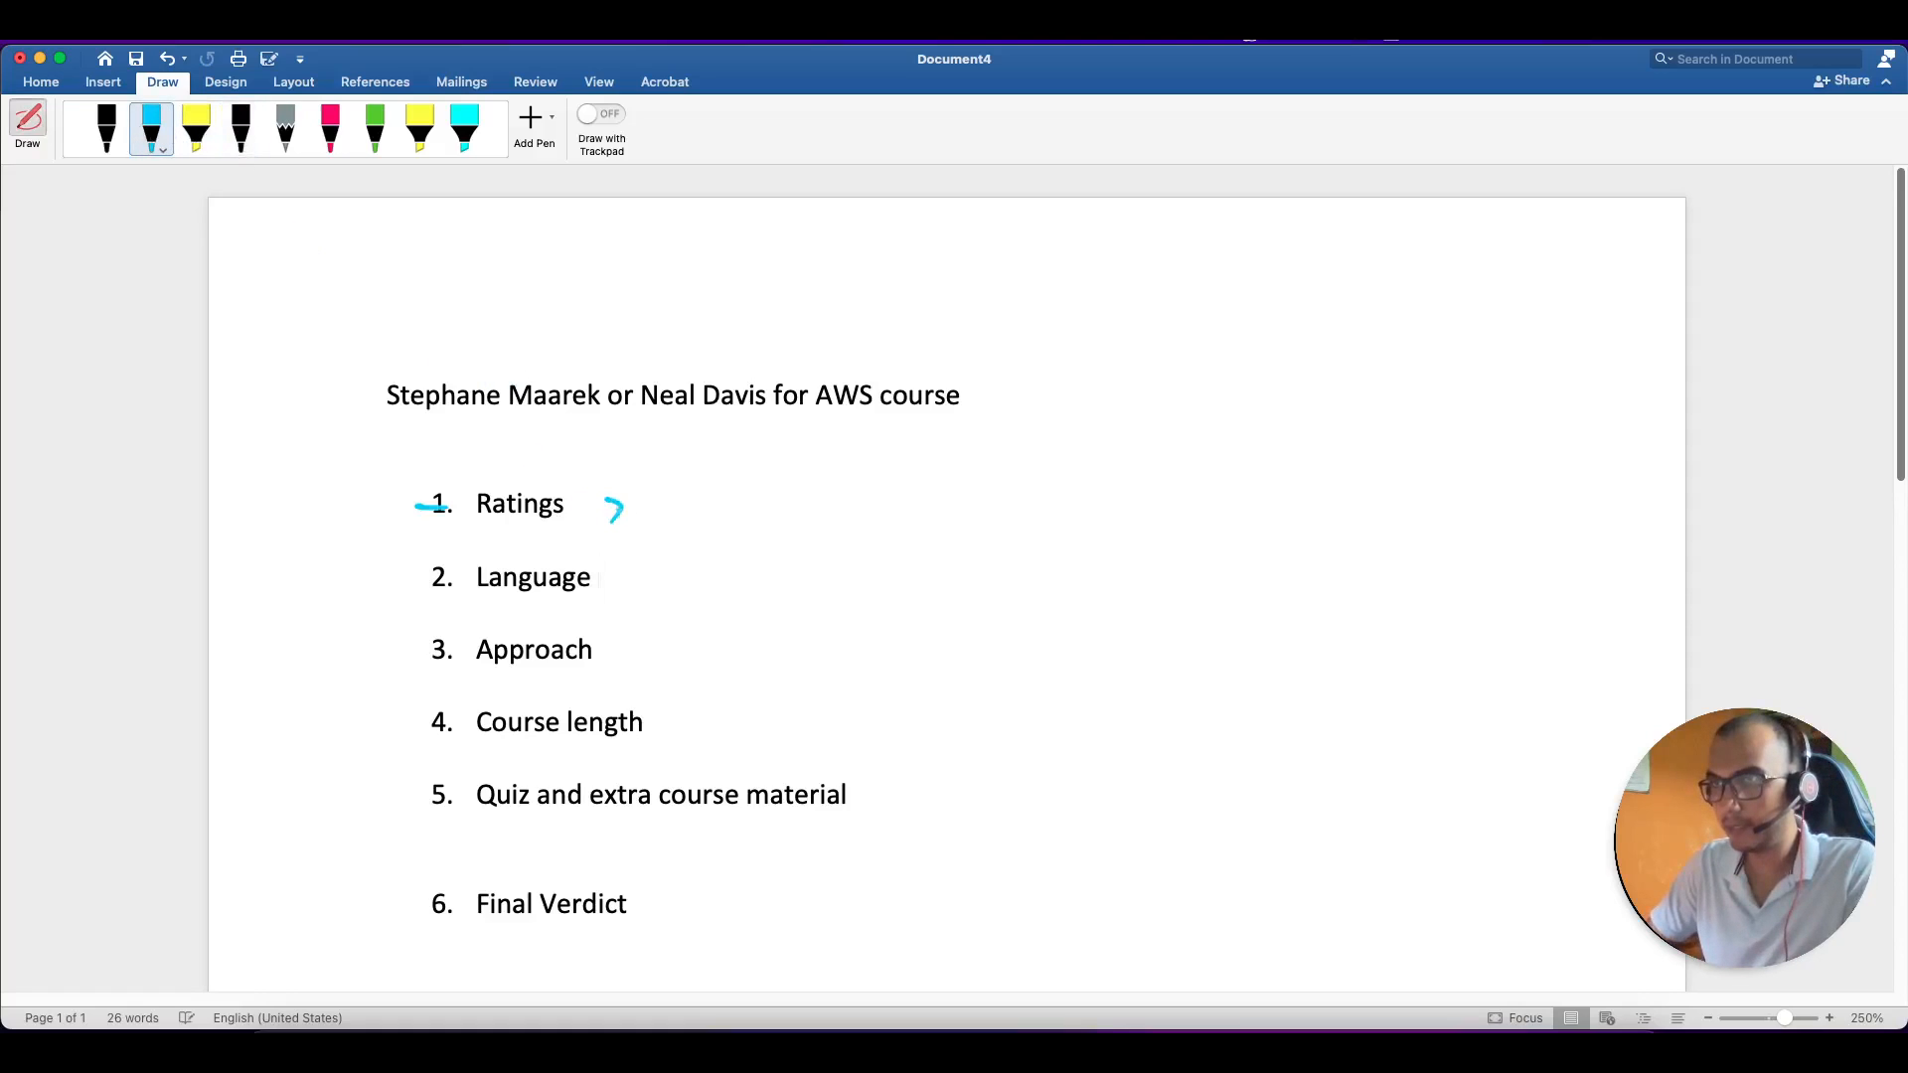
left_click_drag(590, 503, 718, 503)
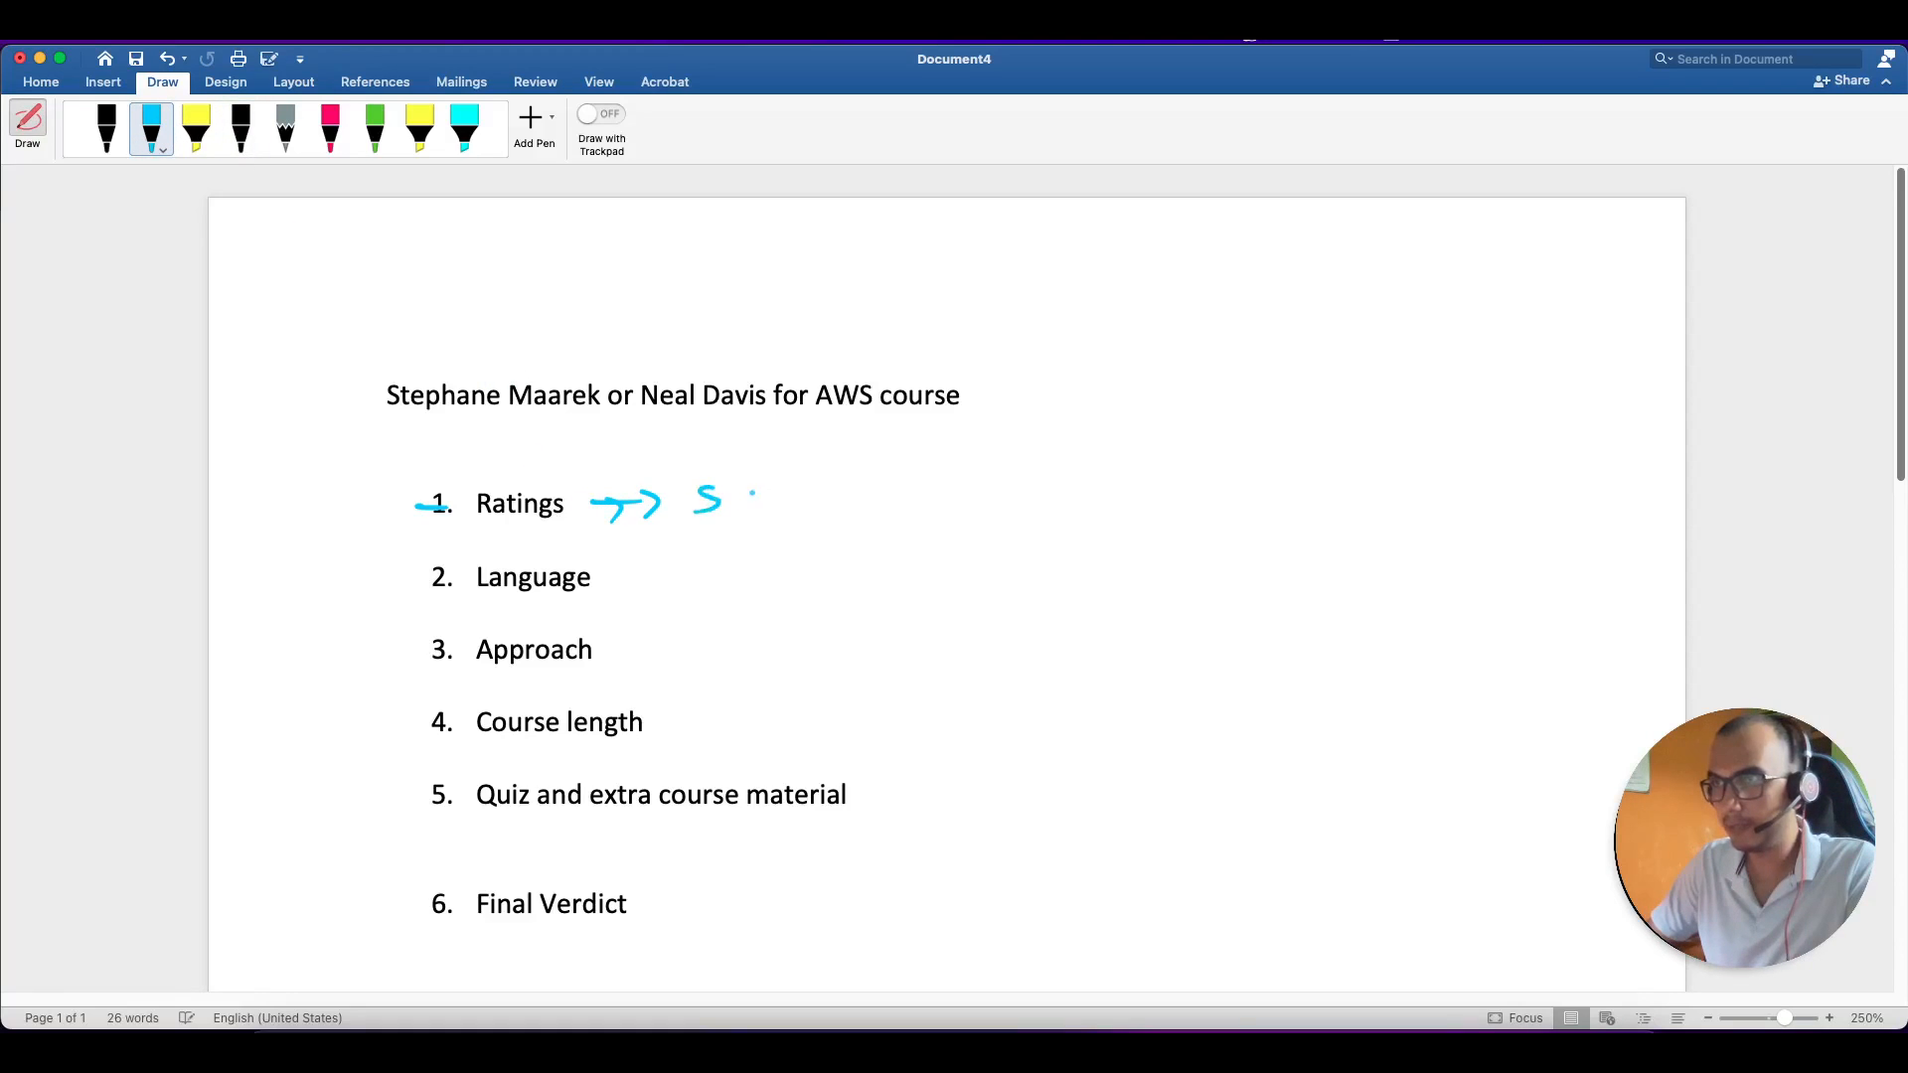
left_click_drag(742, 511, 809, 487)
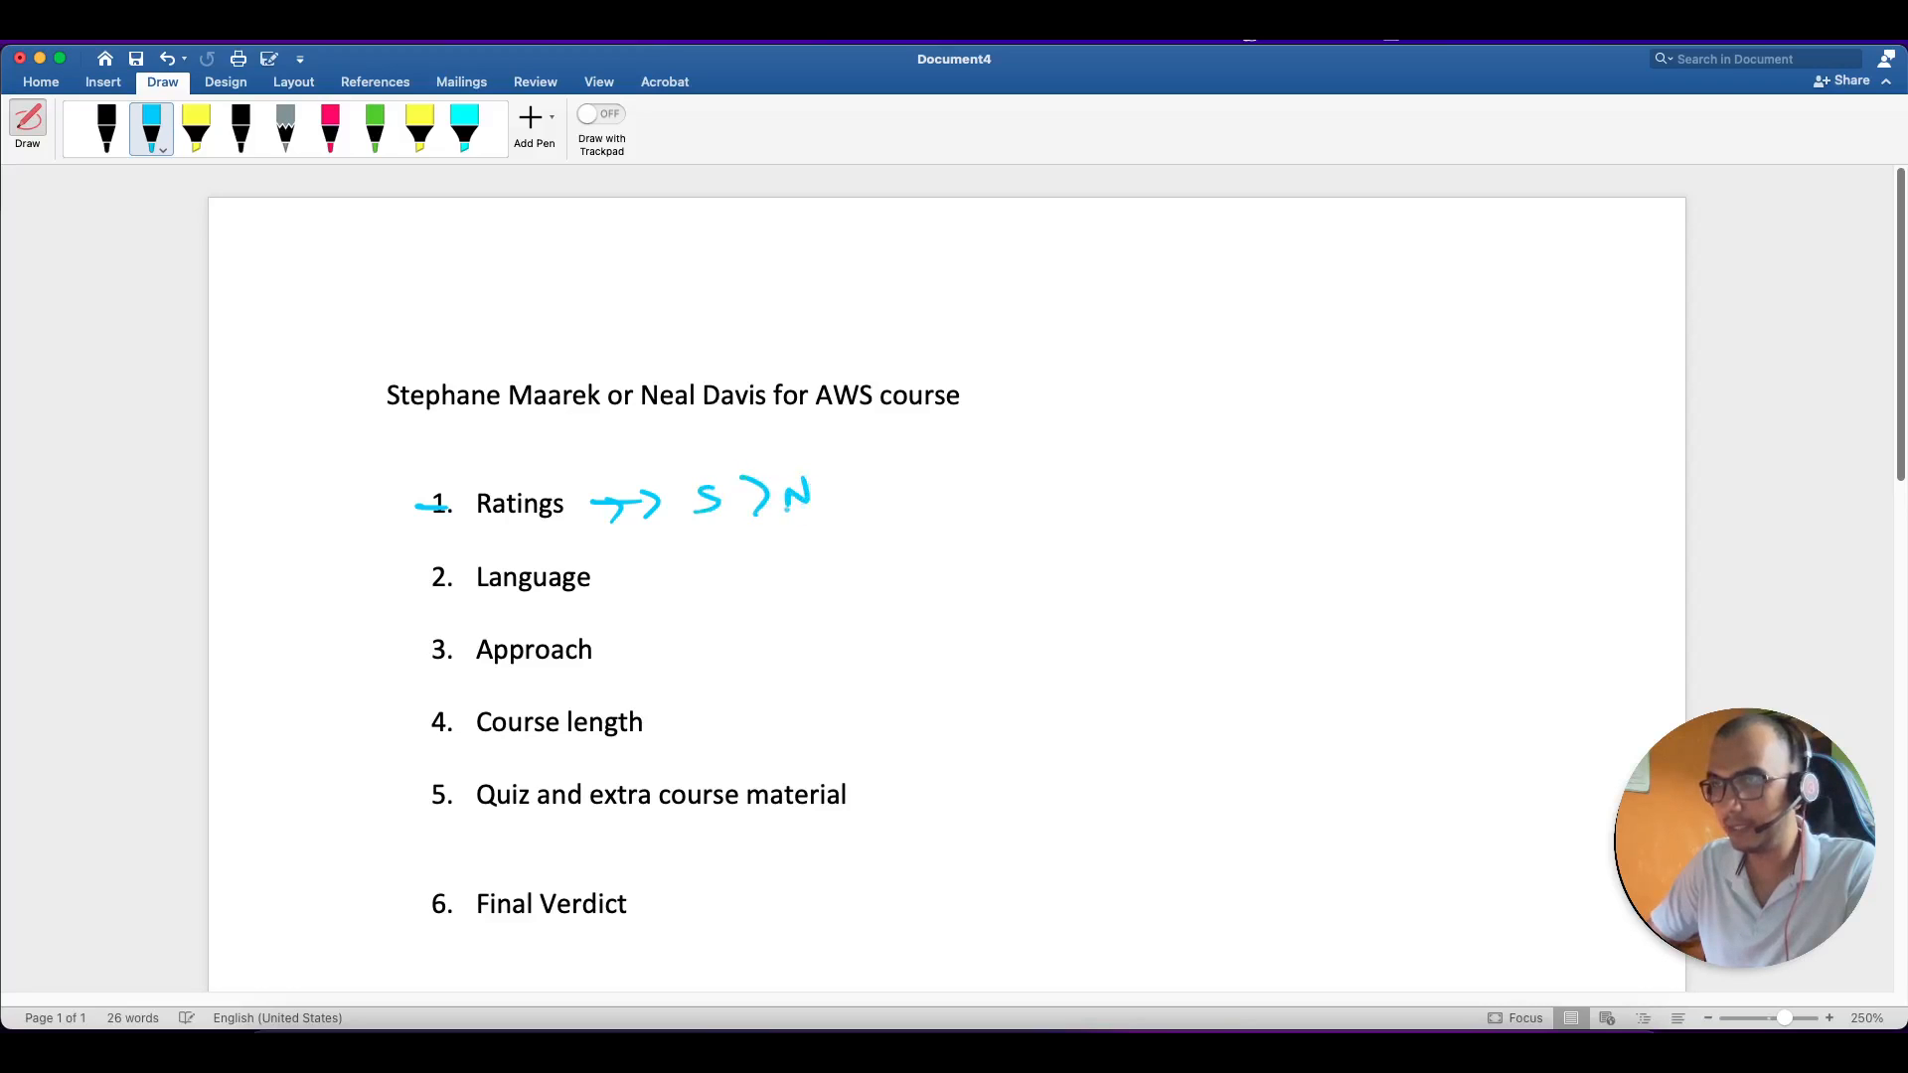
left_click_drag(883, 505, 955, 487)
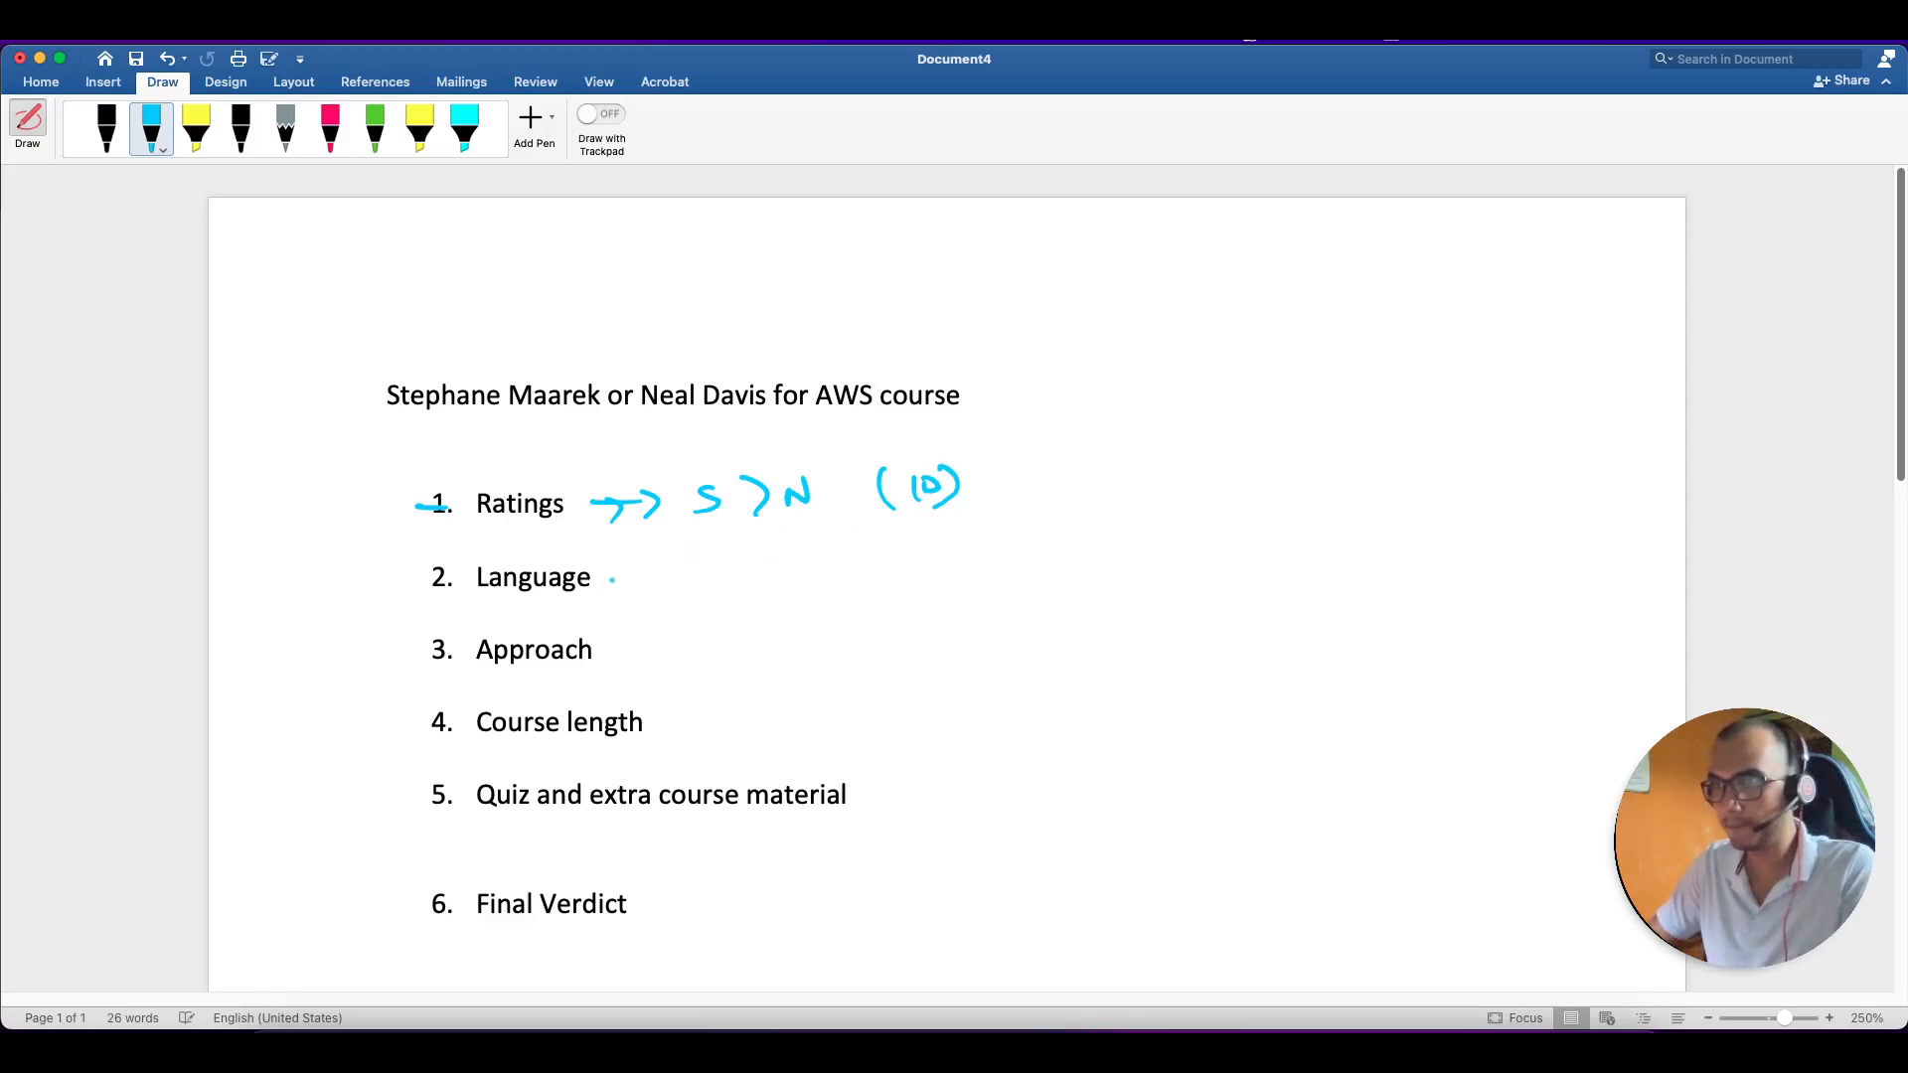
Handwrite 'S = N' beside Language, marking the instructors as equal.
left_click_drag(620, 579, 773, 578)
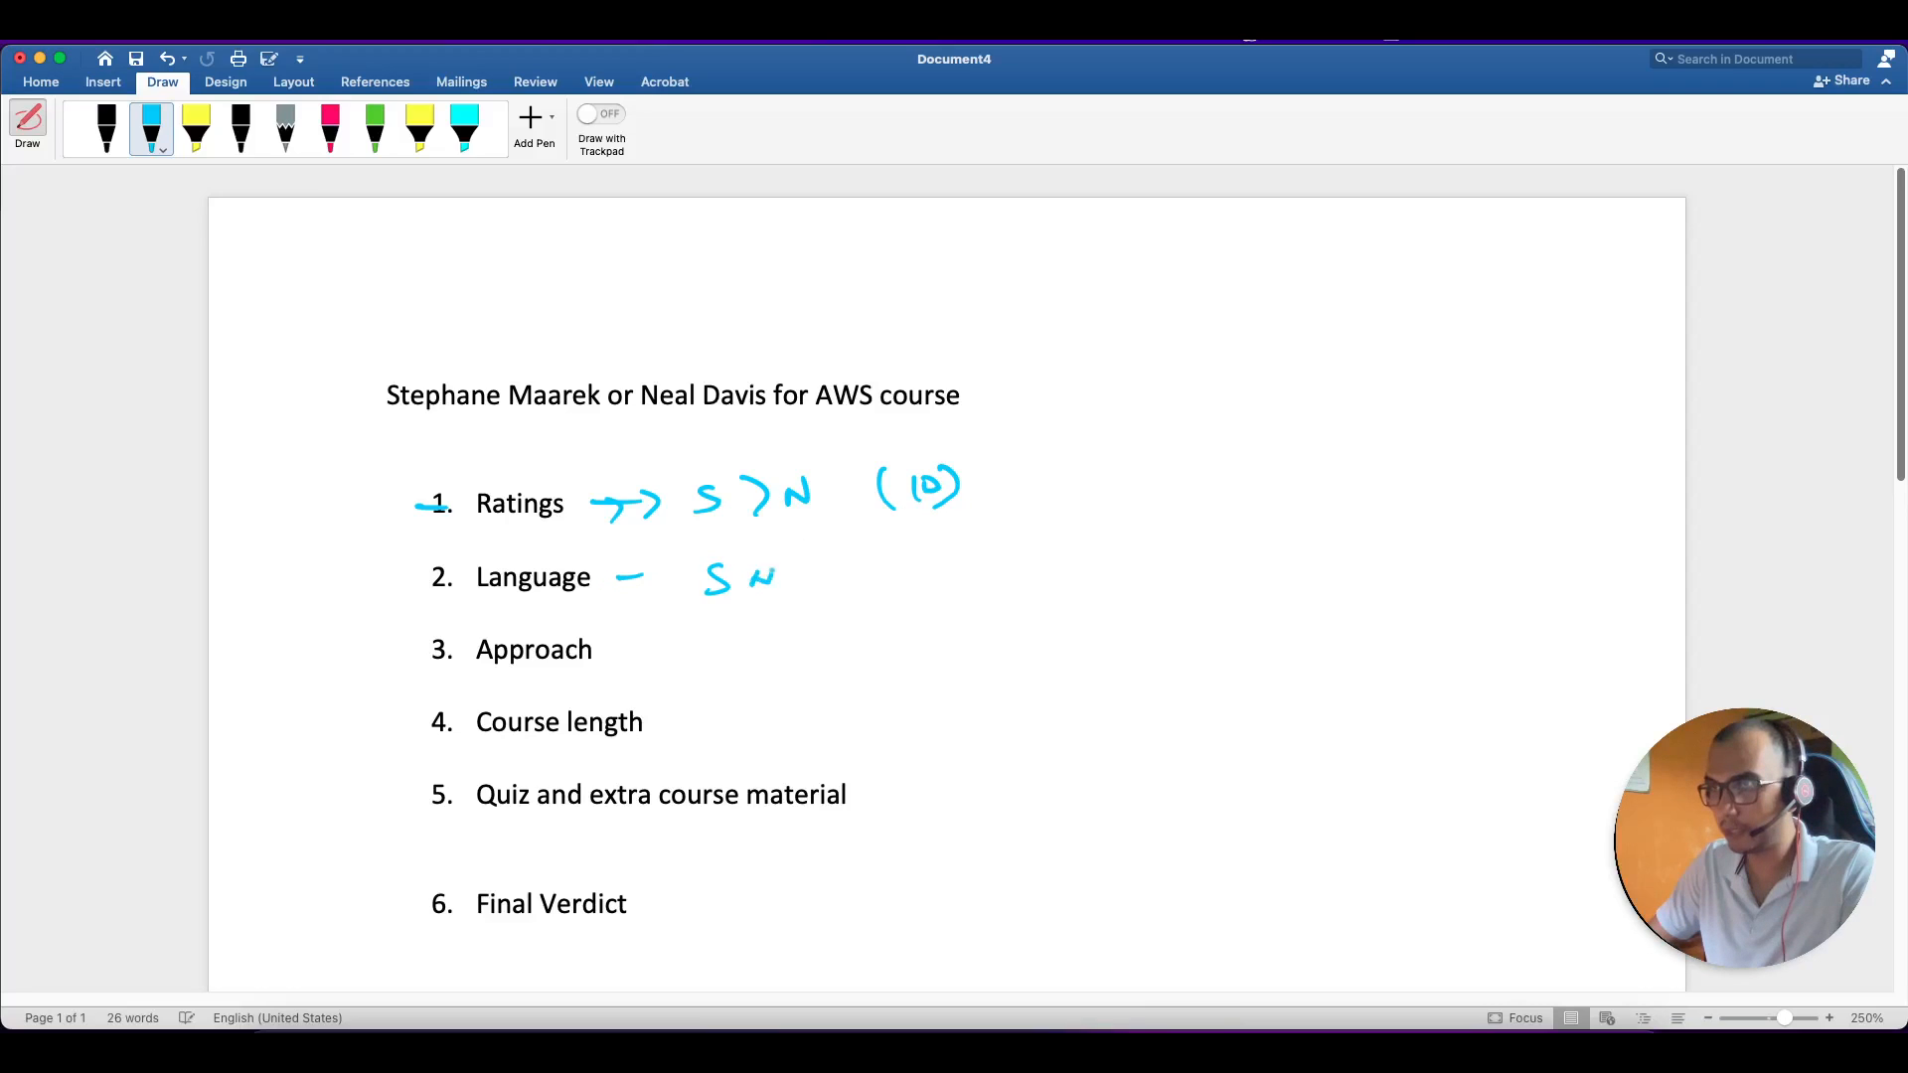
left_click_drag(748, 579, 815, 572)
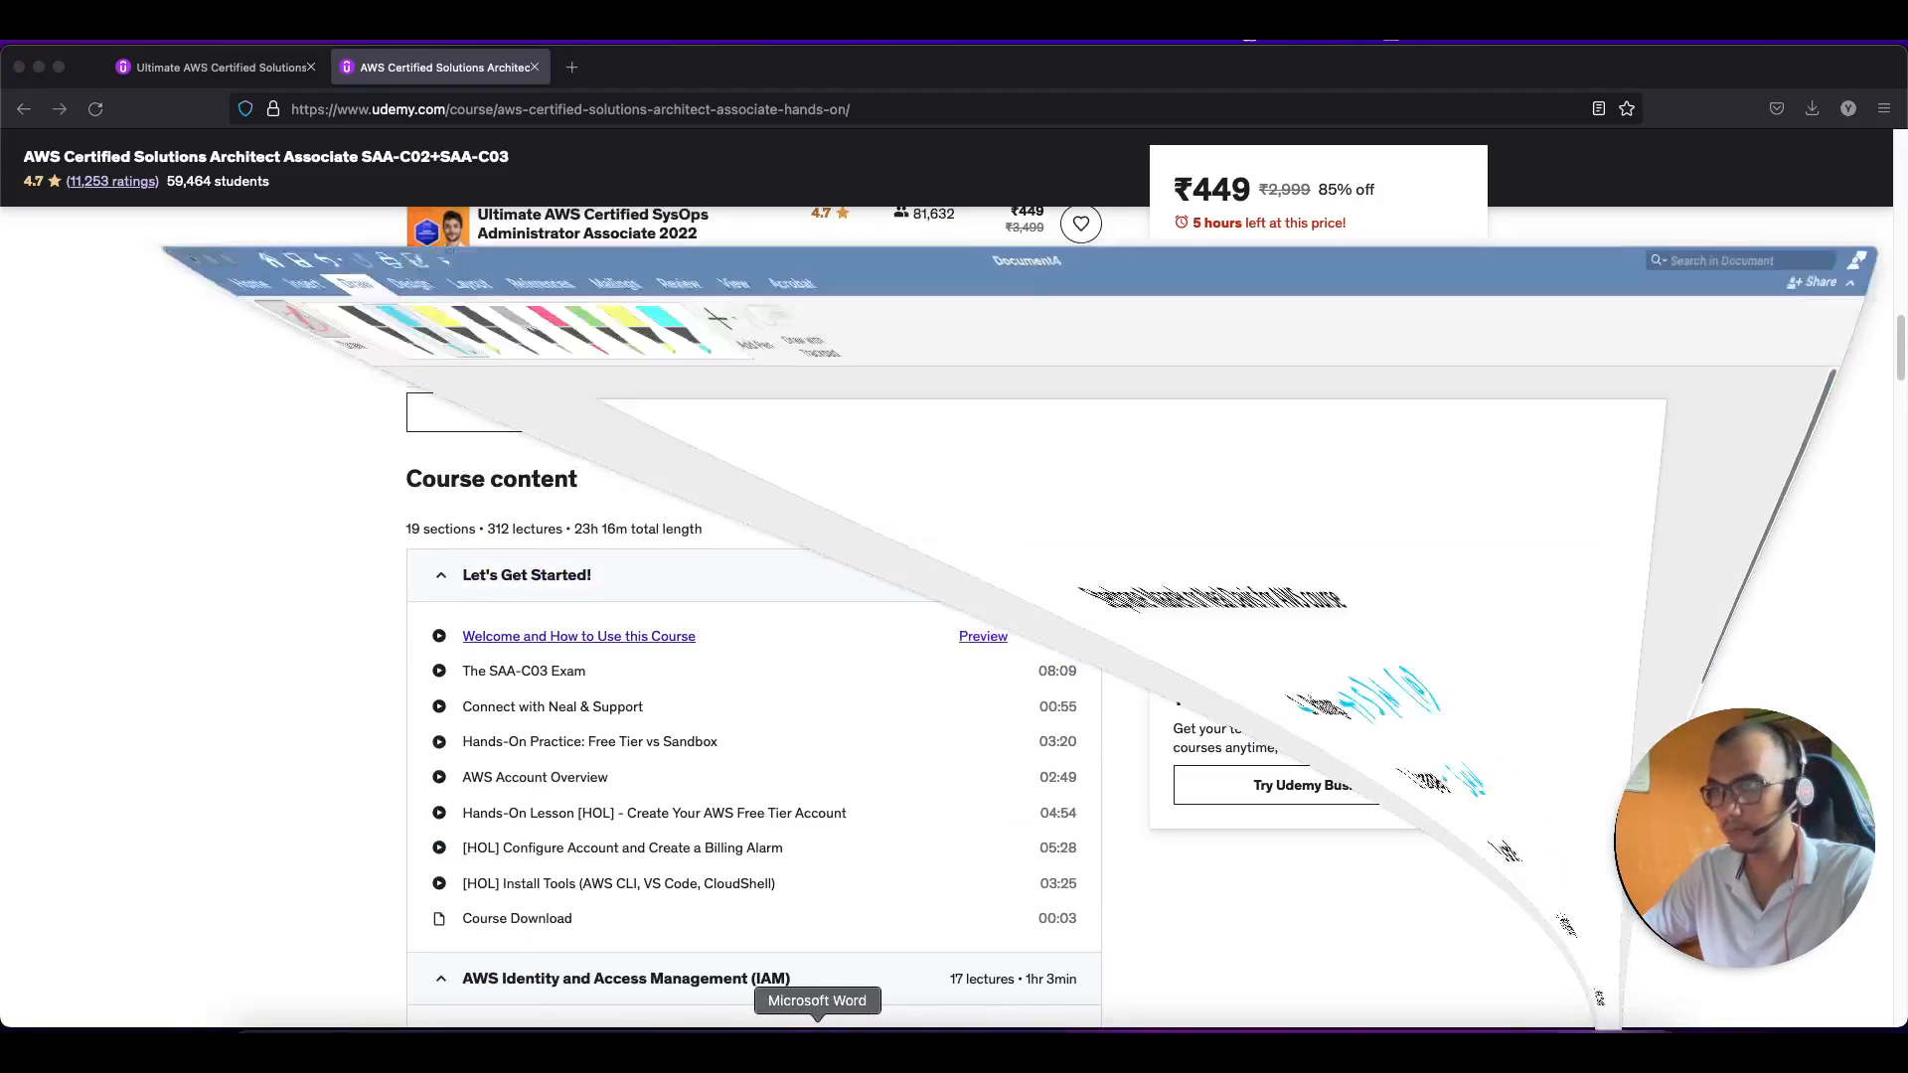
left_click(816, 1001)
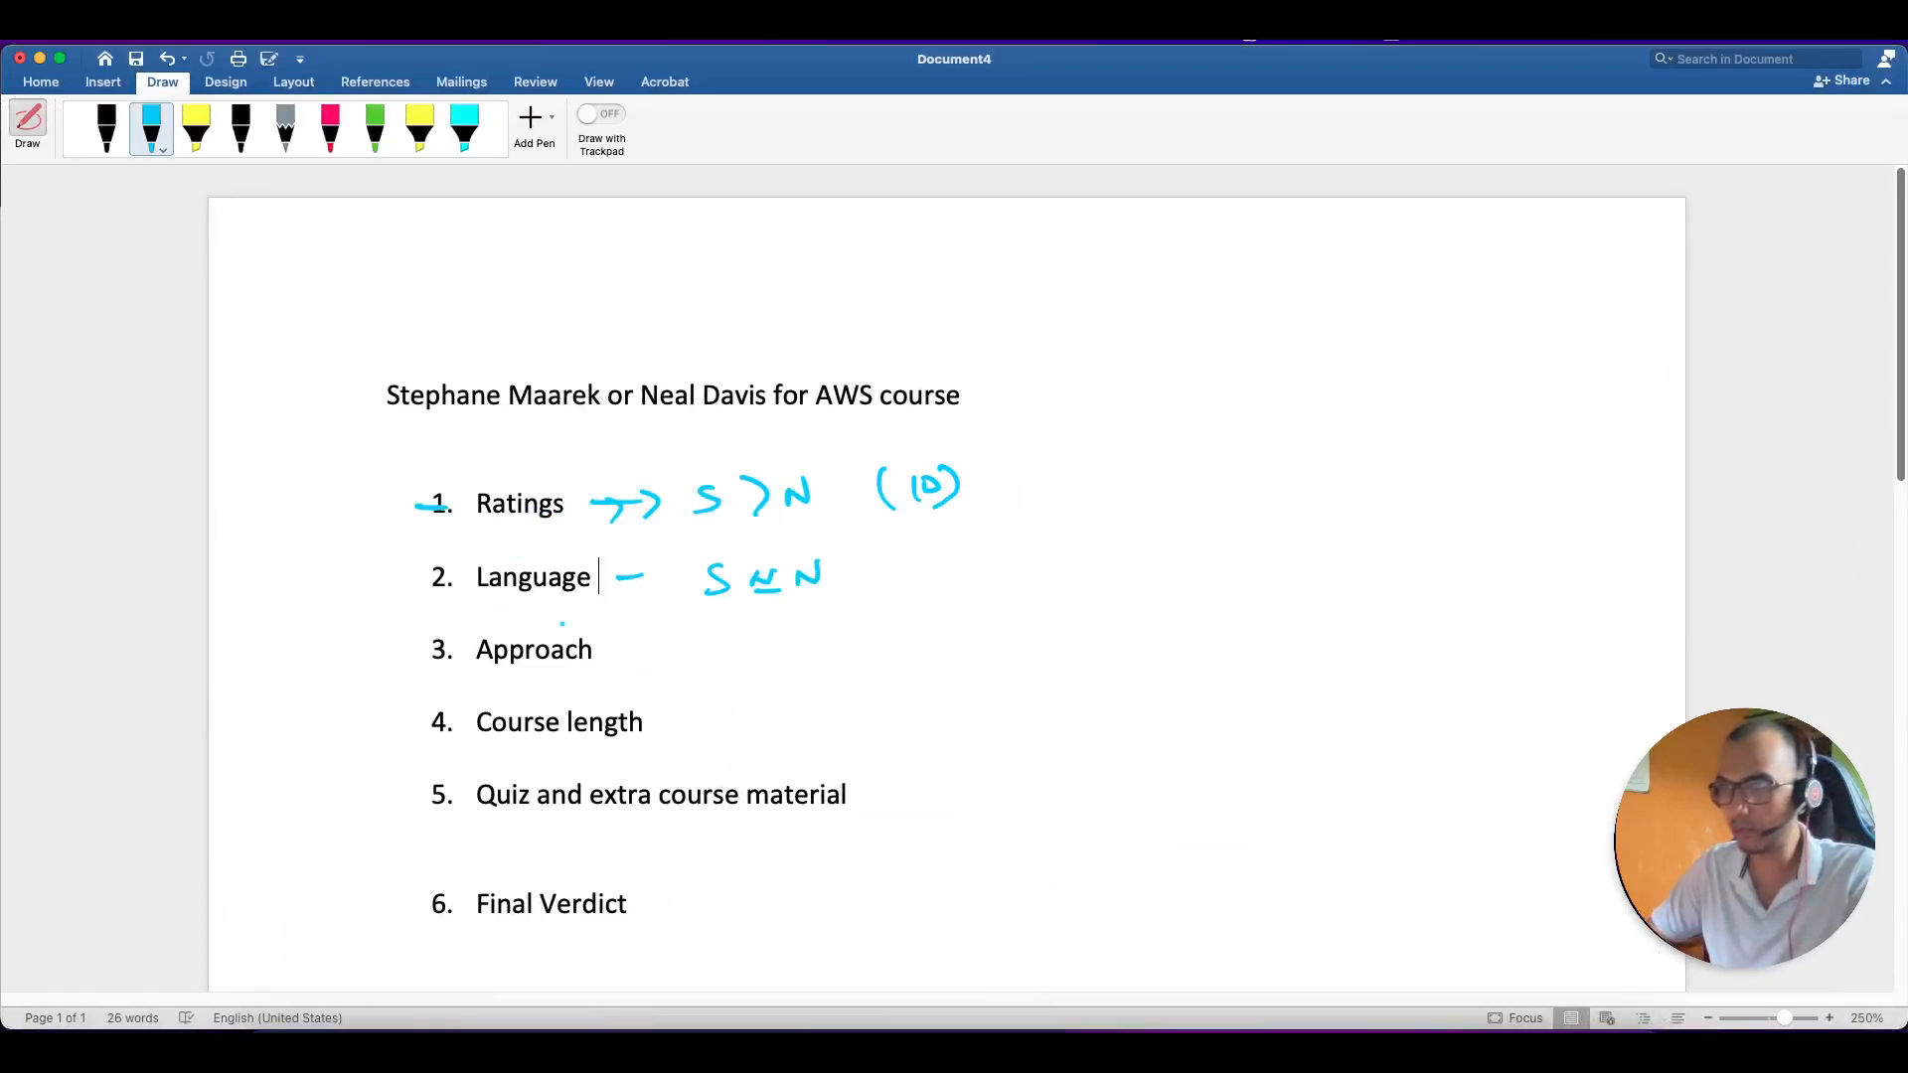
left_click_drag(615, 649, 651, 649)
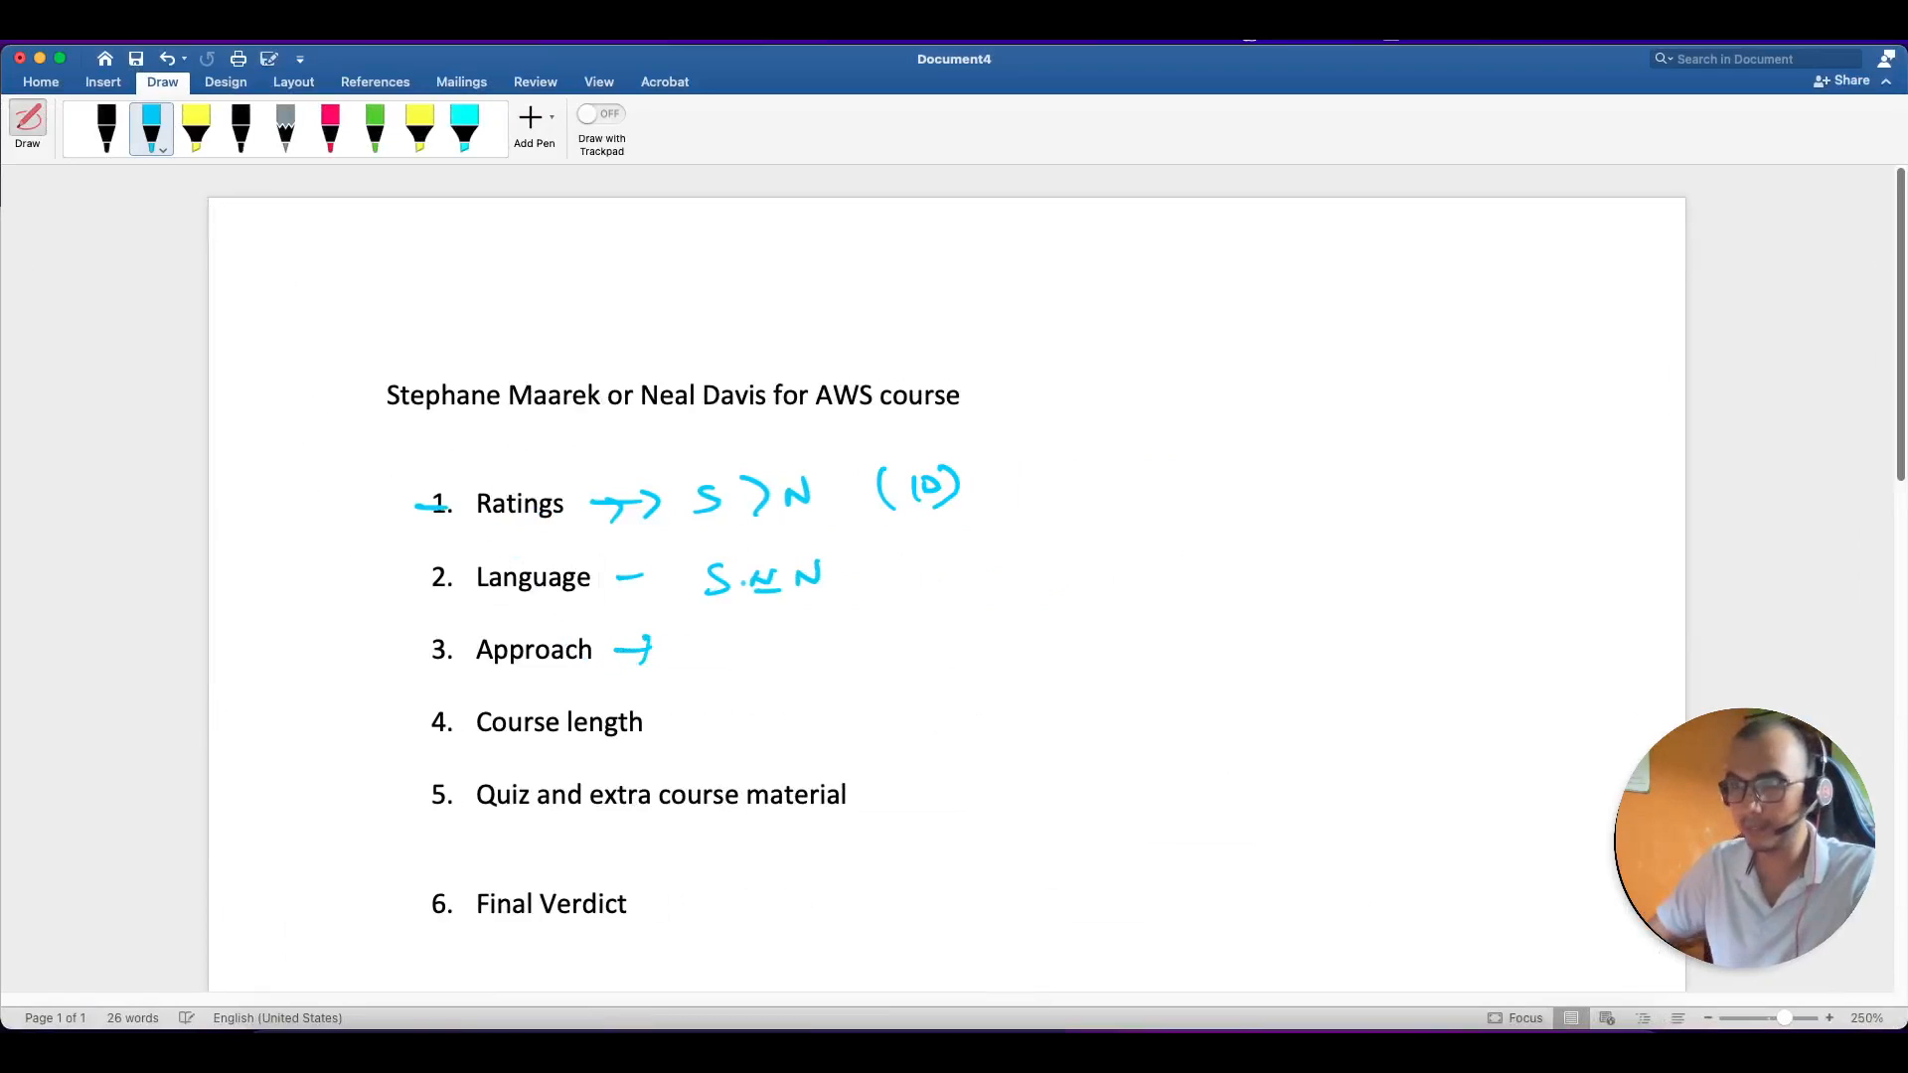
Ink an arrow beside Approach and write 'Certification S>N'.
left_click_drag(703, 645, 779, 645)
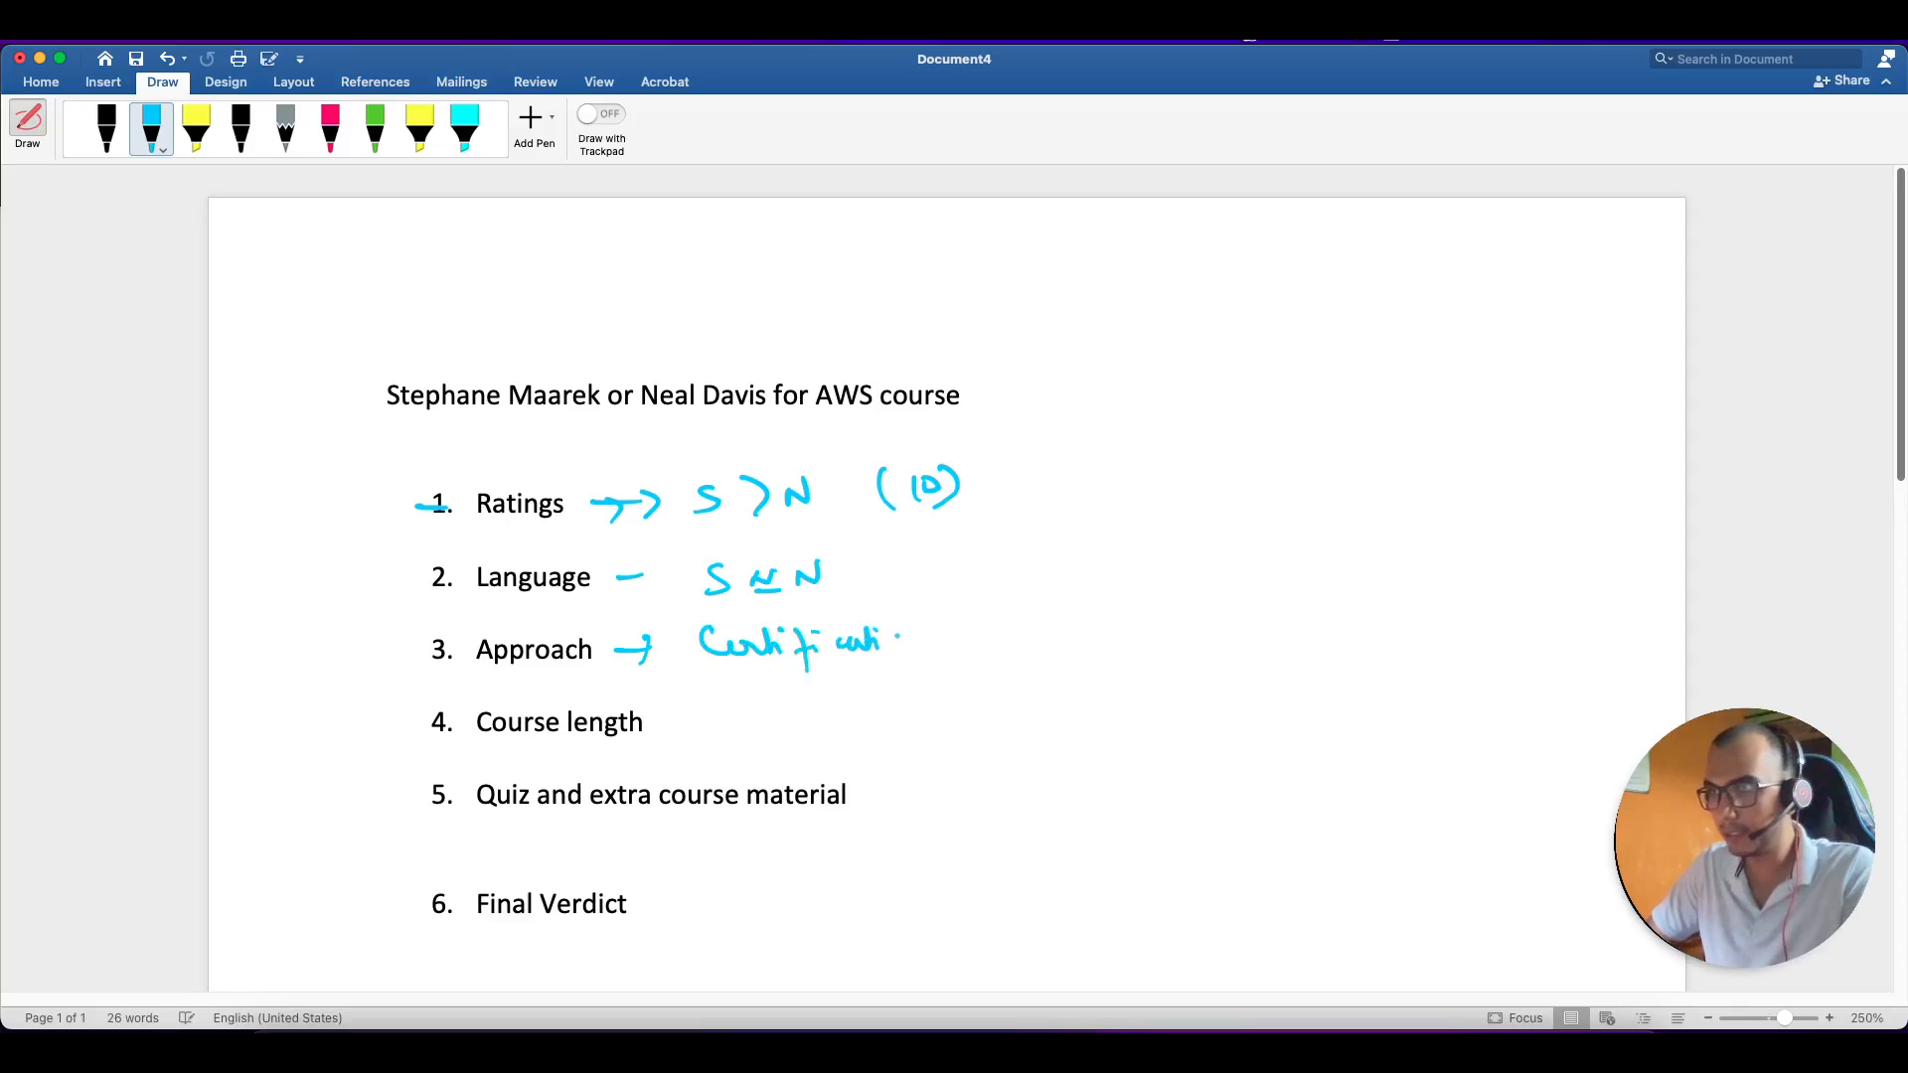
left_click_drag(901, 639, 980, 633)
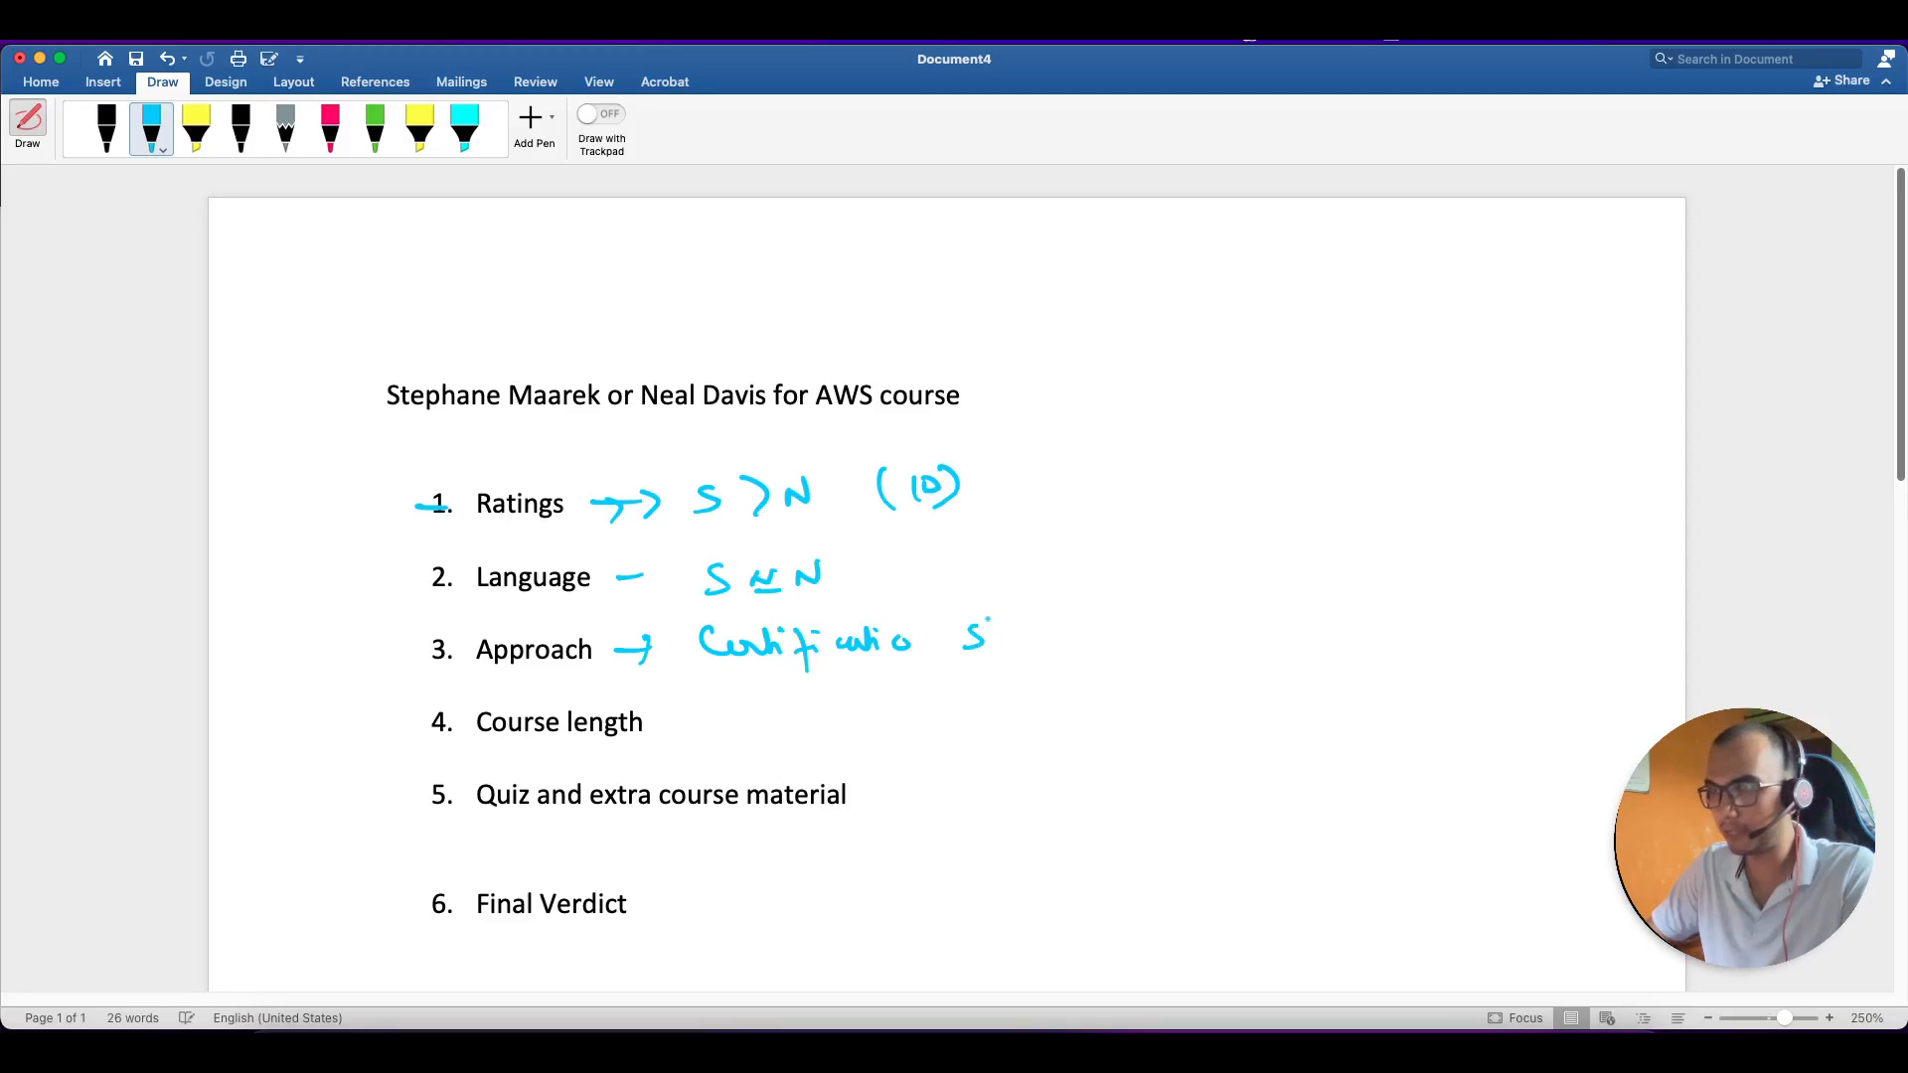
left_click_drag(961, 633, 1095, 645)
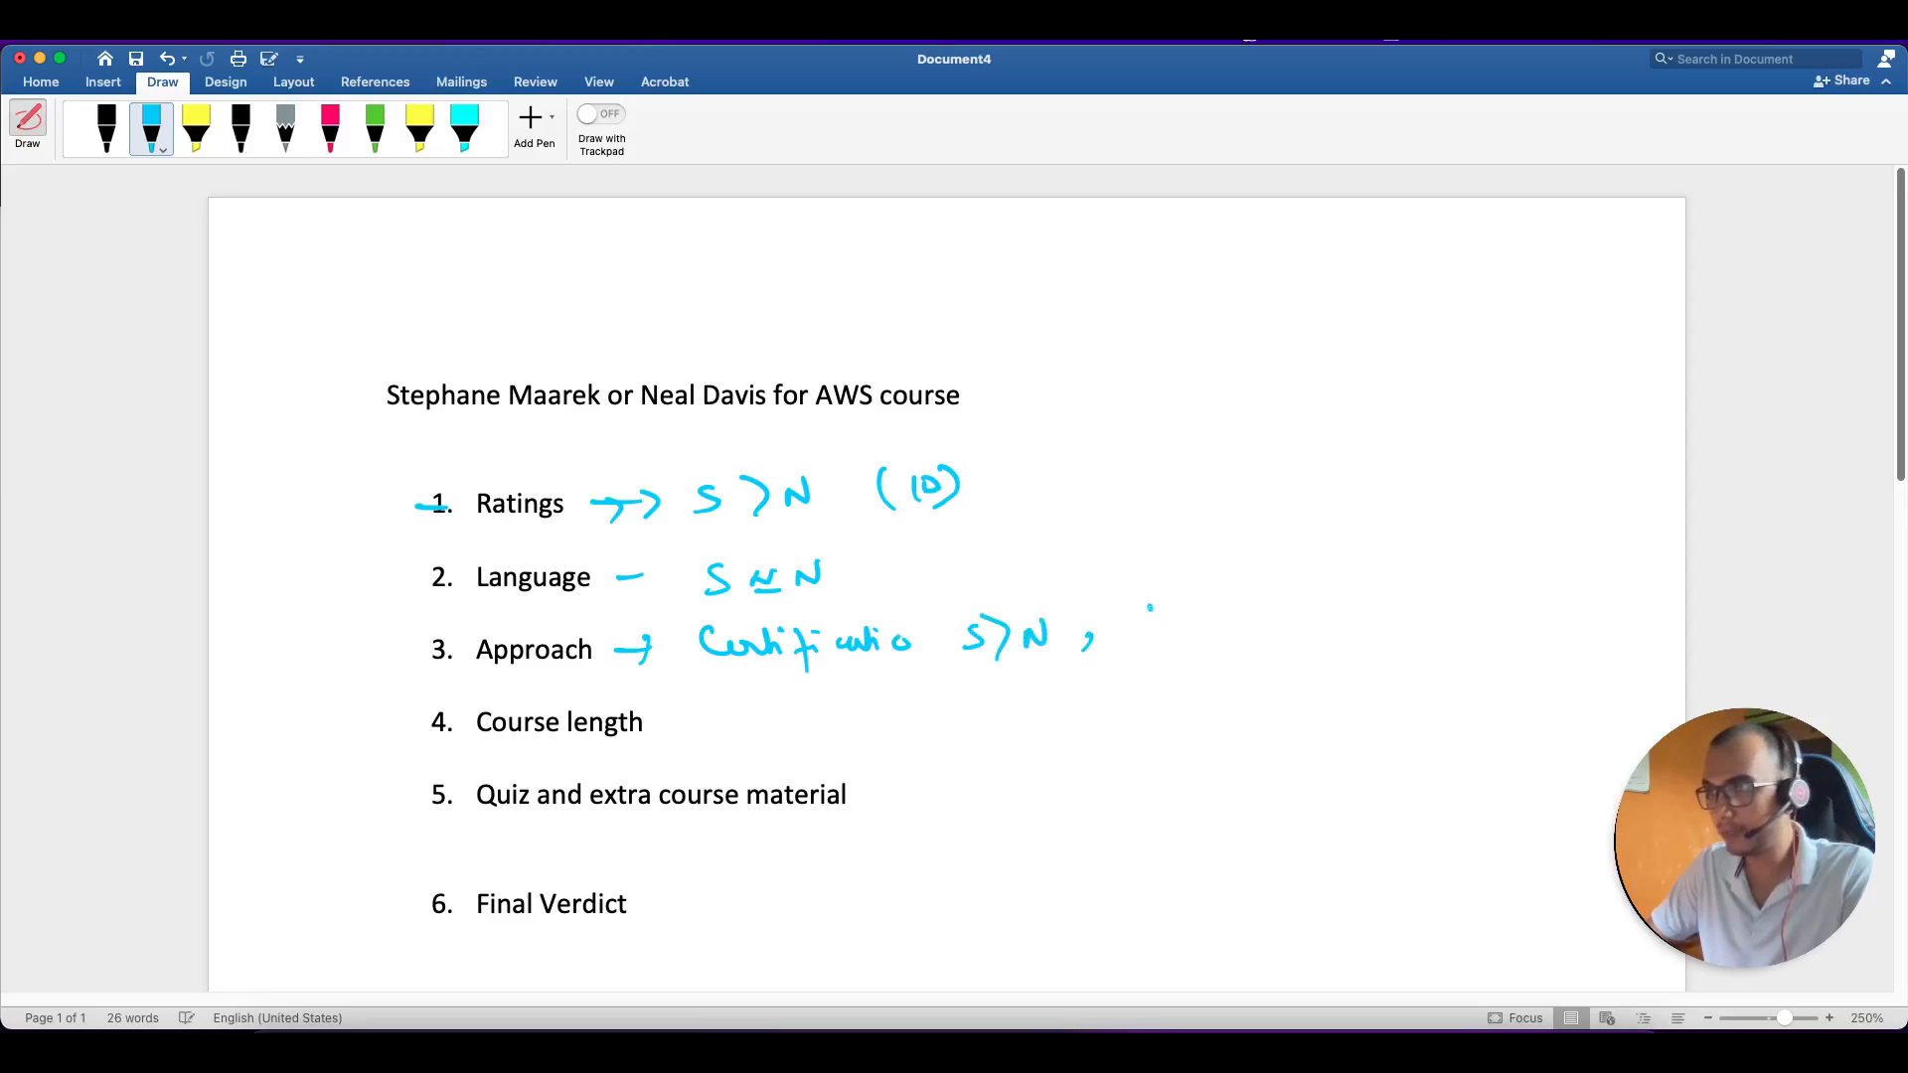
left_click_drag(1150, 620, 1278, 620)
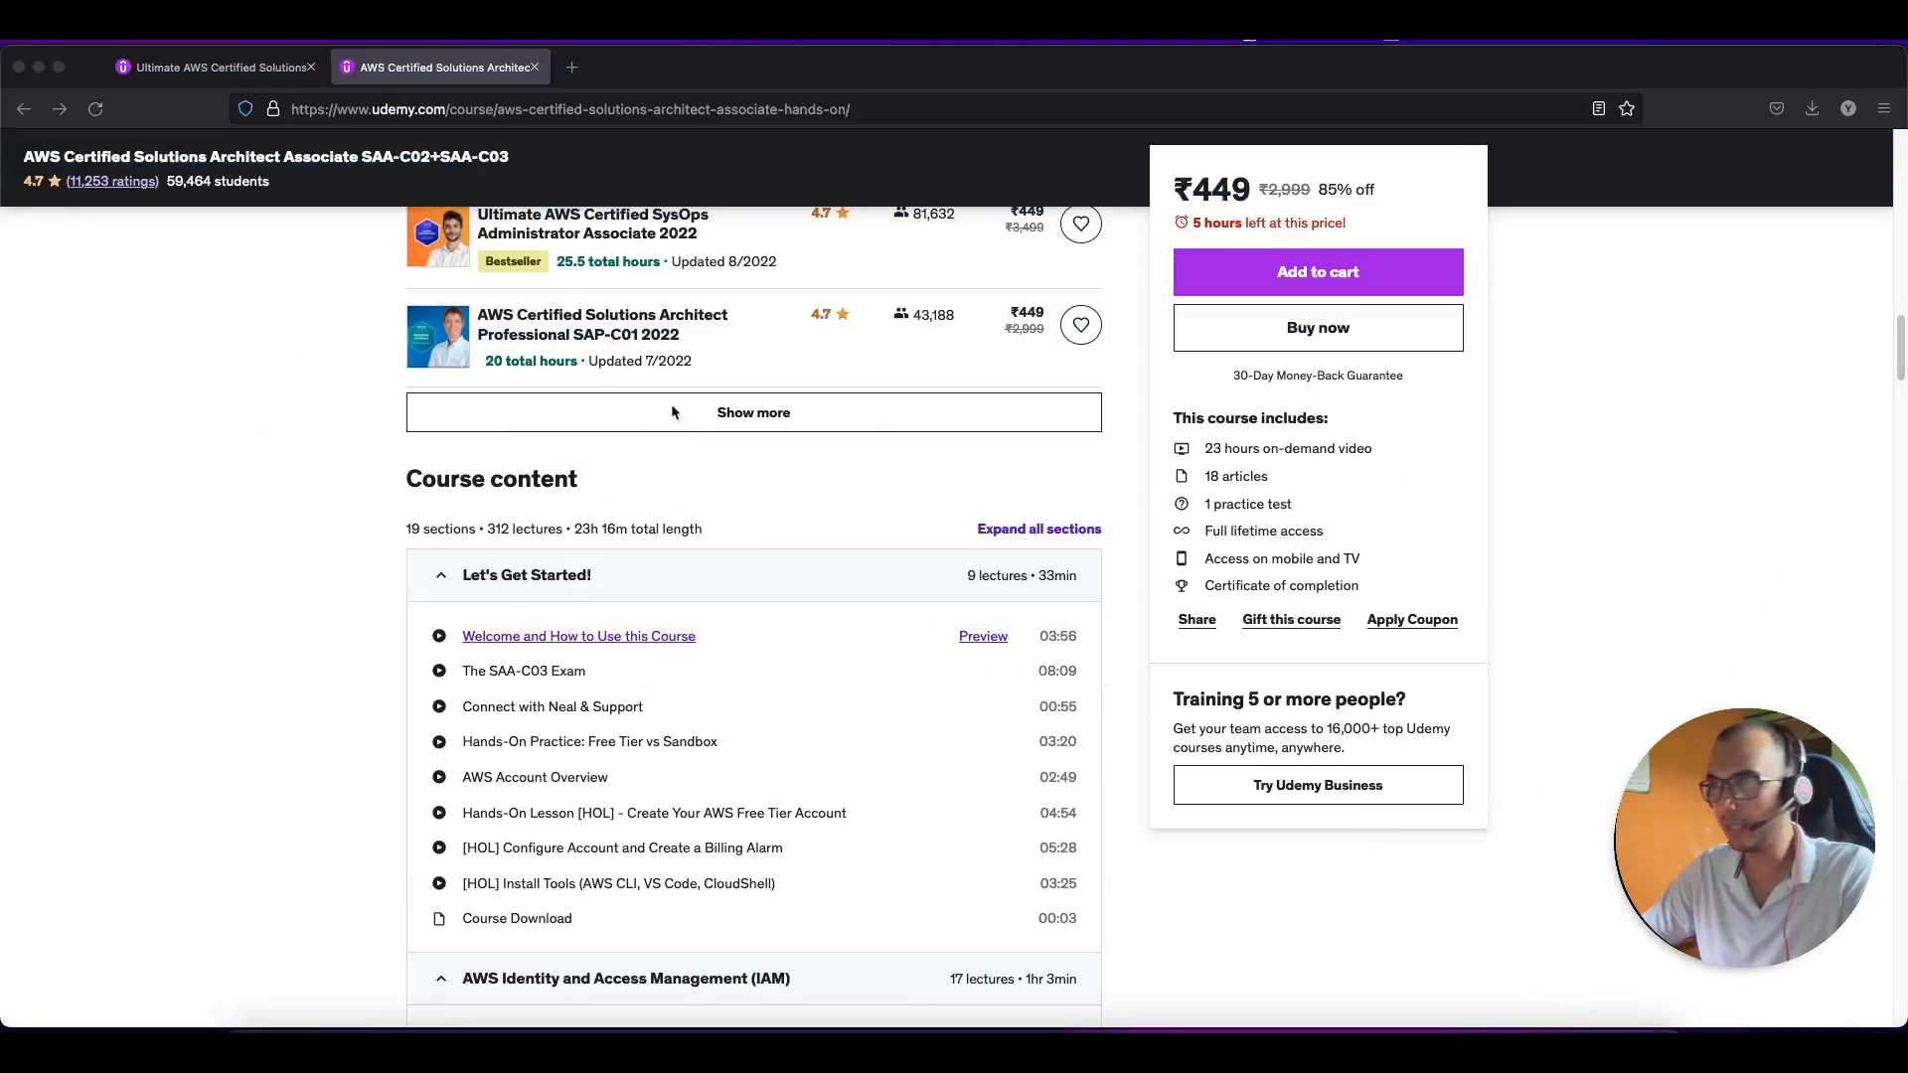
Close the Ultimate course preview video, switch to the SAA-C02+SAA-C03 tab and minimize Firefox.
scroll("down", 3)
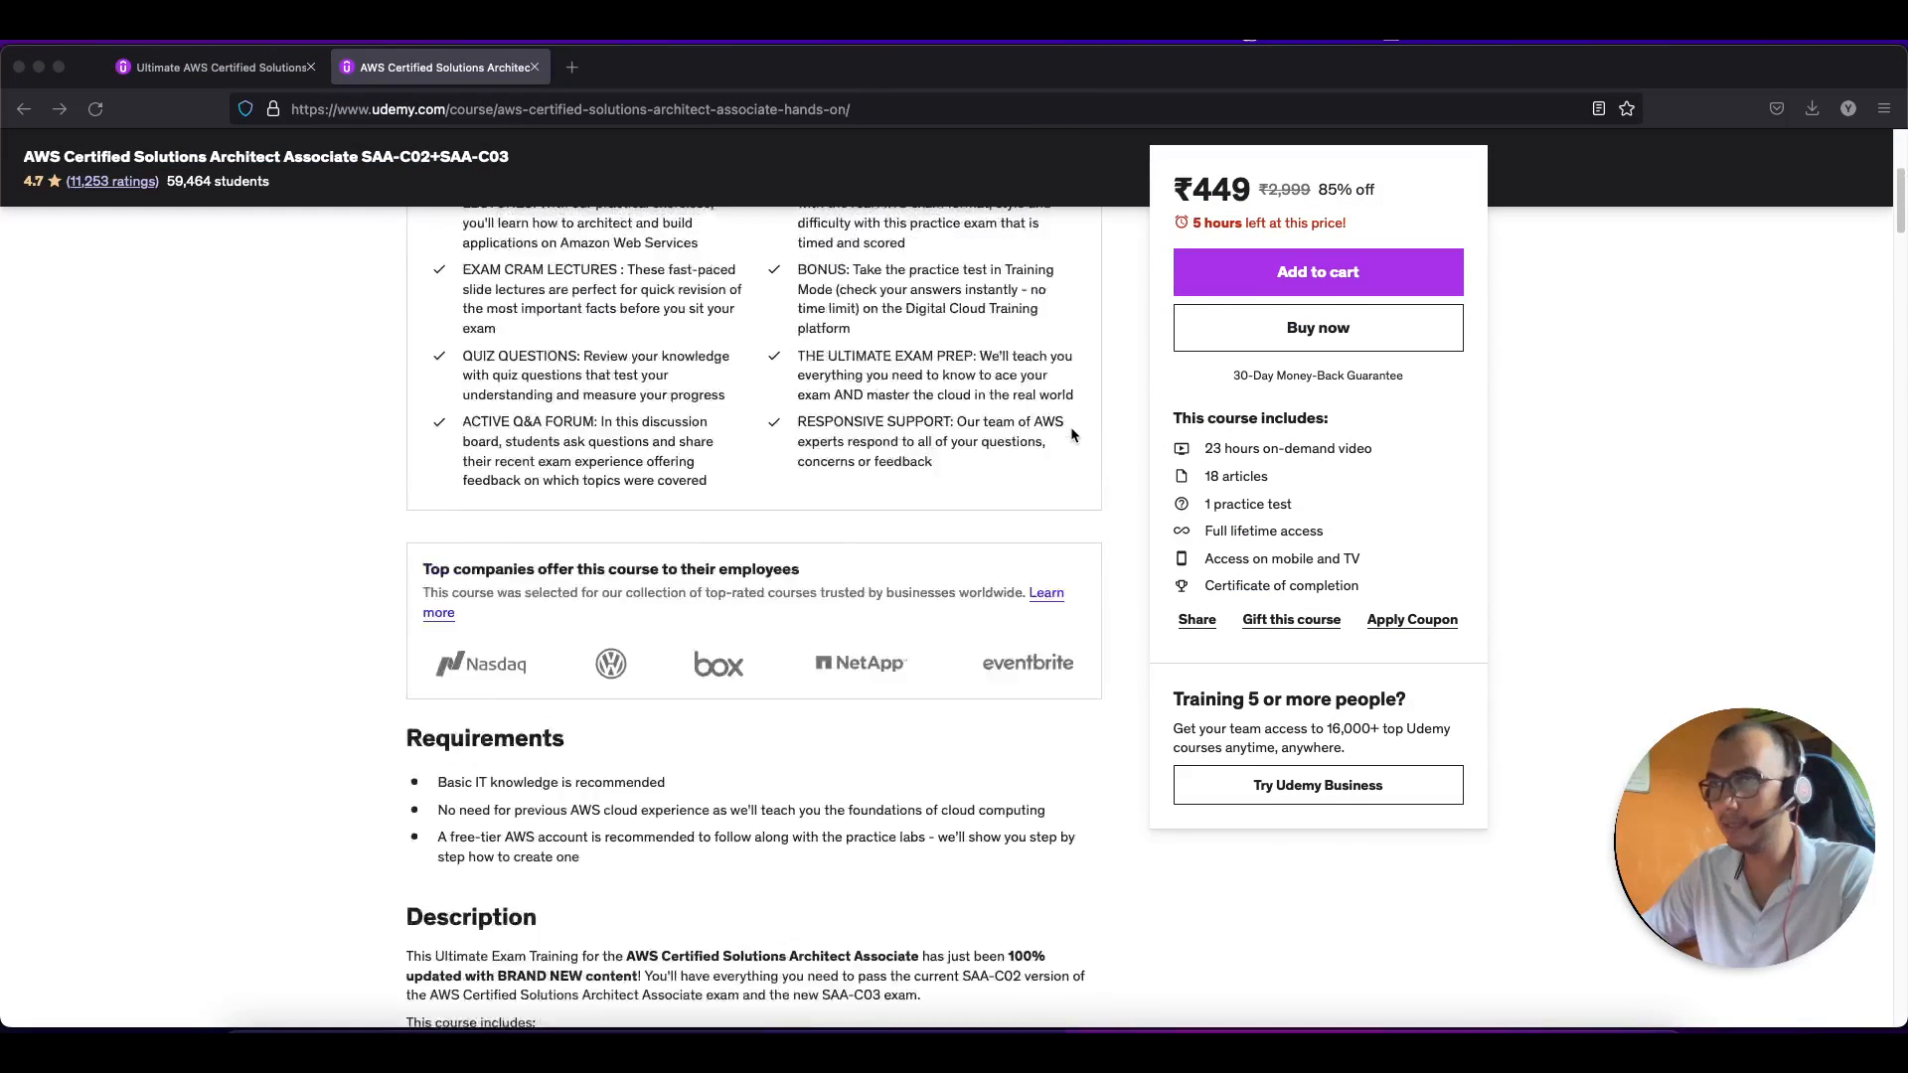
scroll("up", 3)
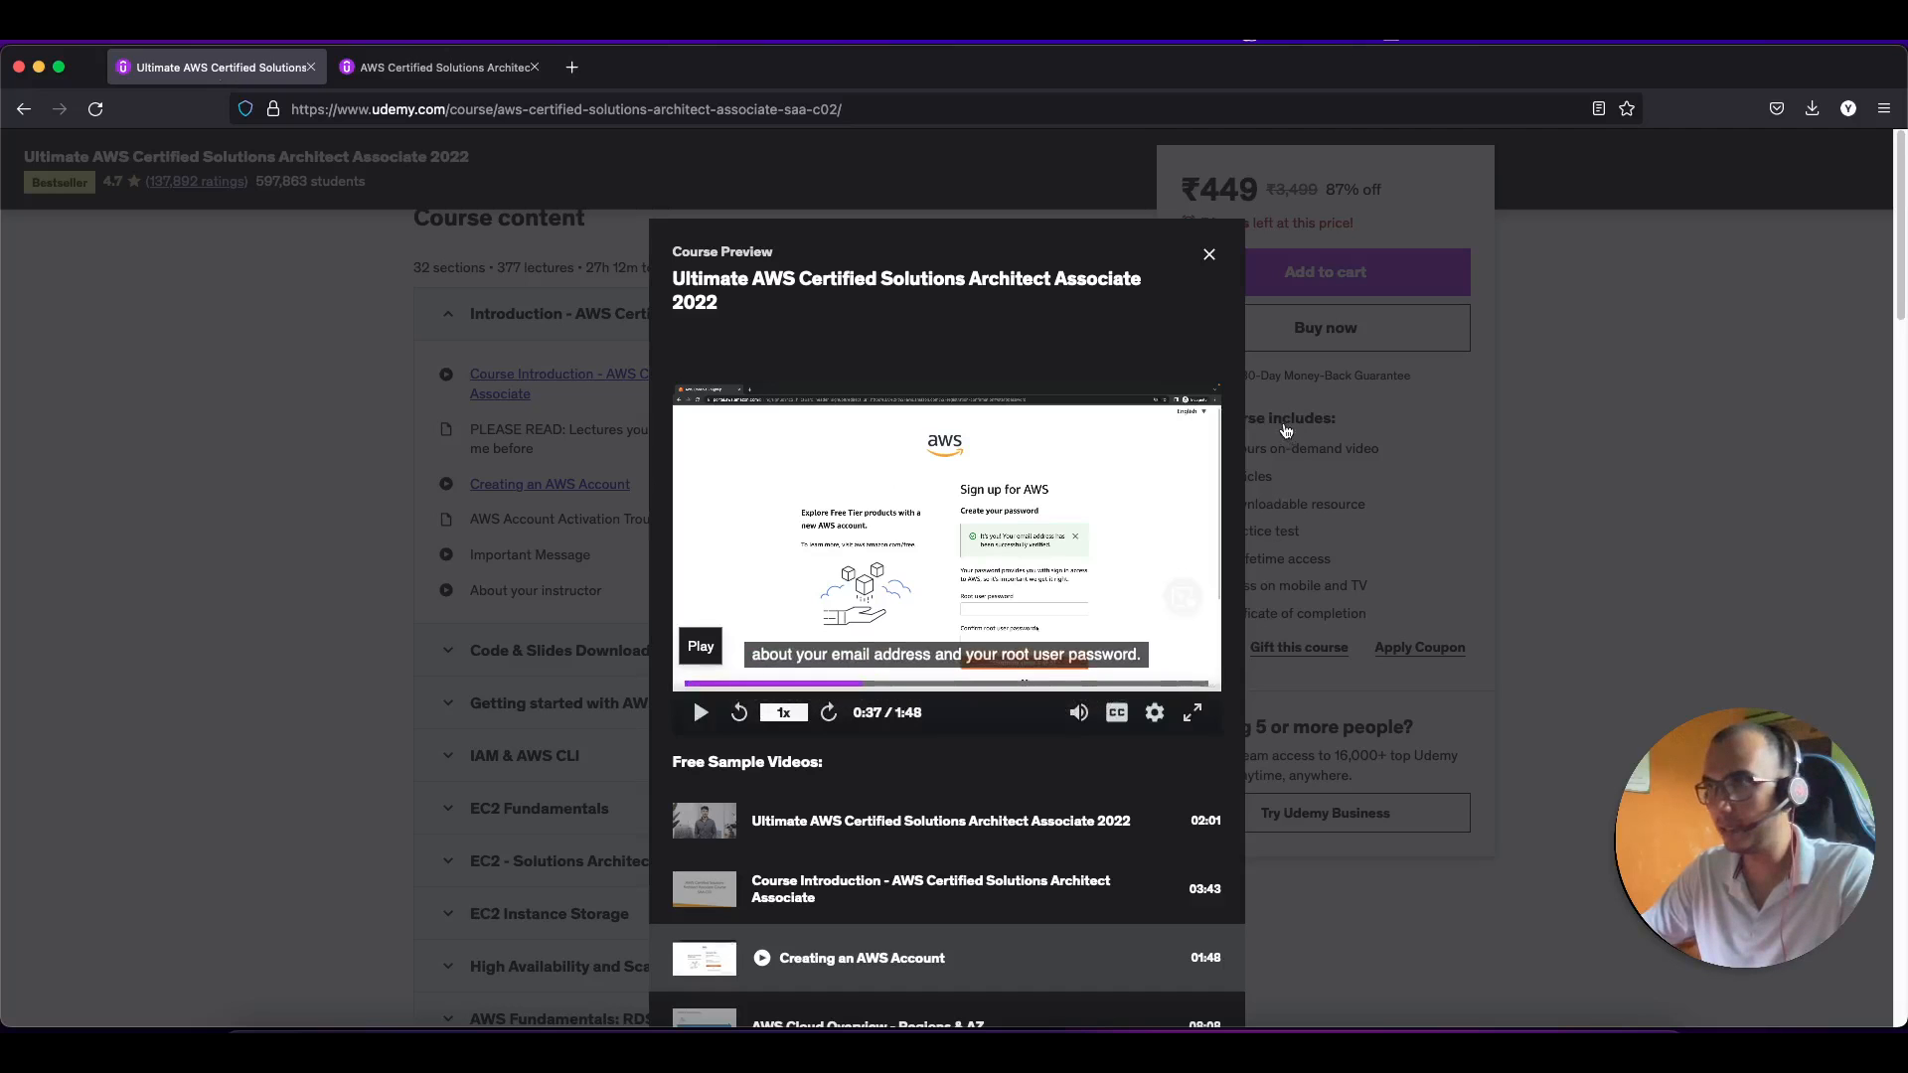
left_click(1207, 253)
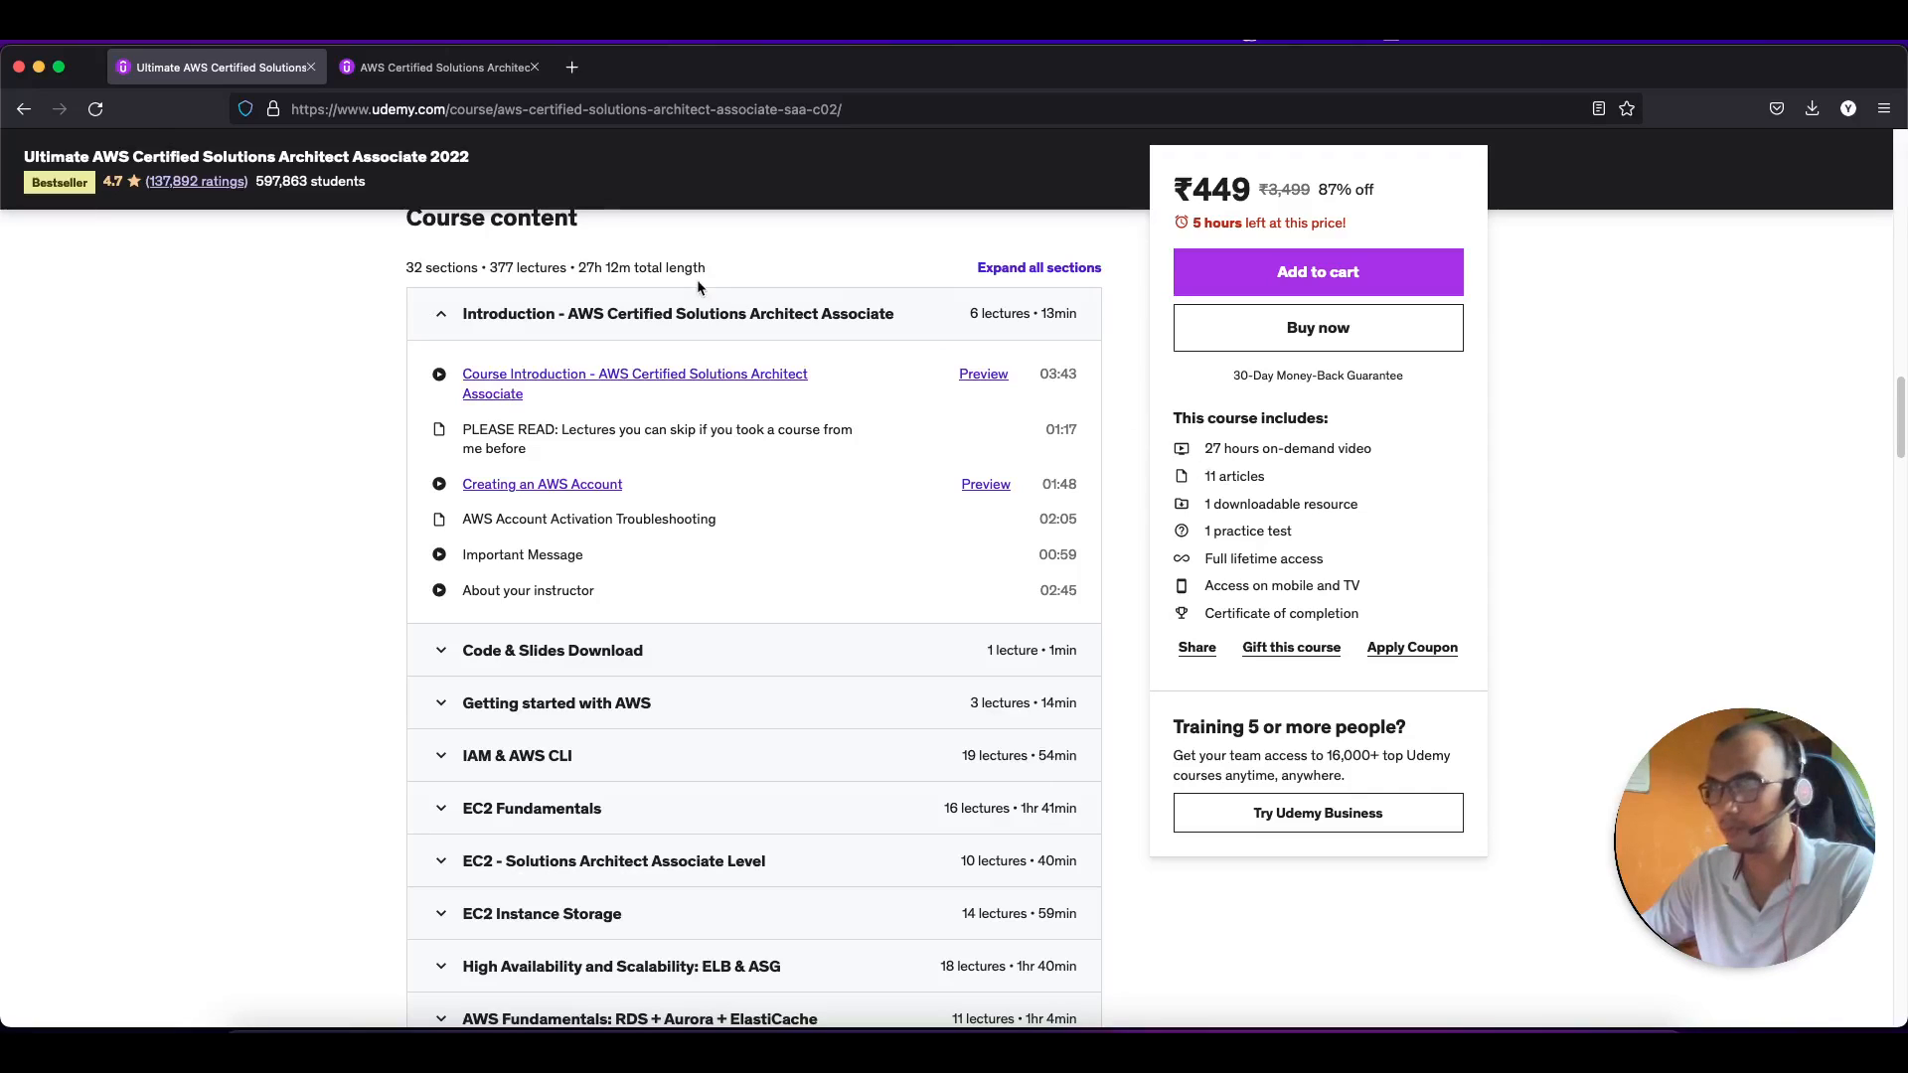
left_click(438, 65)
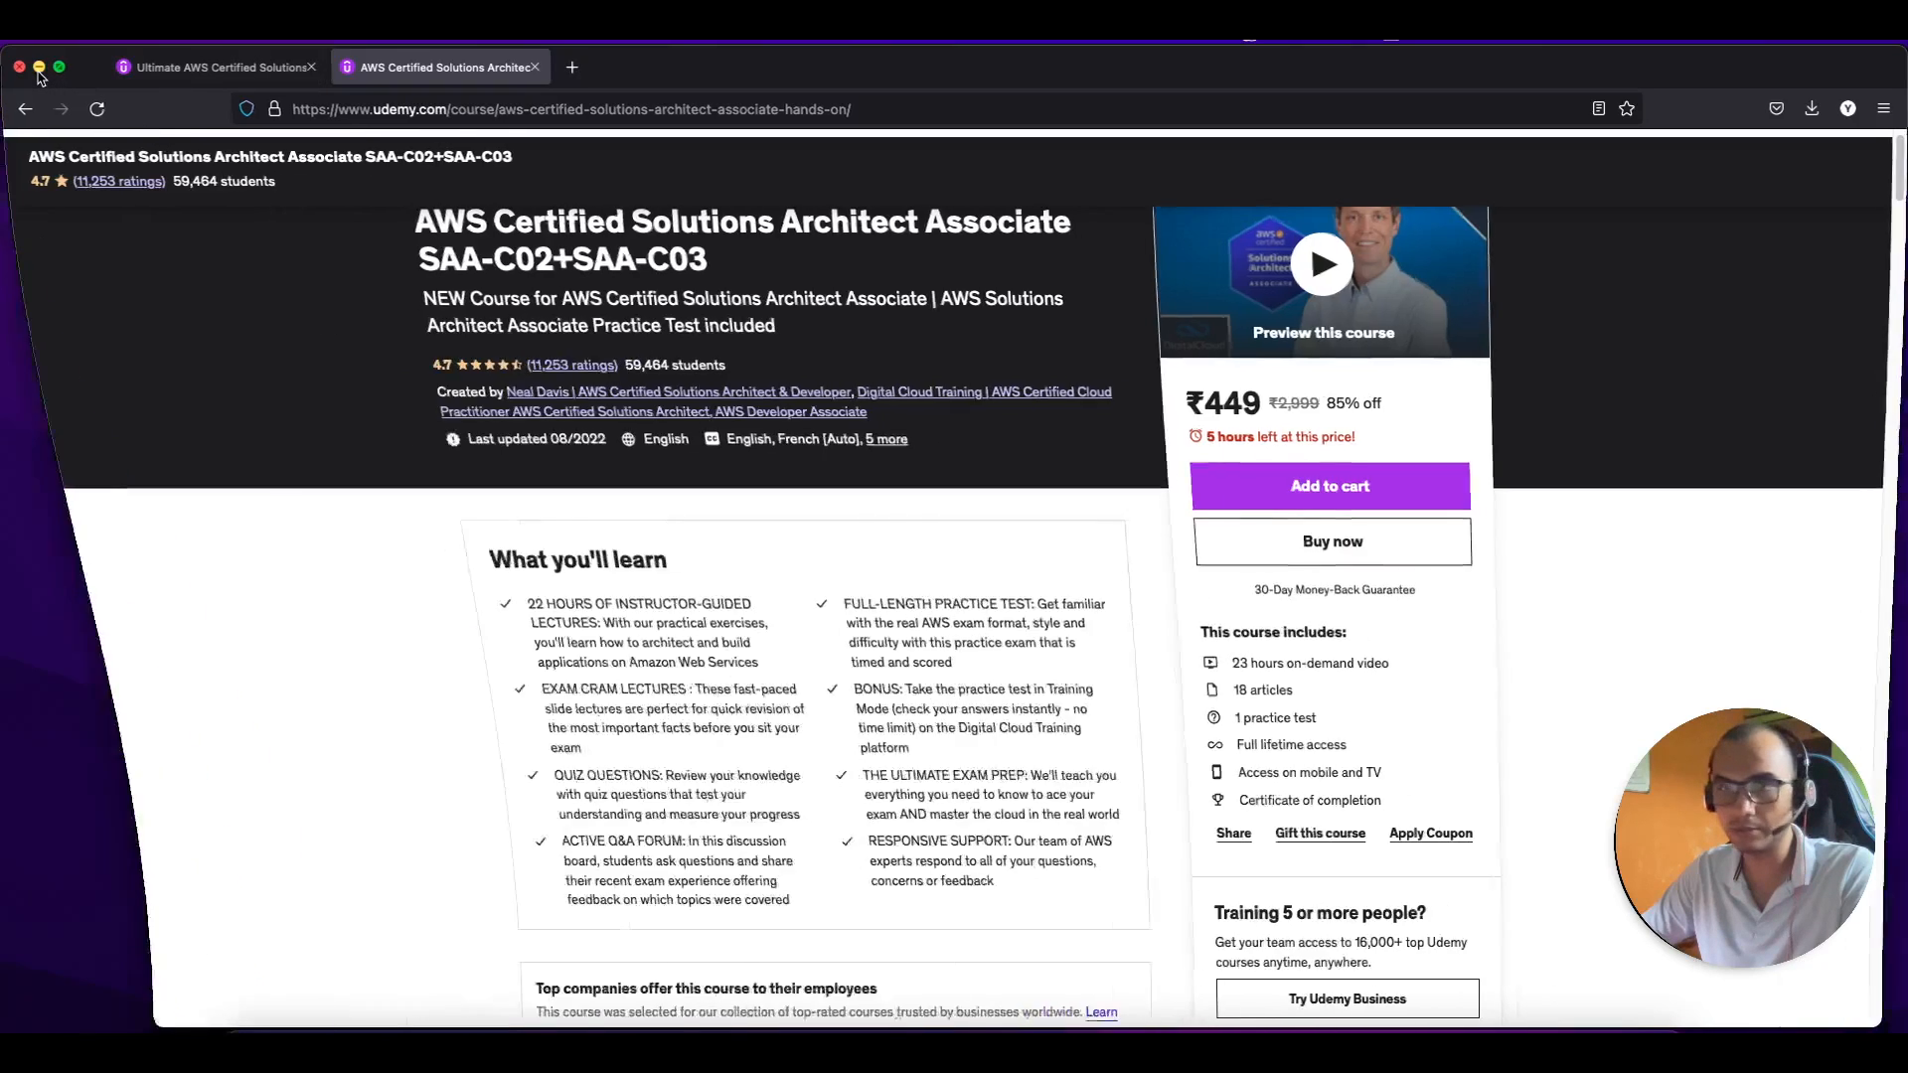
left_click(18, 66)
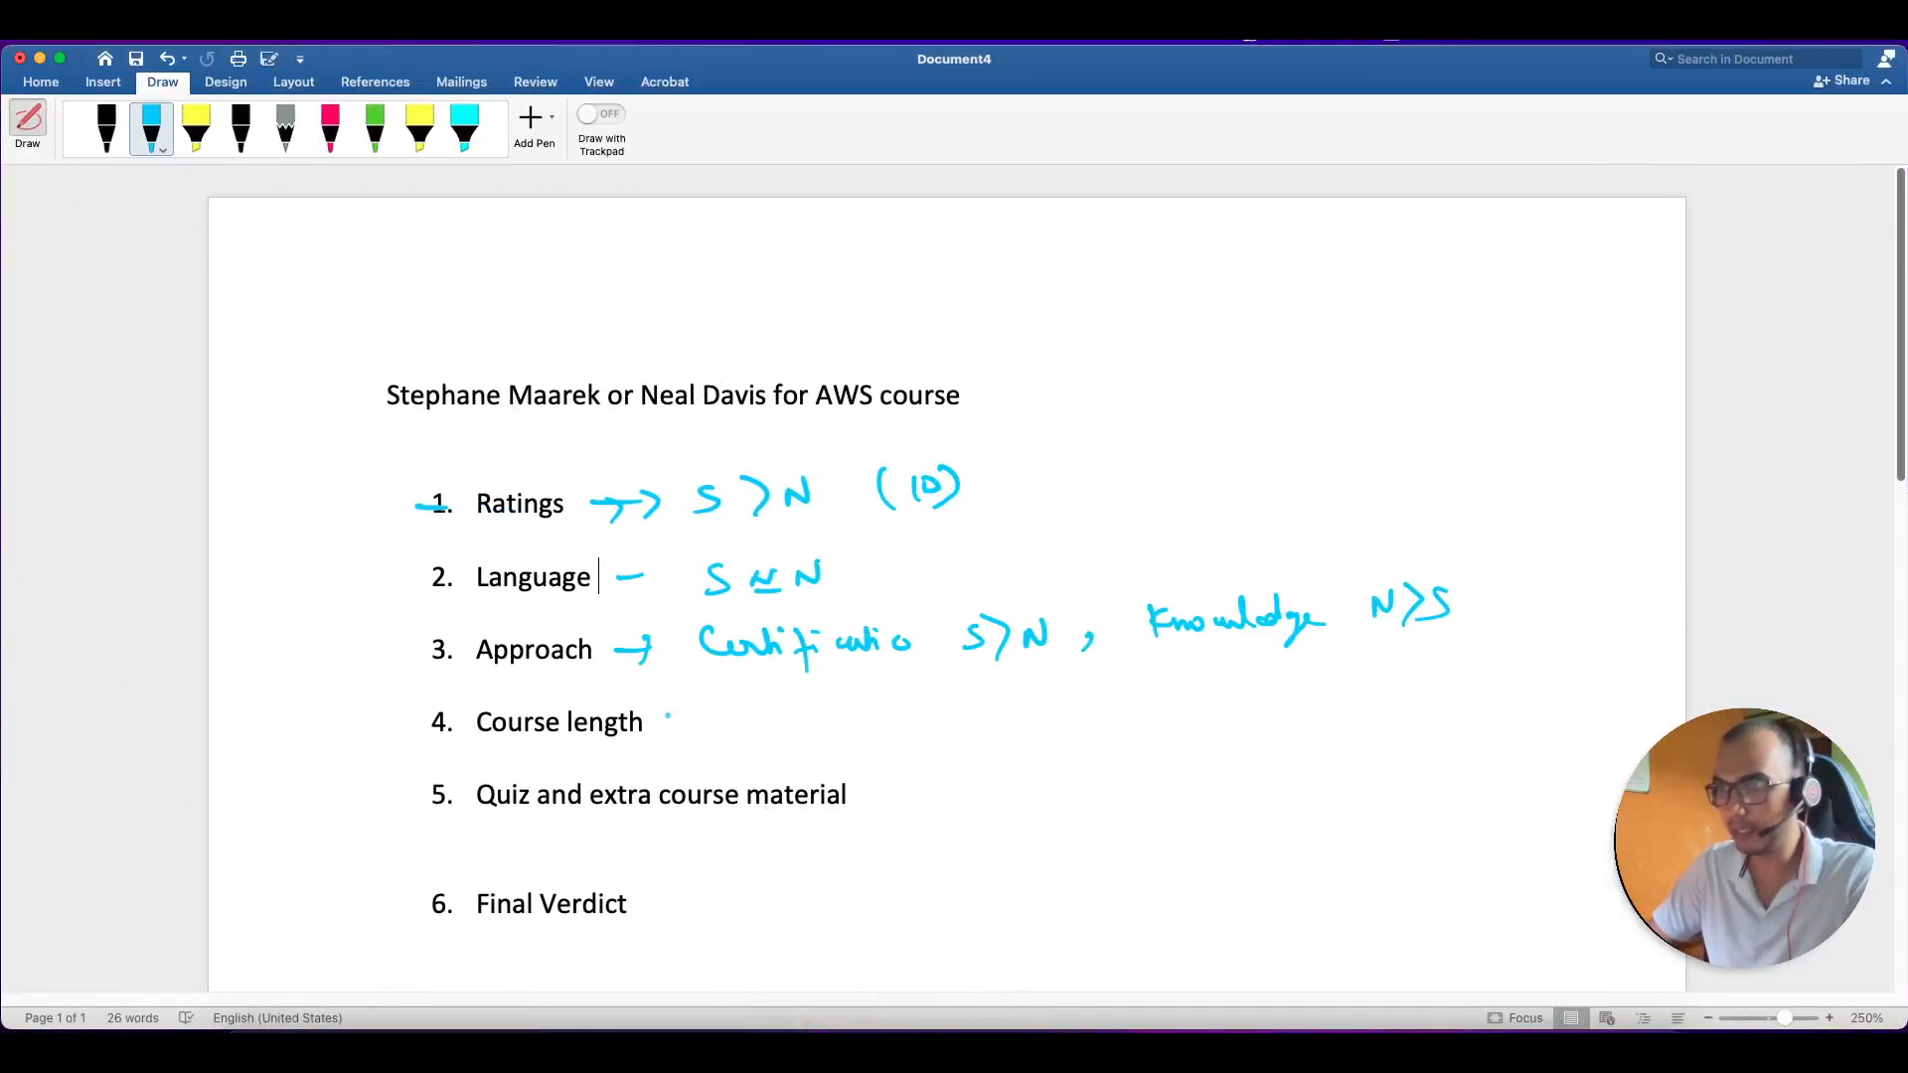
Ink an arrow by Course length and write 'Quiz N=S' beside item 5.
left_click_drag(669, 724, 828, 718)
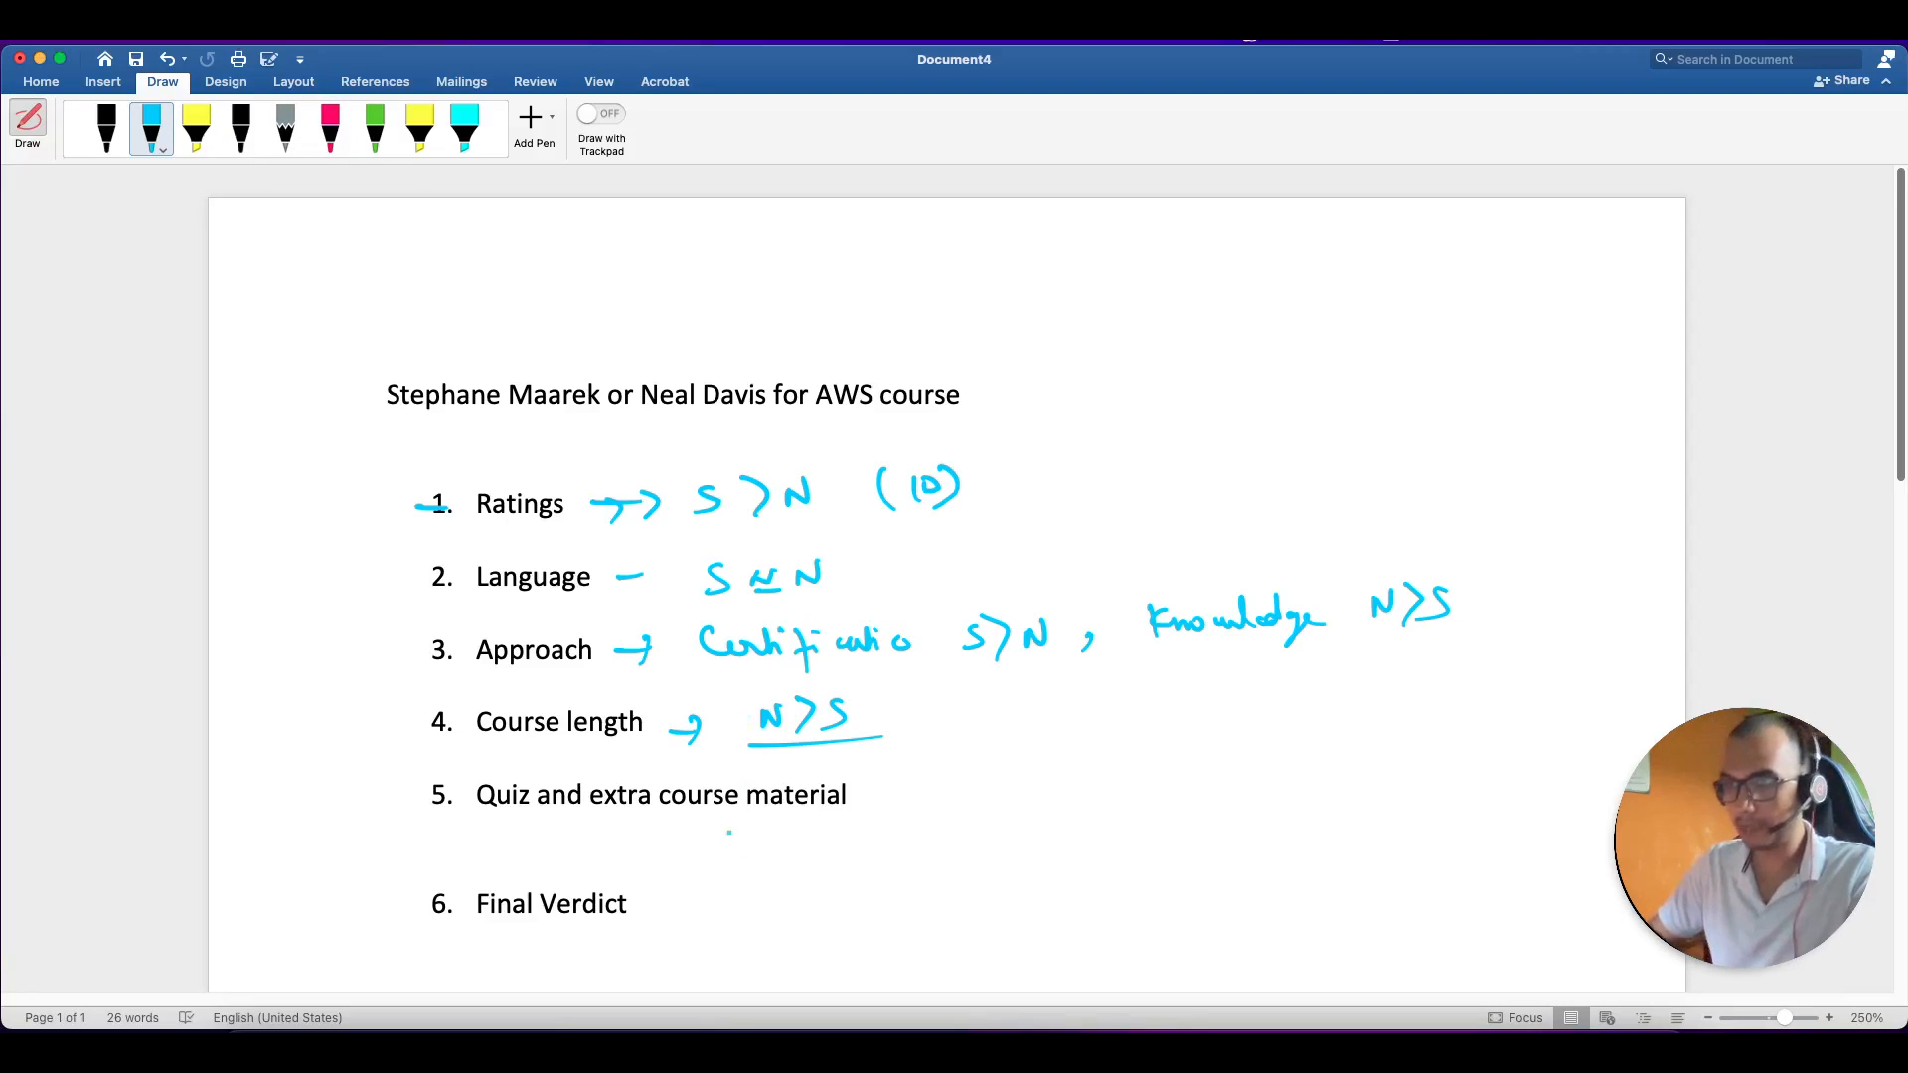
left_click_drag(475, 835, 578, 835)
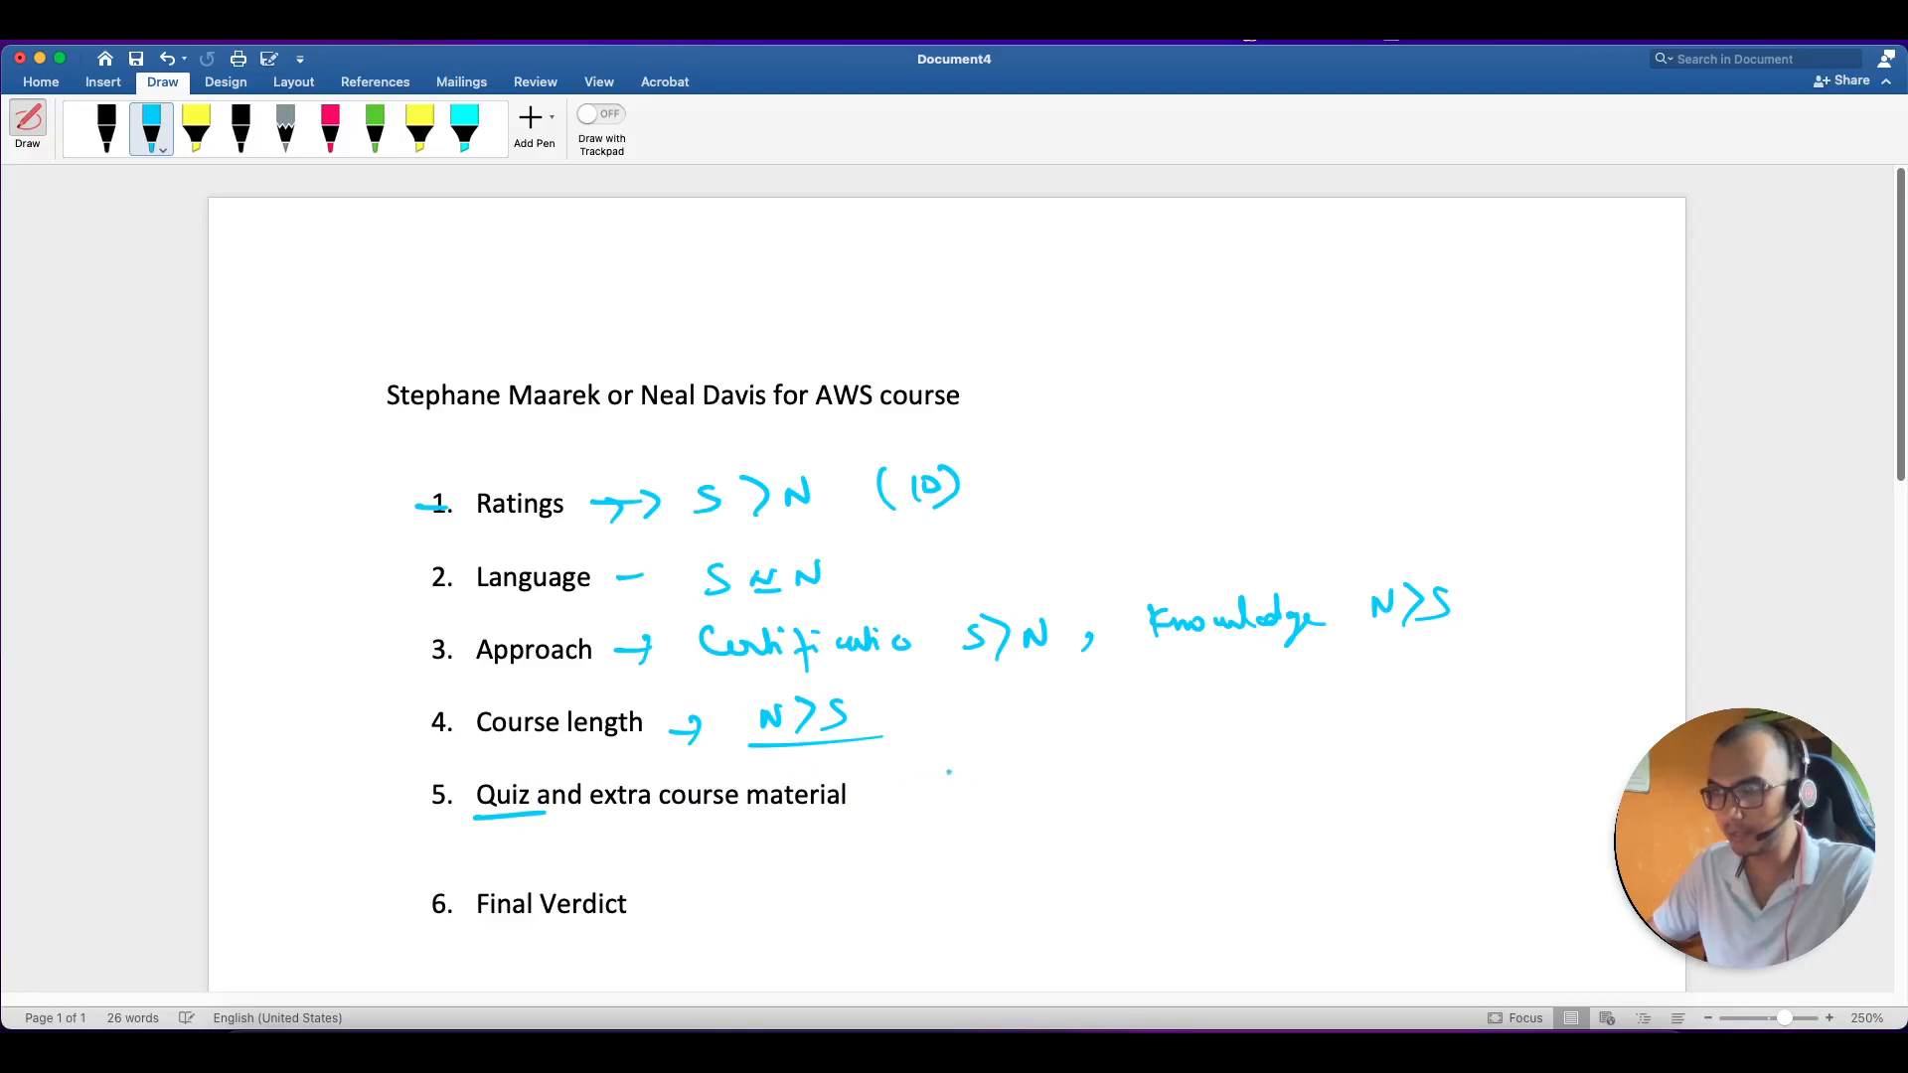
left_click_drag(932, 803, 1023, 785)
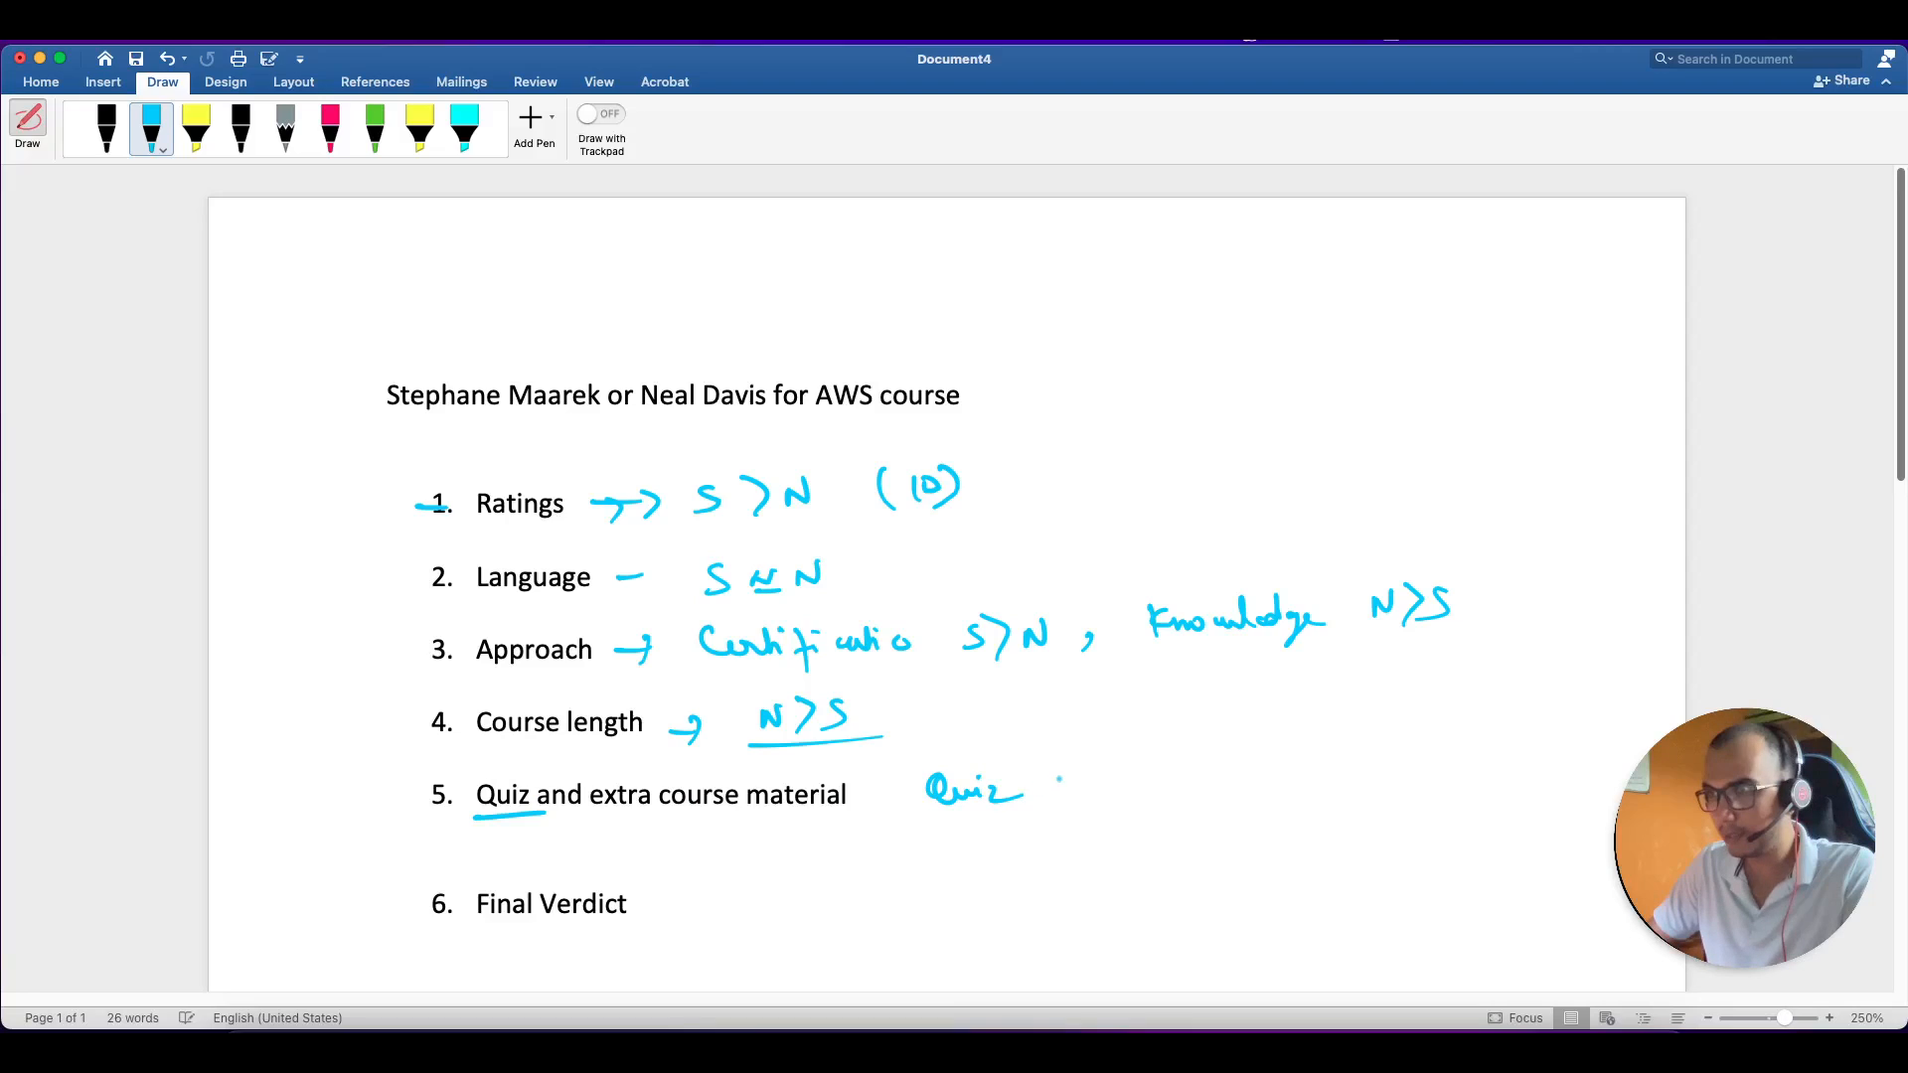
left_click_drag(1058, 786, 1120, 773)
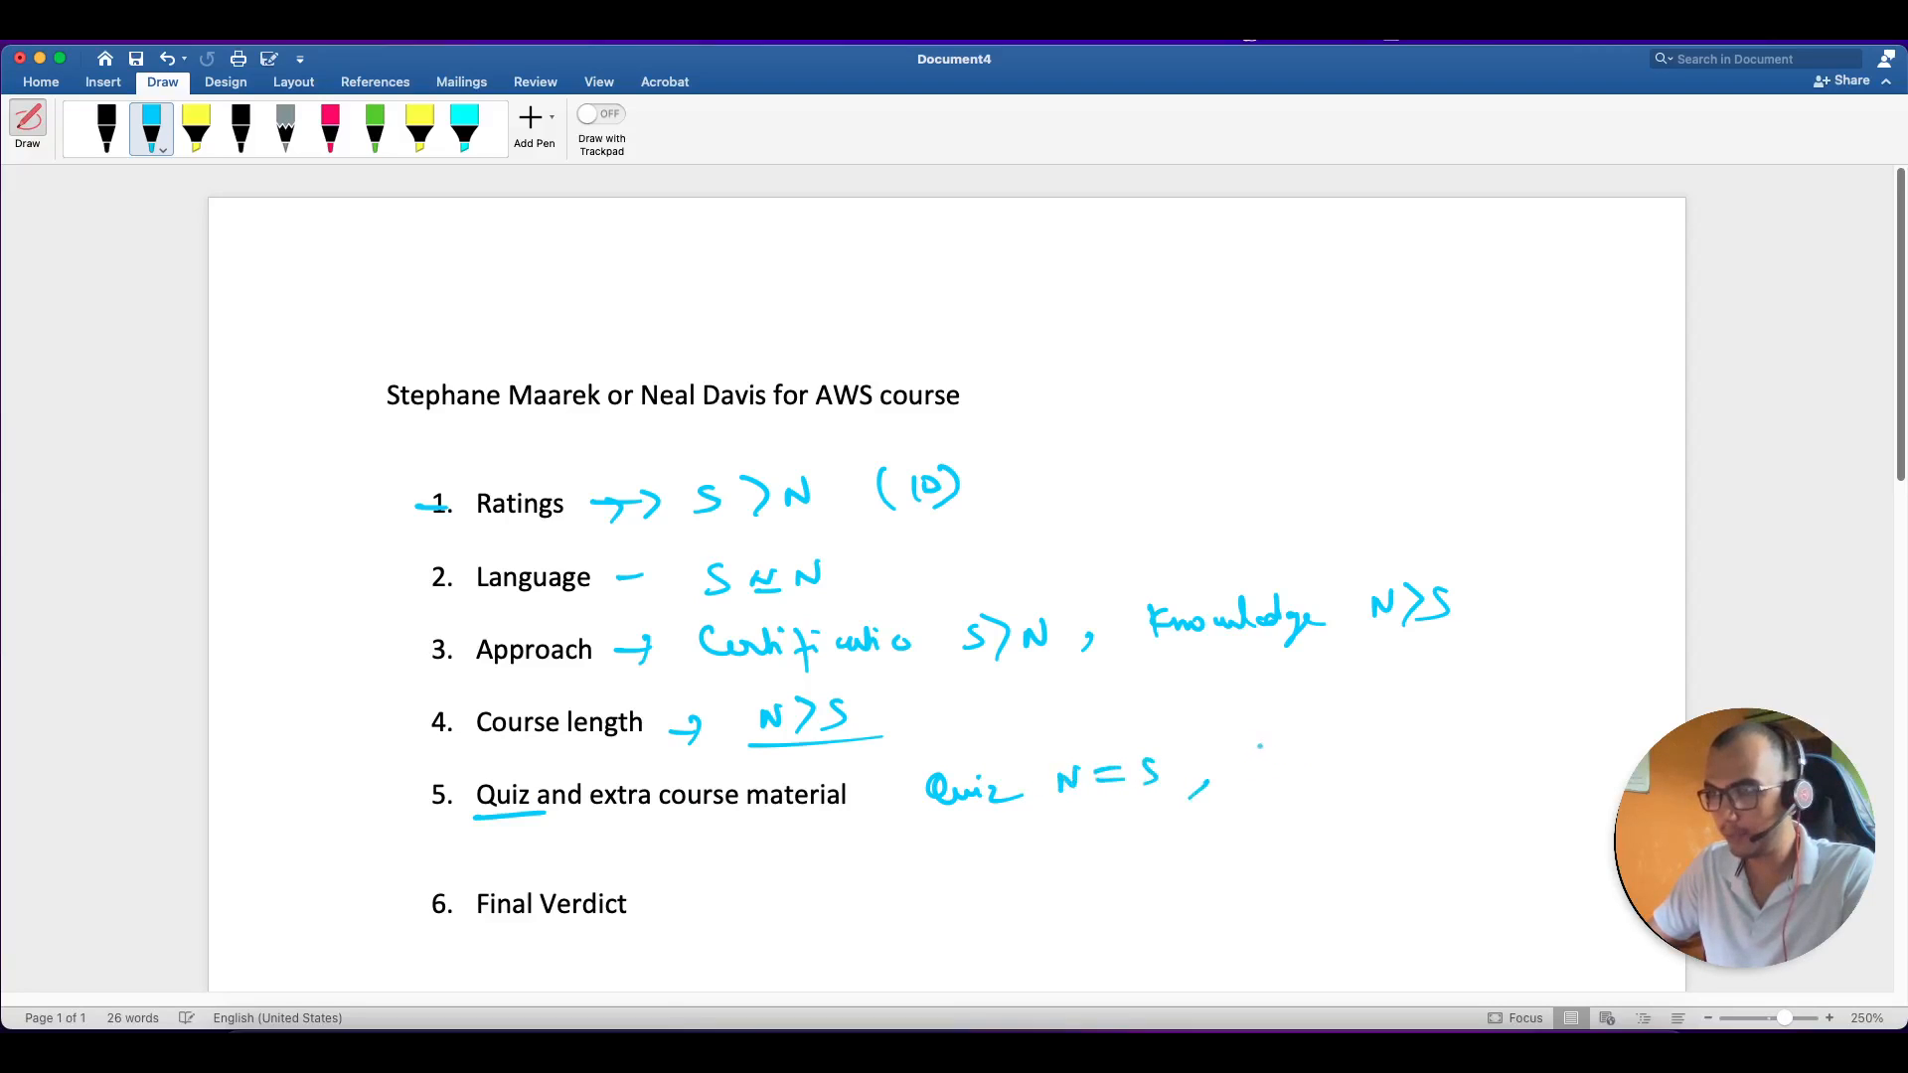
Write course material notes: Stephane's notes and Neal's website, underlined.
left_click_drag(1235, 754, 1357, 773)
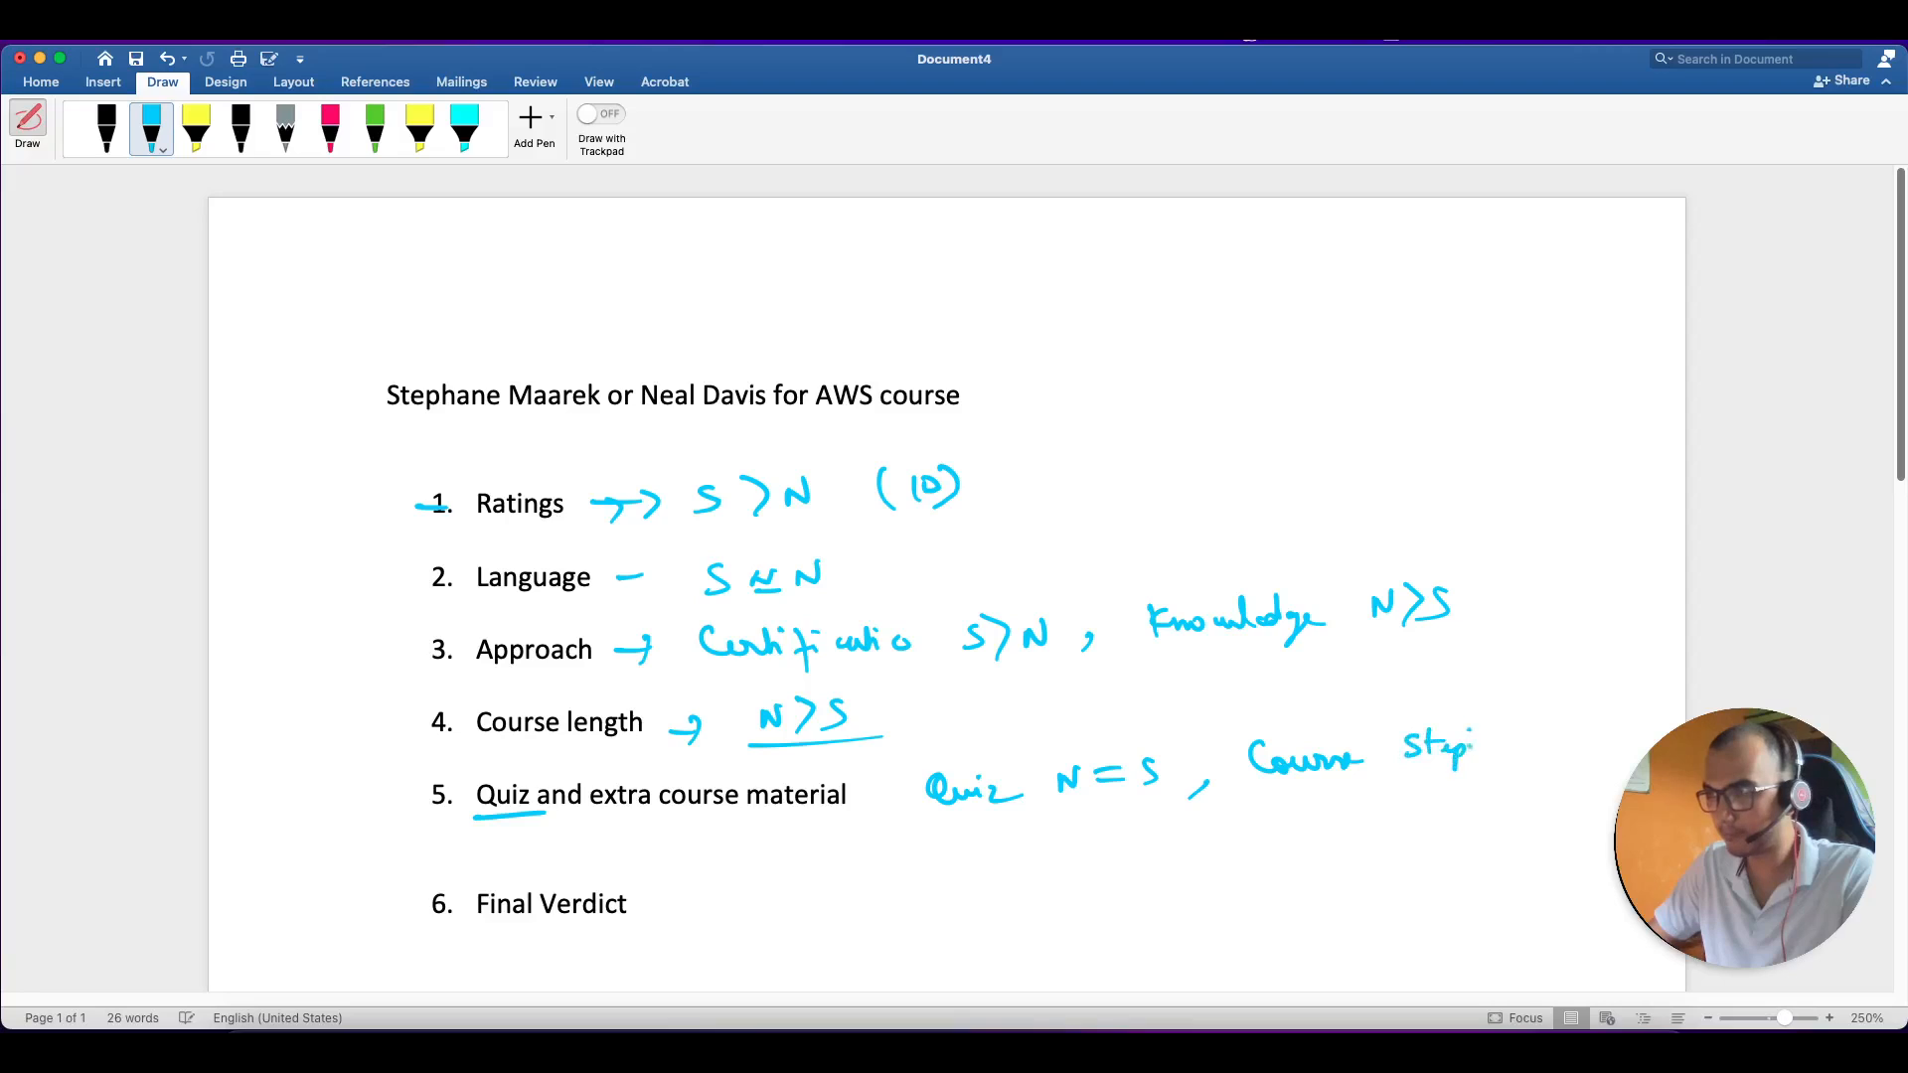
left_click_drag(1399, 748, 1570, 748)
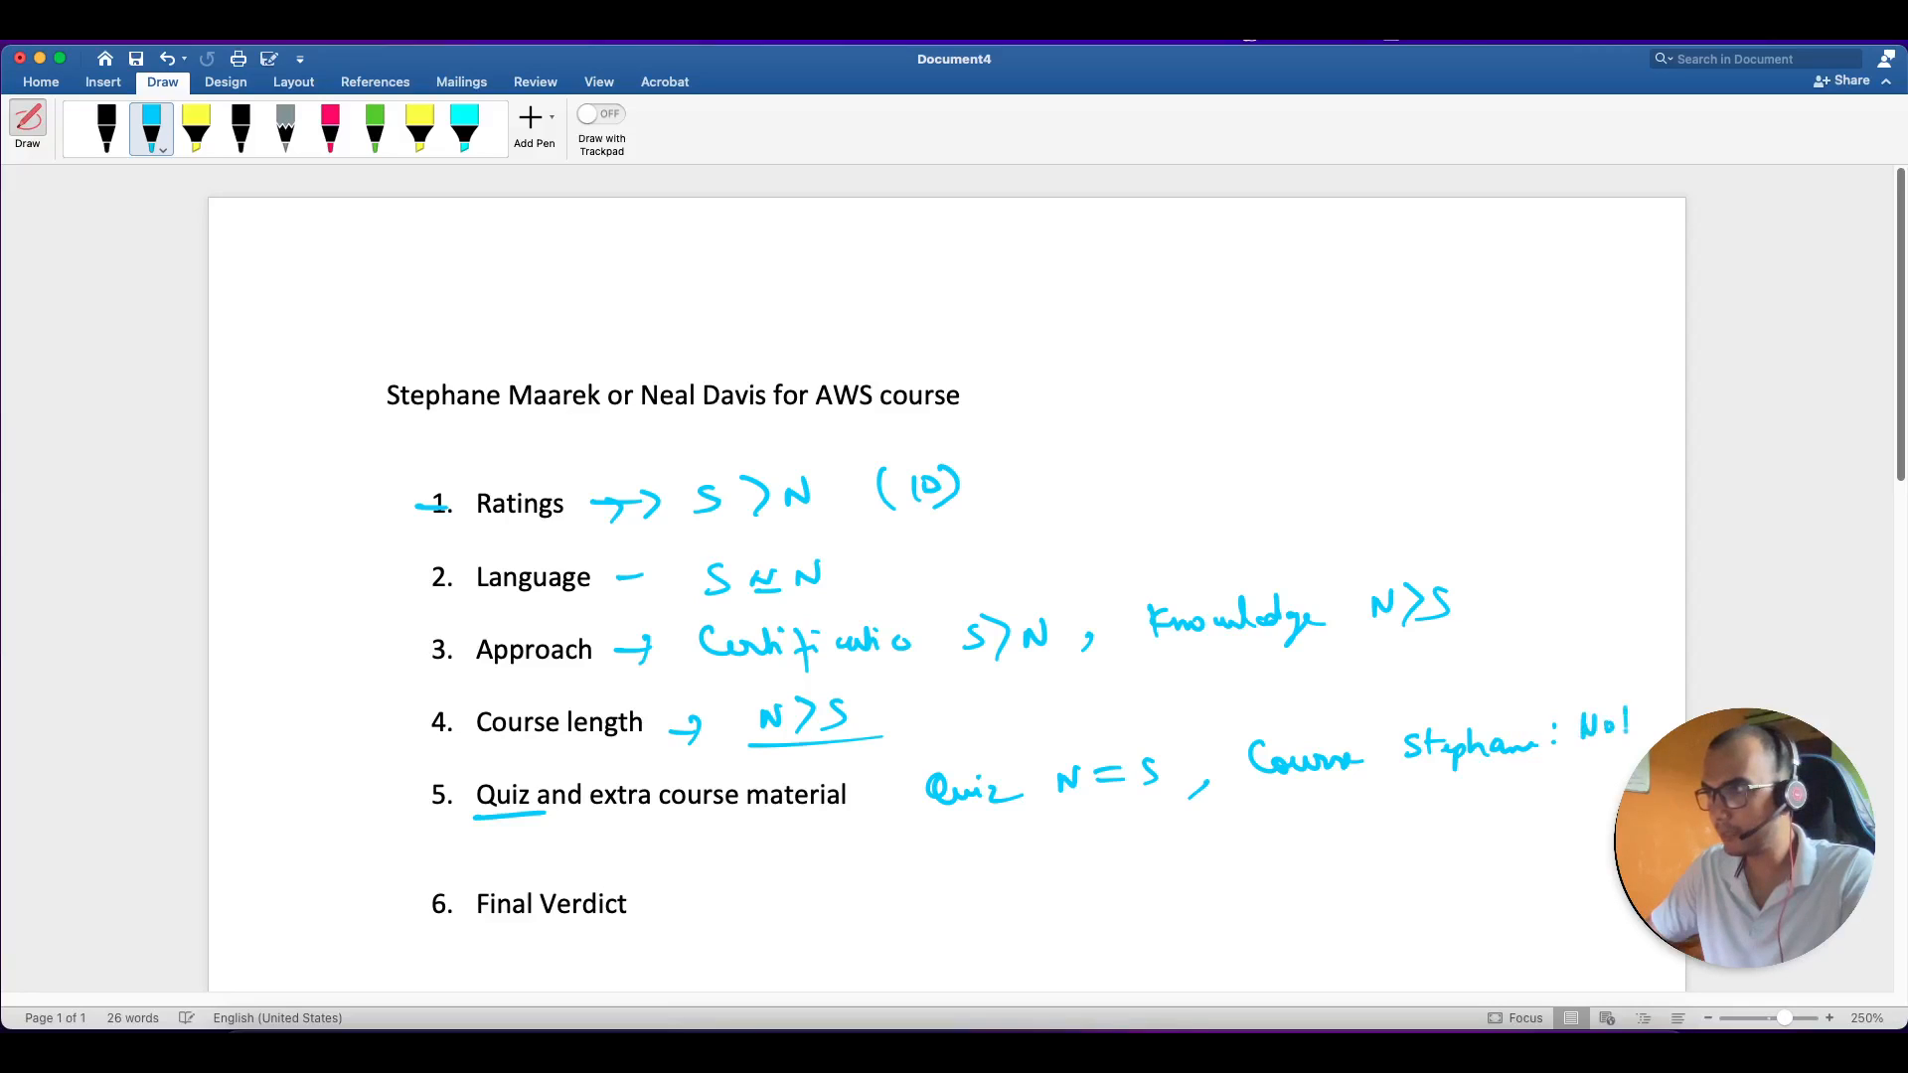
left_click_drag(1582, 726, 1436, 809)
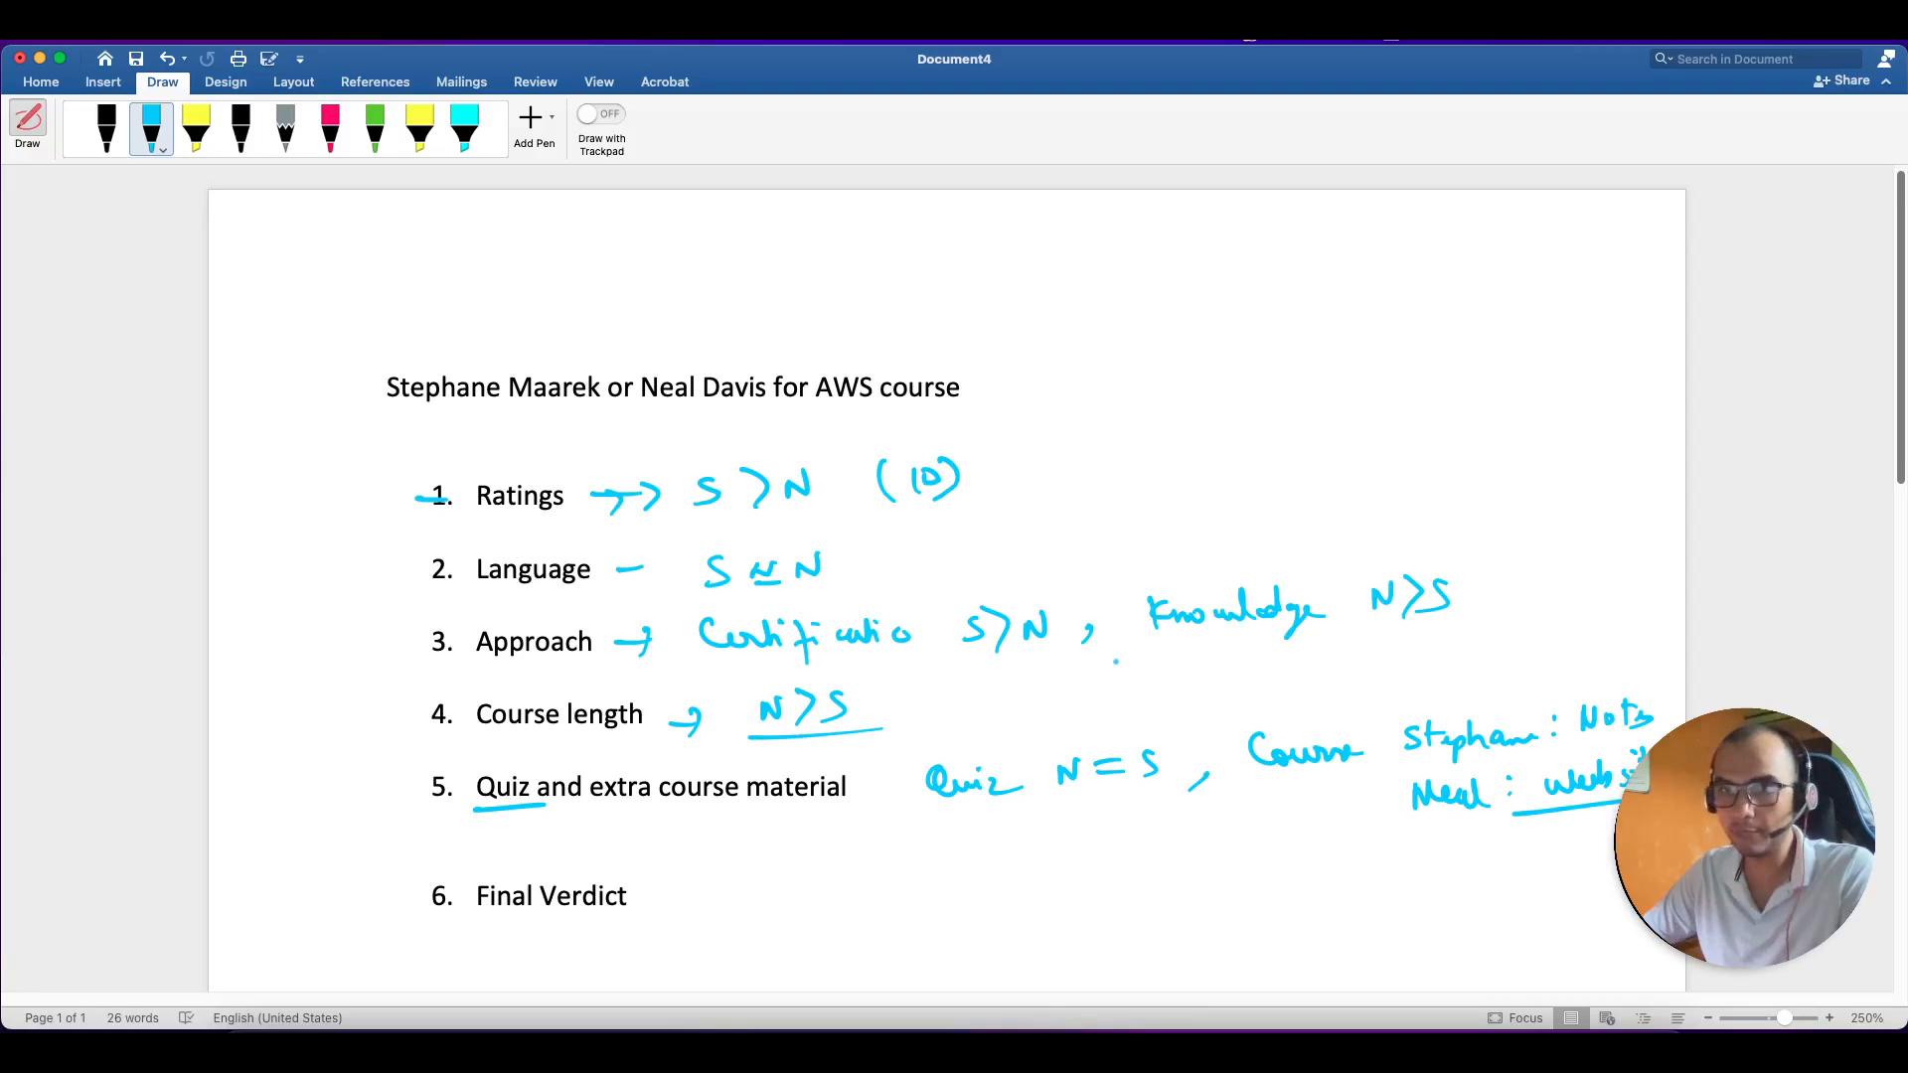
Underline 'Final Verdict' and handwrite 'Certification: Stephane' beneath it.
scroll("down", 3)
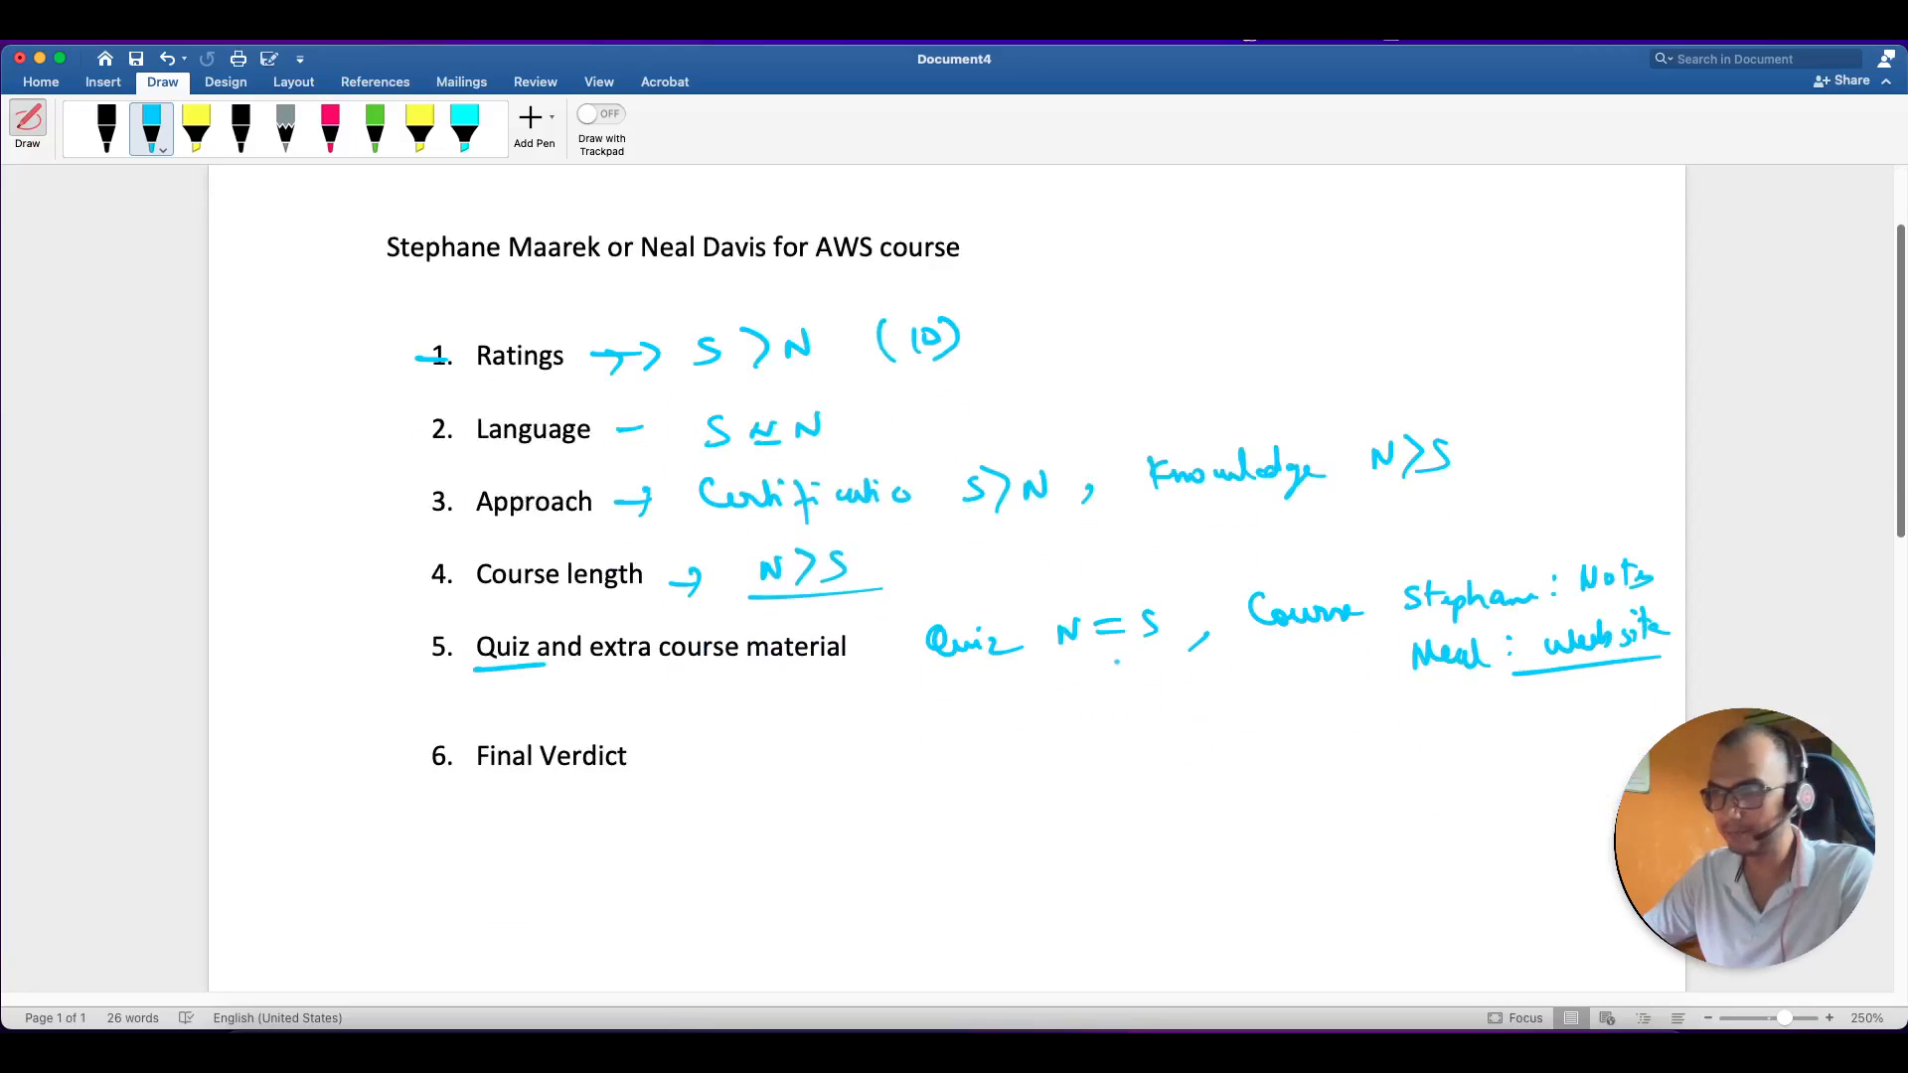
scroll("down", 3)
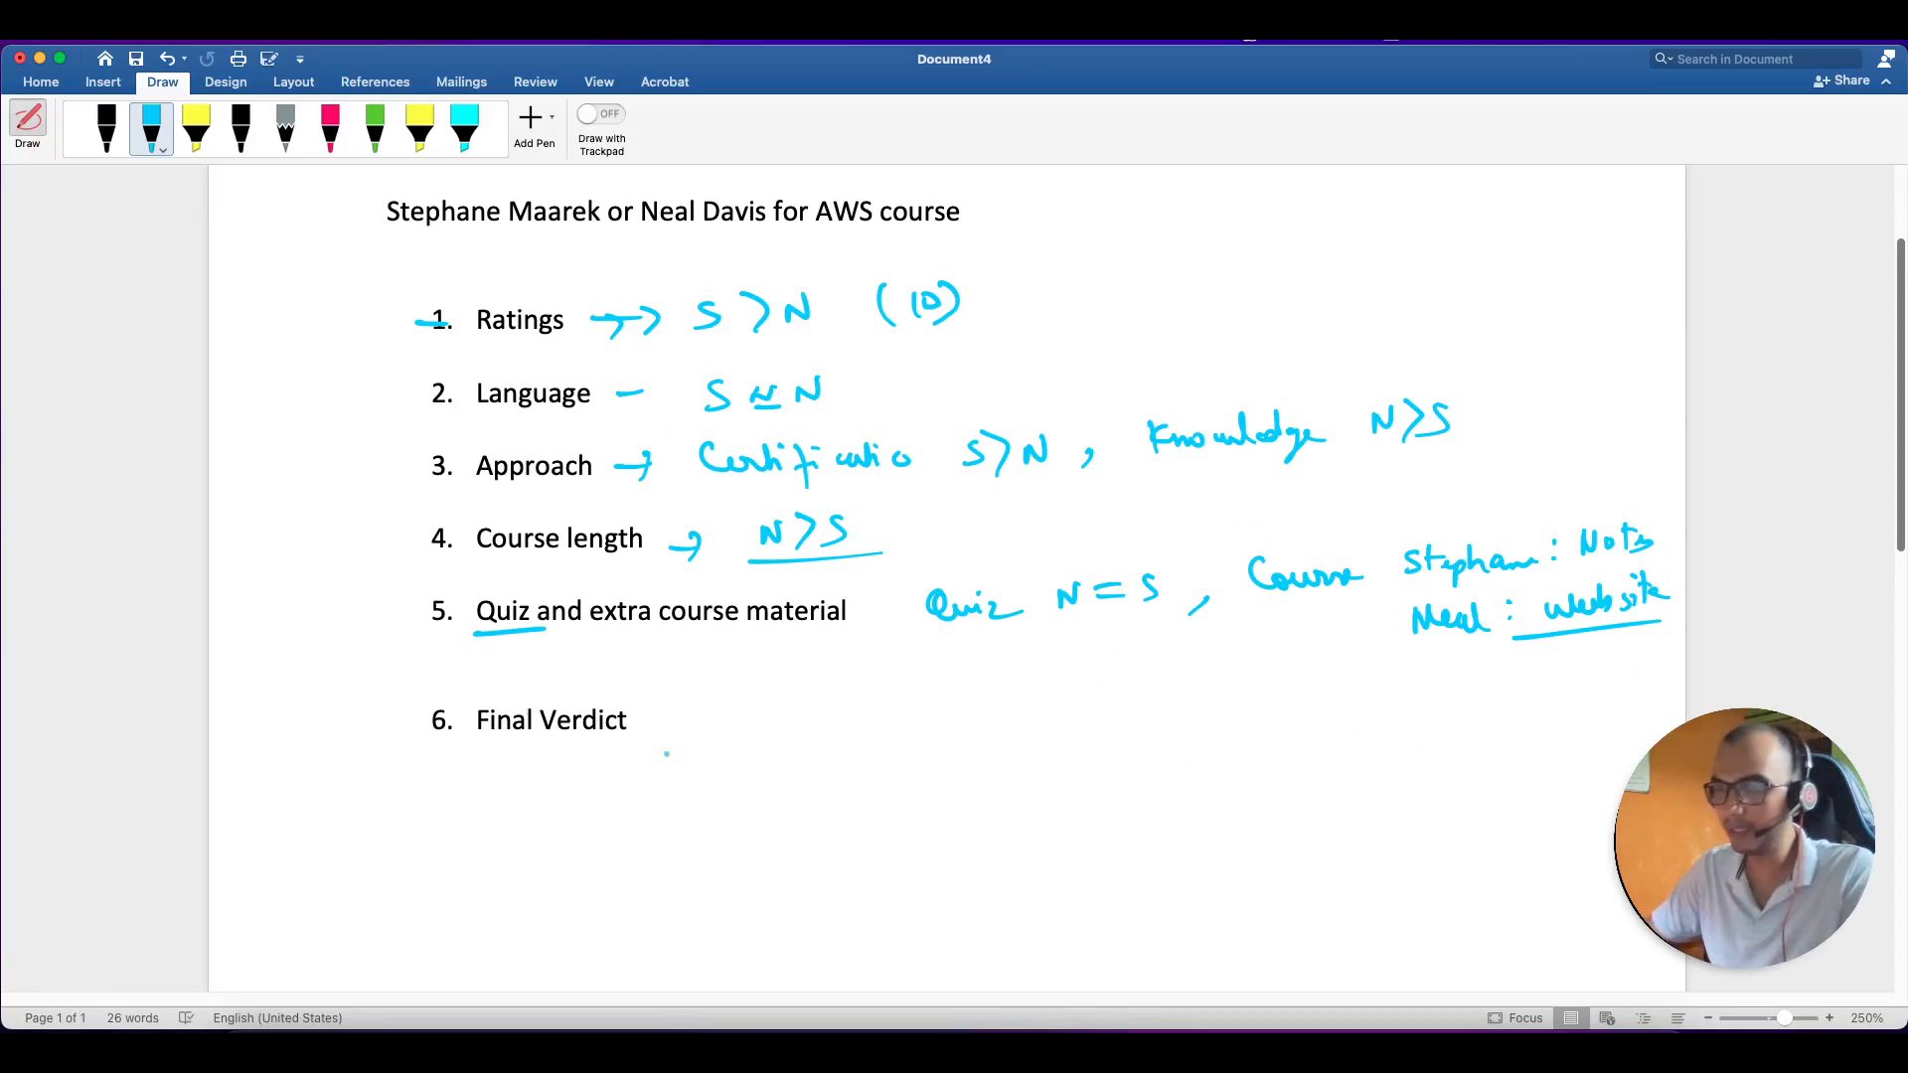
left_click_drag(476, 742, 654, 740)
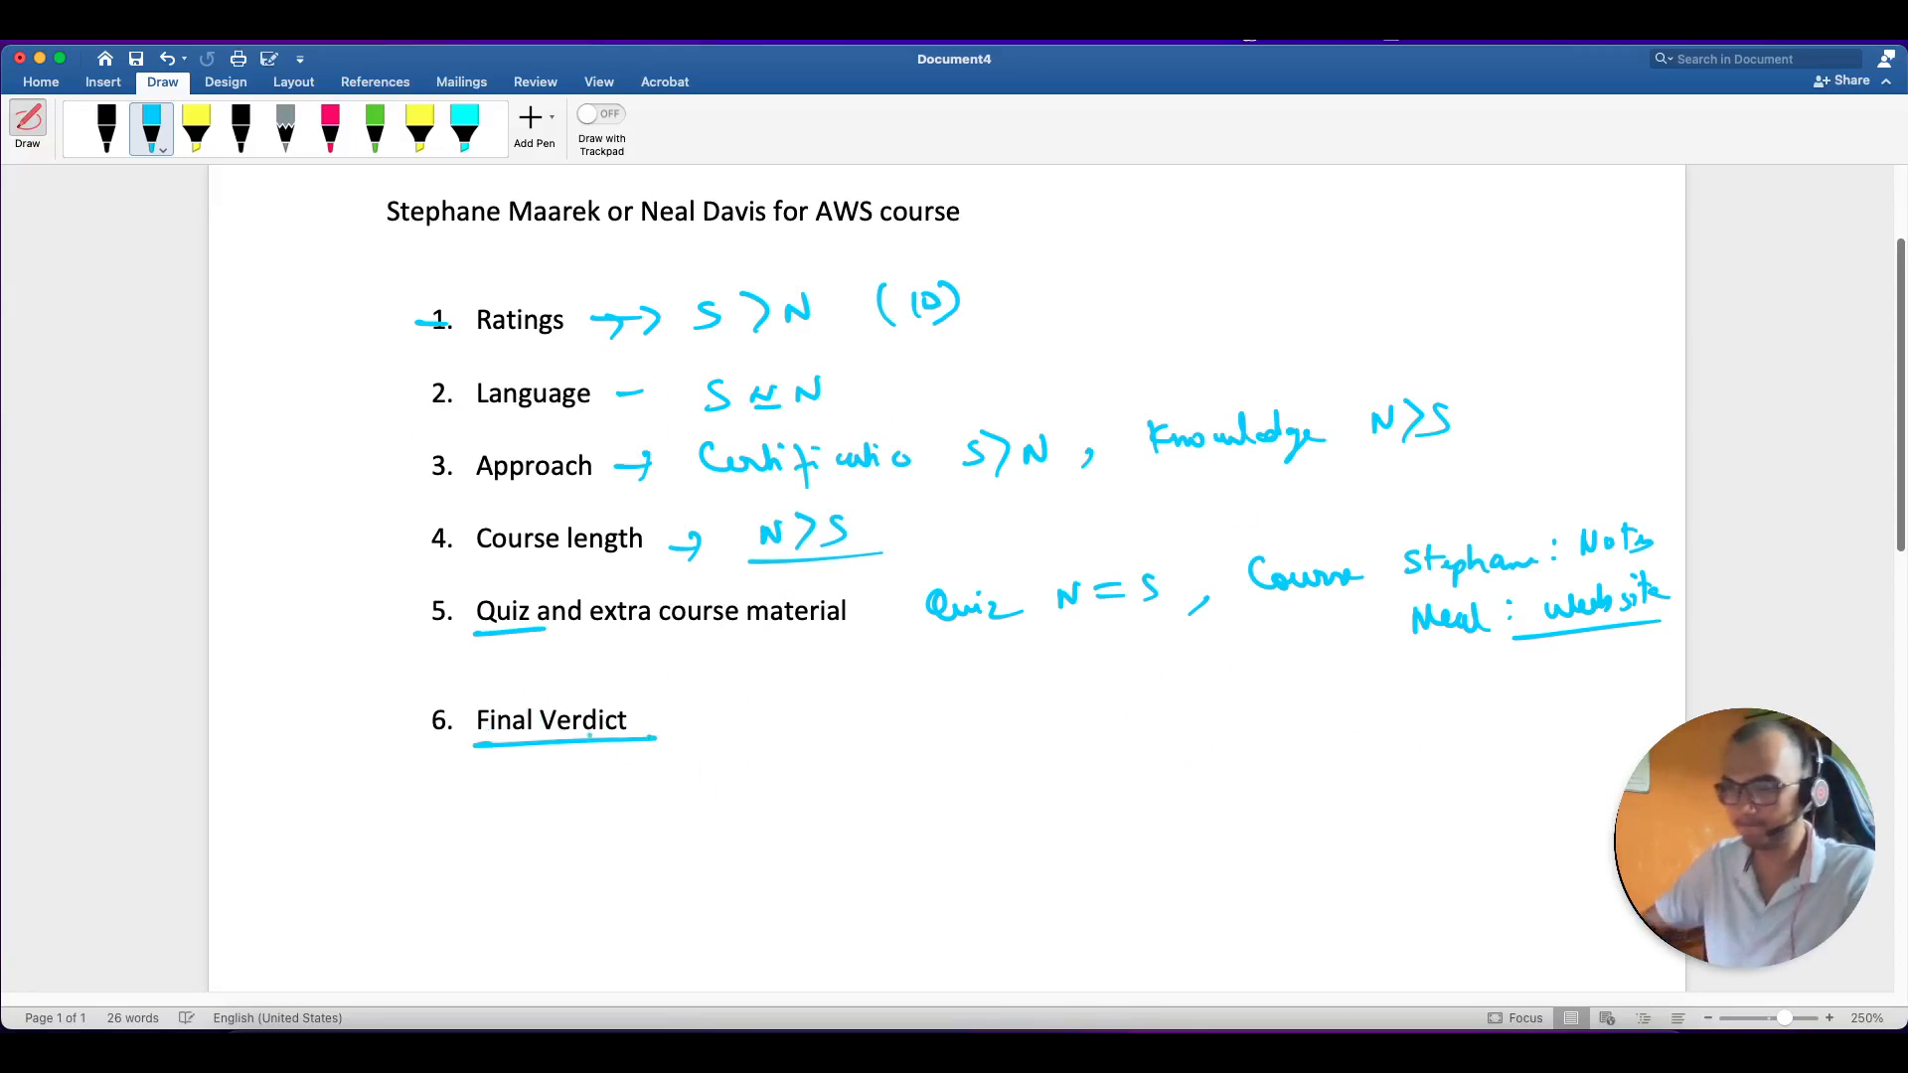
left_click(529, 775)
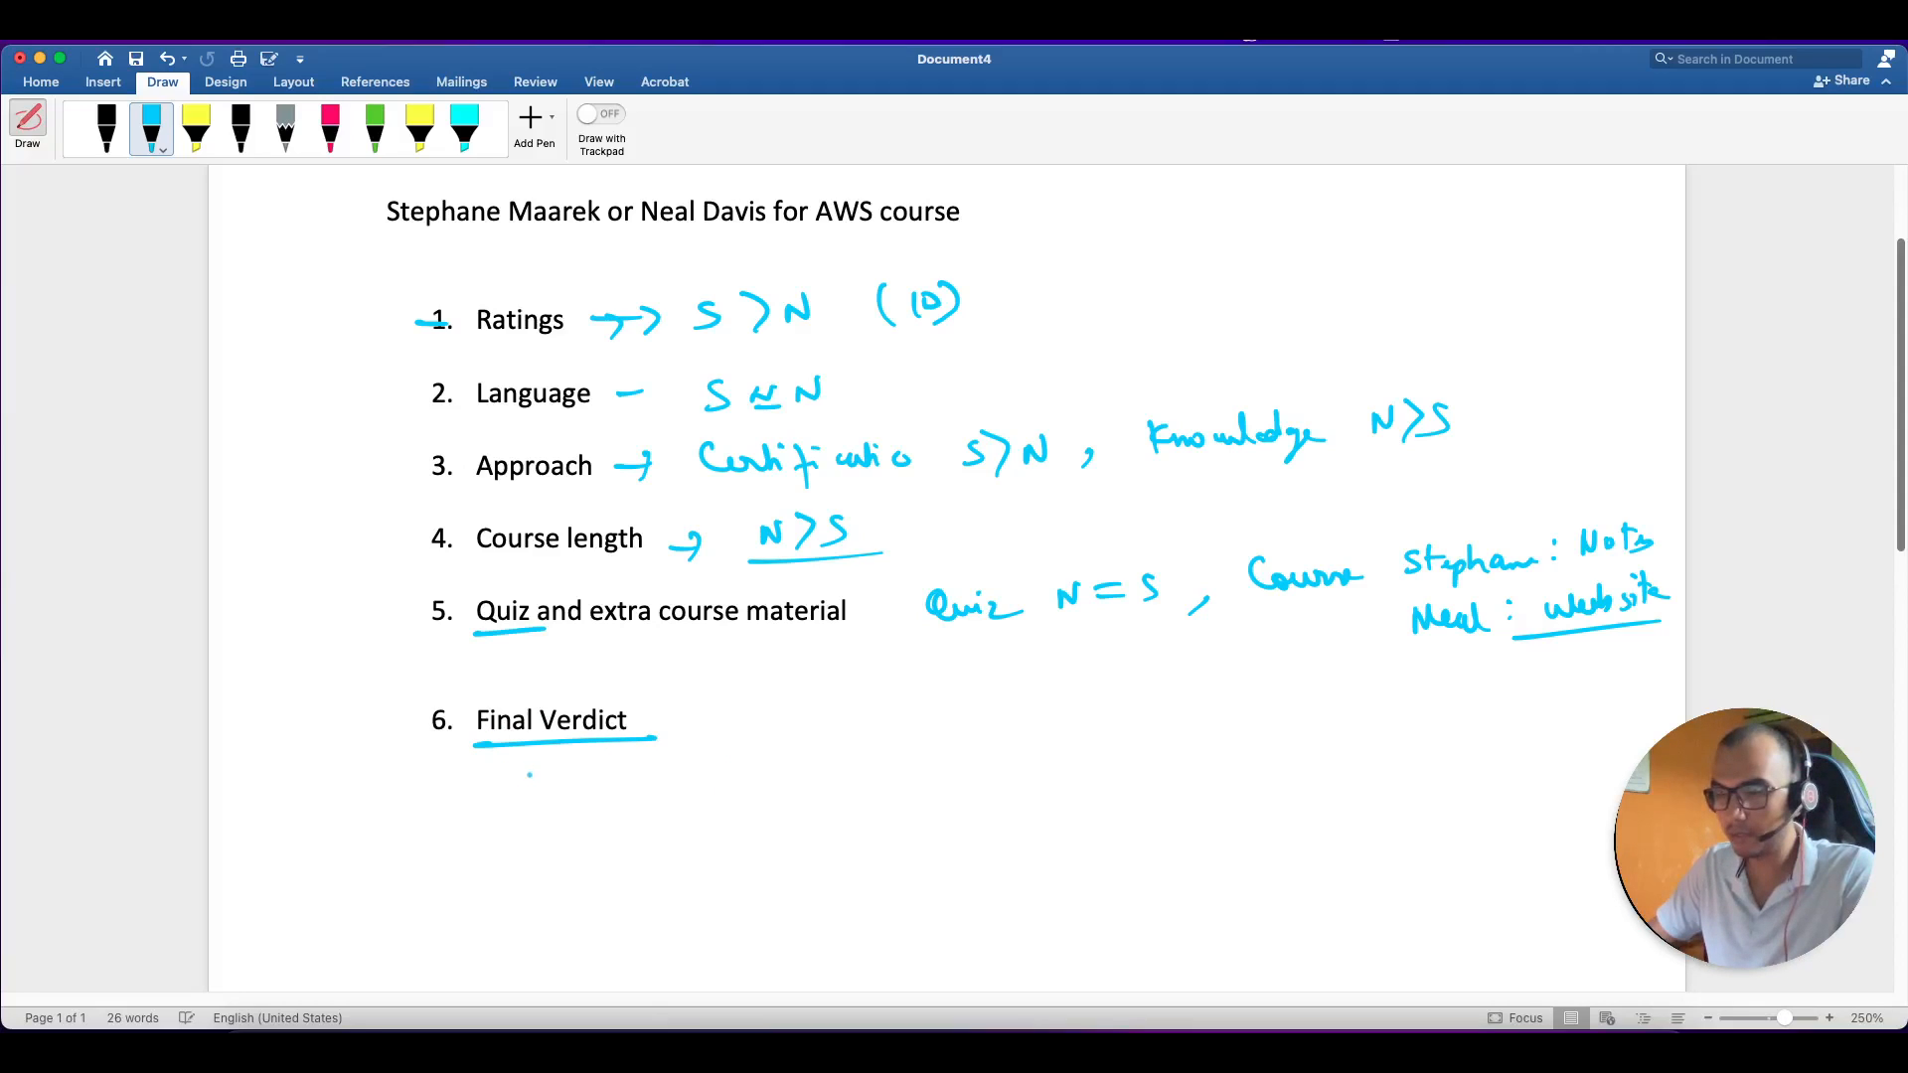
left_click_drag(517, 785, 614, 779)
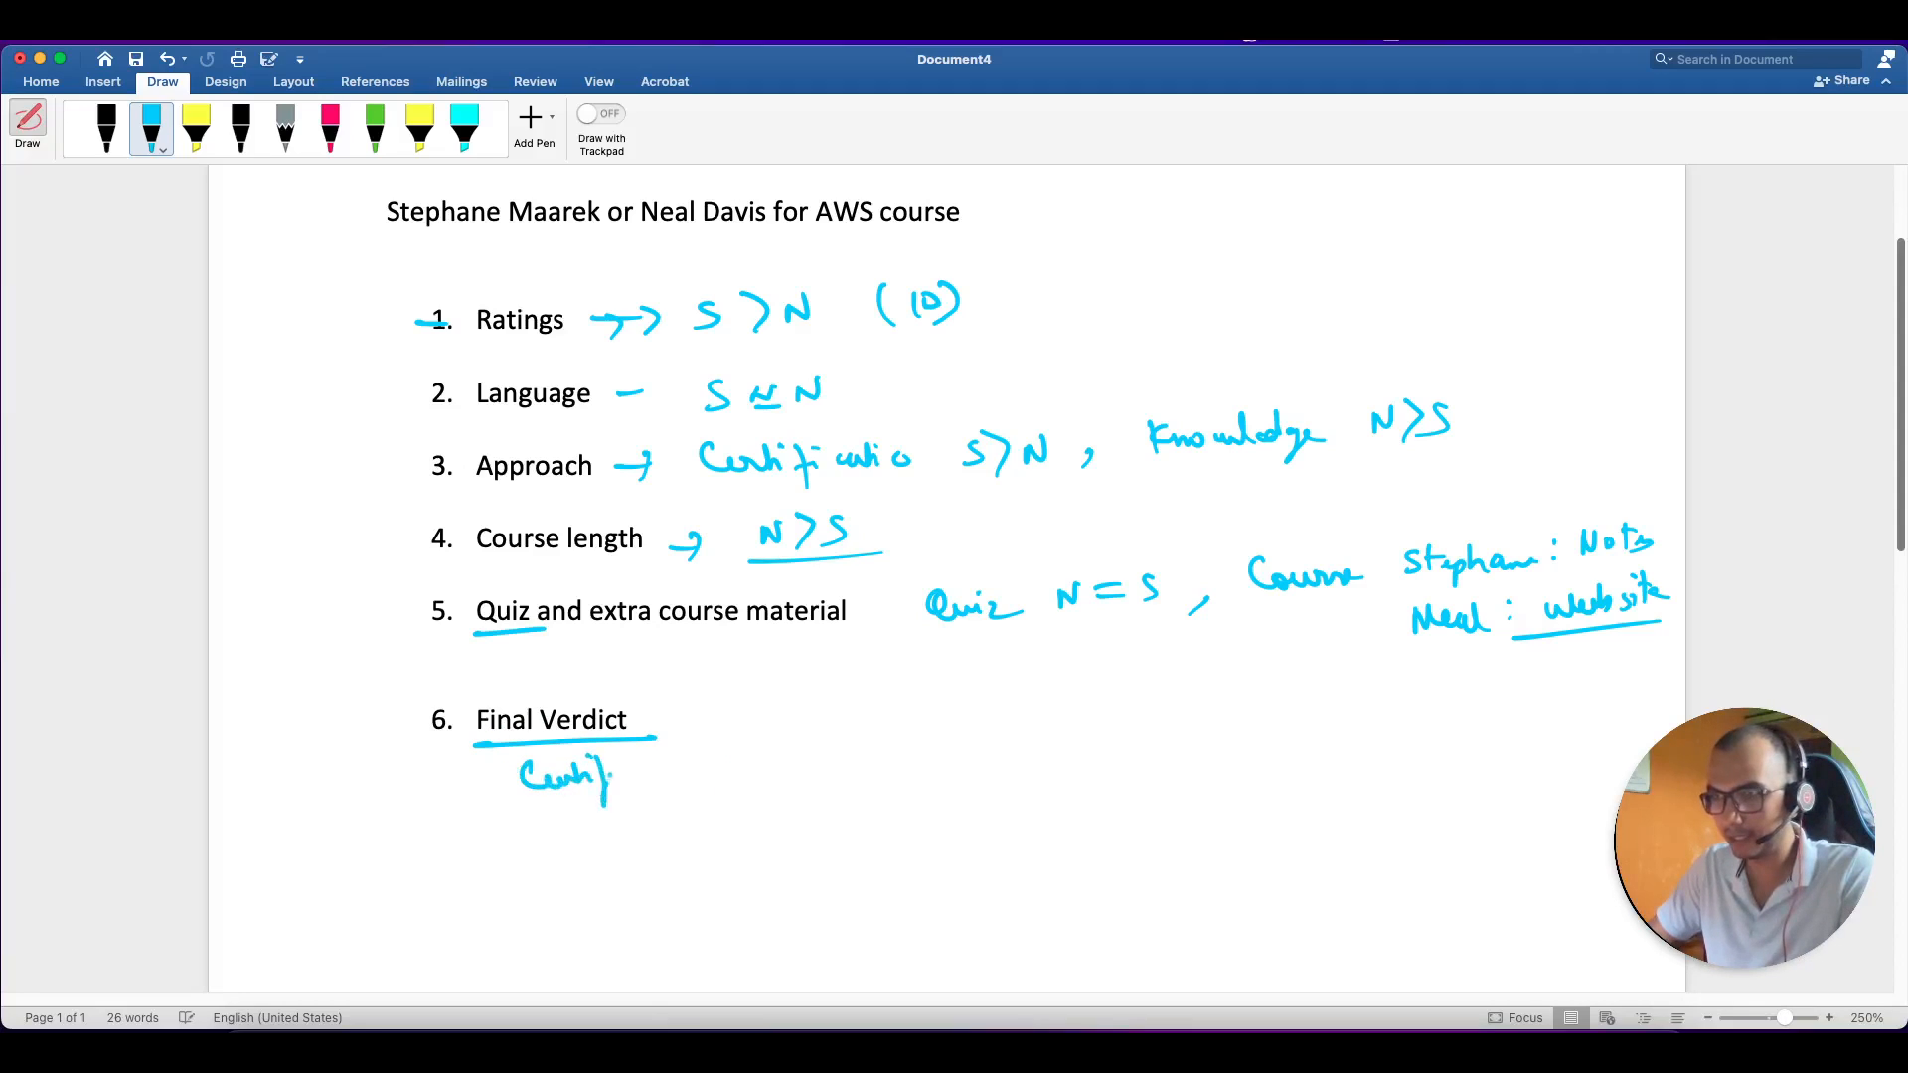
left_click_drag(614, 780, 748, 773)
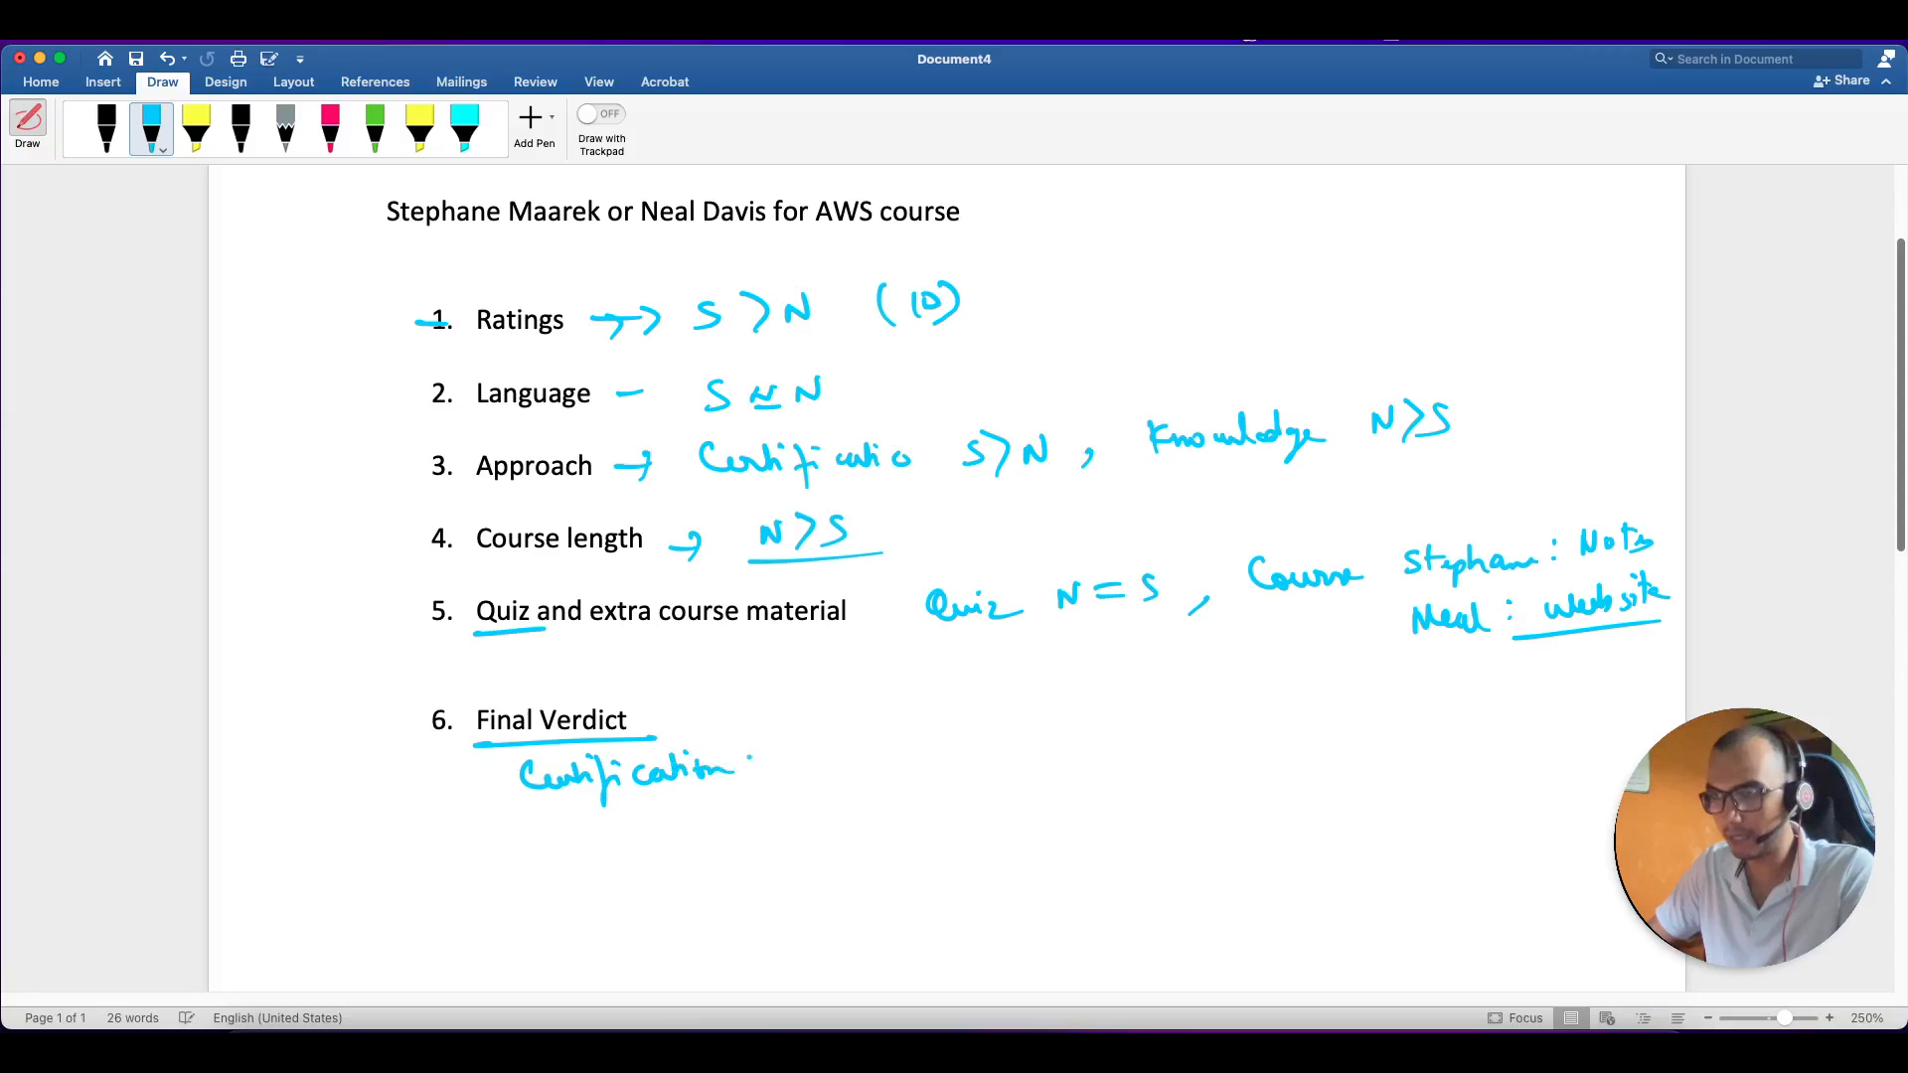
left_click(766, 773)
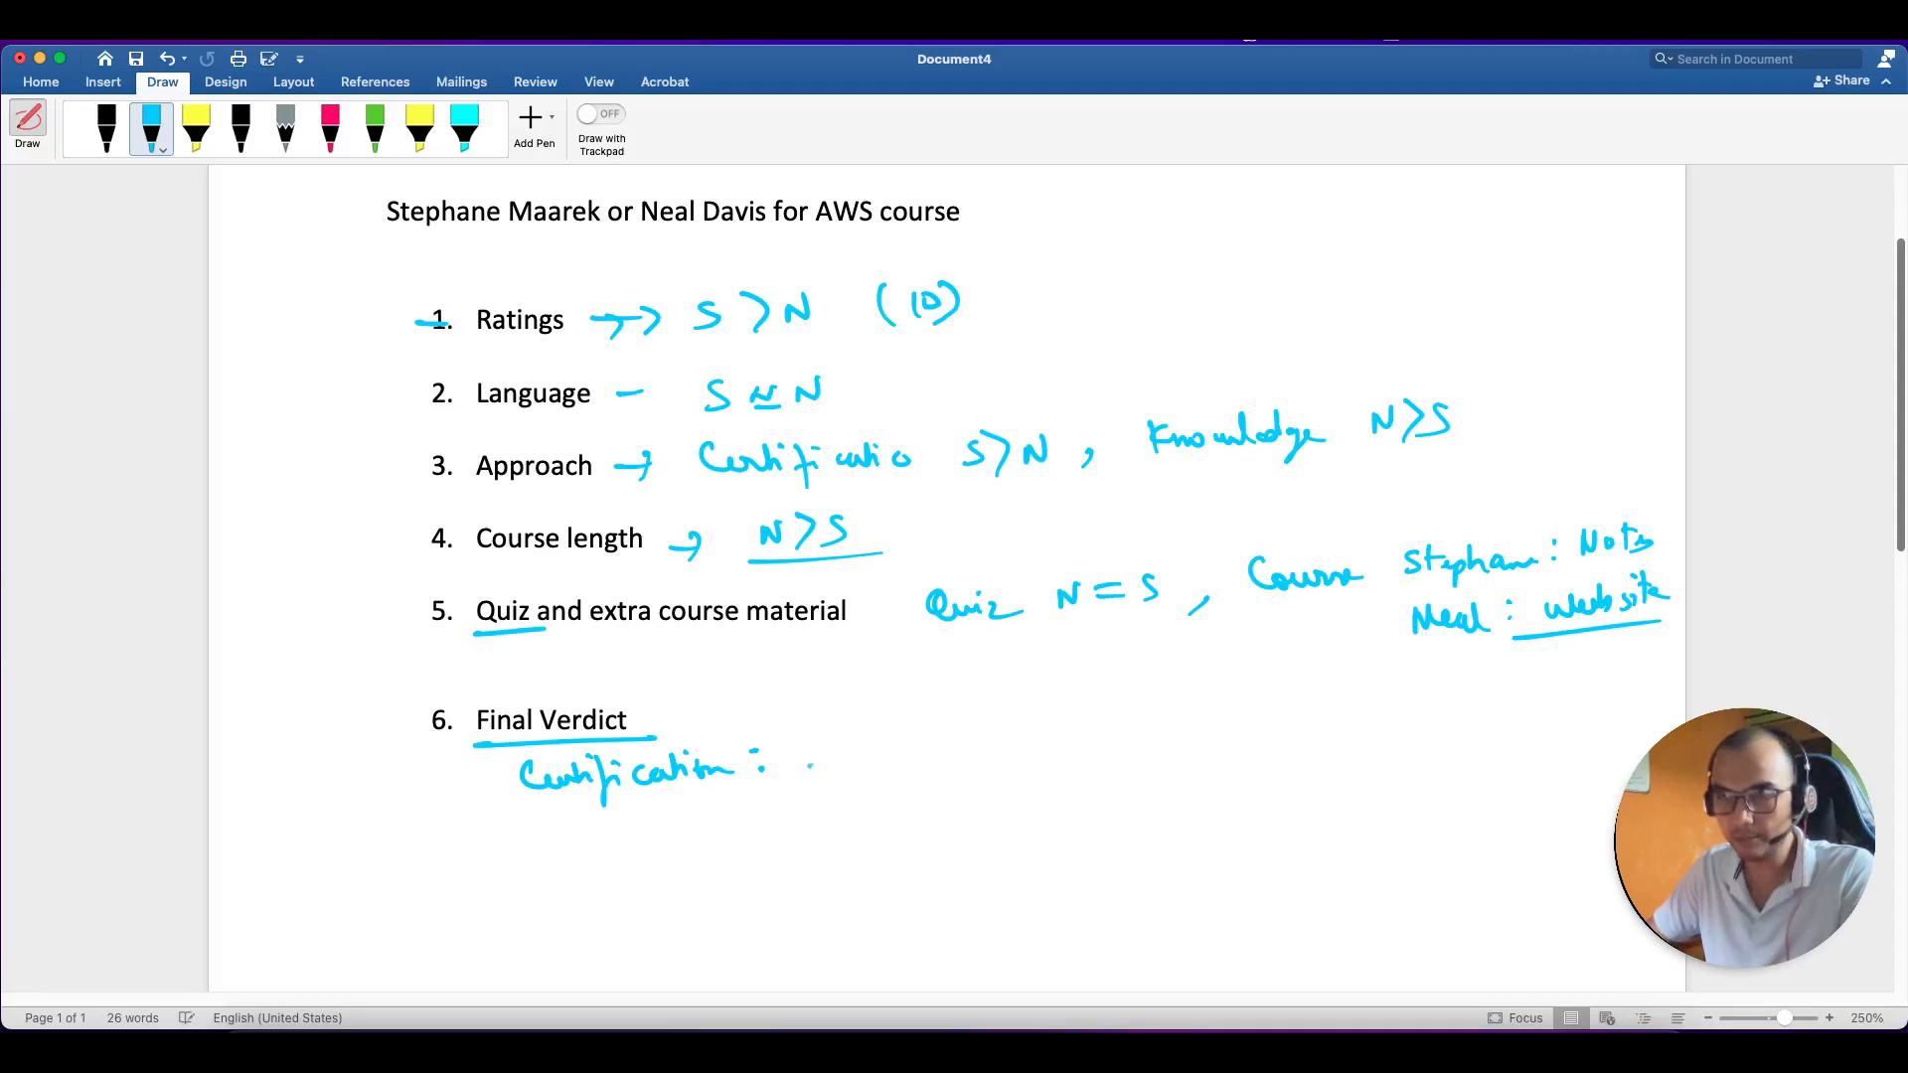
left_click_drag(803, 742, 867, 760)
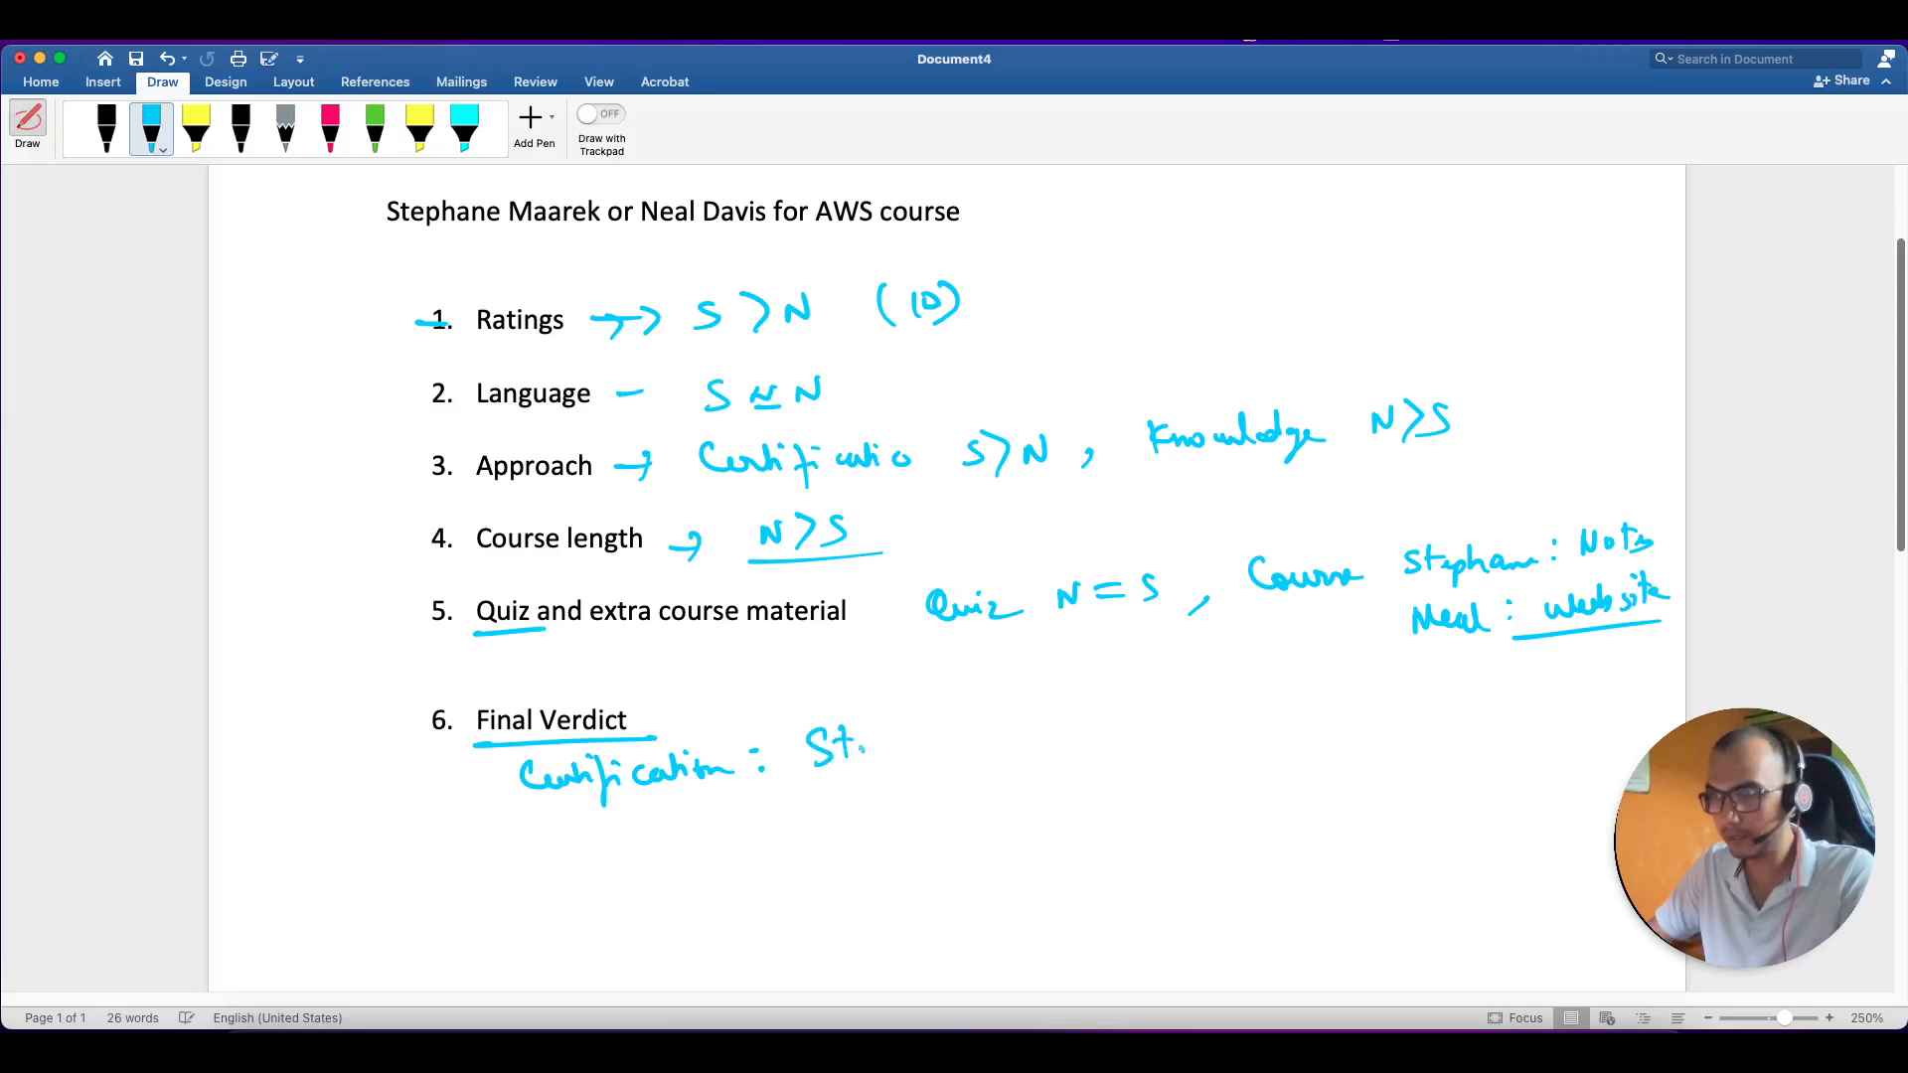
left_click_drag(840, 743, 967, 749)
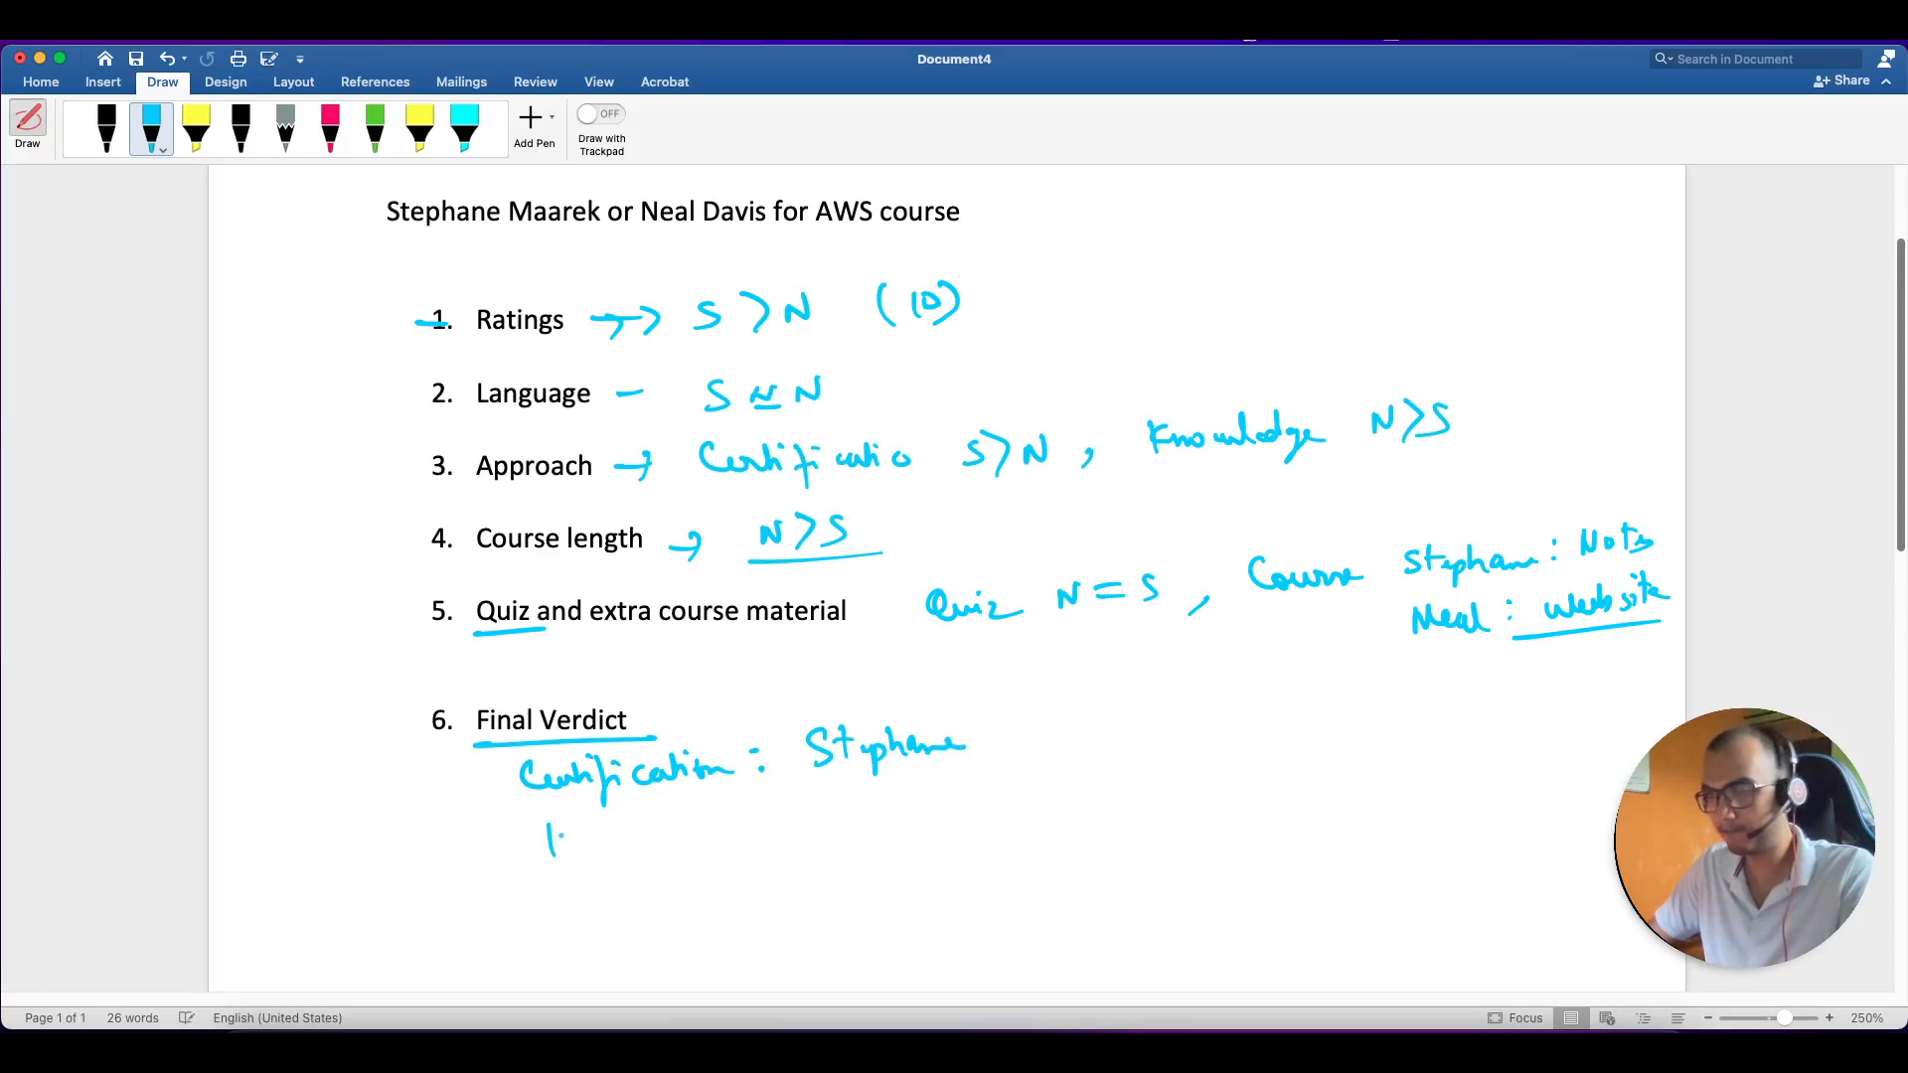
Handwrite 'Extra Knowledge of AWS: Neal' on the next line.
left_click_drag(553, 840, 681, 834)
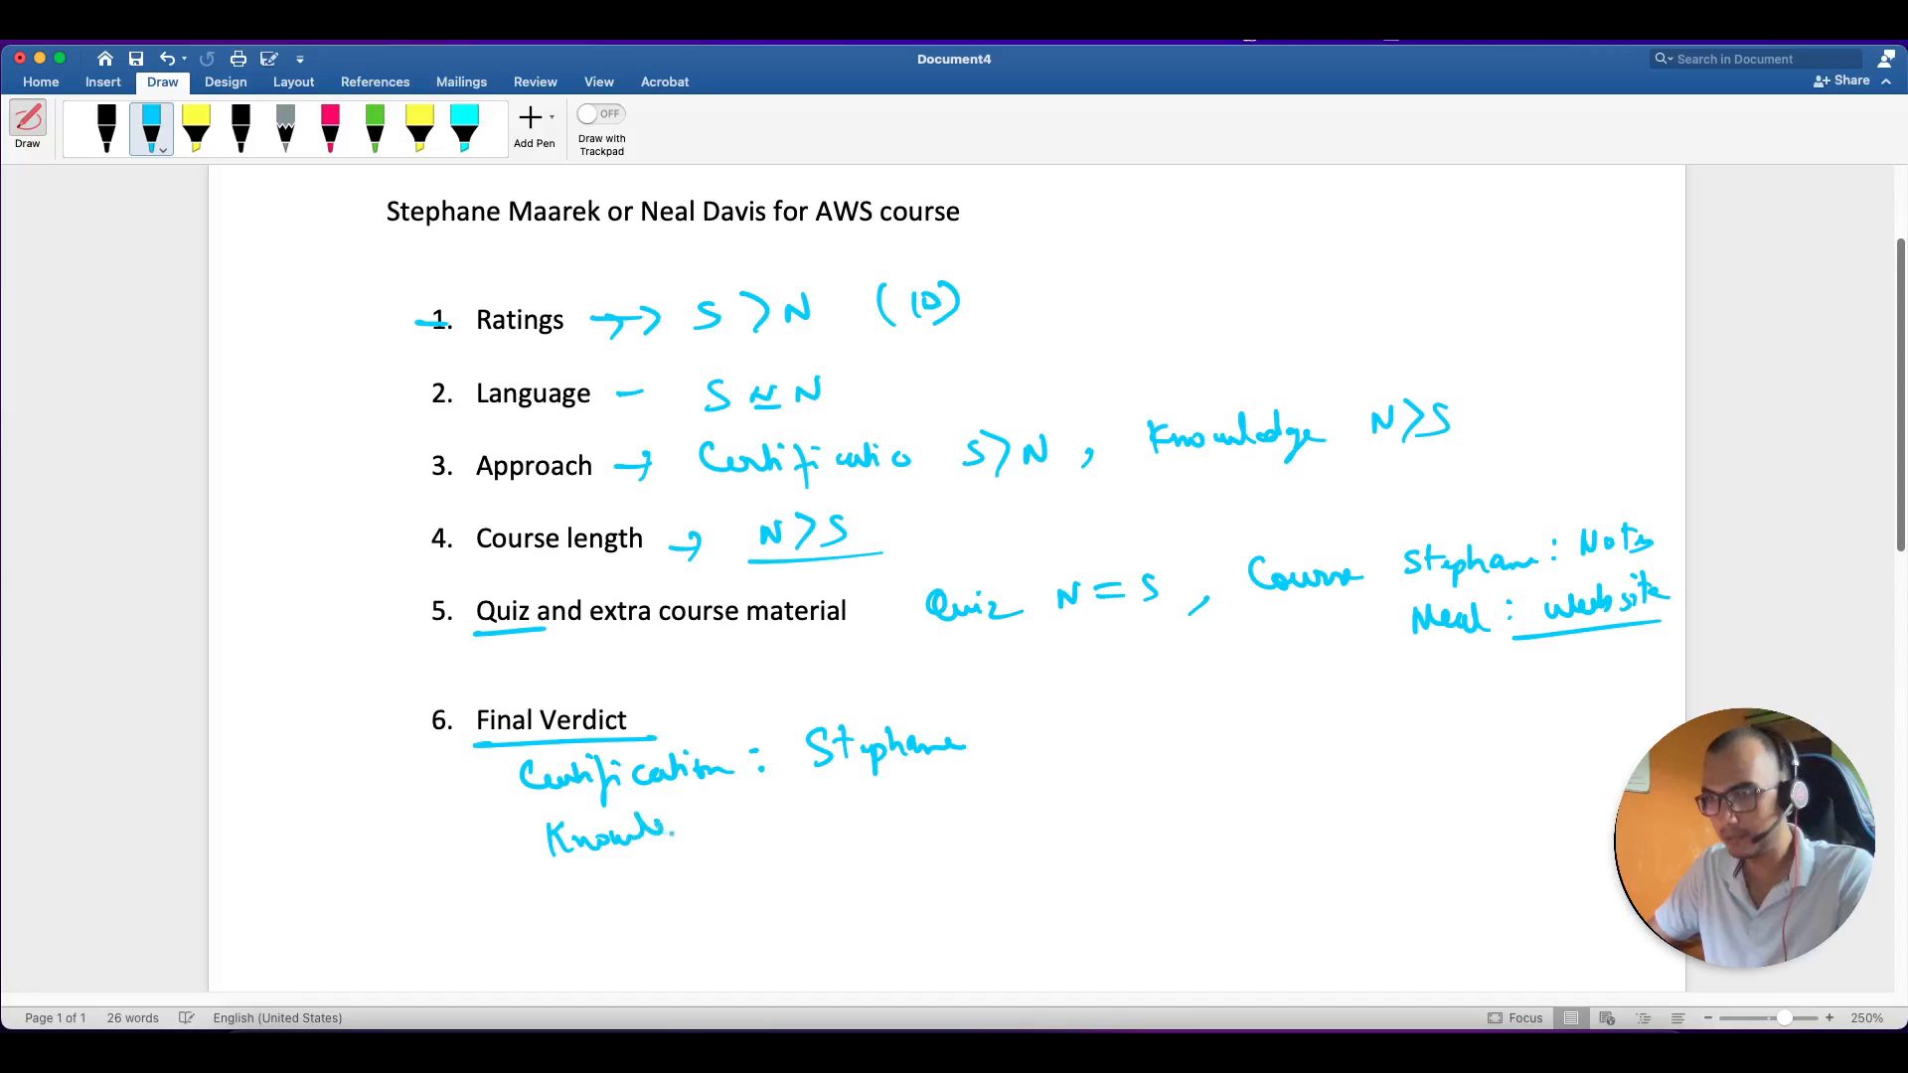
left_click_drag(676, 834, 834, 809)
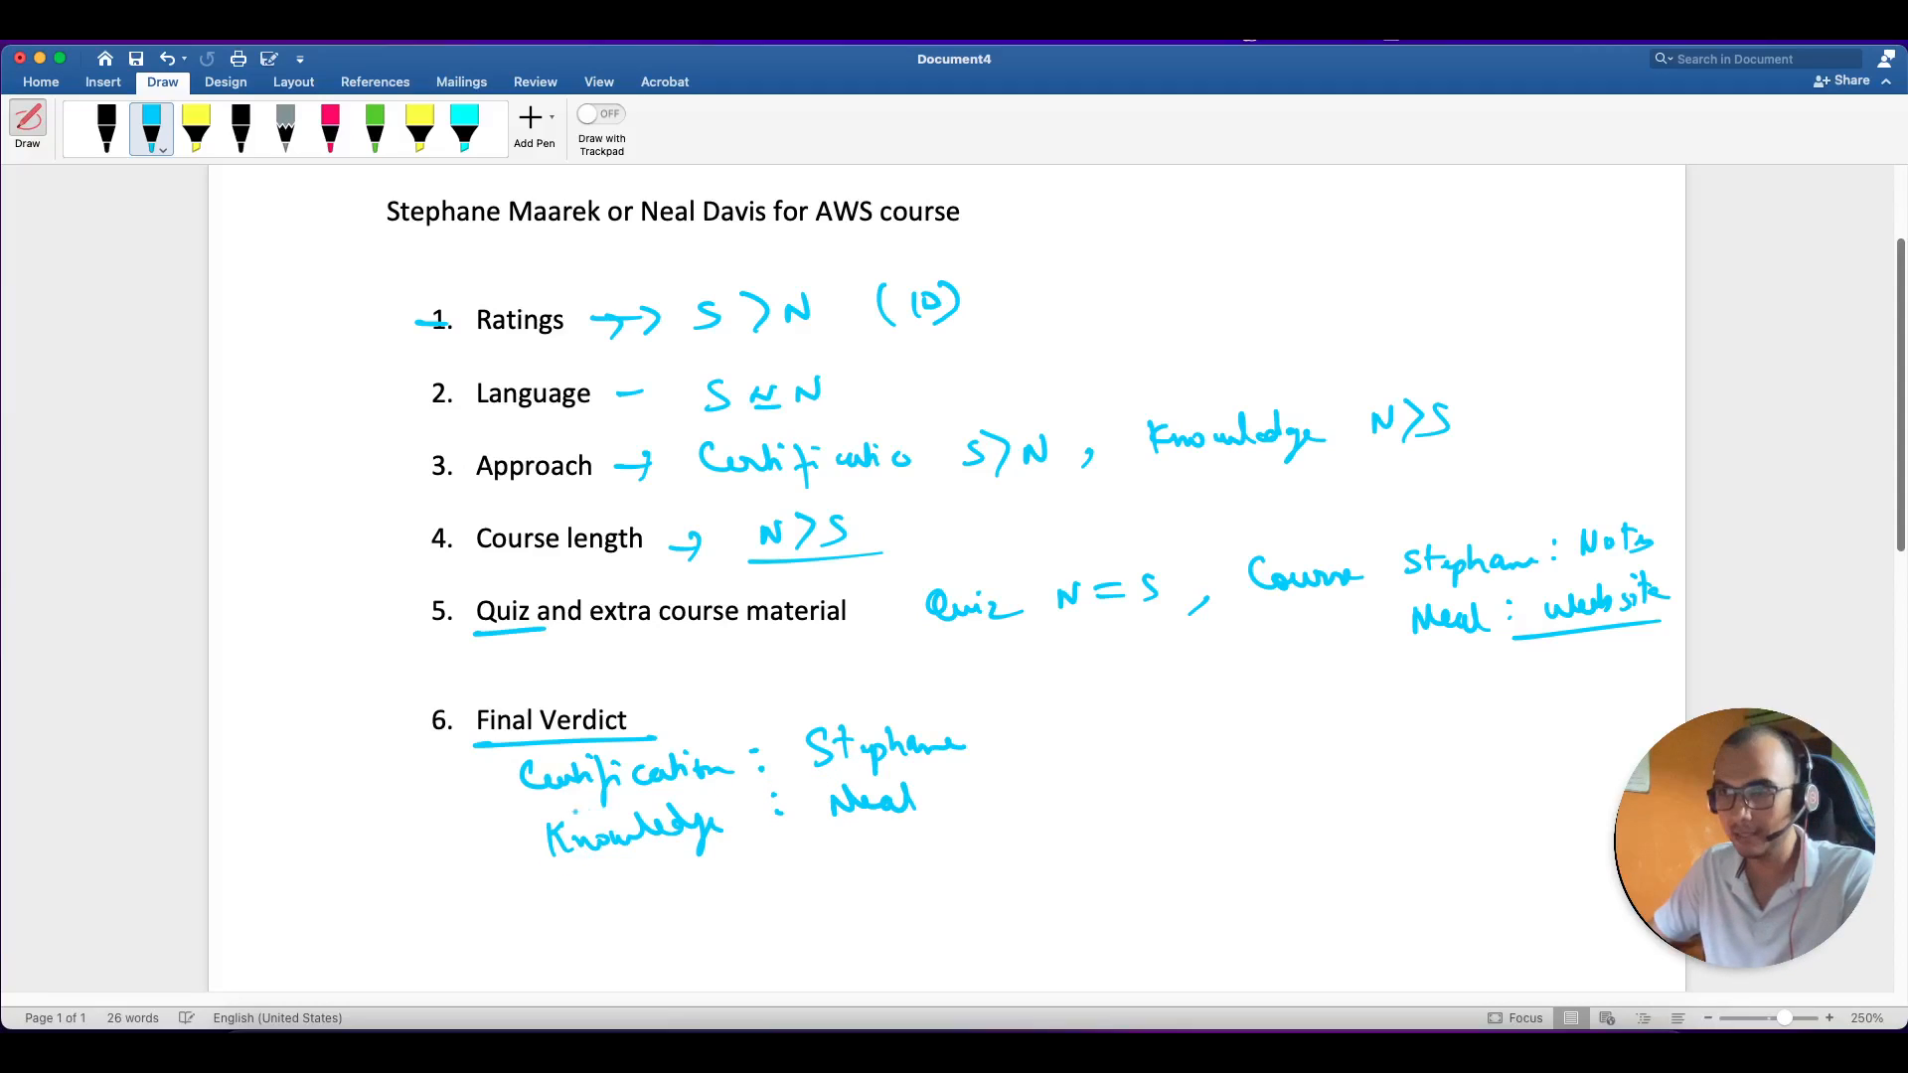
left_click_drag(401, 864, 475, 846)
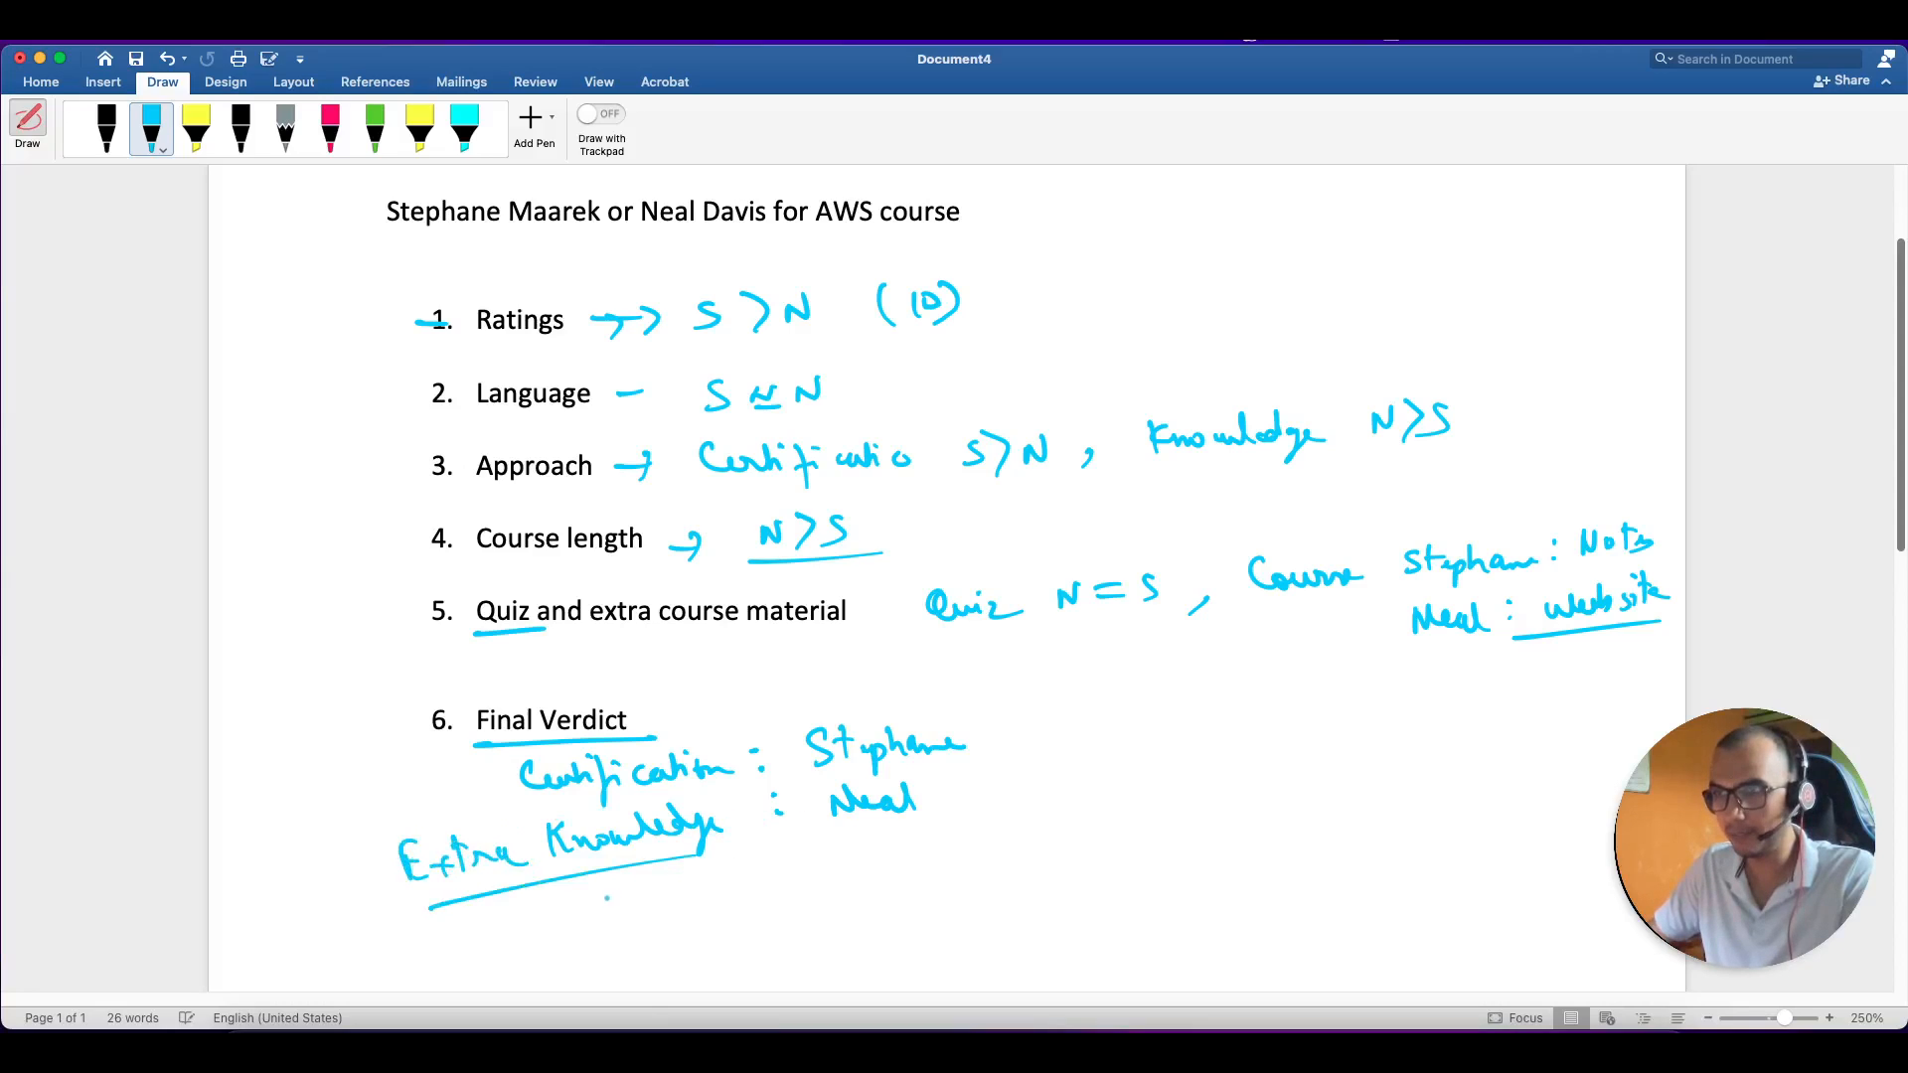
left_click_drag(584, 900, 693, 889)
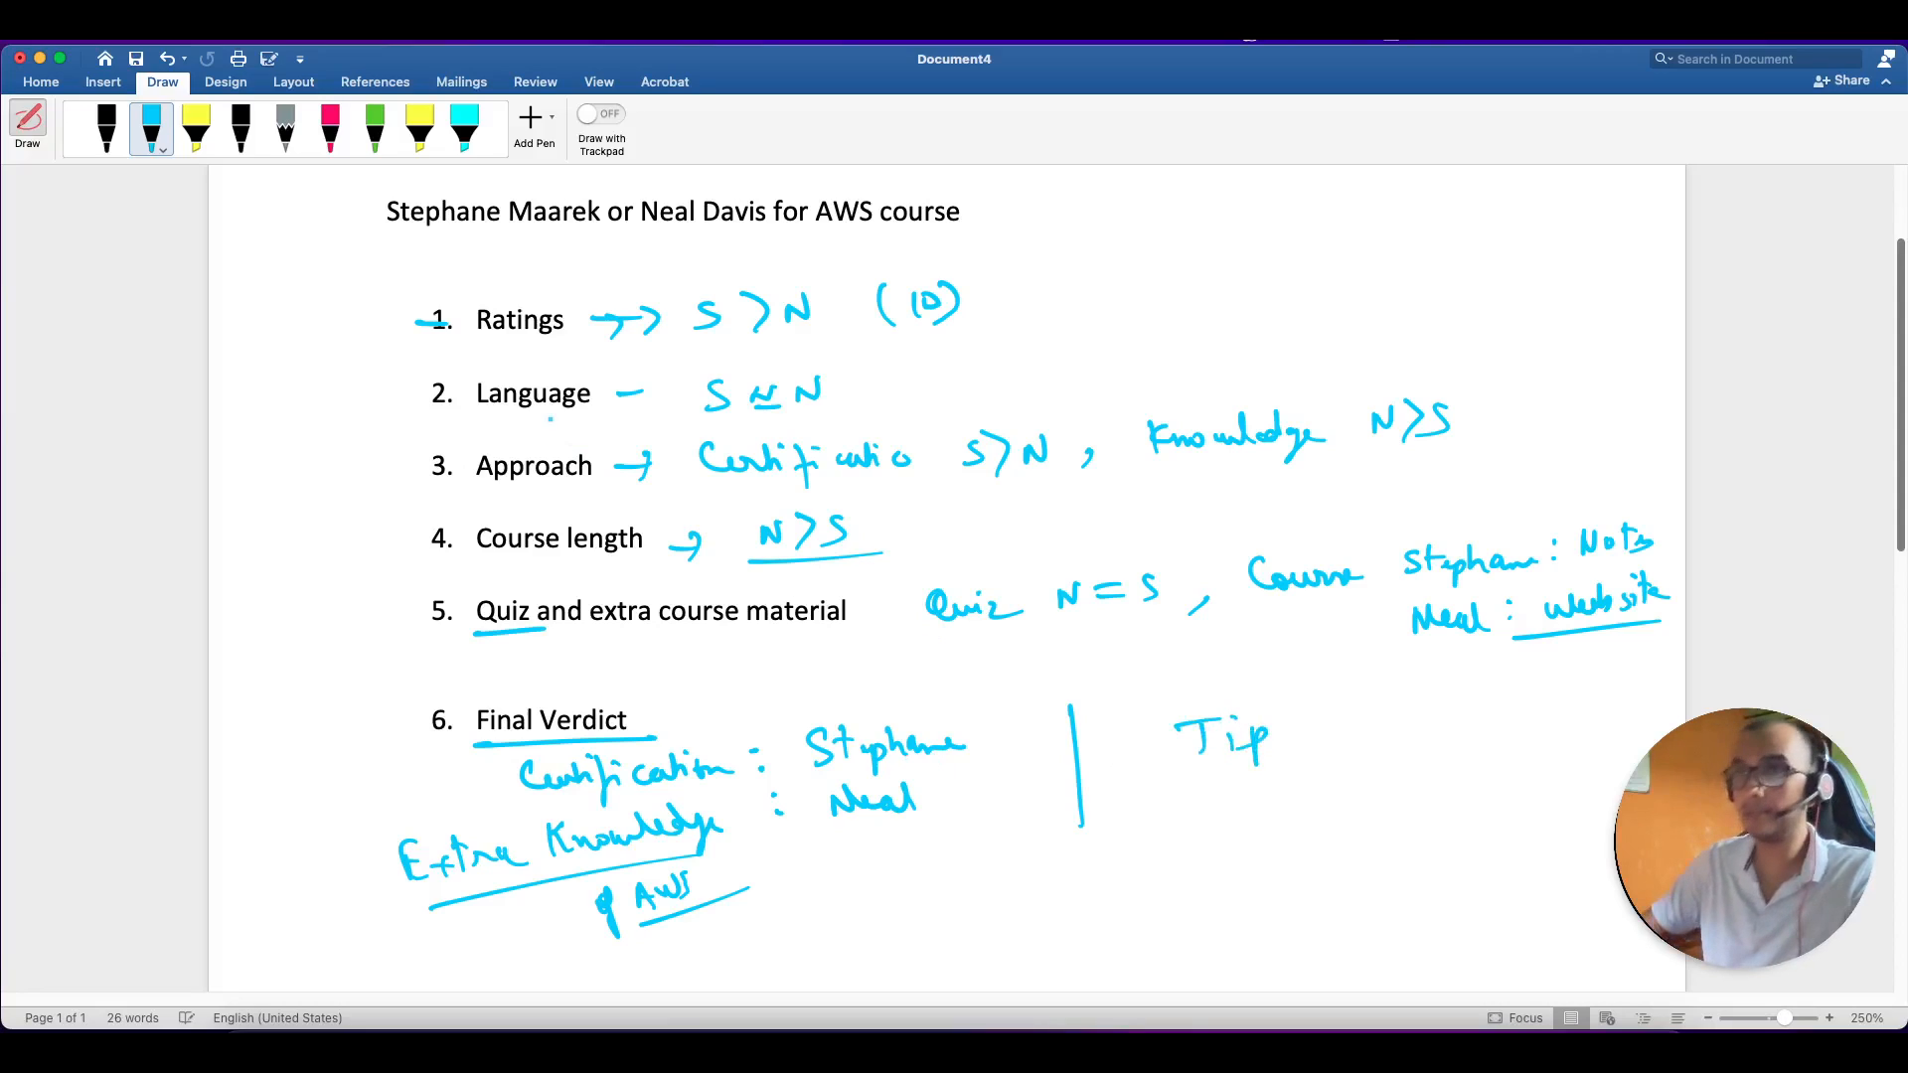
left_click(239, 126)
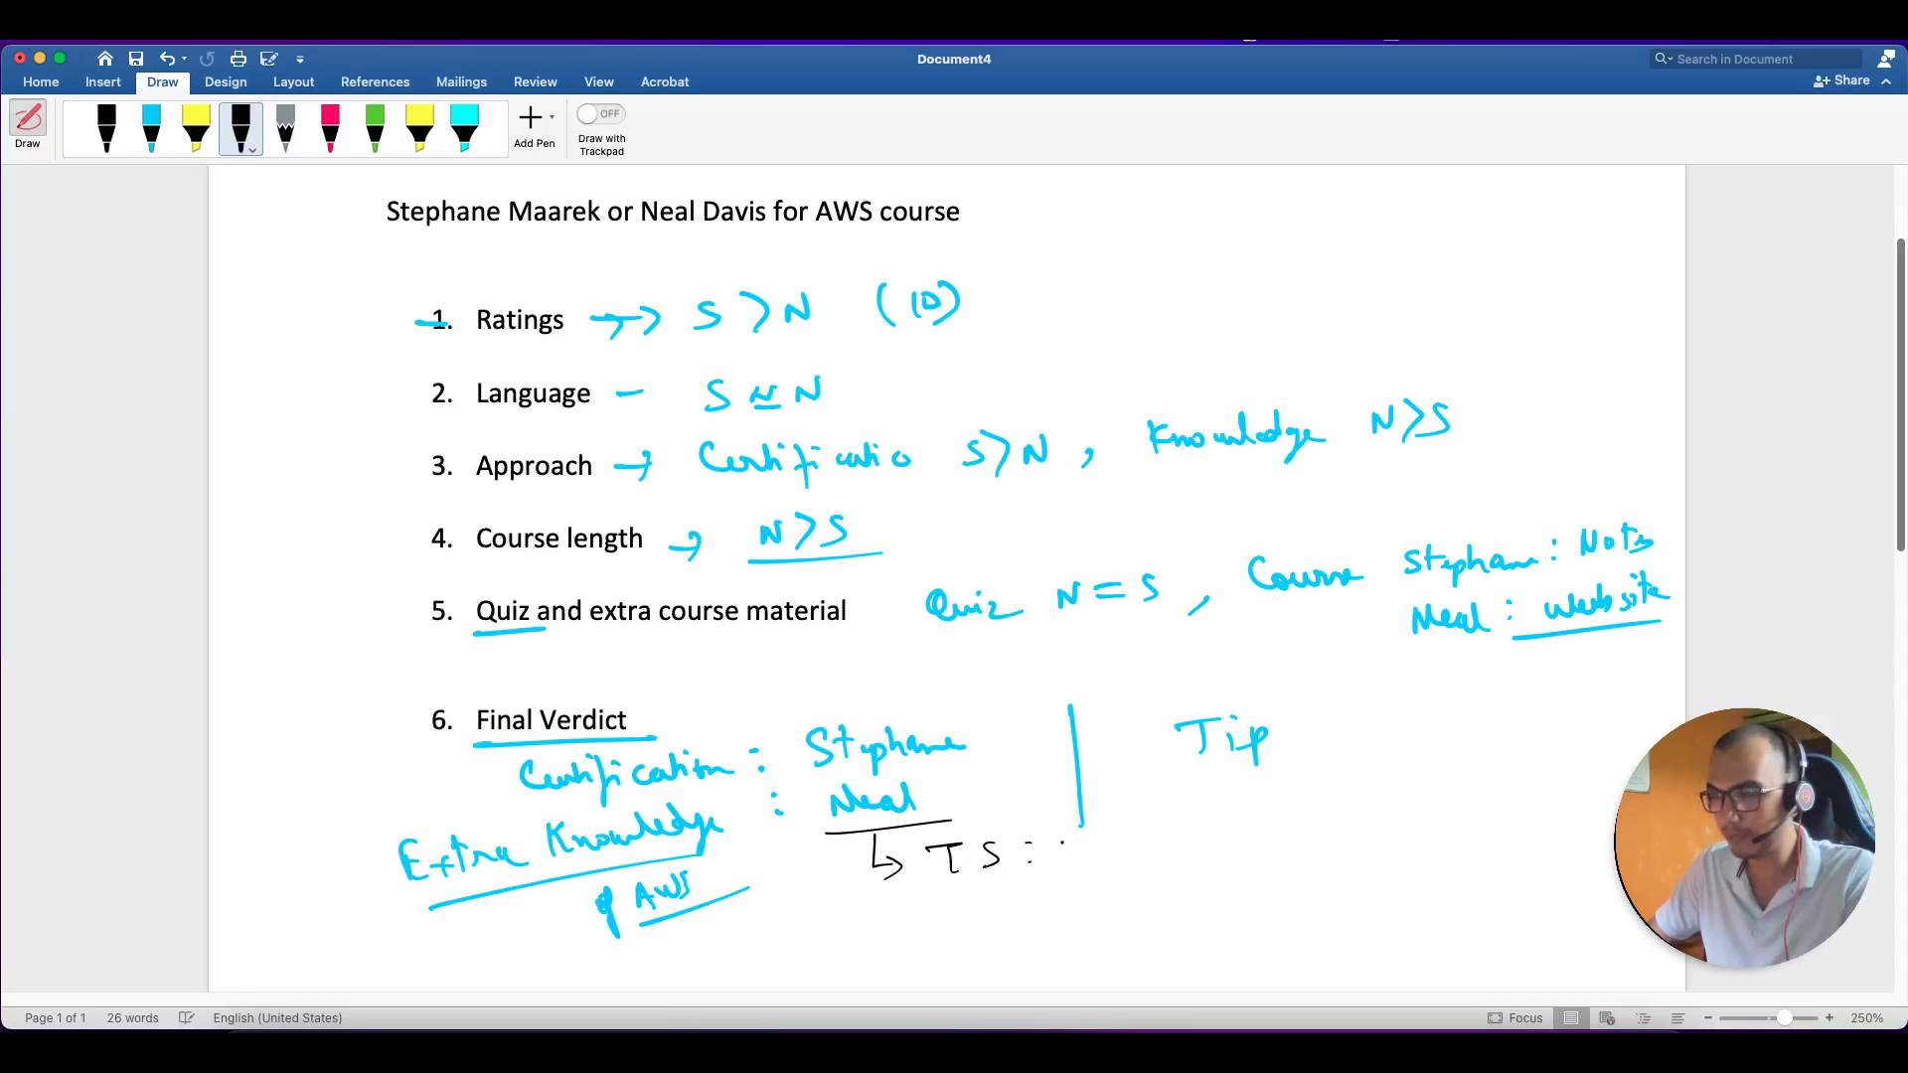
In black ink, draw arrows from the verdicts and write 'TS: Stephane' and 'MT: Neal'.
left_click_drag(1053, 852, 1150, 851)
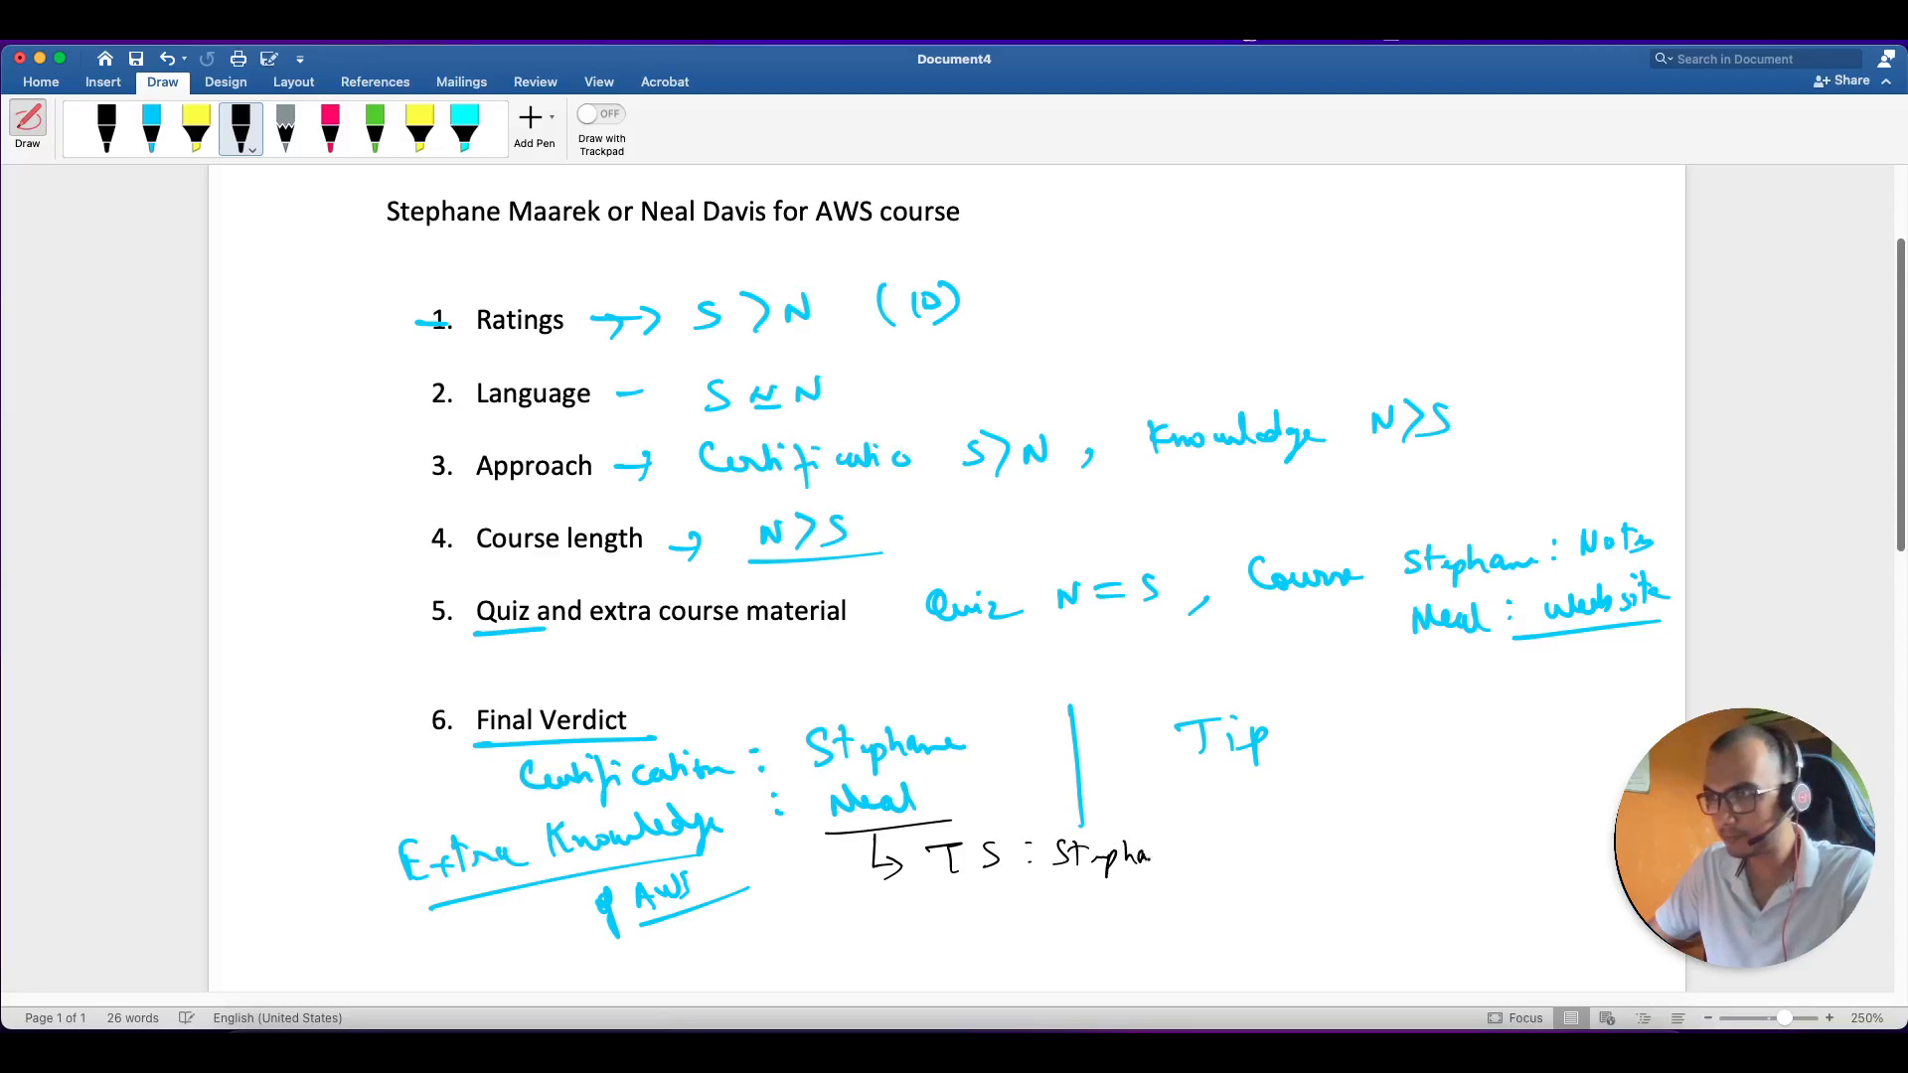
left_click_drag(974, 748, 1016, 725)
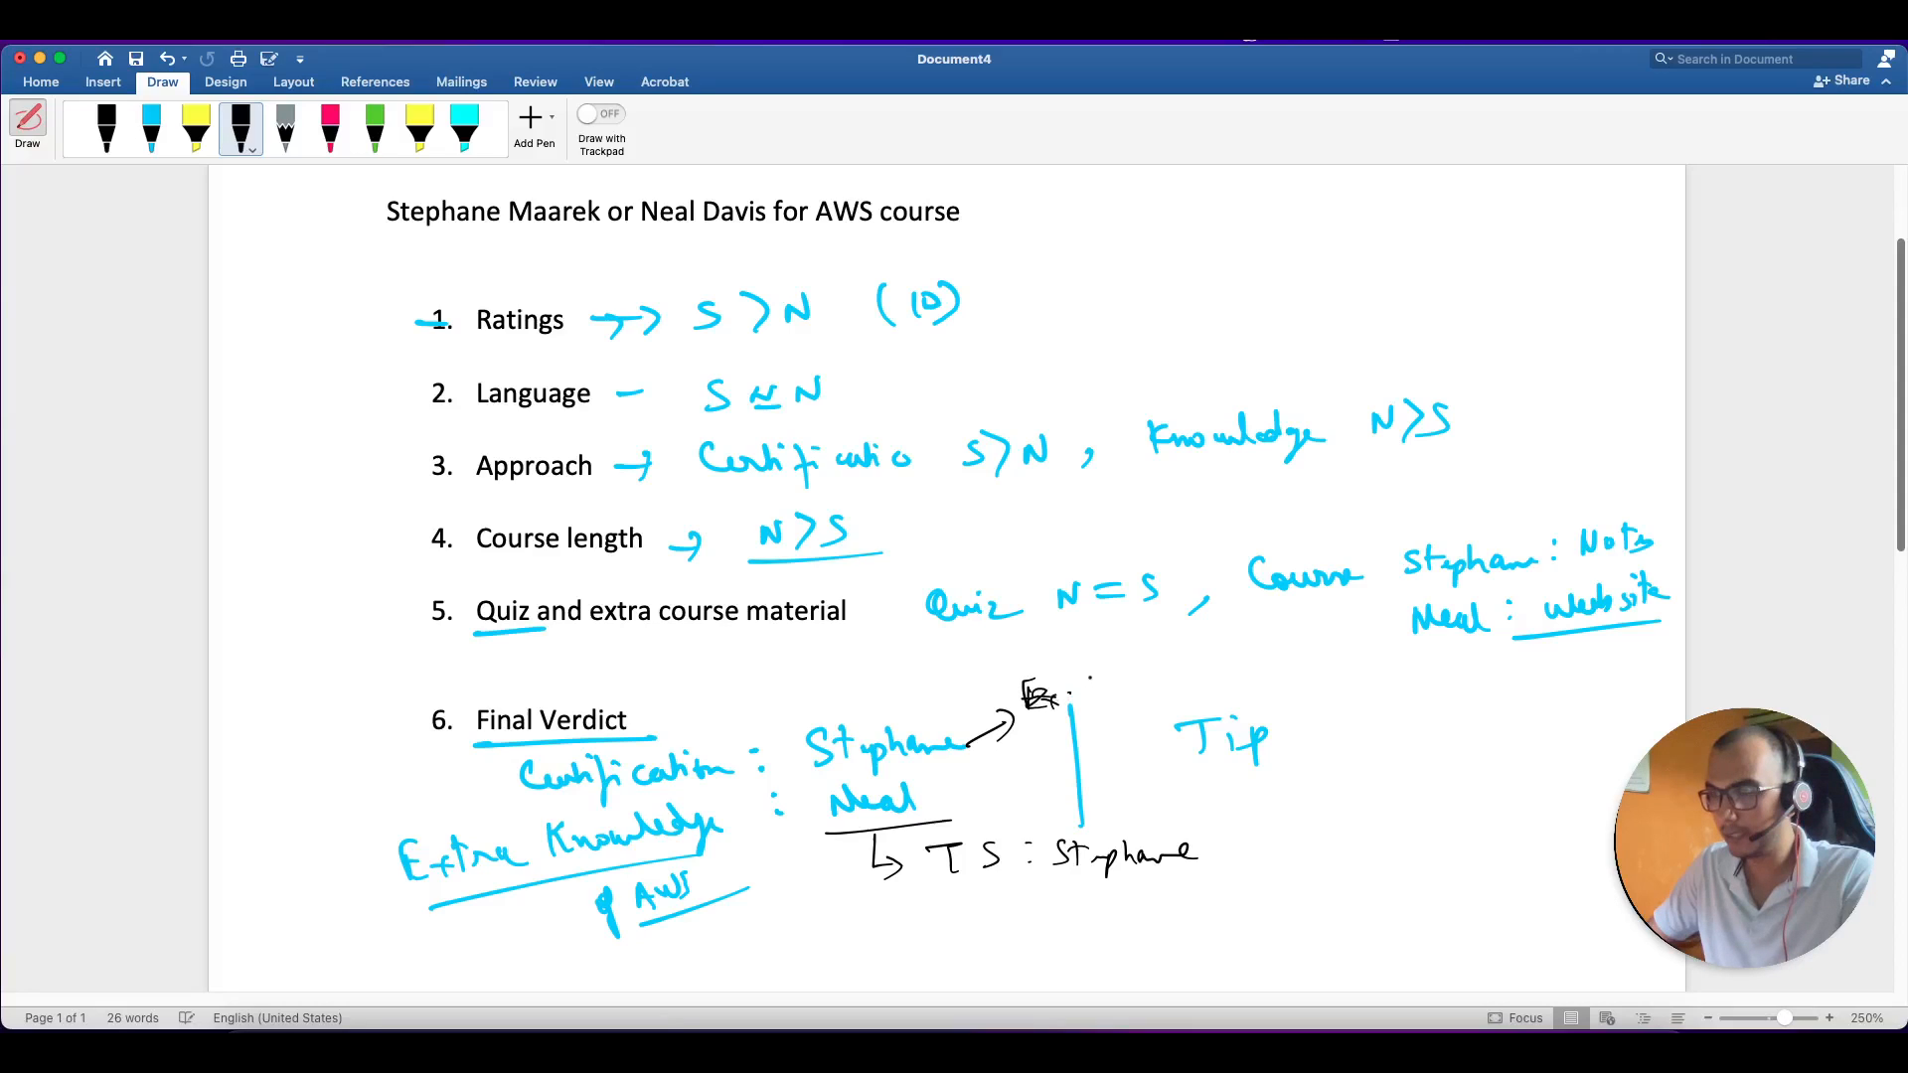
left_click_drag(1071, 688, 1133, 682)
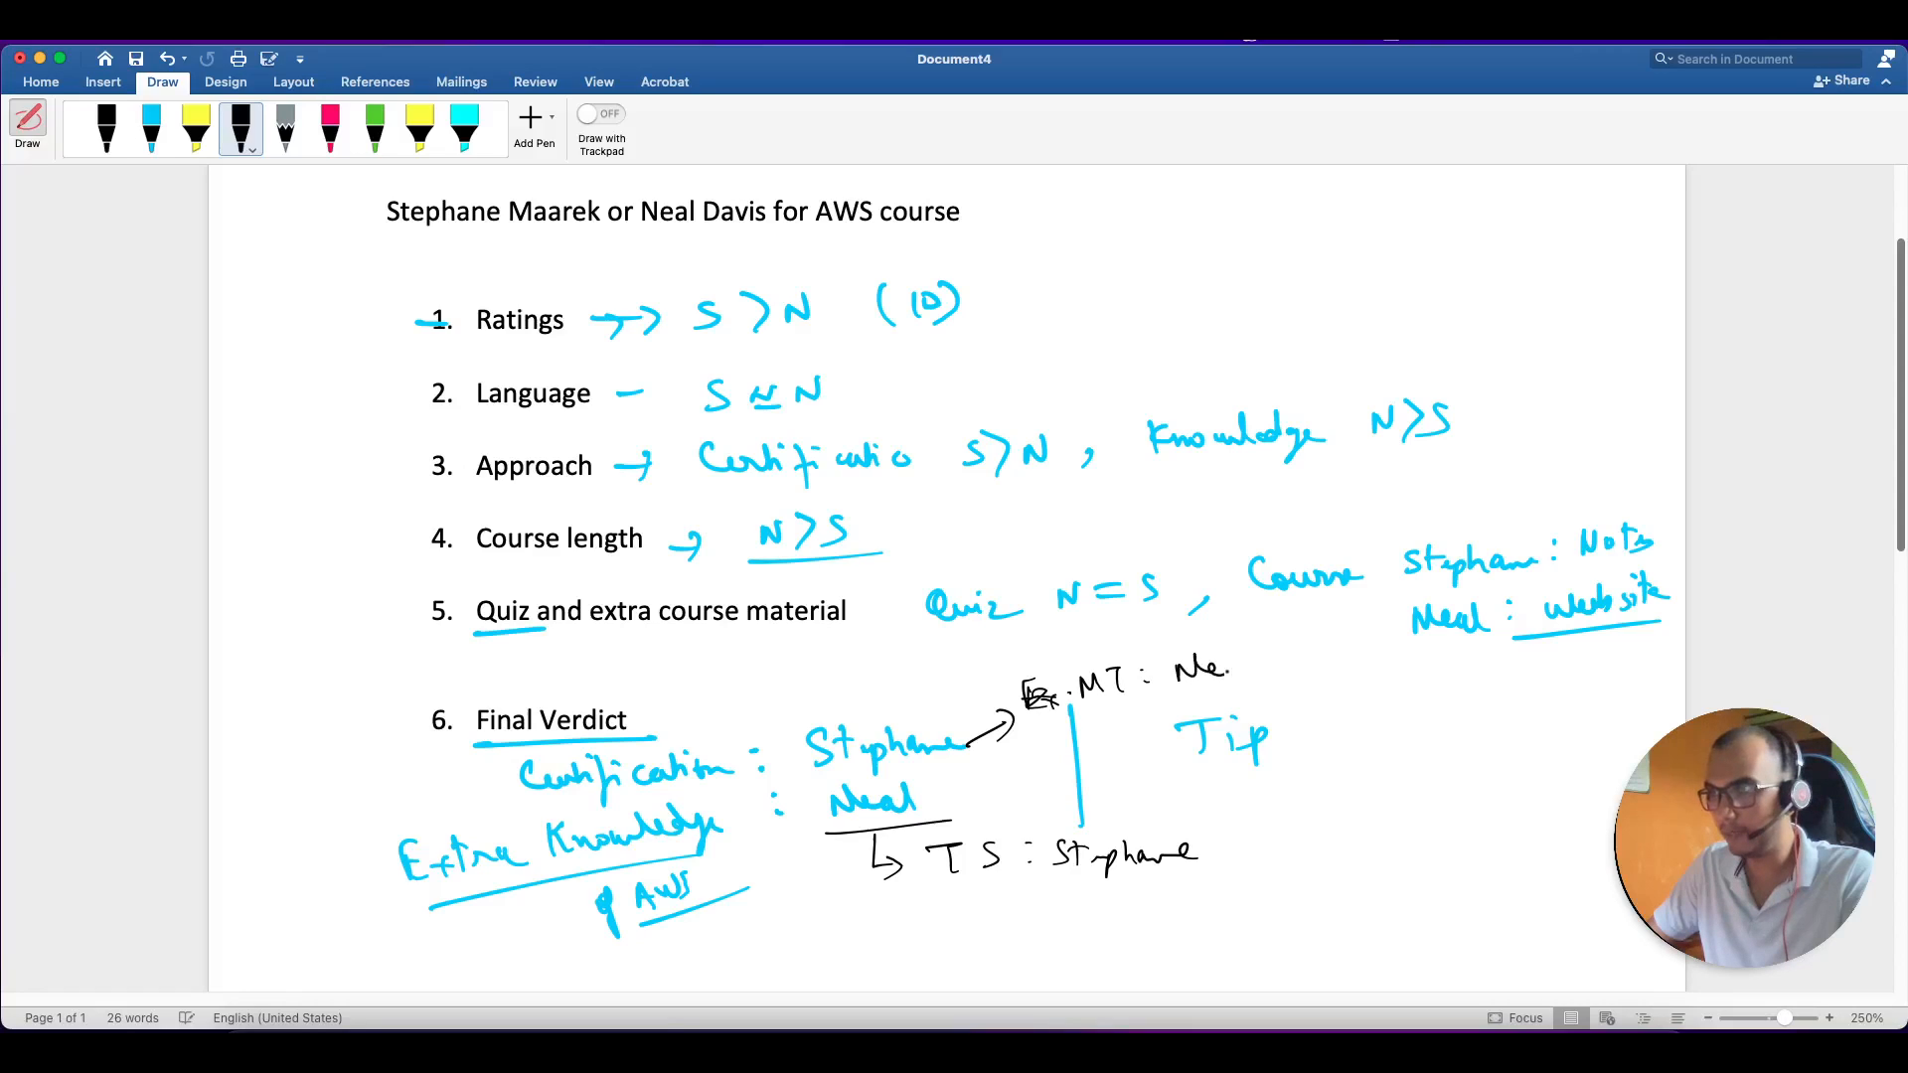
left_click_drag(1149, 676, 1278, 682)
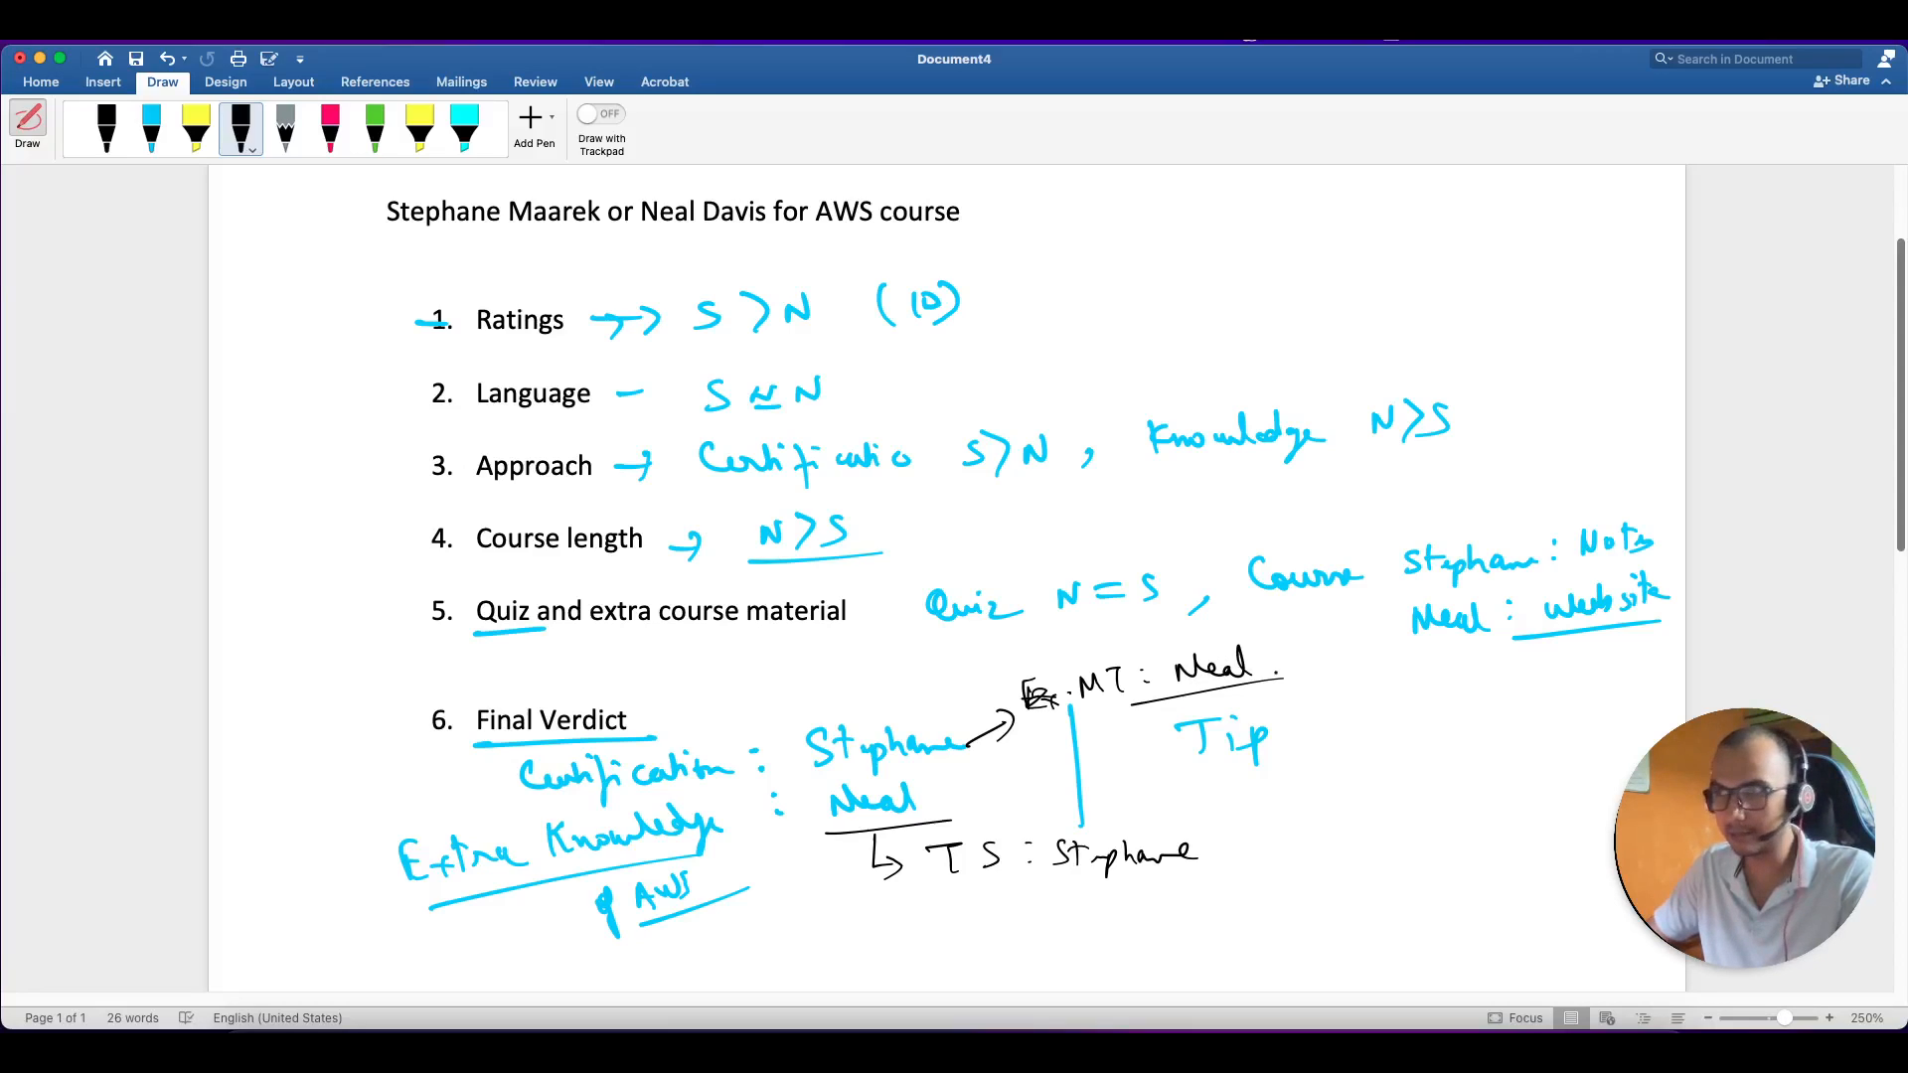
Underline 'MT: Neal' and box the Stephane and Neal verdict names.
left_click_drag(815, 769, 986, 766)
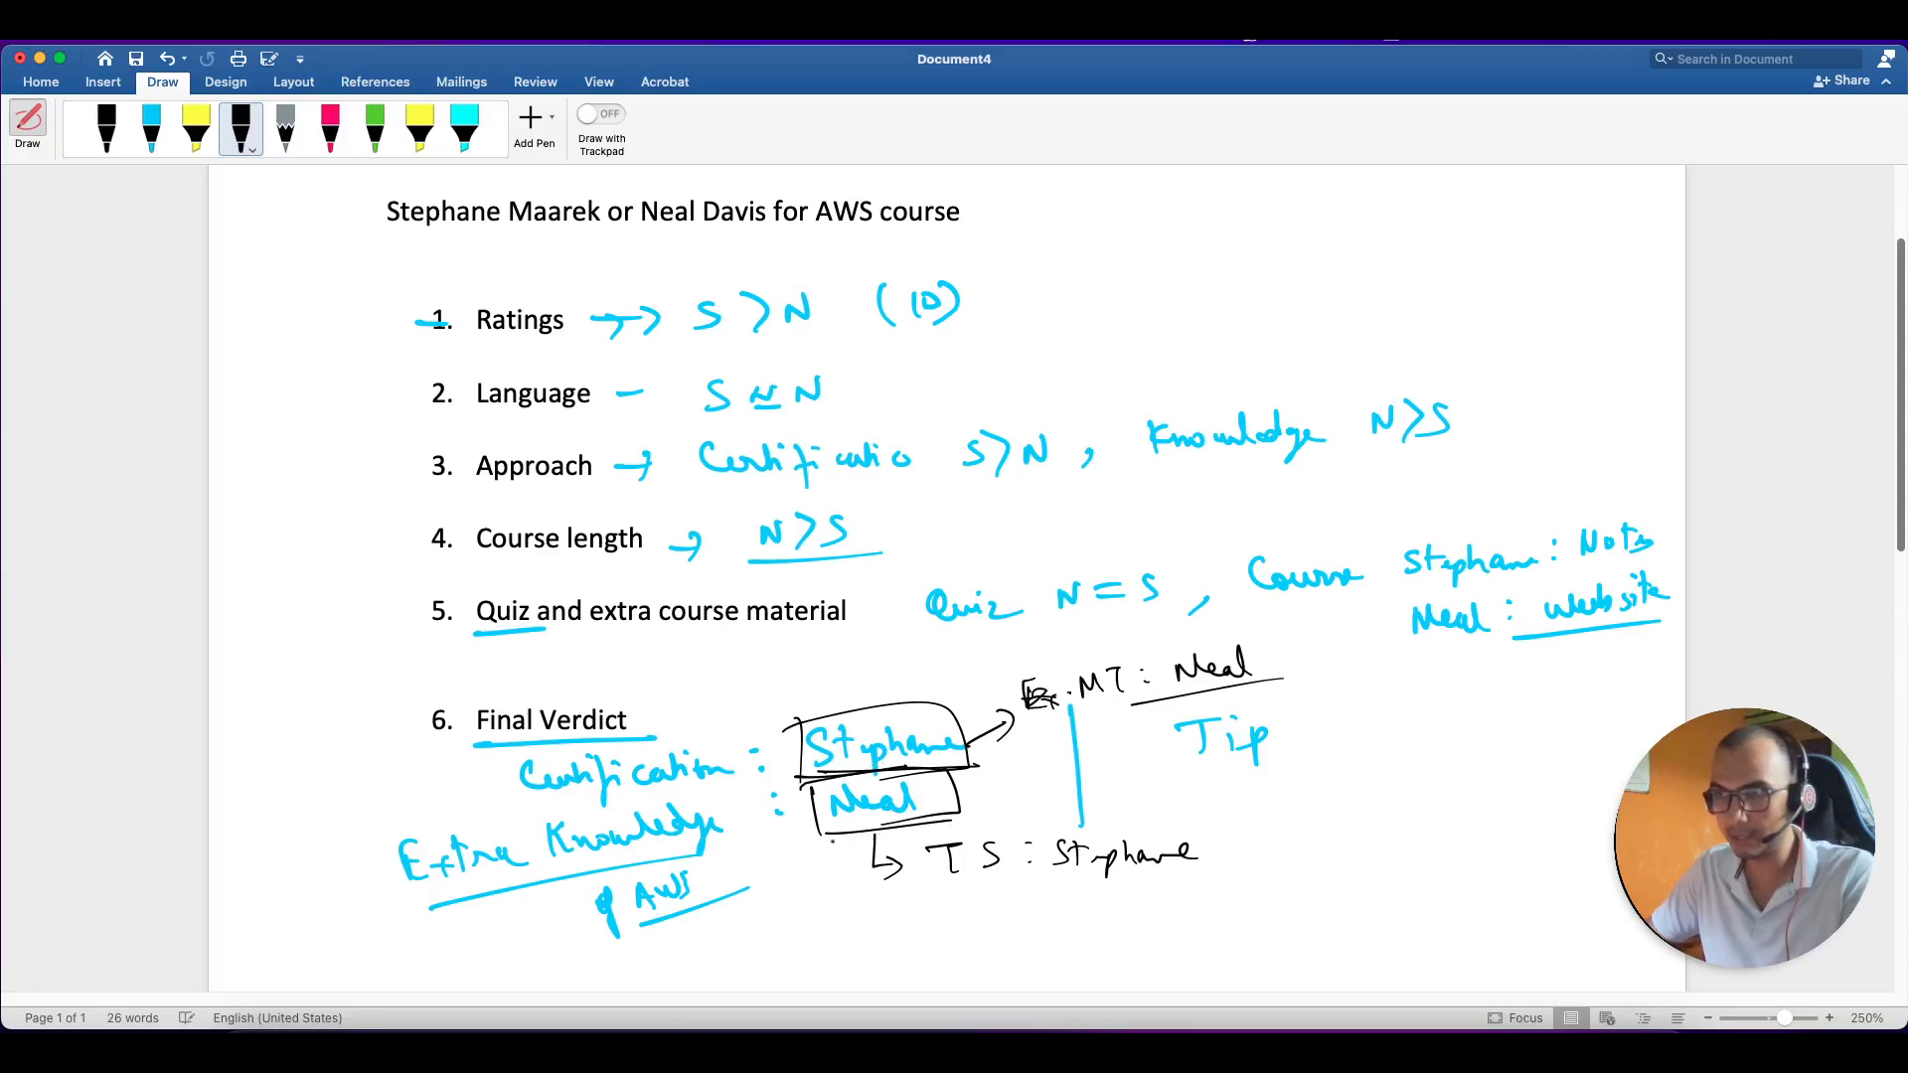
left_click_drag(840, 870, 828, 846)
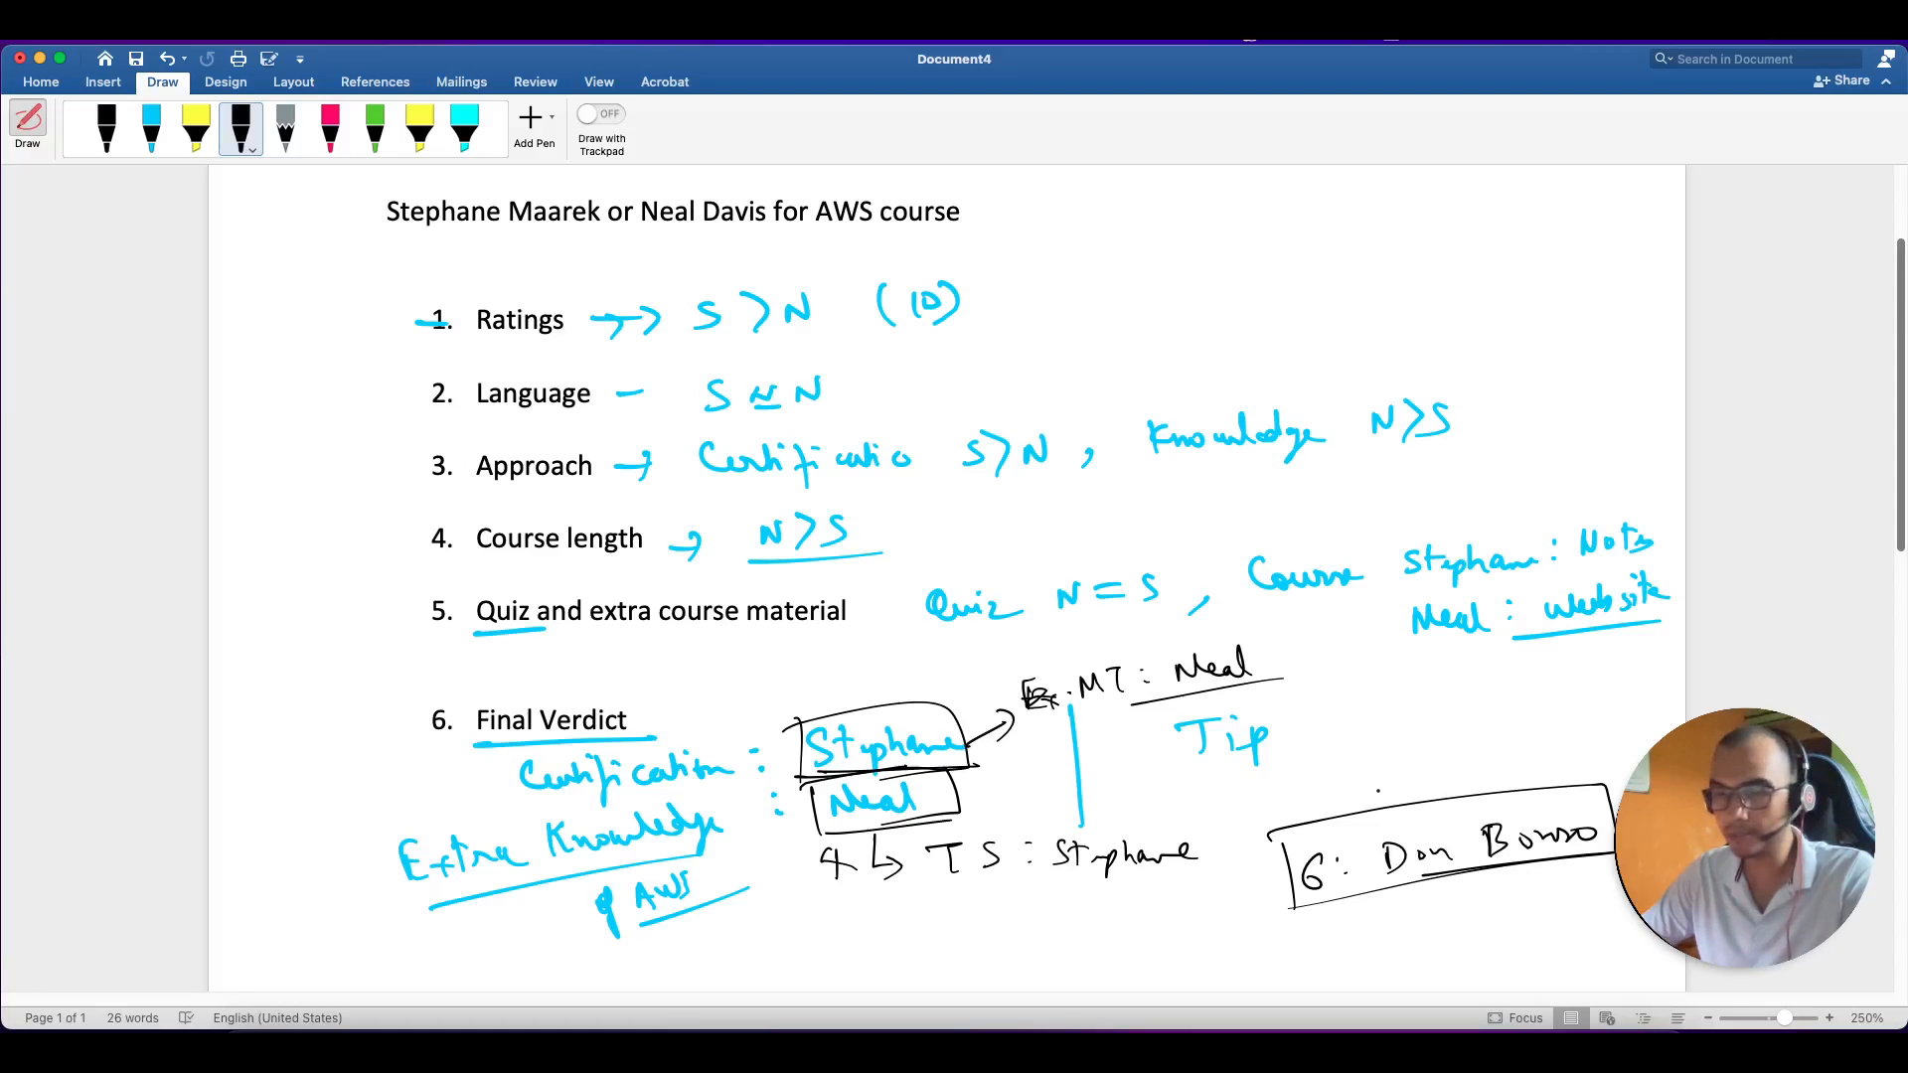
scroll("down", 3)
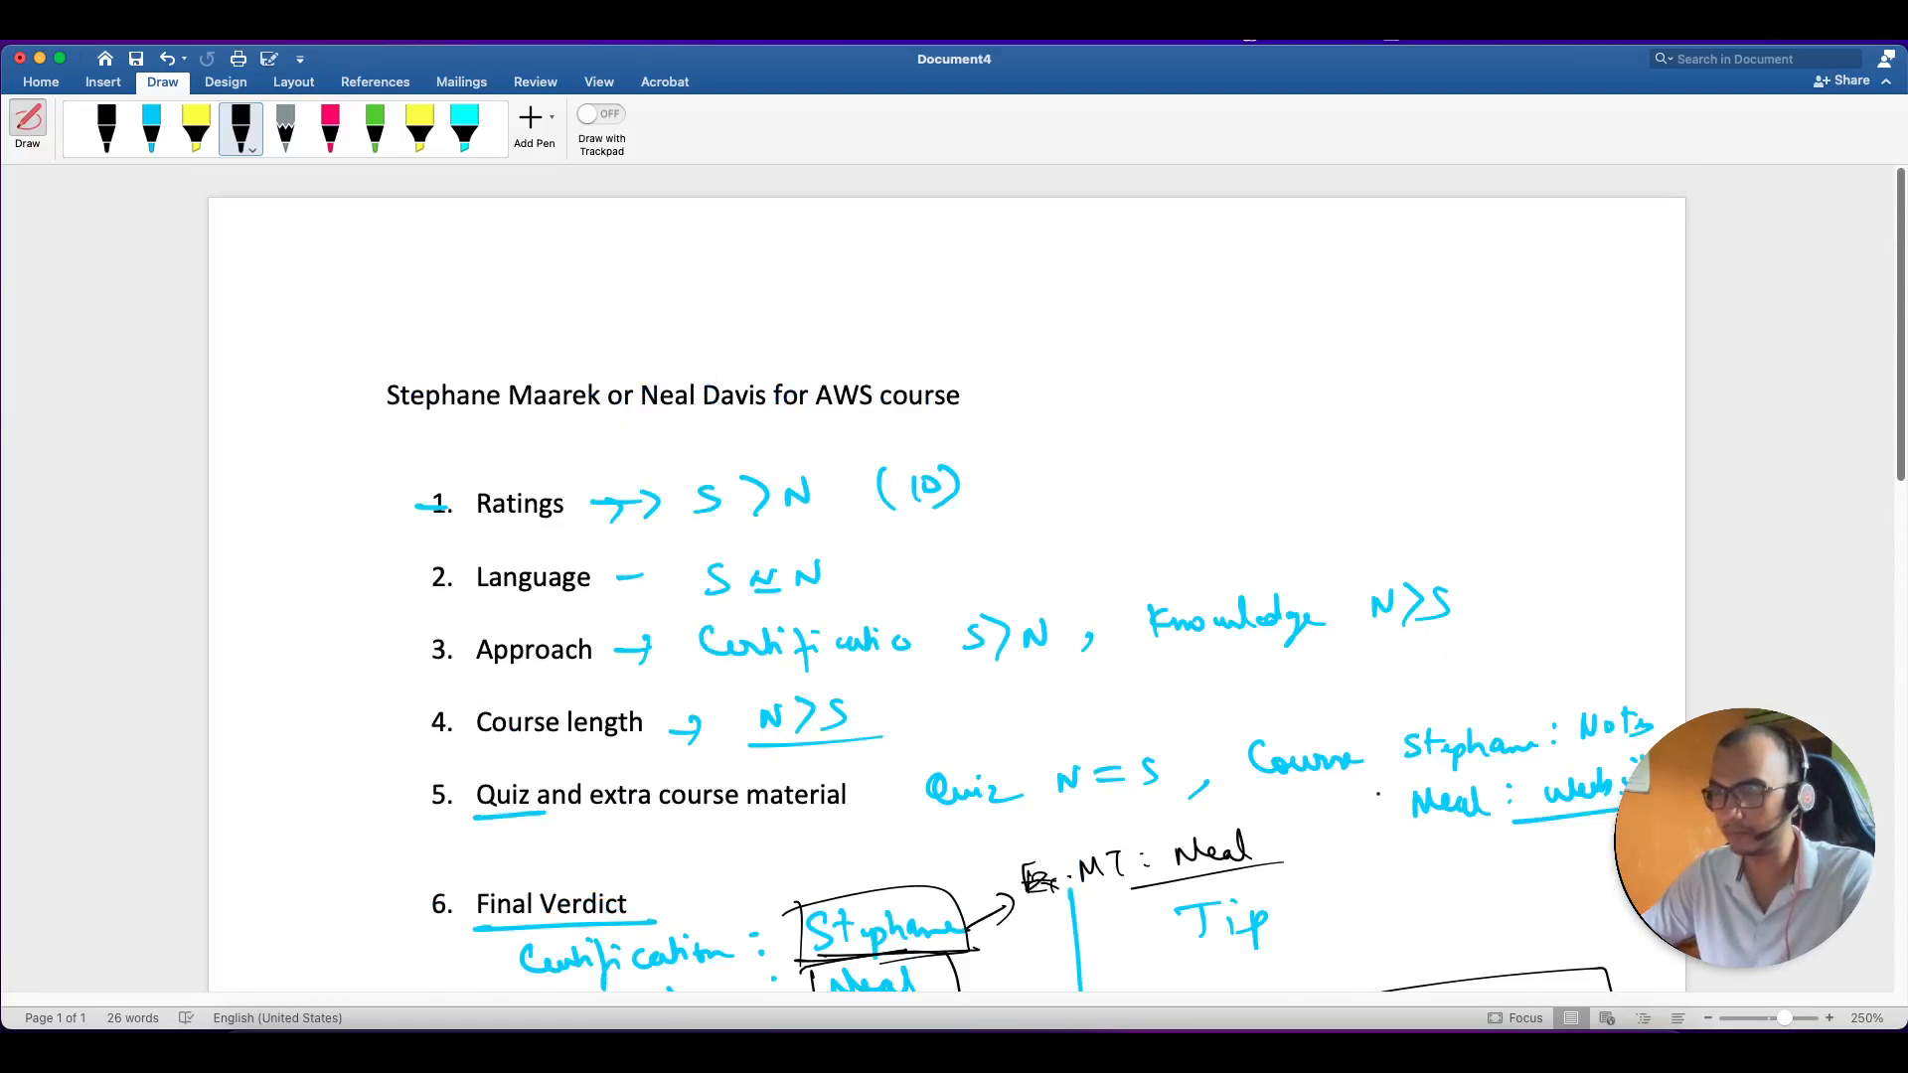